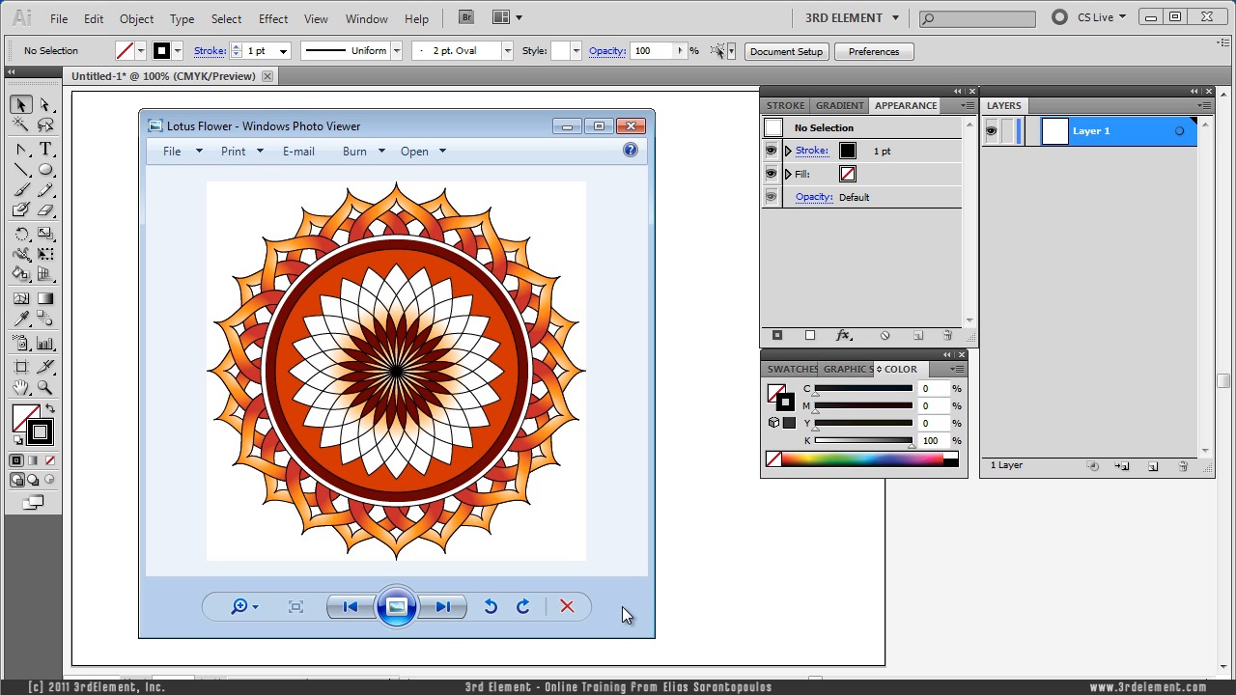
Close the mandala reference preview and switch to the Ellipse Tool on the blank artboard
click(630, 127)
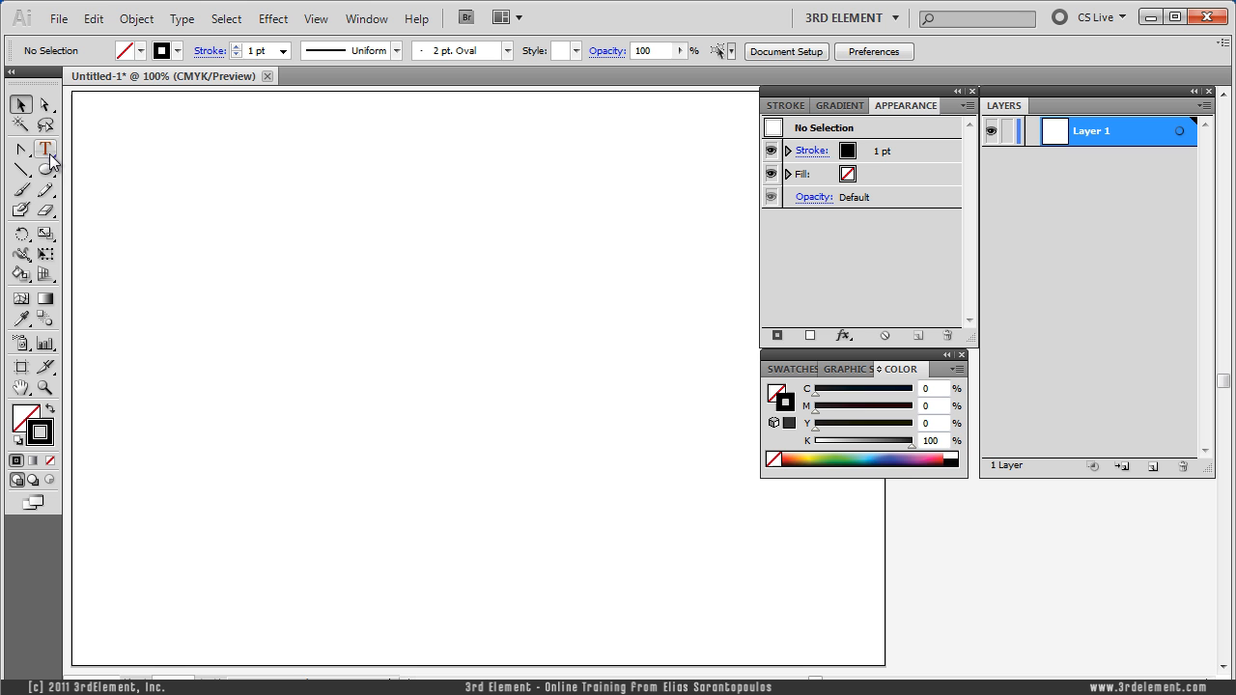
click(21, 174)
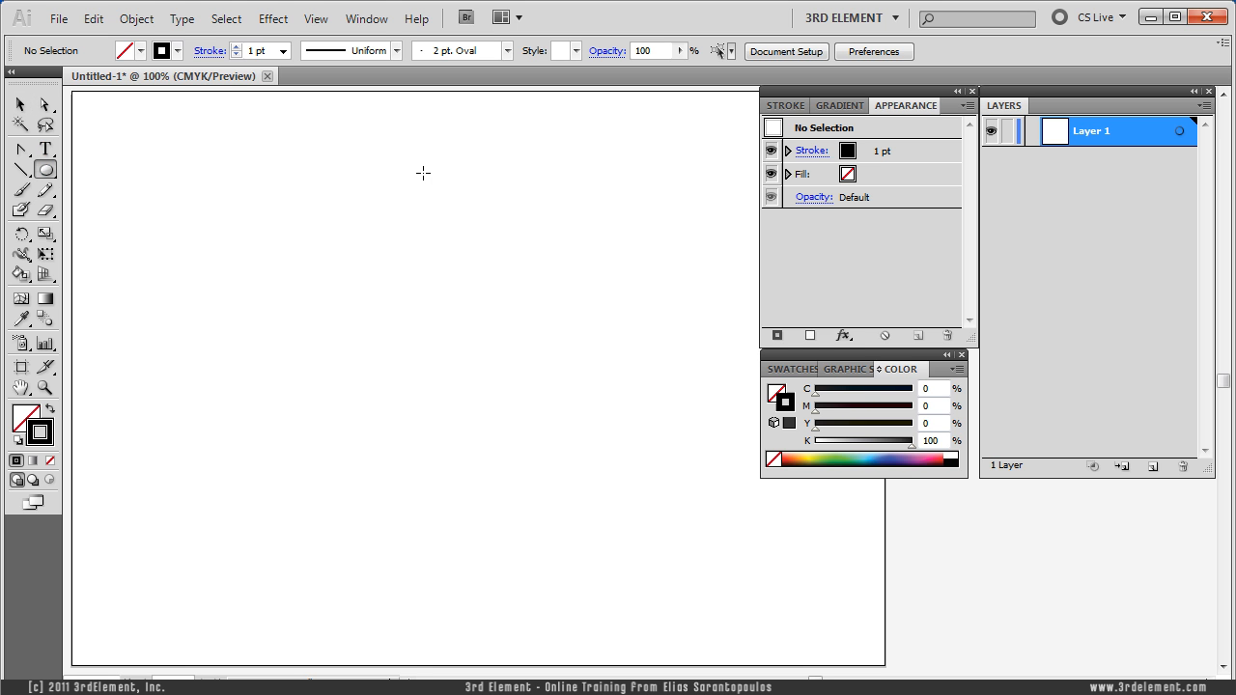
Draw a tall narrow ellipse and convert its top and bottom anchors into sharp petal points
drag(421, 174, 468, 280)
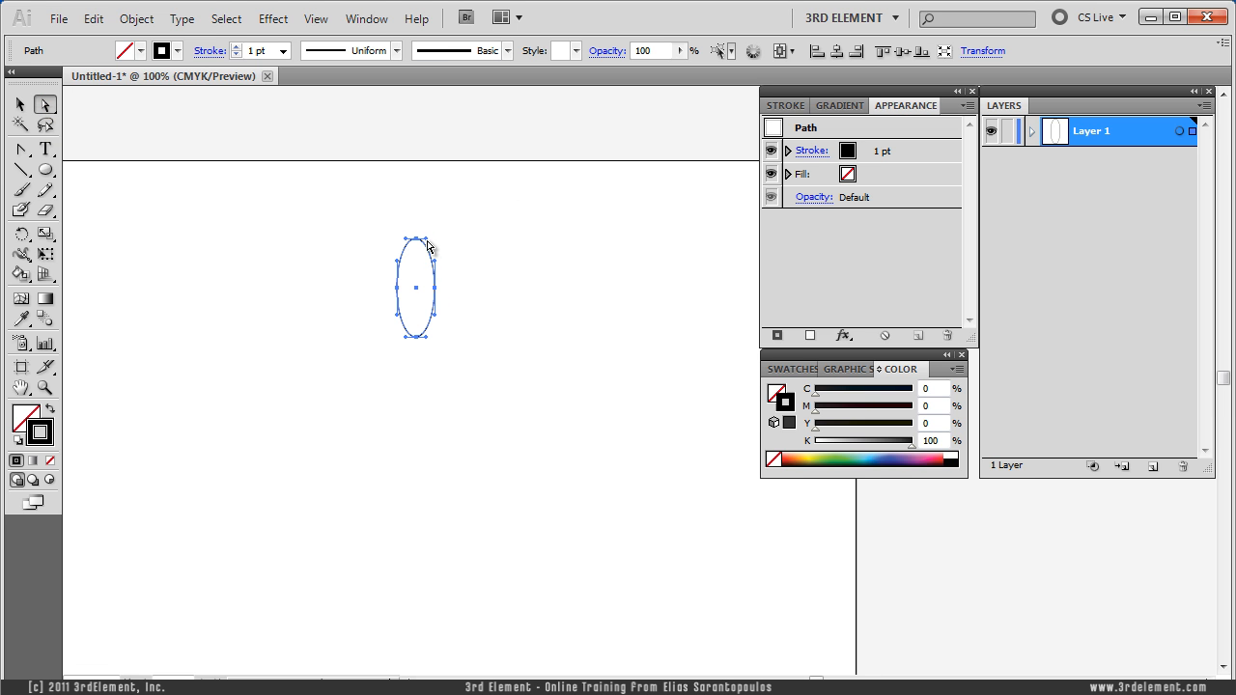
mouse_move(421, 348)
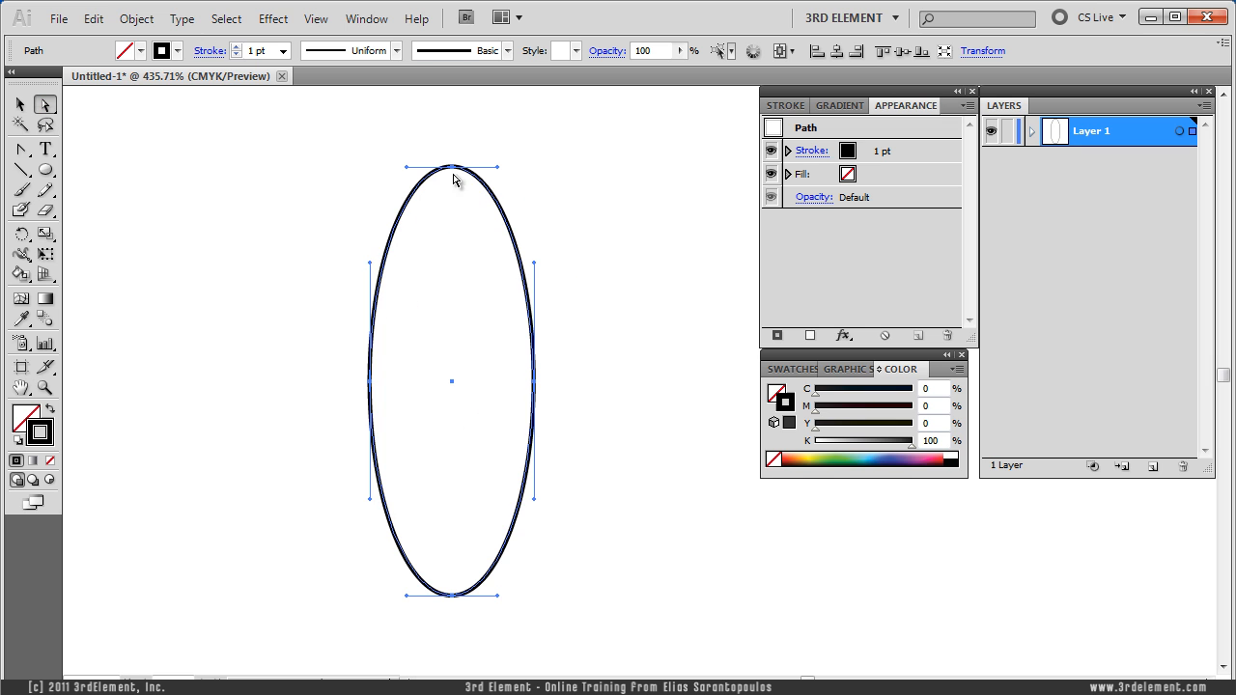
mouse_move(456, 614)
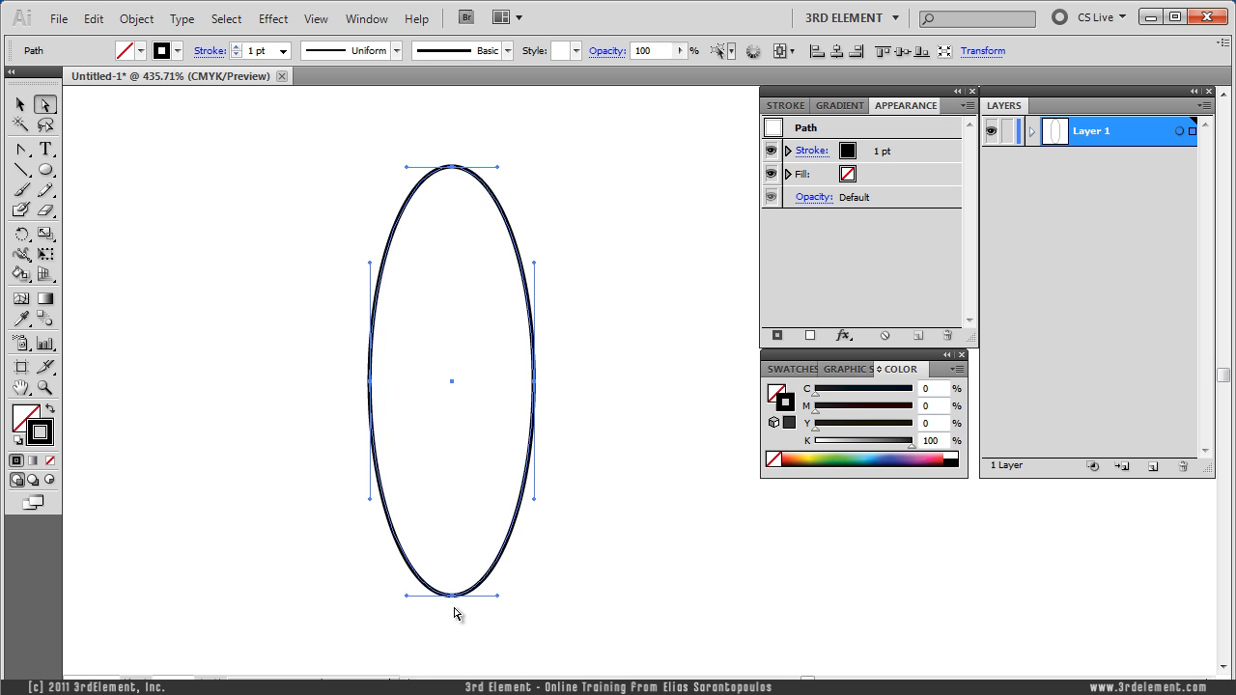
mouse_move(633, 417)
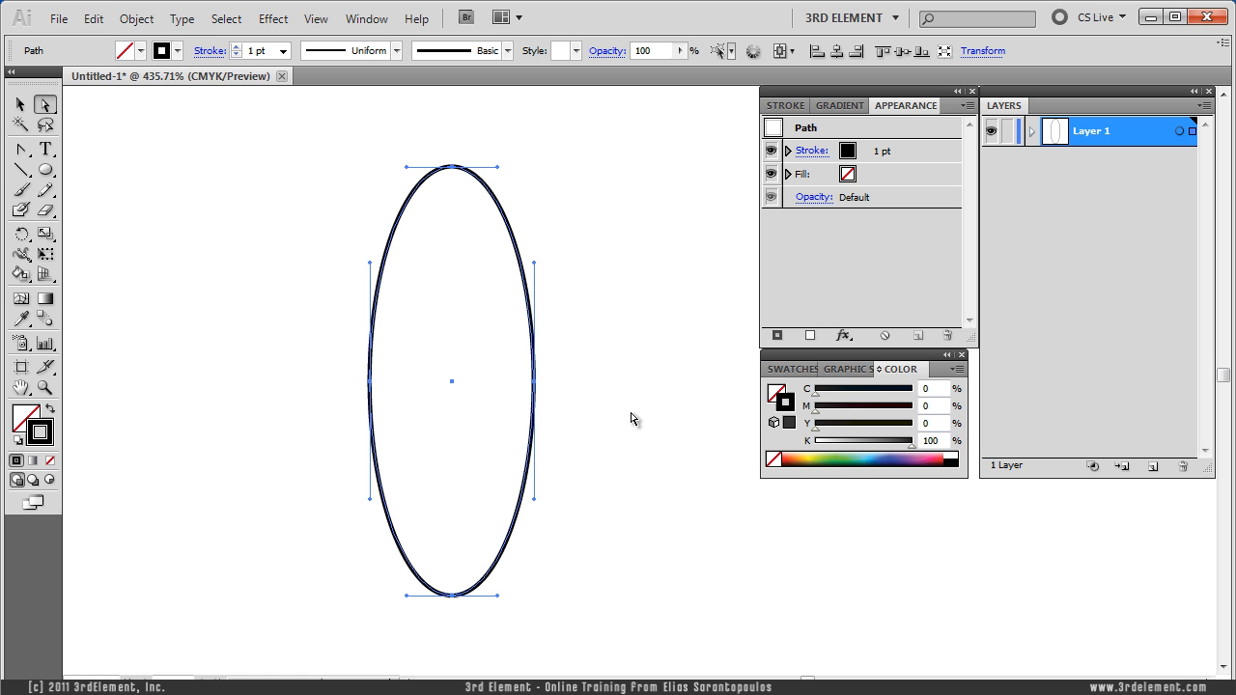
mouse_move(638, 400)
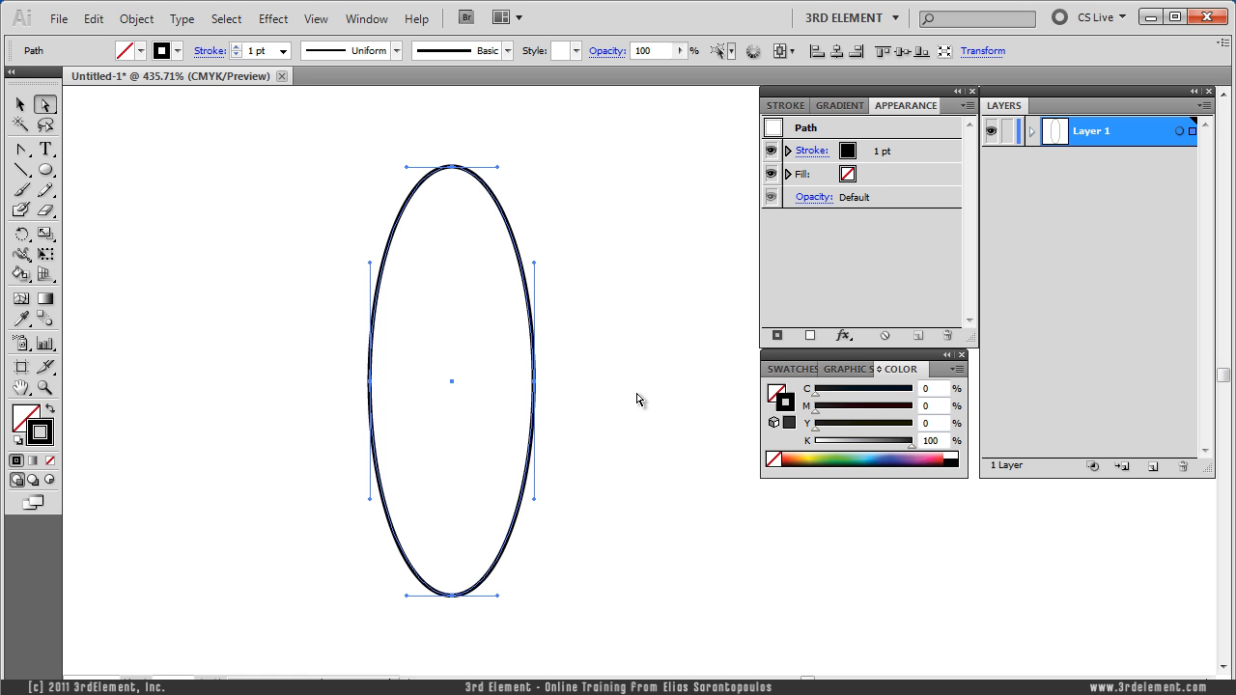
mouse_move(471, 224)
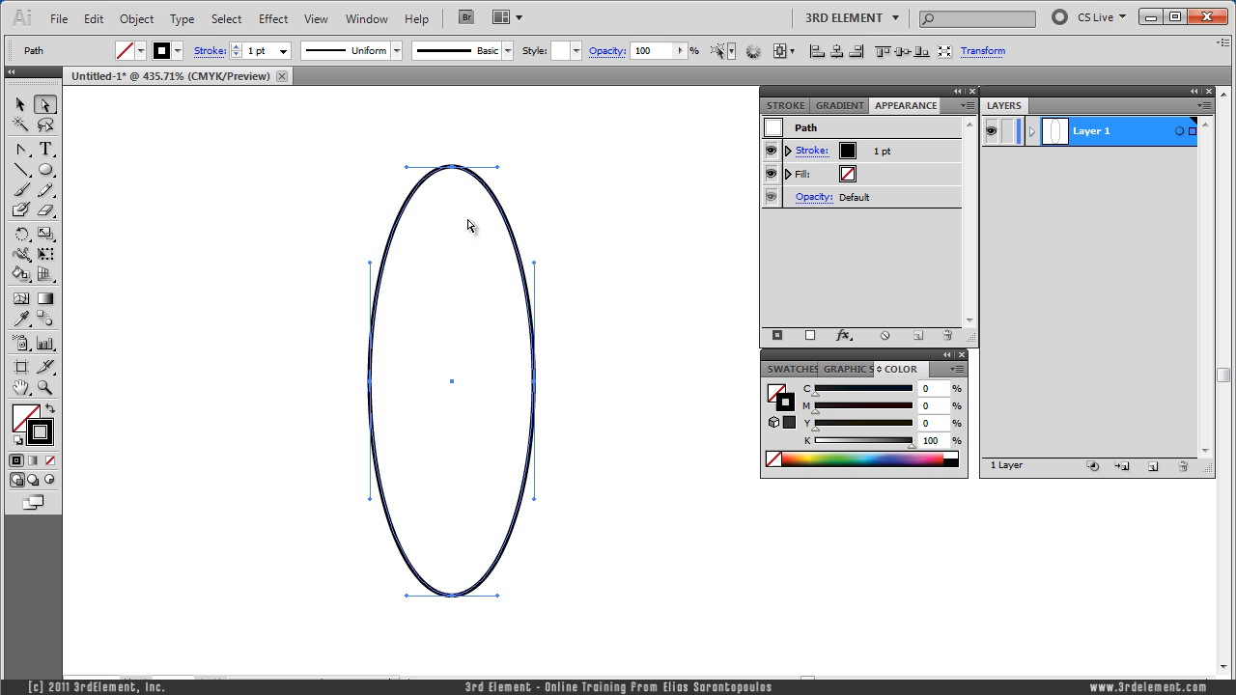
mouse_move(534, 177)
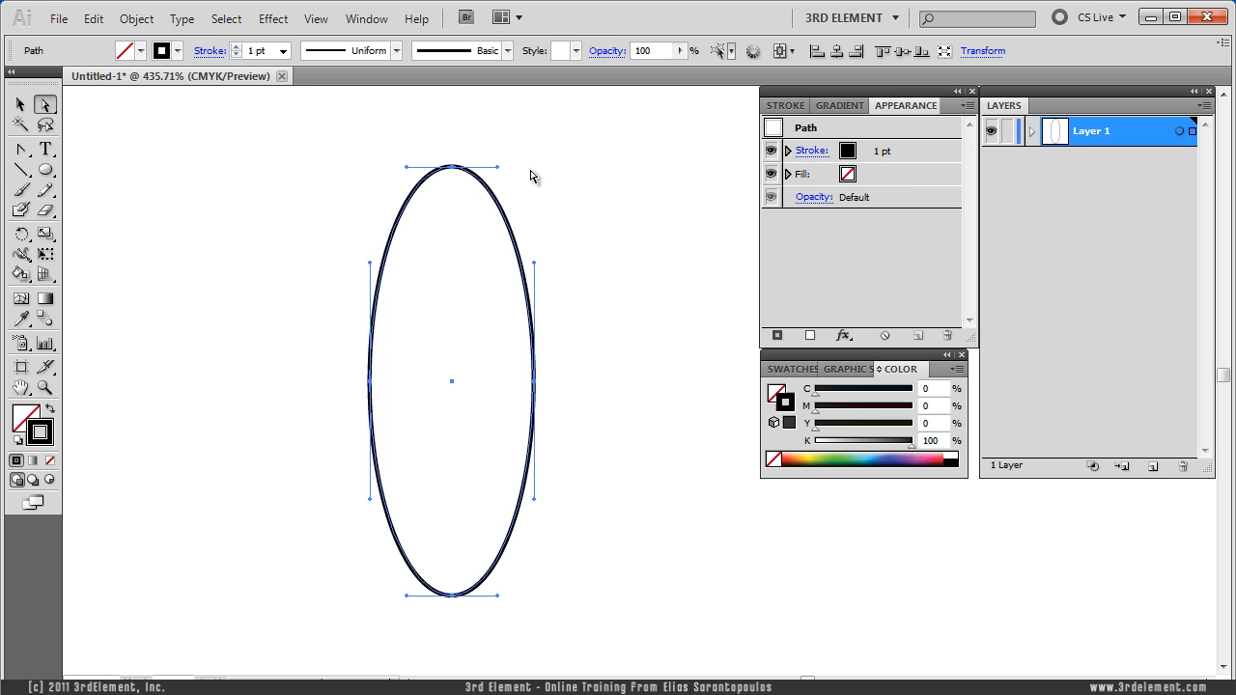
click(21, 148)
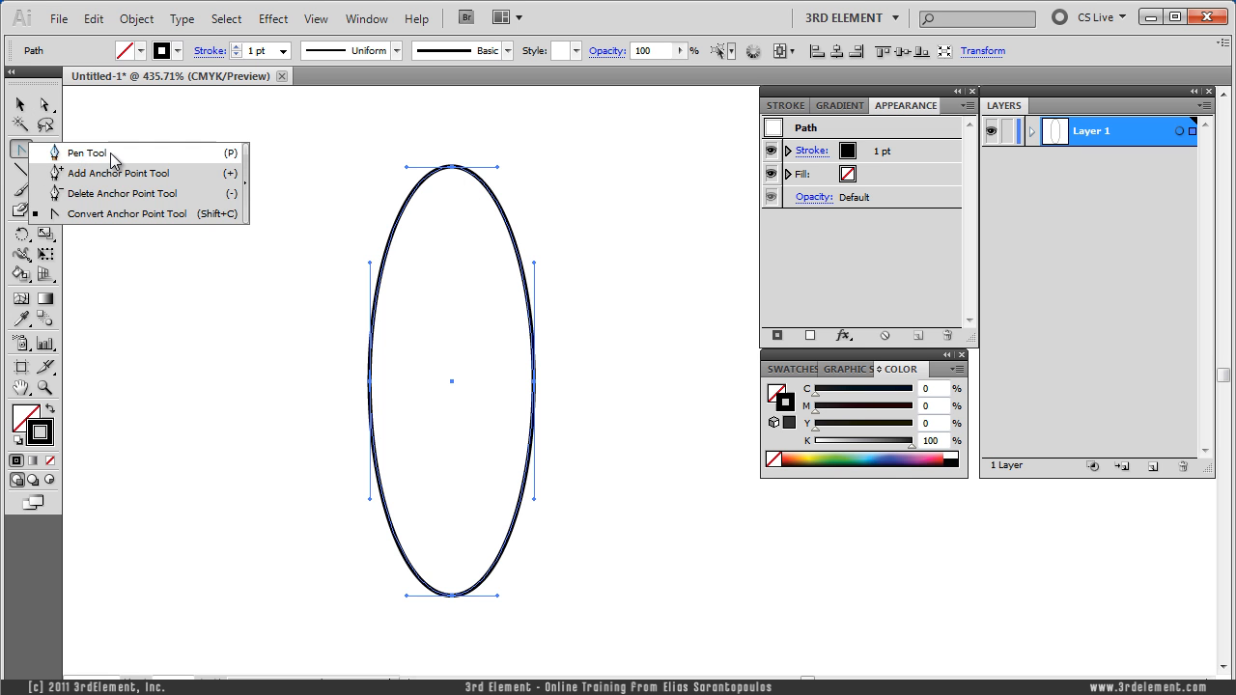
mouse_move(124, 212)
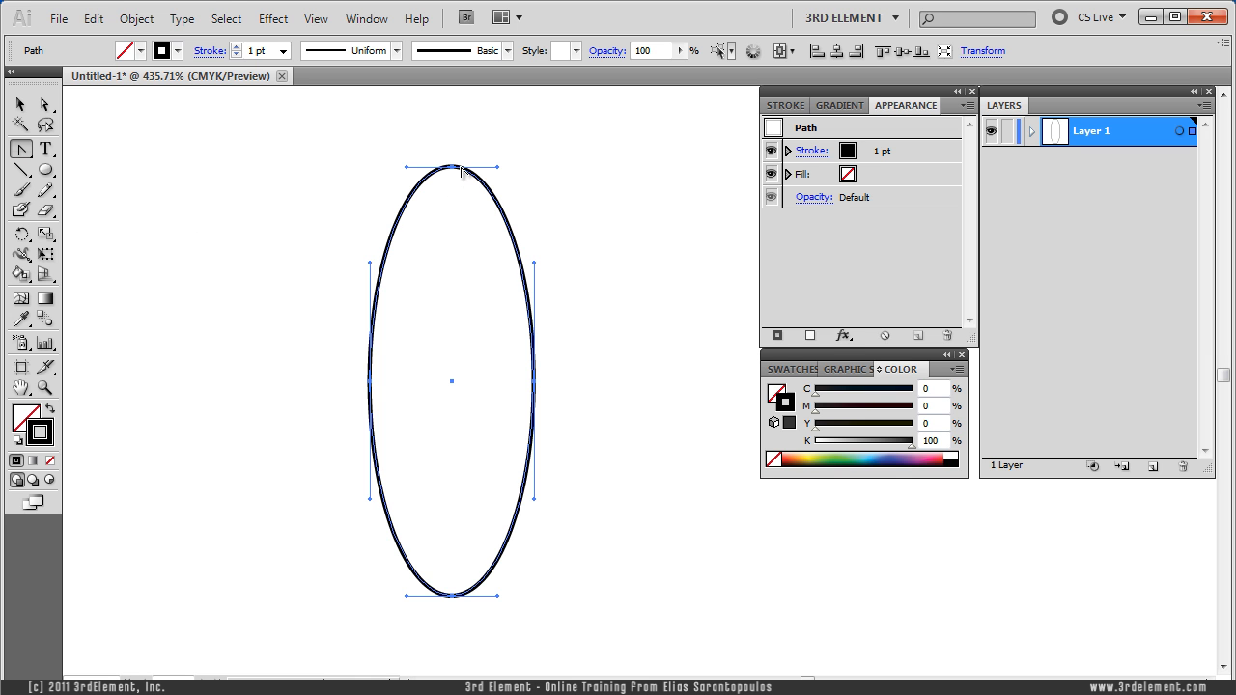
click(452, 167)
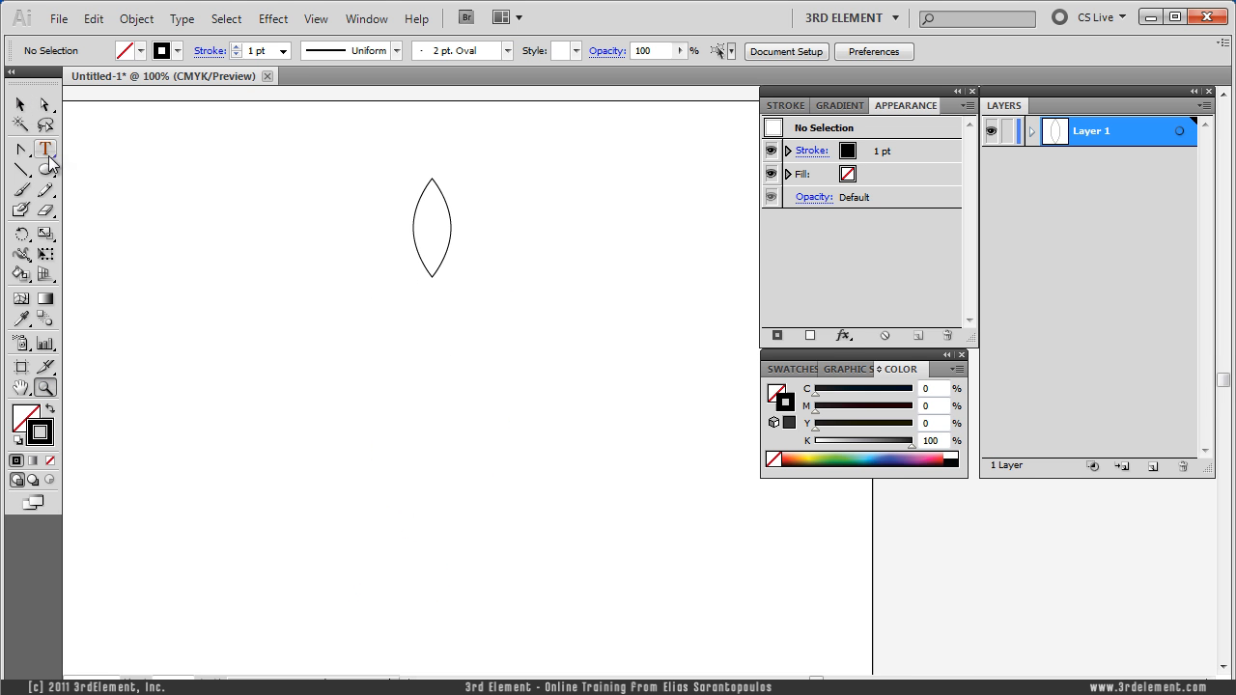
Place a second petal tip to tip below the first and select both petals
click(433, 227)
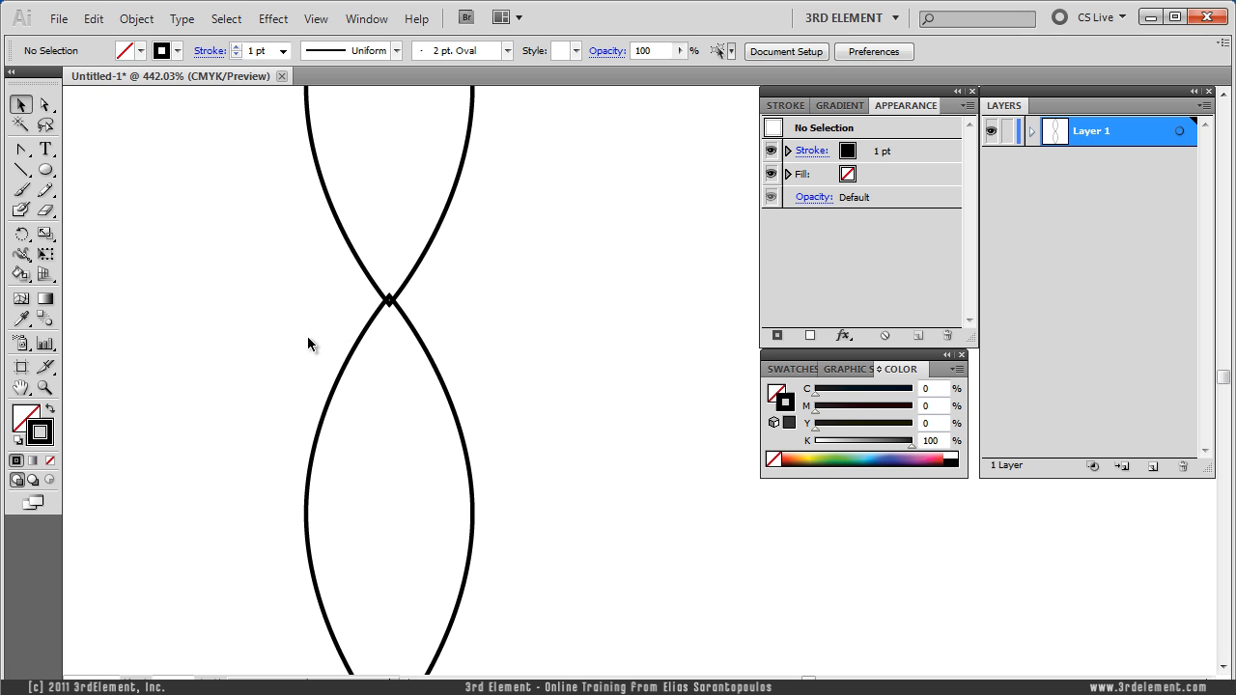
click(390, 435)
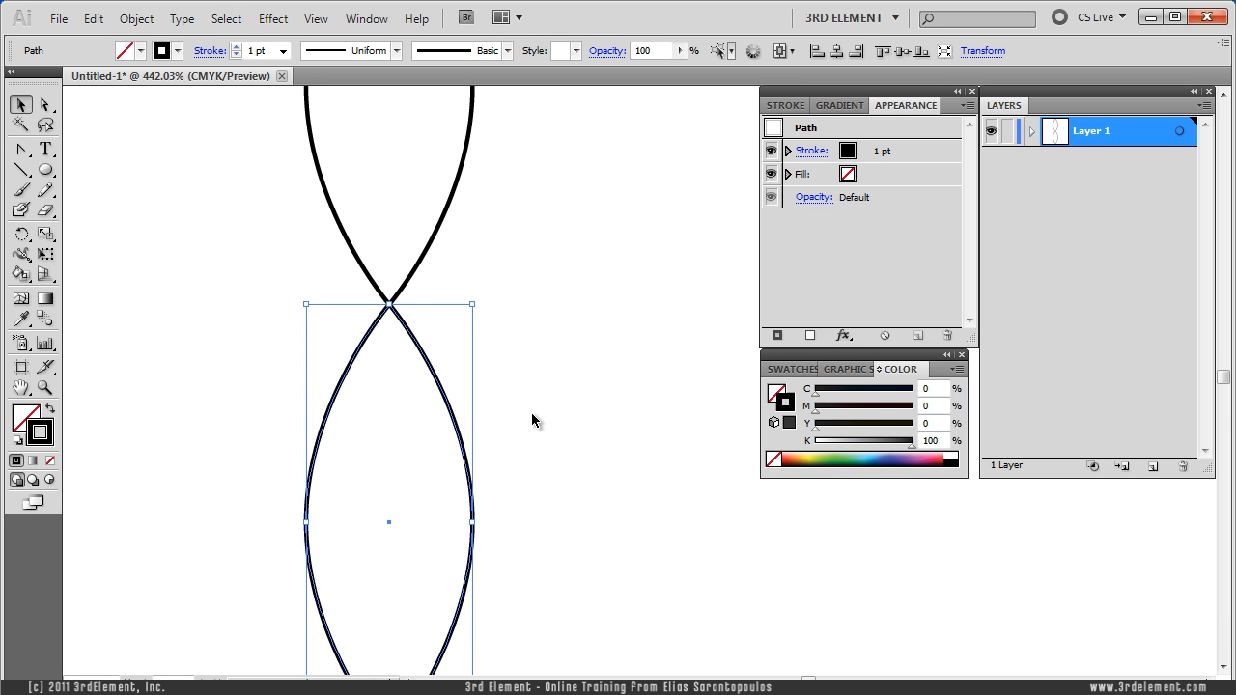
click(357, 307)
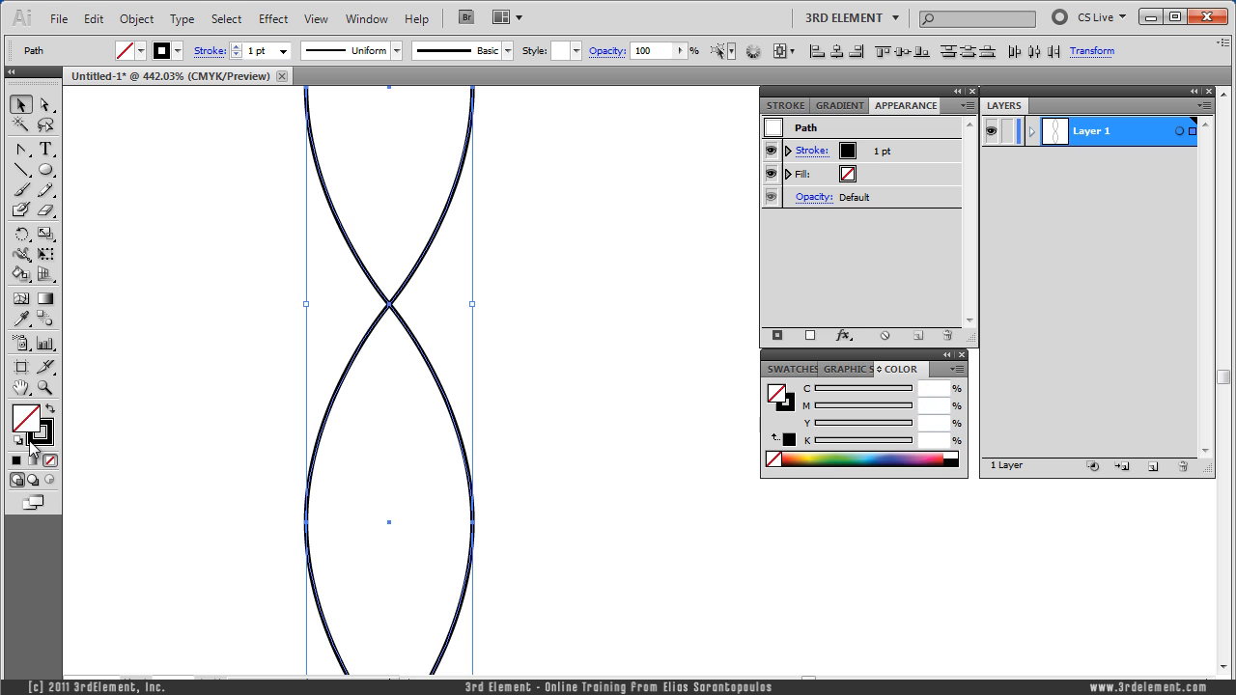
click(27, 413)
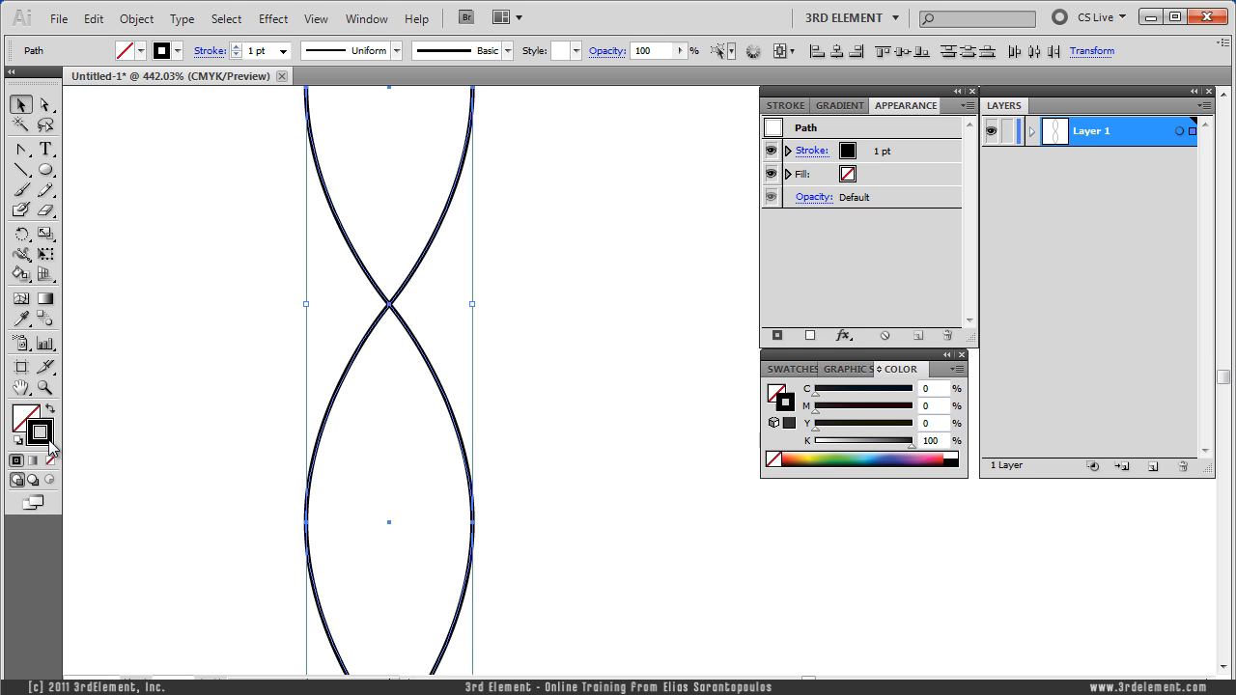
Group the two petals via Object > Group and check the group in the Layers panel
click(136, 17)
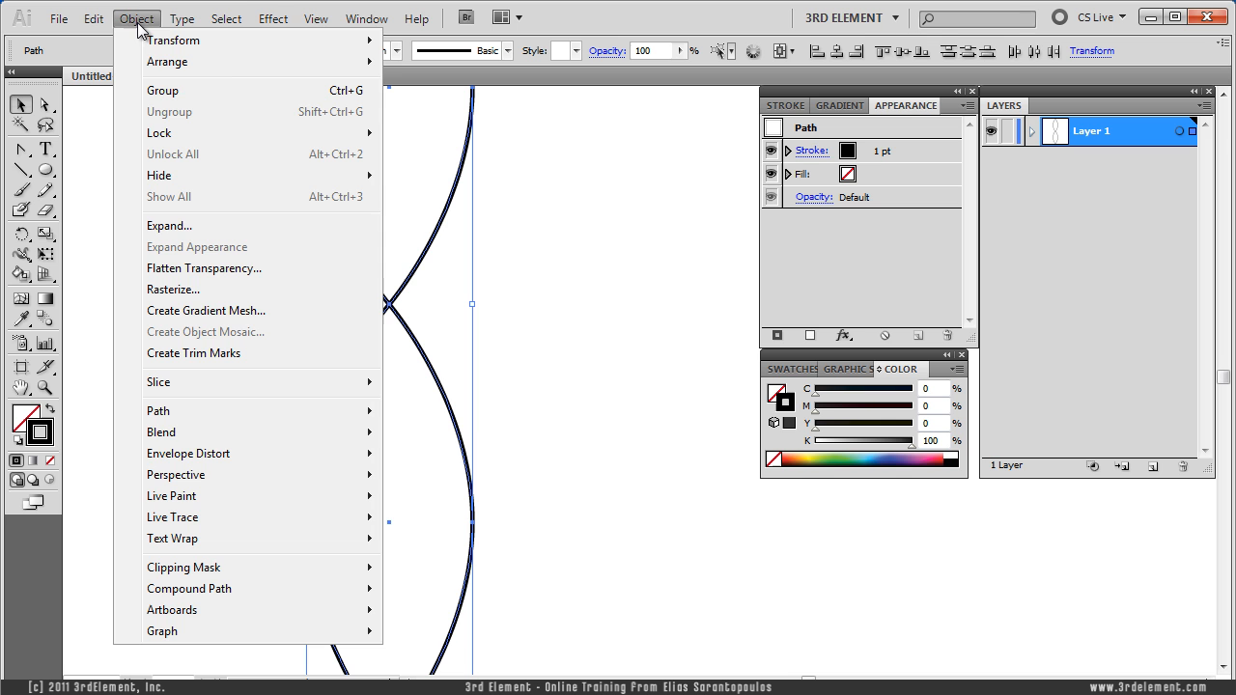
click(162, 91)
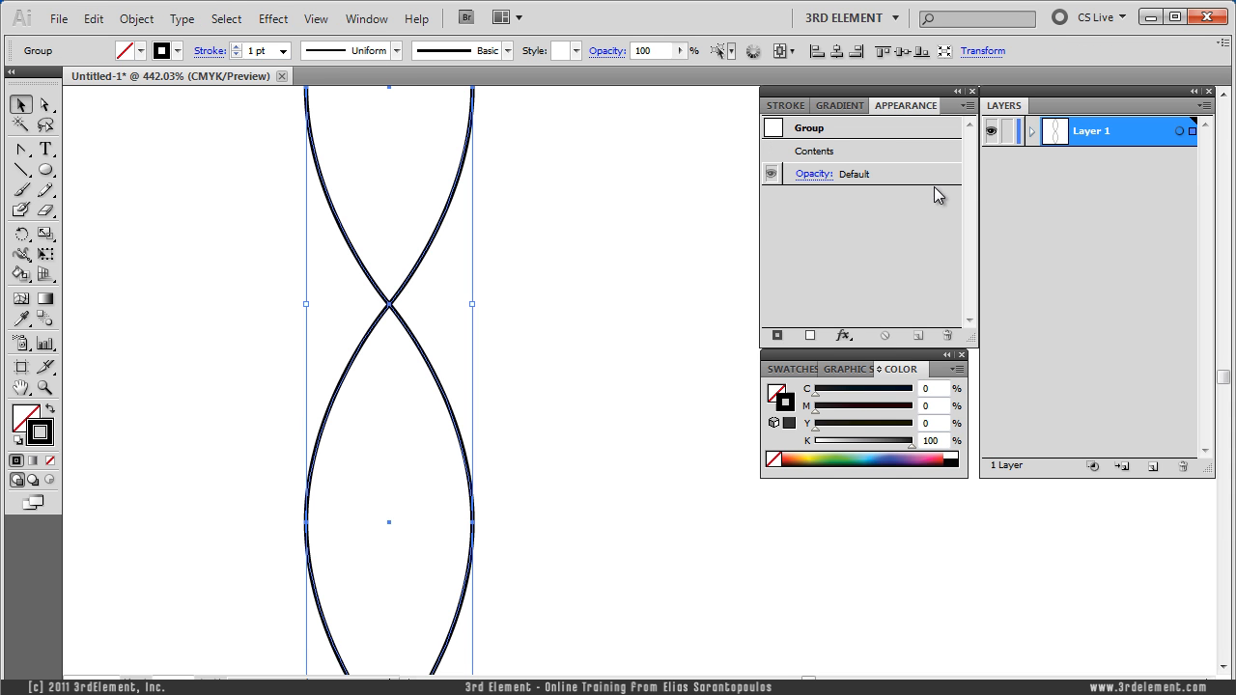
click(1032, 131)
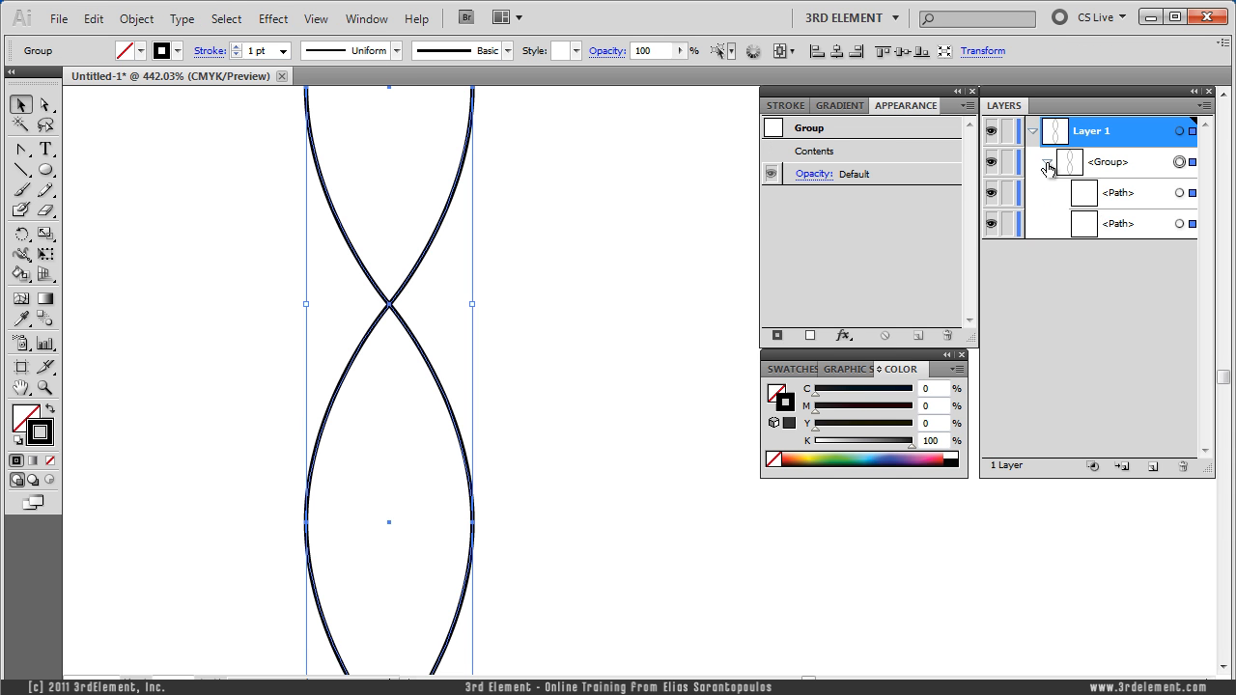
click(1031, 131)
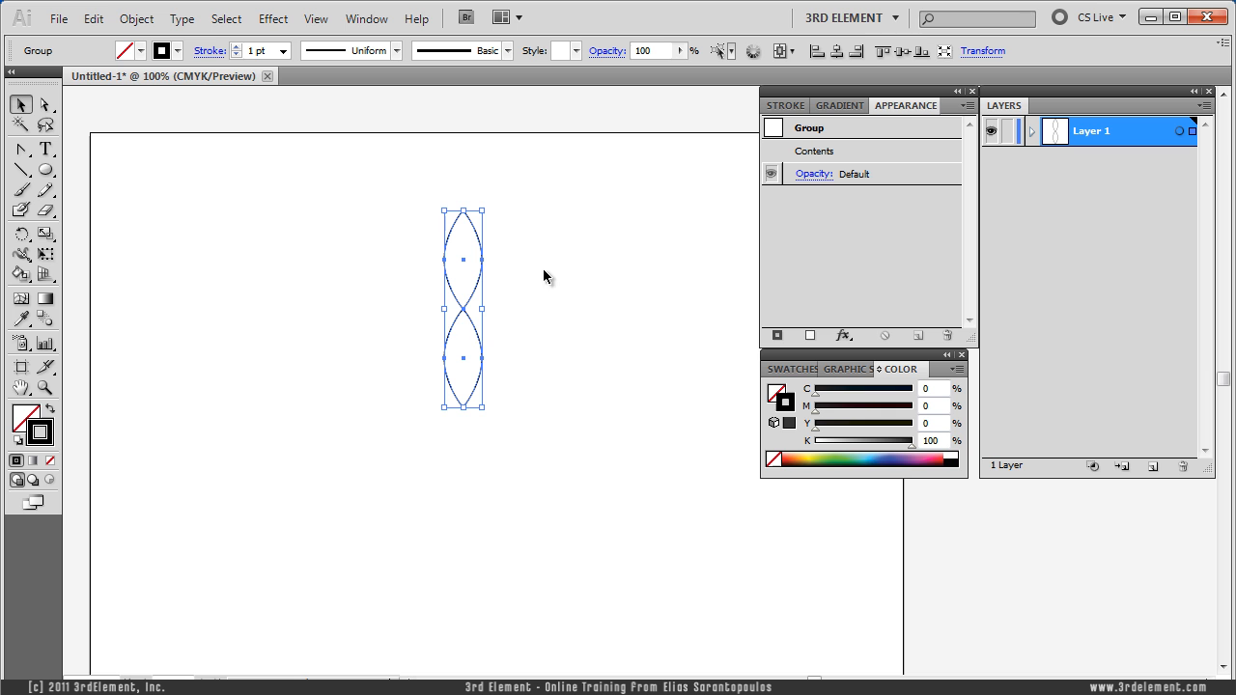
mouse_move(599, 259)
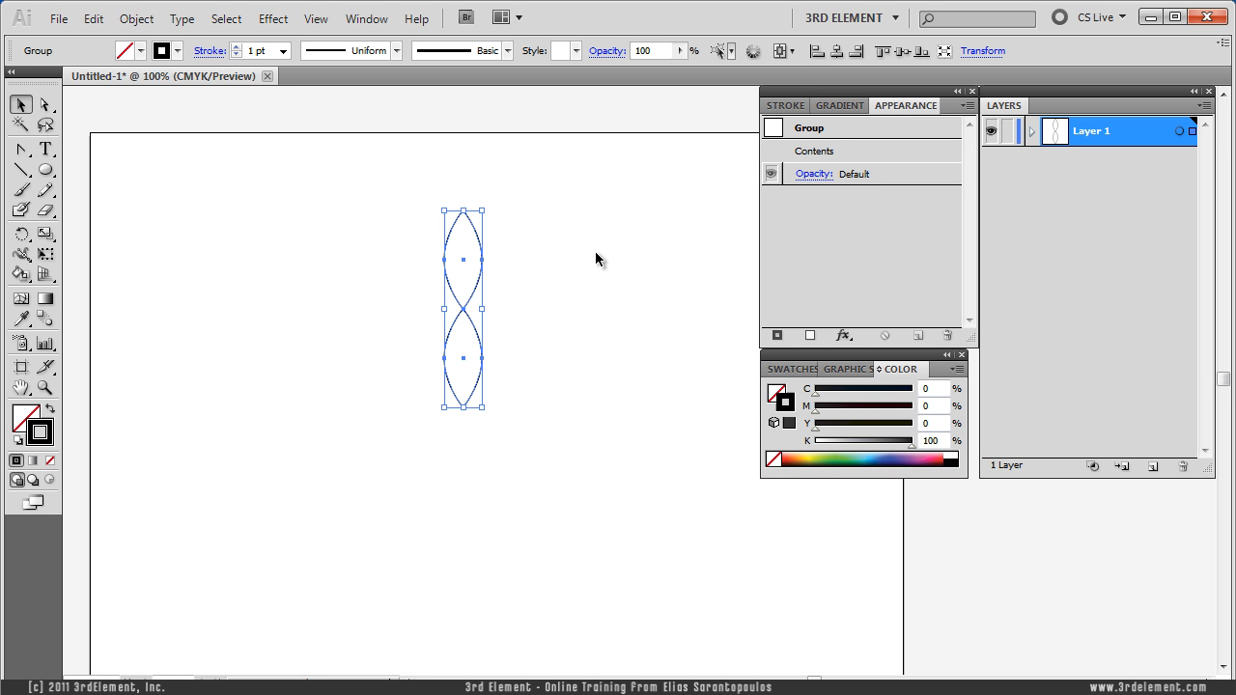
Align the grouped petal pair lower toward the middle of the artboard using the Control panel Align options
click(791, 51)
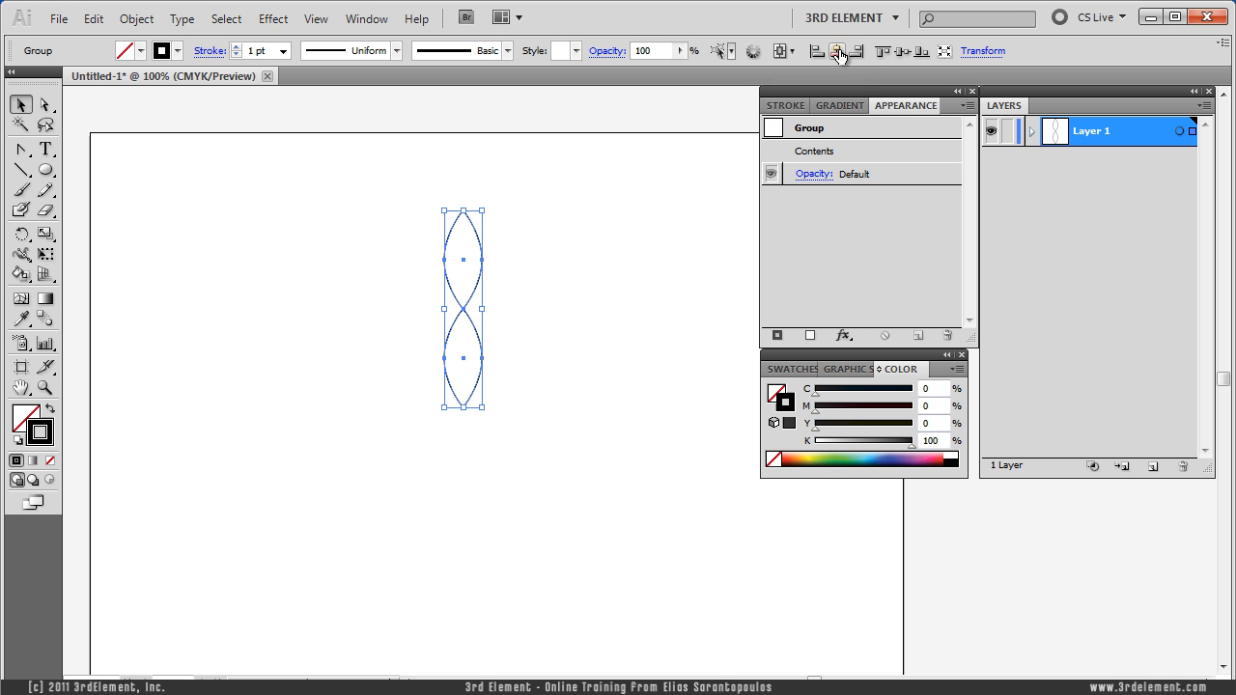
click(903, 50)
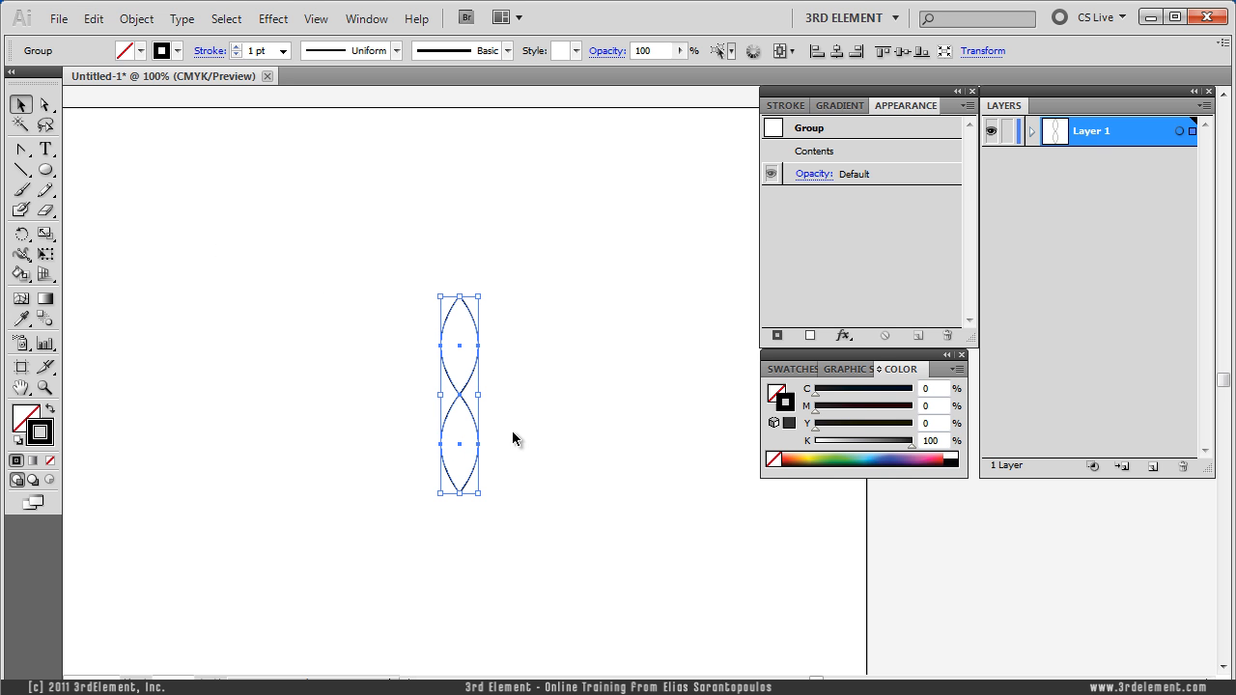
mouse_move(336, 373)
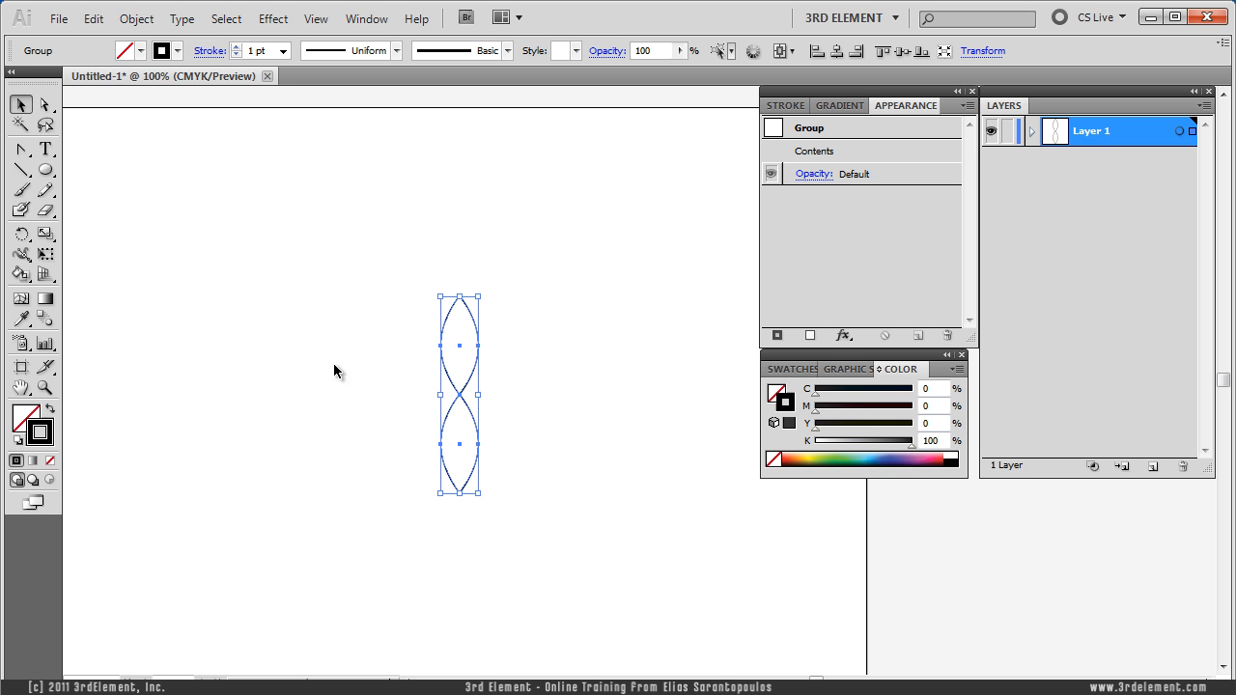
mouse_move(614, 347)
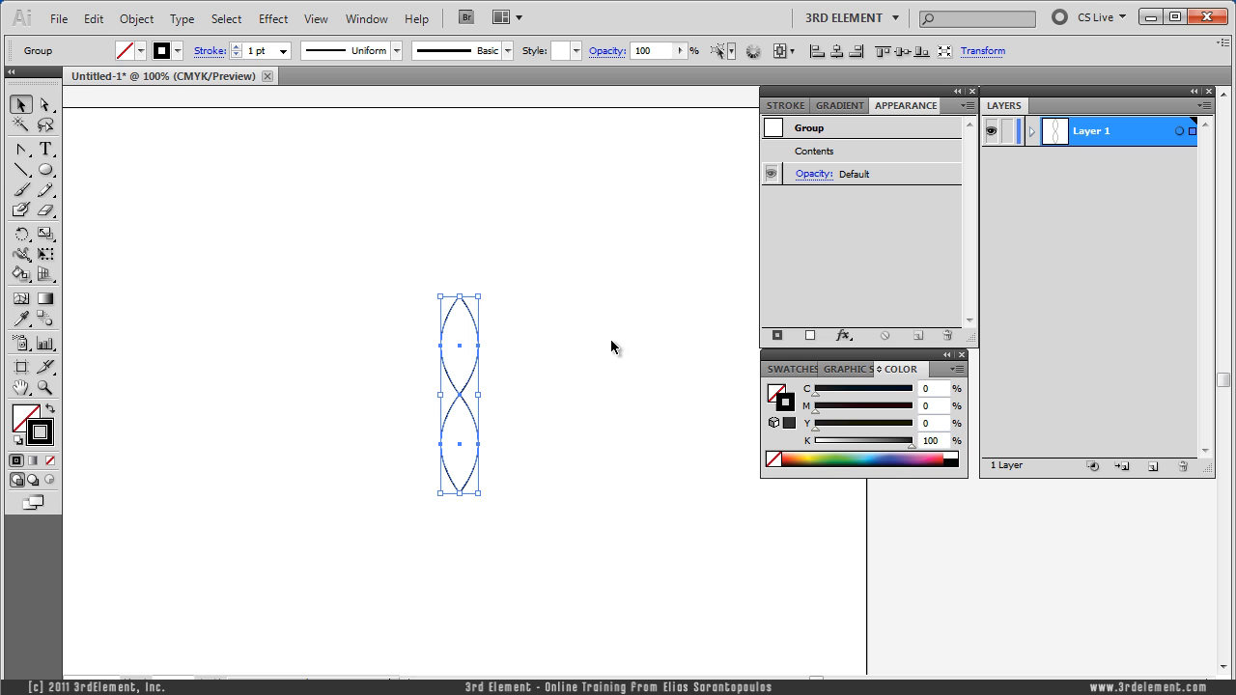
mouse_move(606, 262)
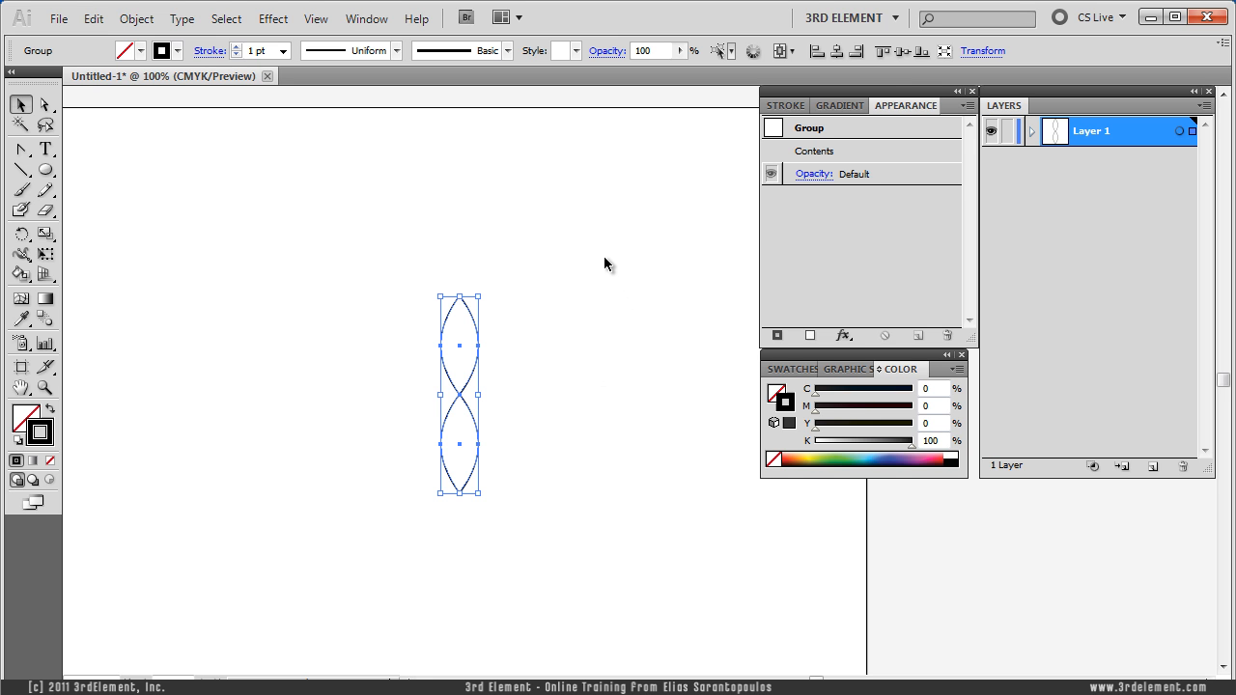
mouse_move(575, 185)
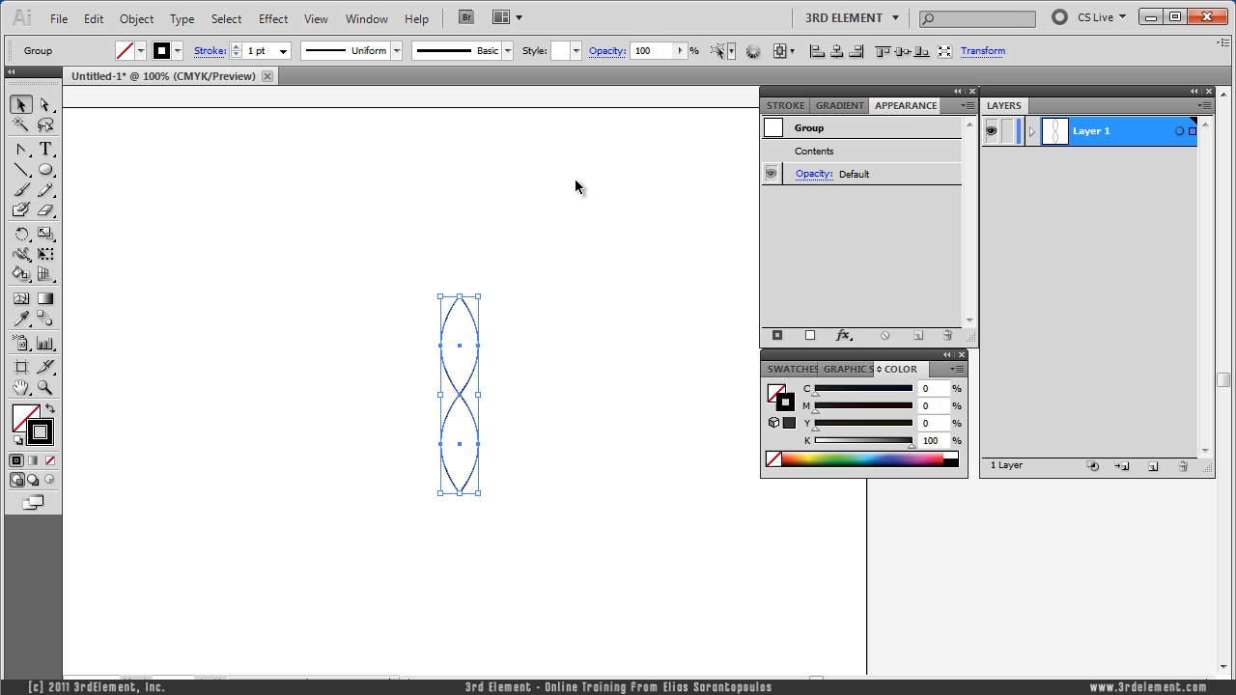
mouse_move(553, 188)
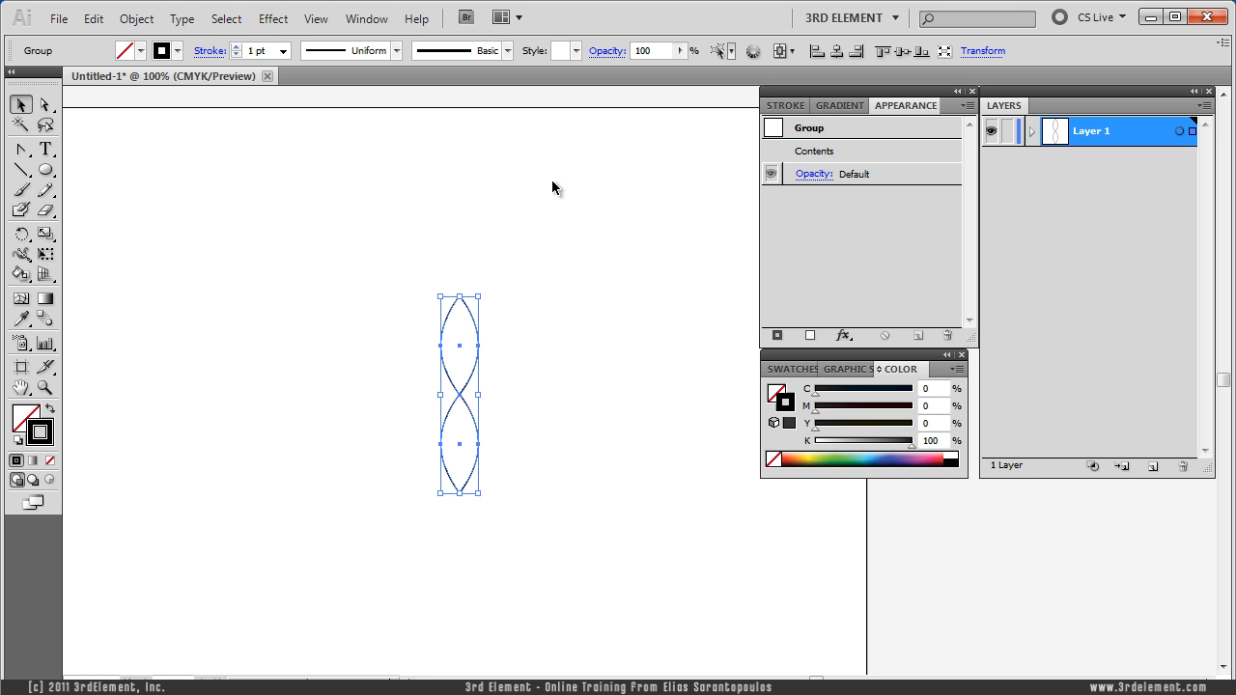
Start a Transform effect on the petal group with a rotation angle of 15°
click(272, 19)
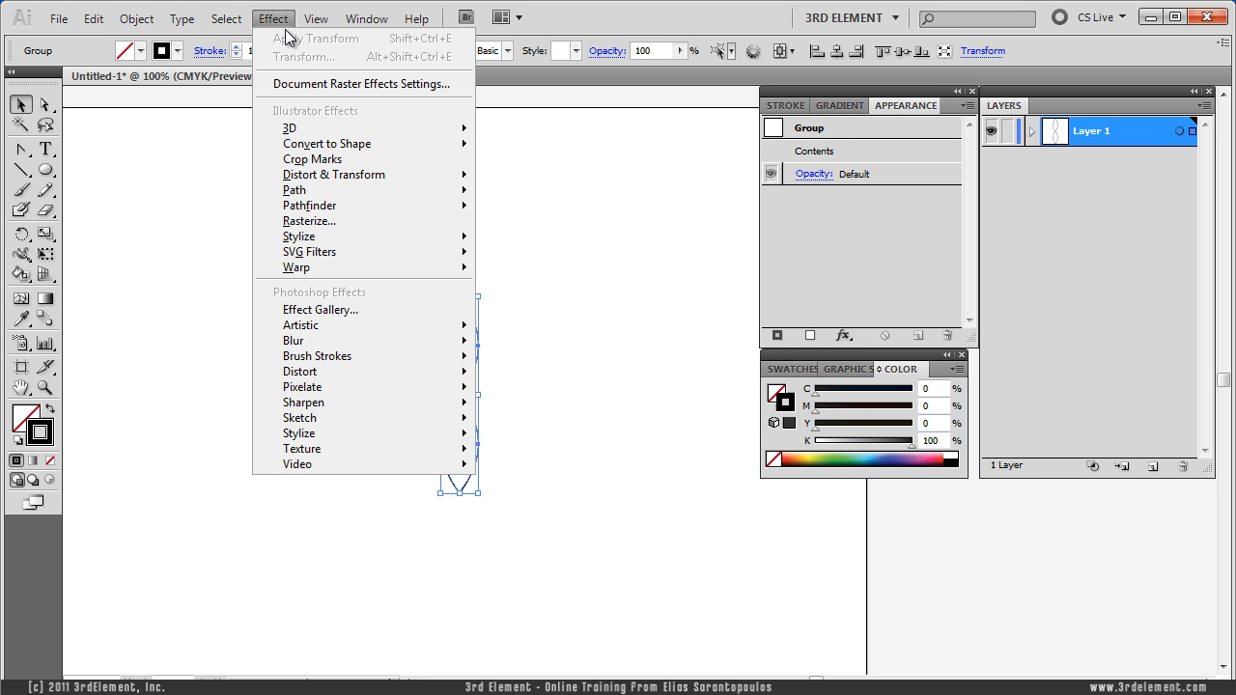
mouse_move(333, 173)
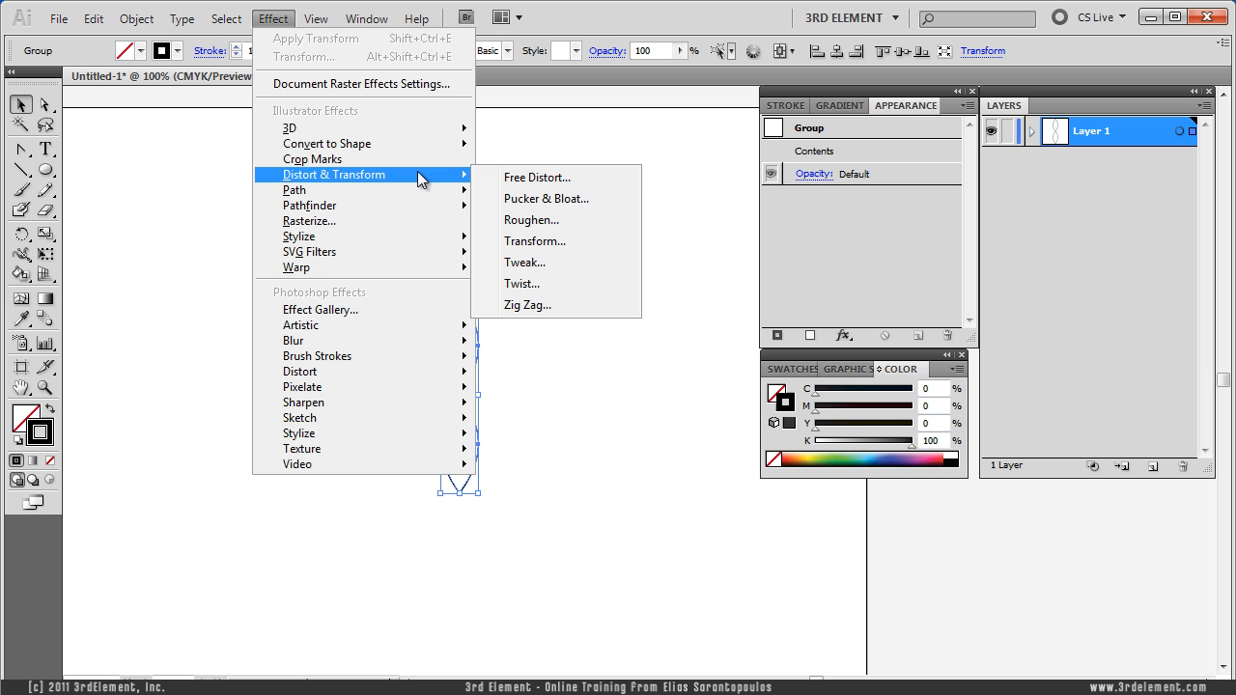
click(535, 241)
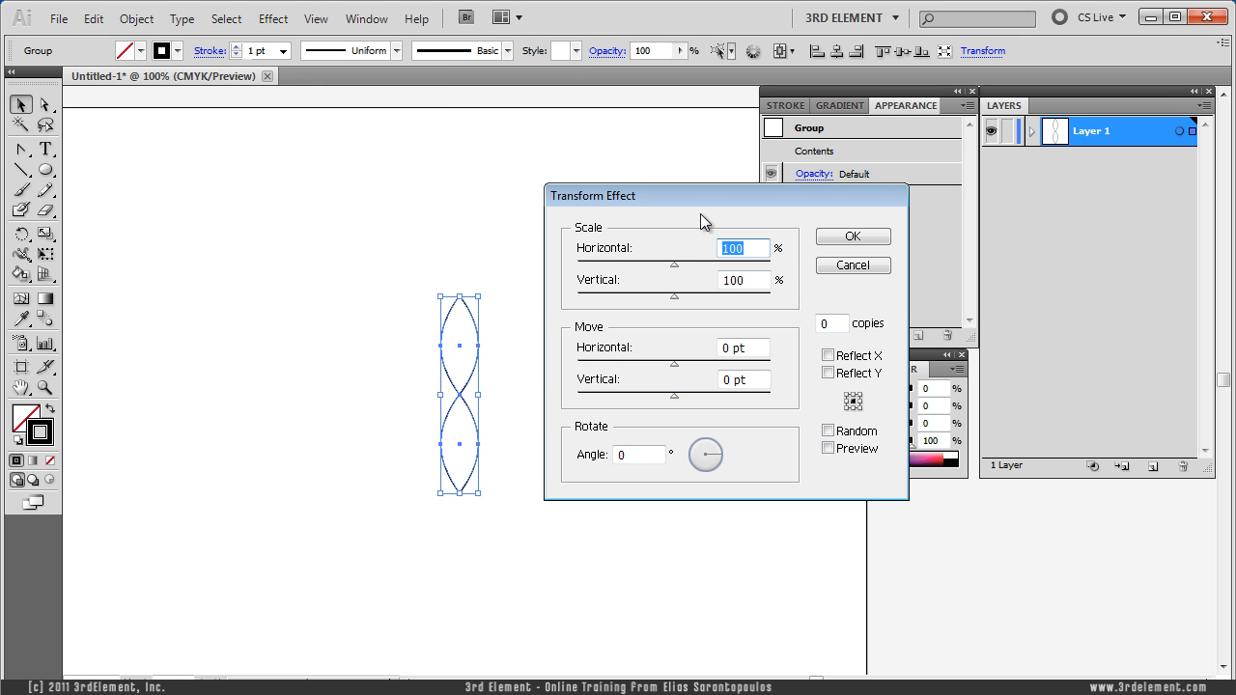
drag(703, 220, 710, 224)
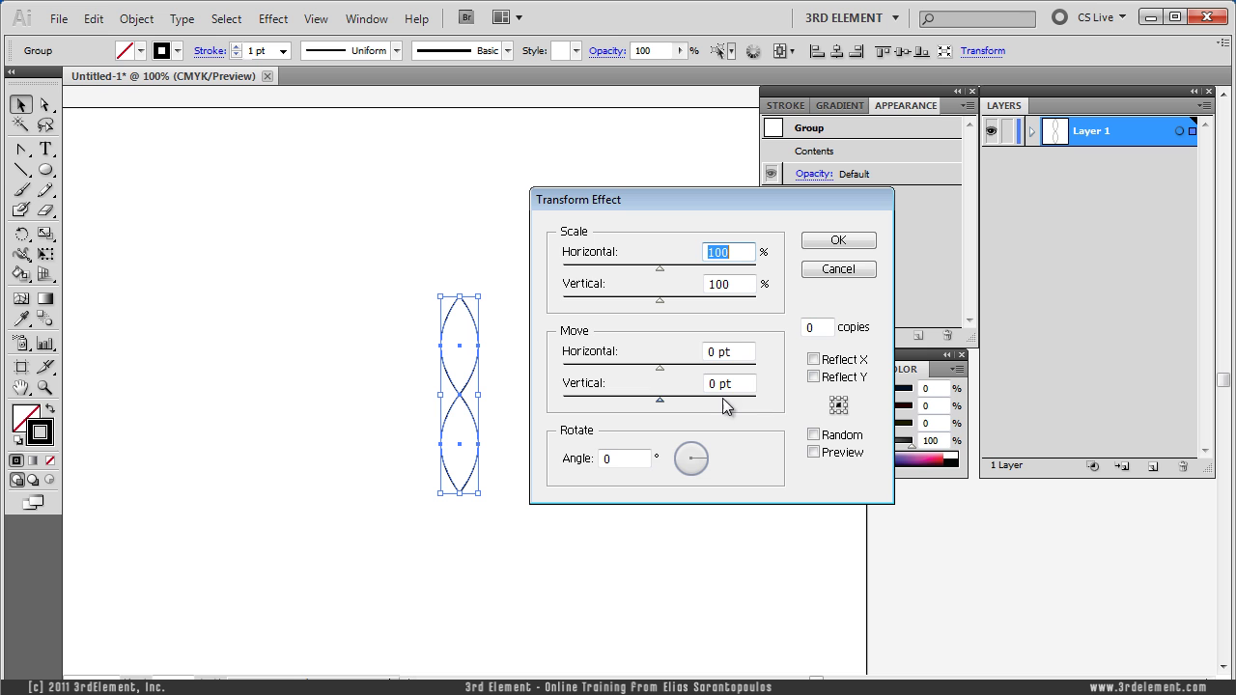
click(626, 459)
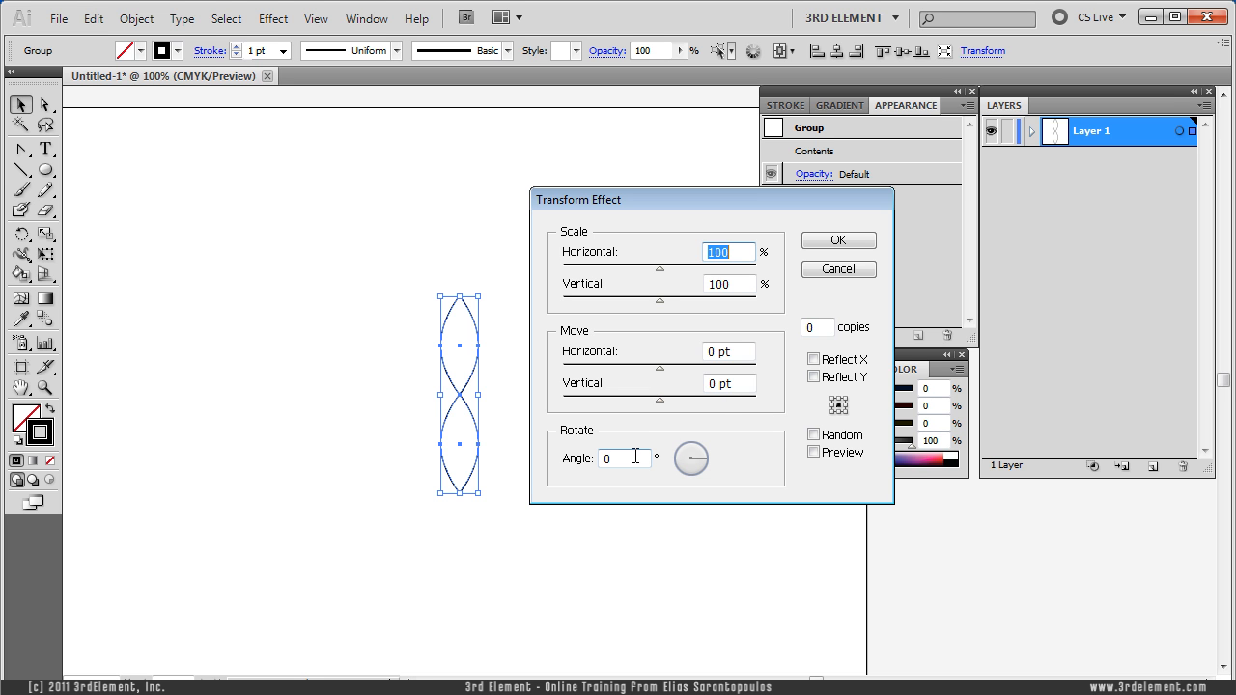
click(622, 458)
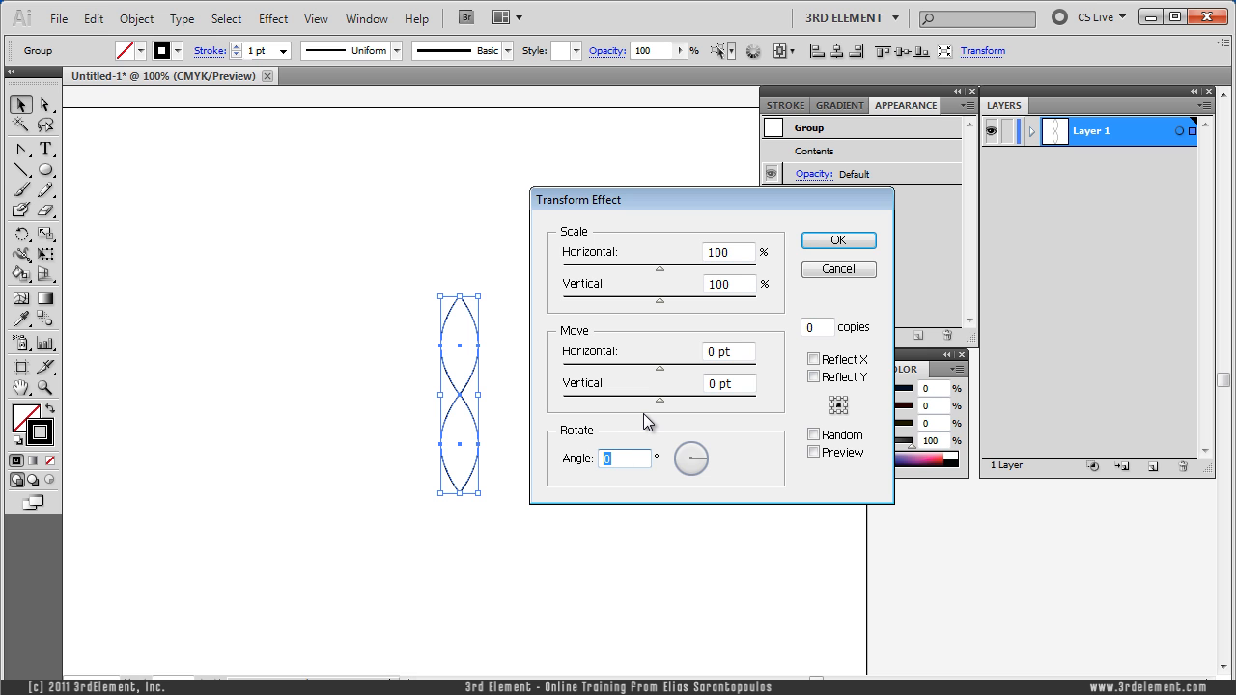
text(15)
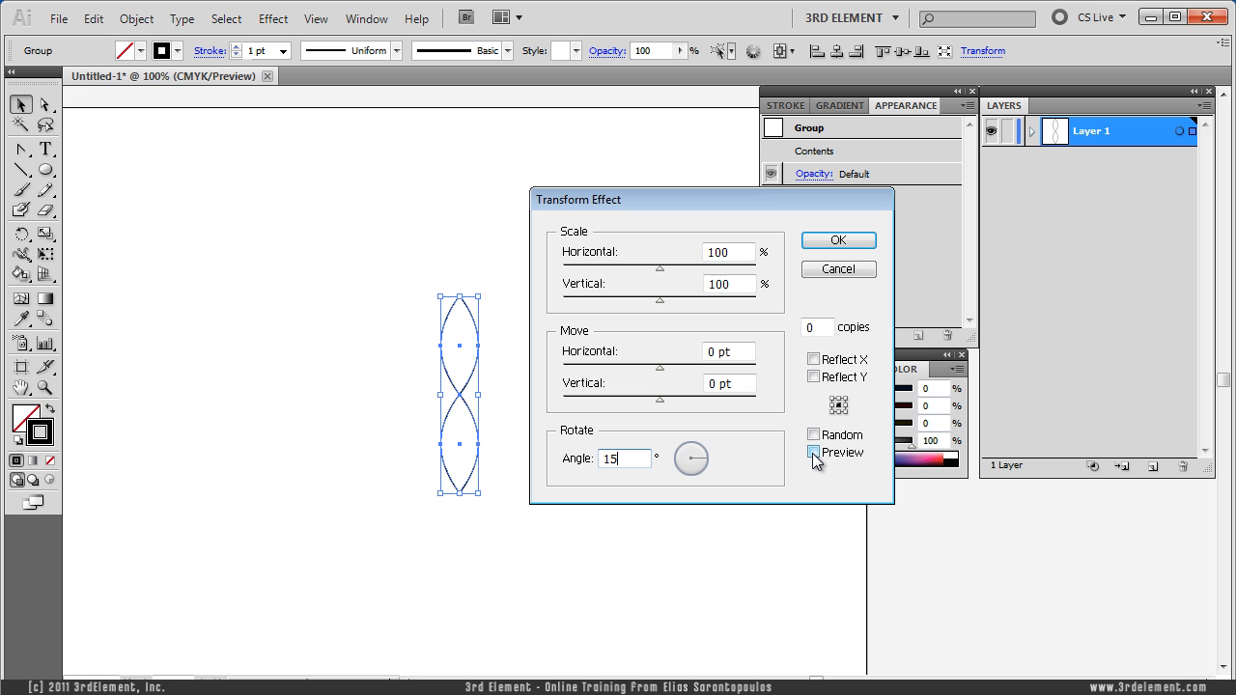
Preview the rotation, set 11 copies and apply the effect to form a full radial flower
click(814, 452)
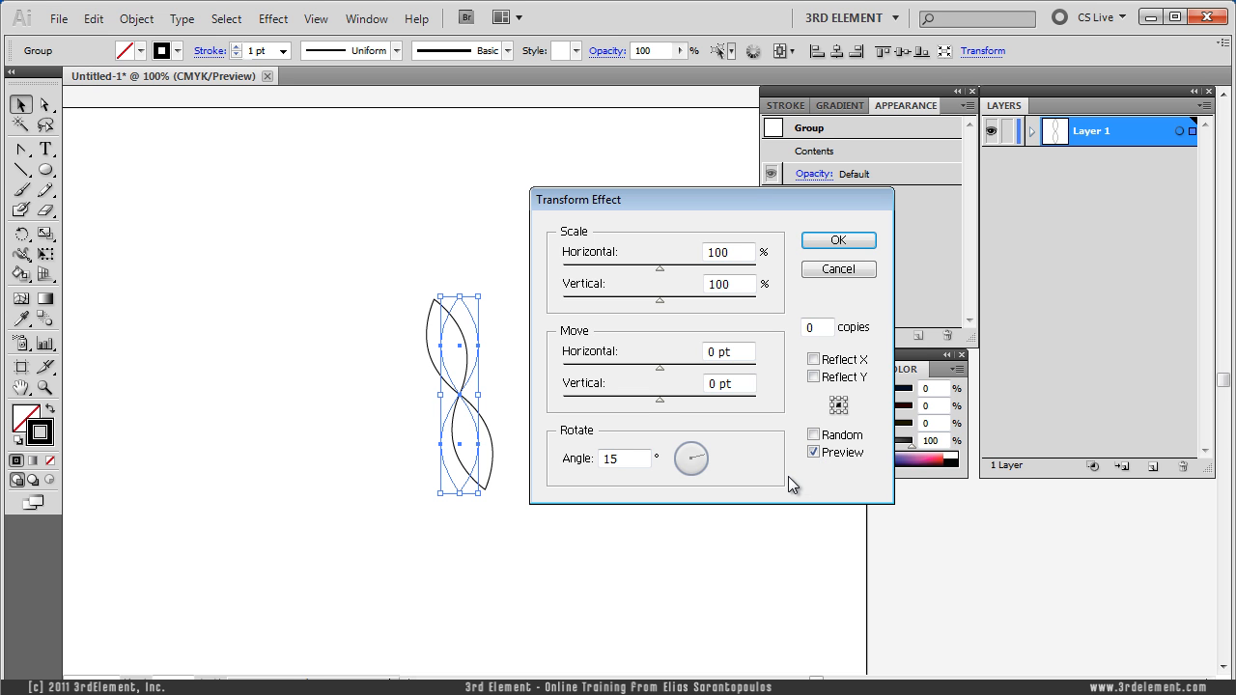
mouse_move(826, 346)
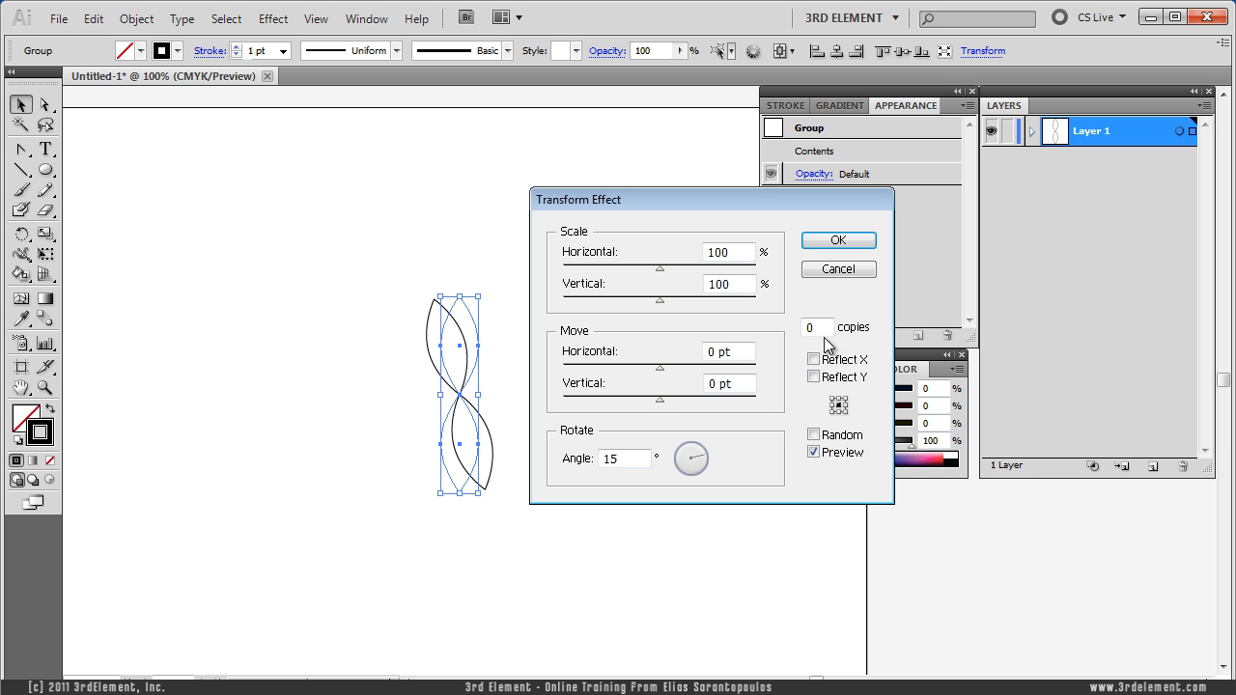
click(815, 326)
text(11)
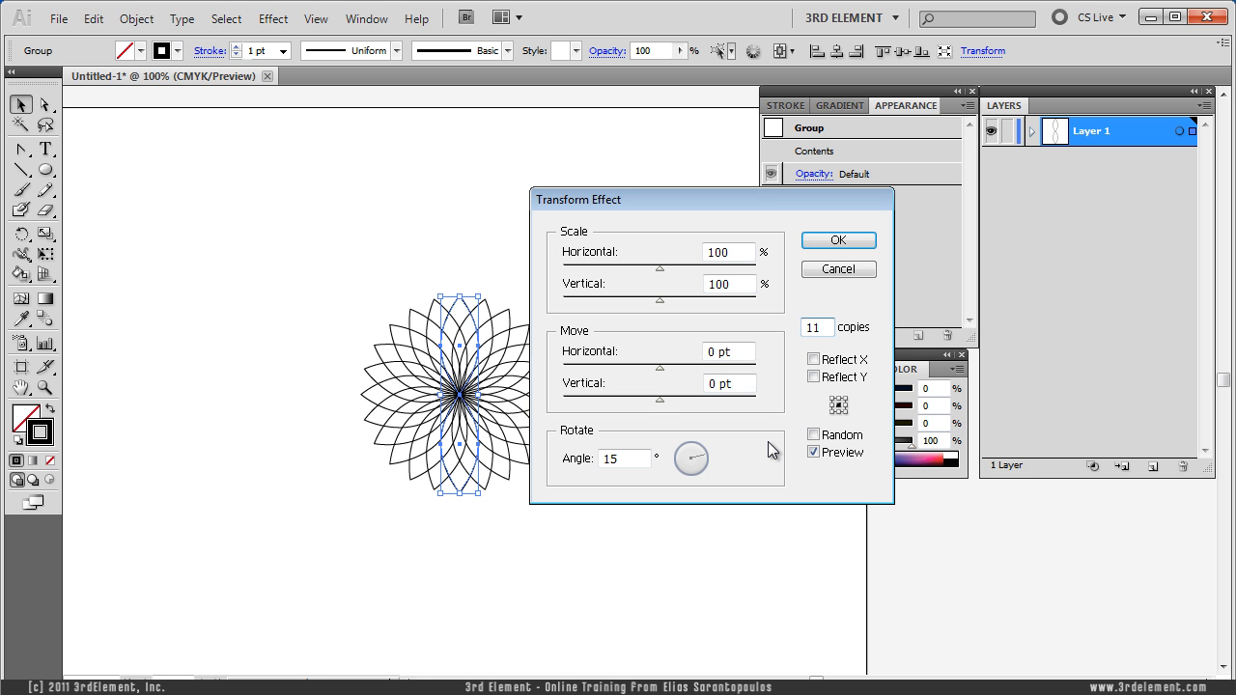
click(838, 239)
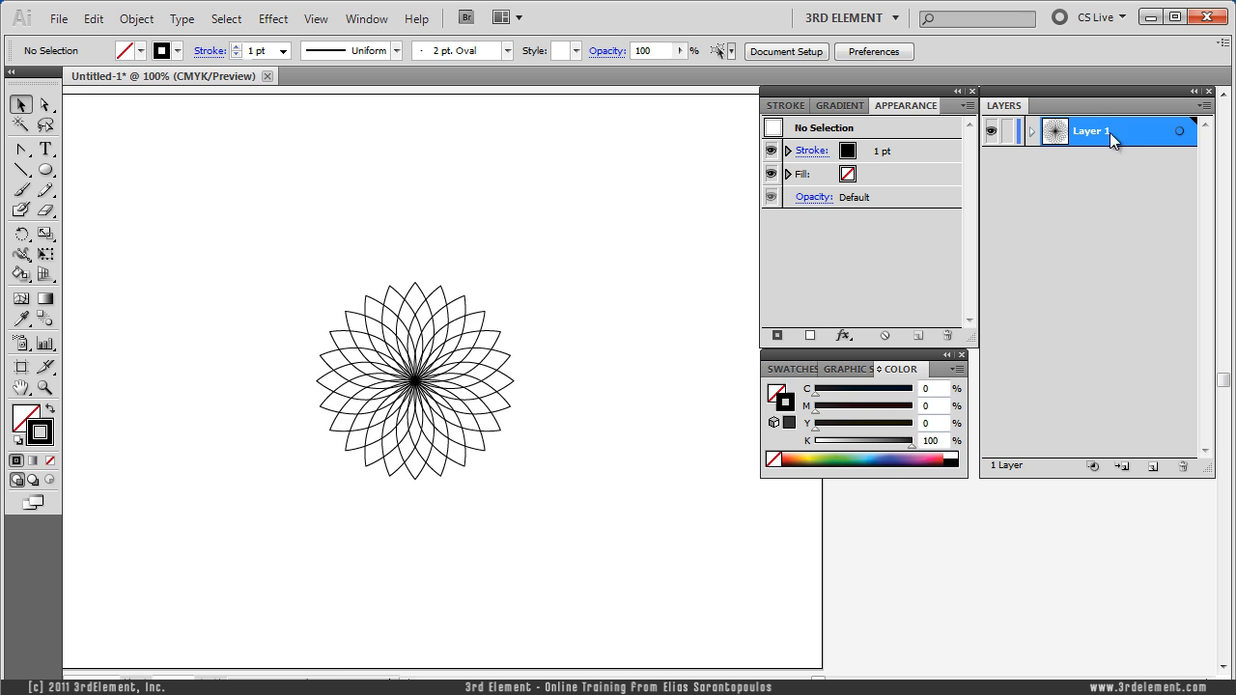
Rename Layer 1 to 'Pedals Stroke & Fill'
double_click(1091, 131)
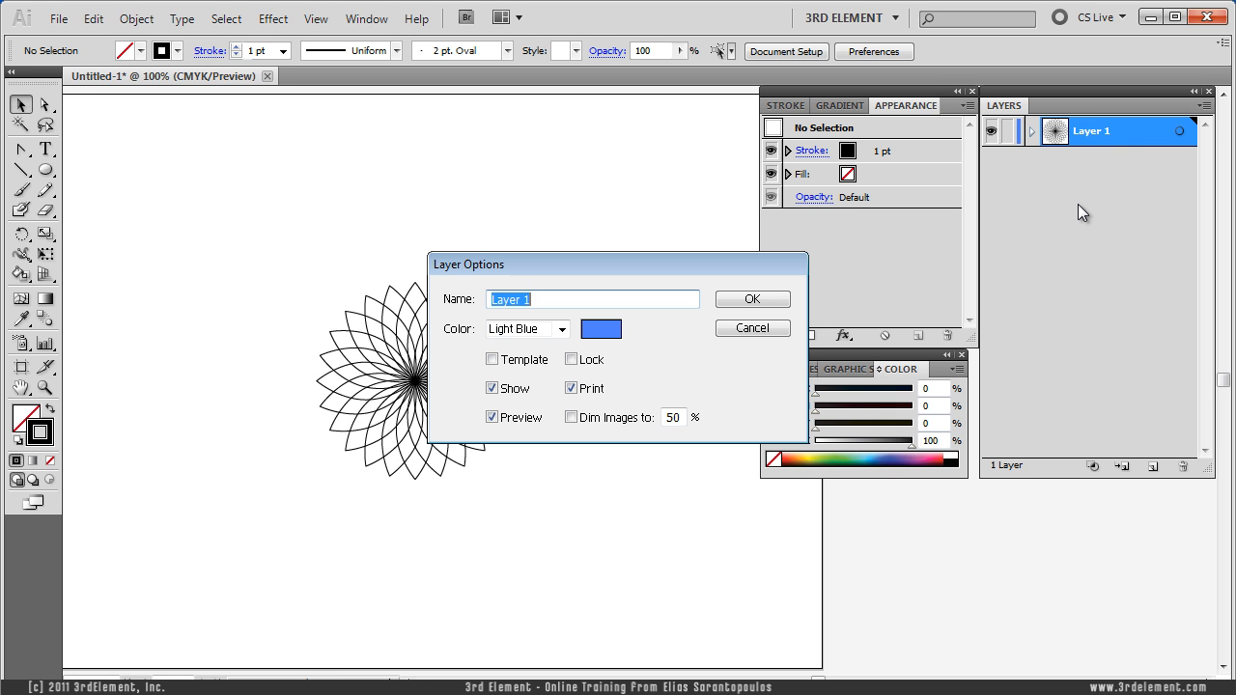
text(Pedals)
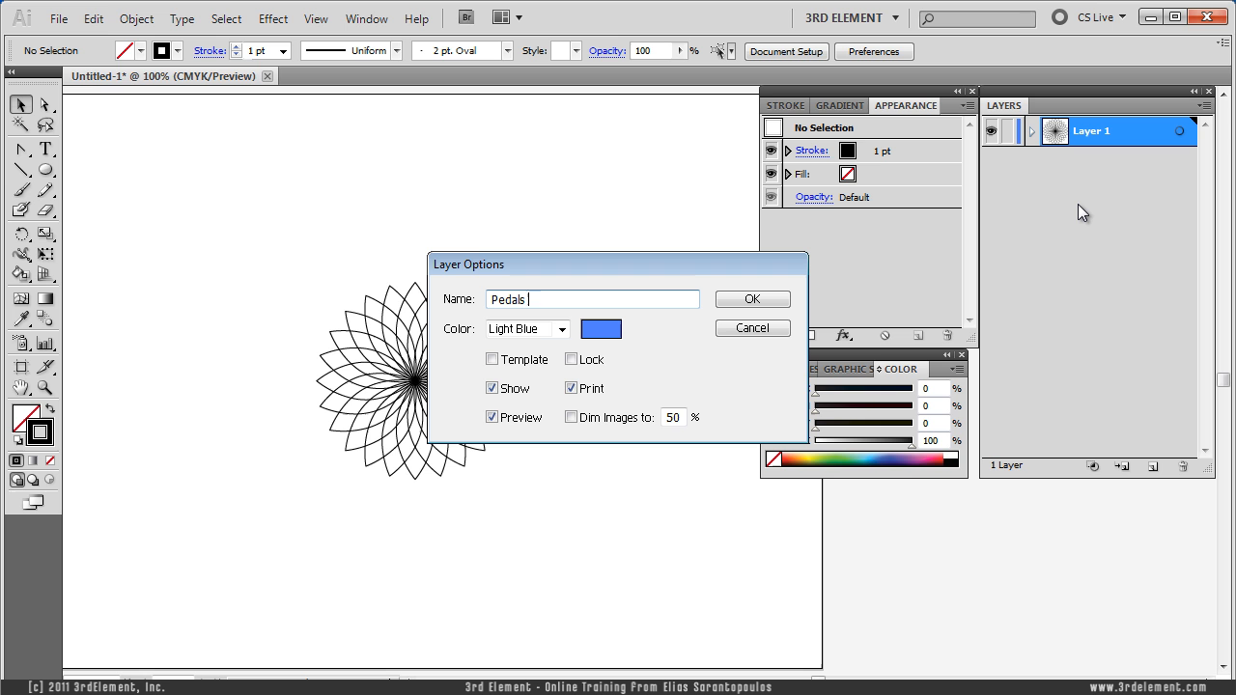
text(Stroke)
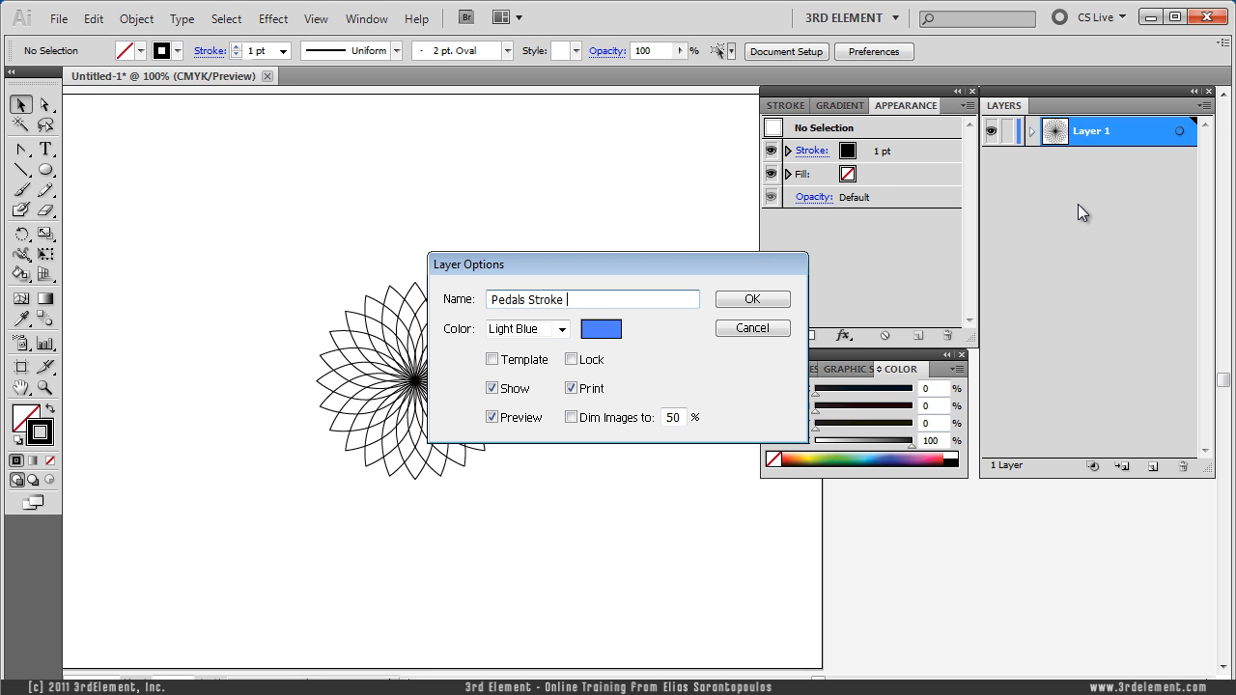
click(751, 297)
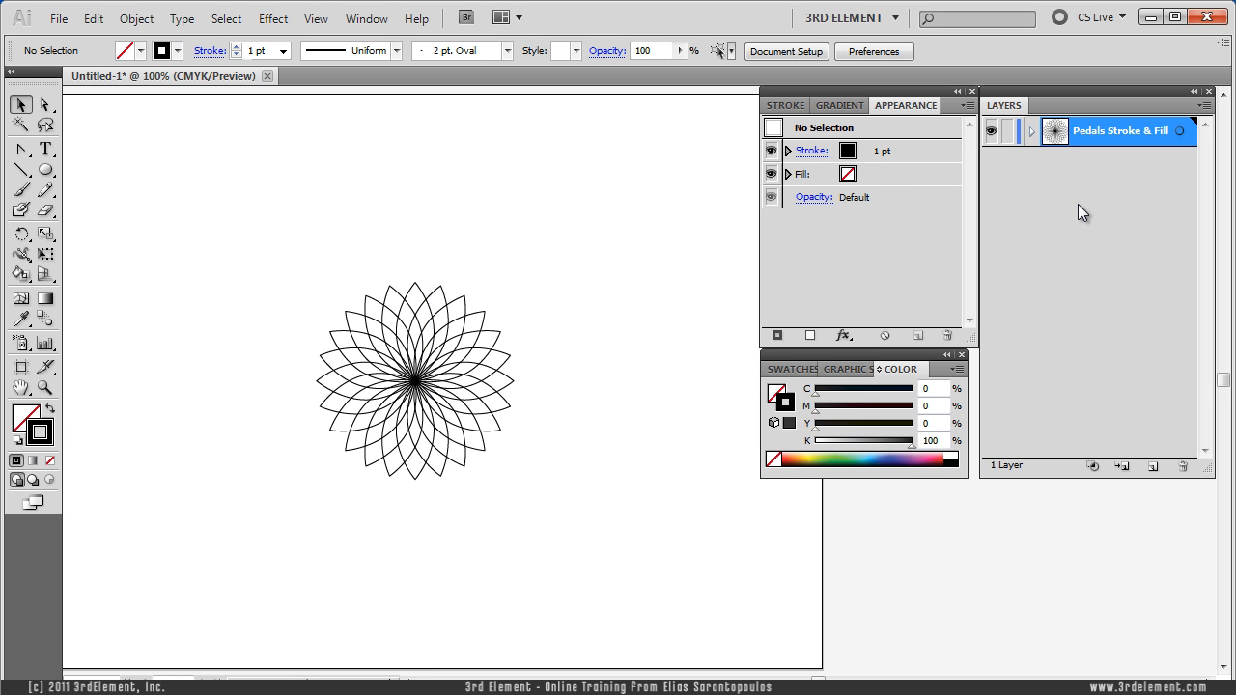
mouse_move(579, 323)
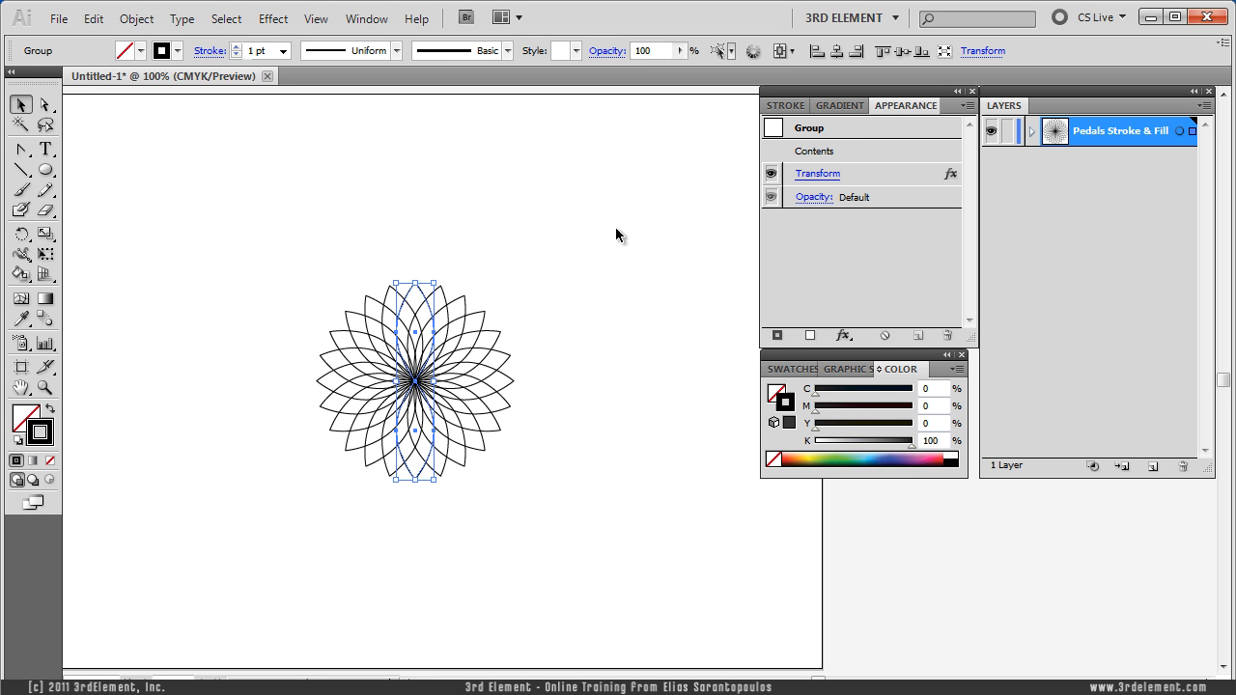
mouse_move(525, 220)
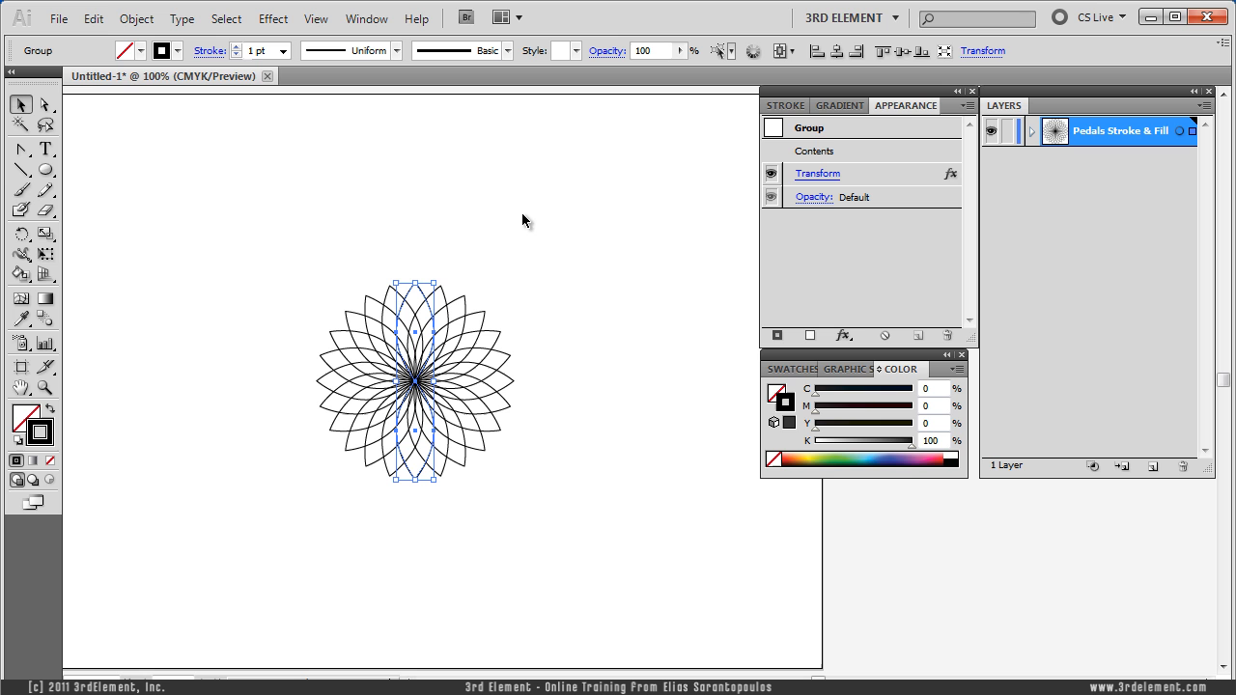
mouse_move(431, 274)
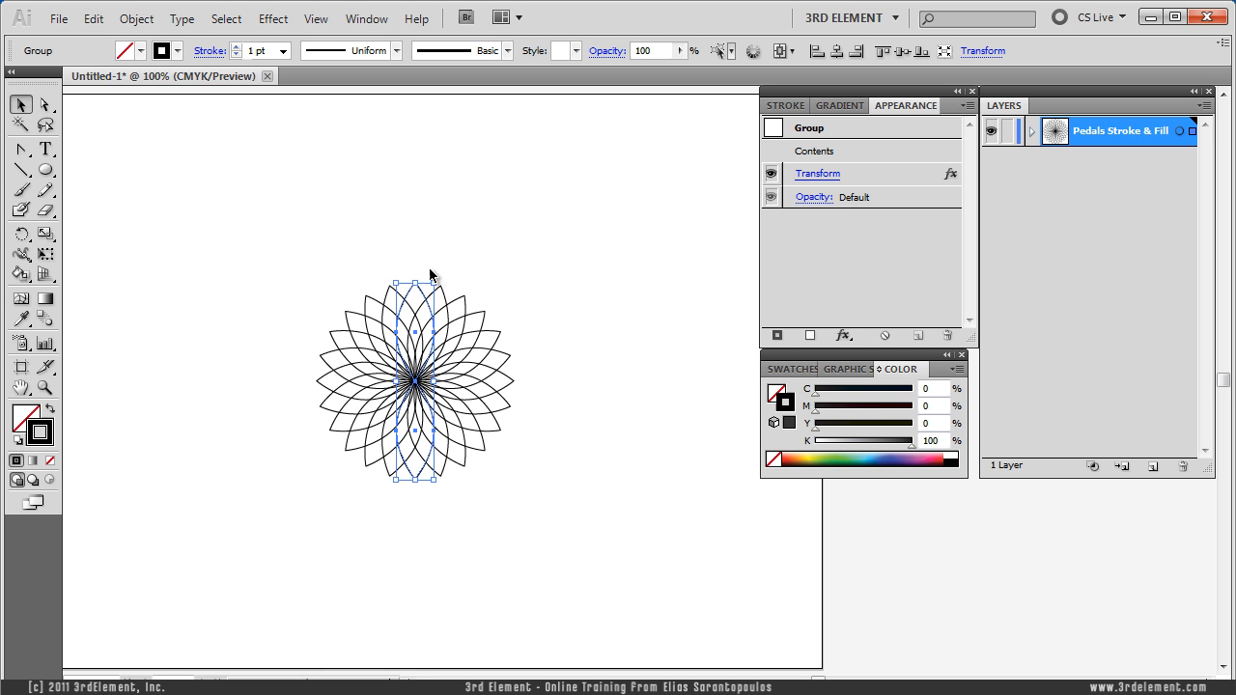
mouse_move(419, 282)
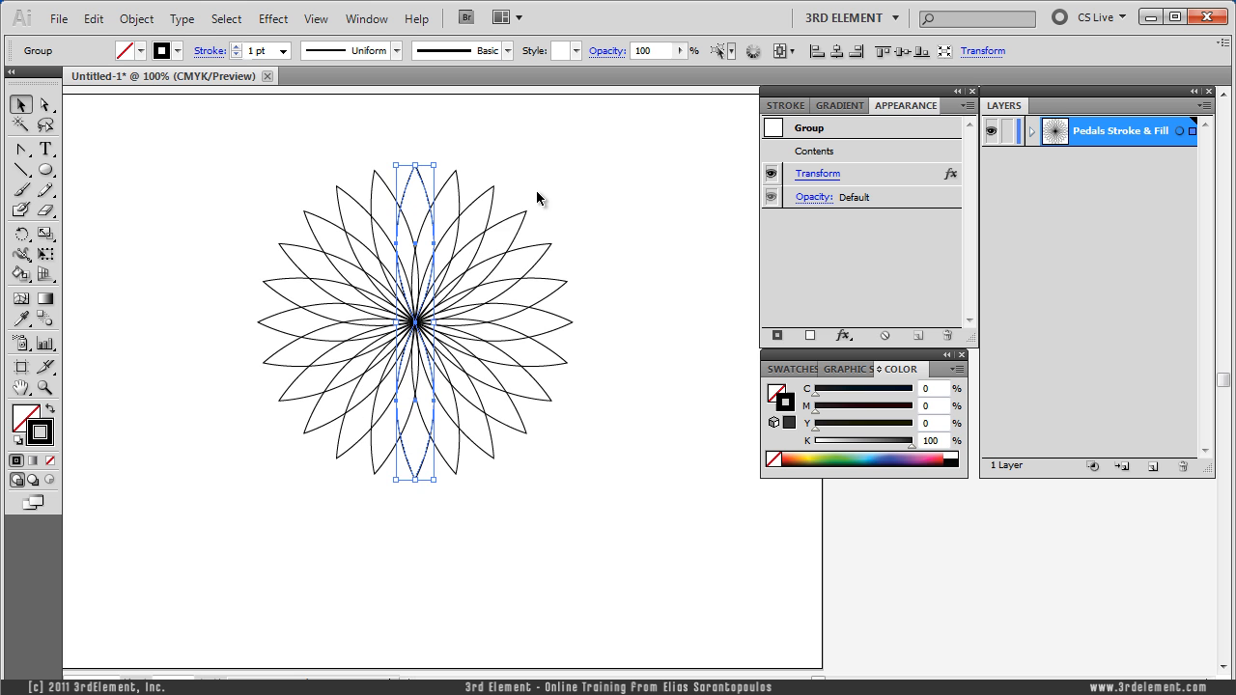
mouse_move(529, 228)
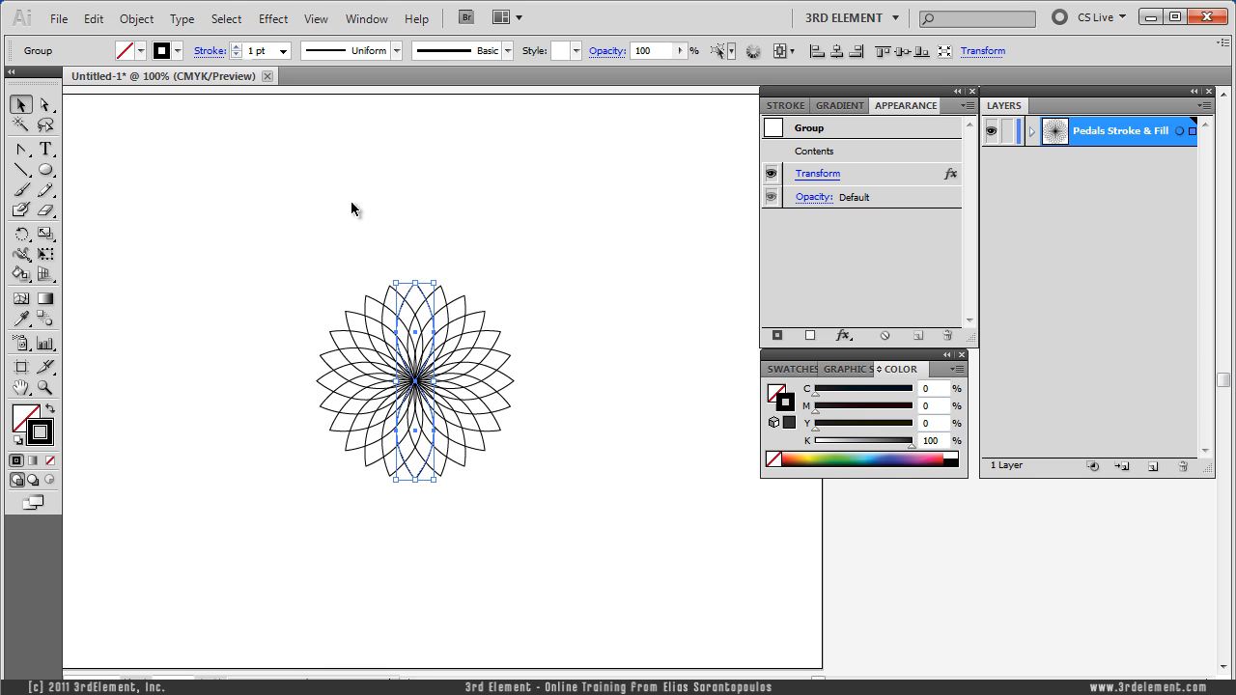
Expand the Transform effect's appearance so the rotated copies become real editable paths
click(135, 17)
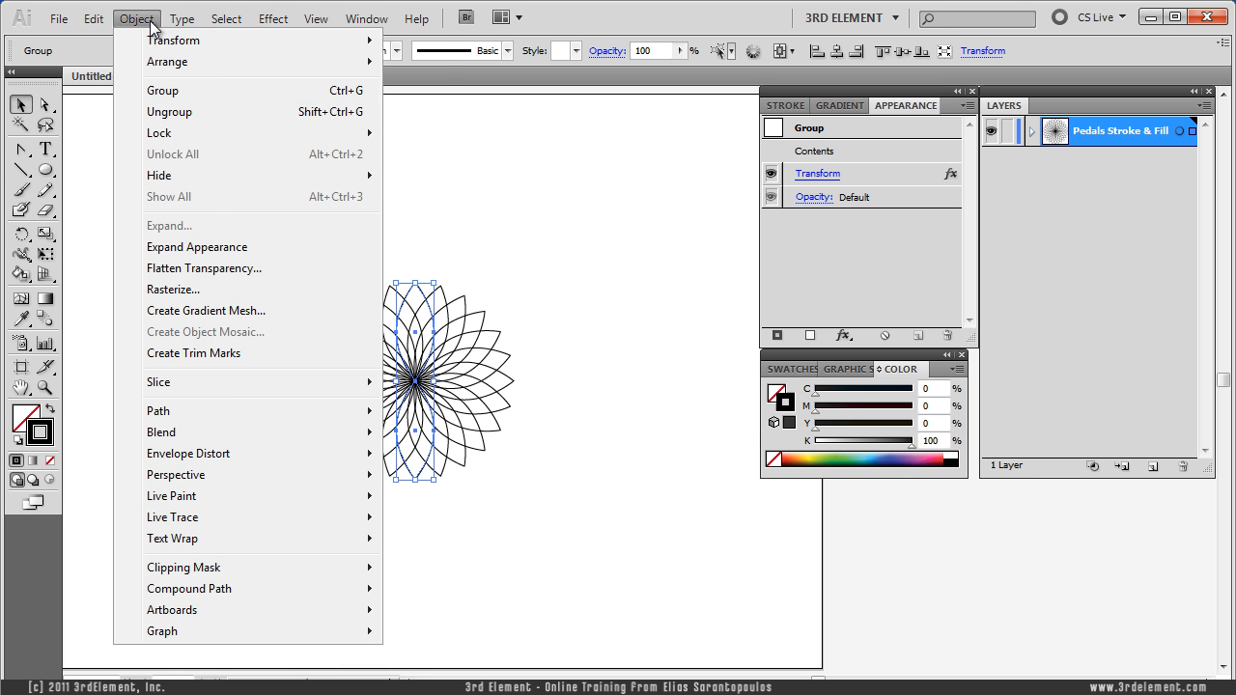
mouse_move(287, 253)
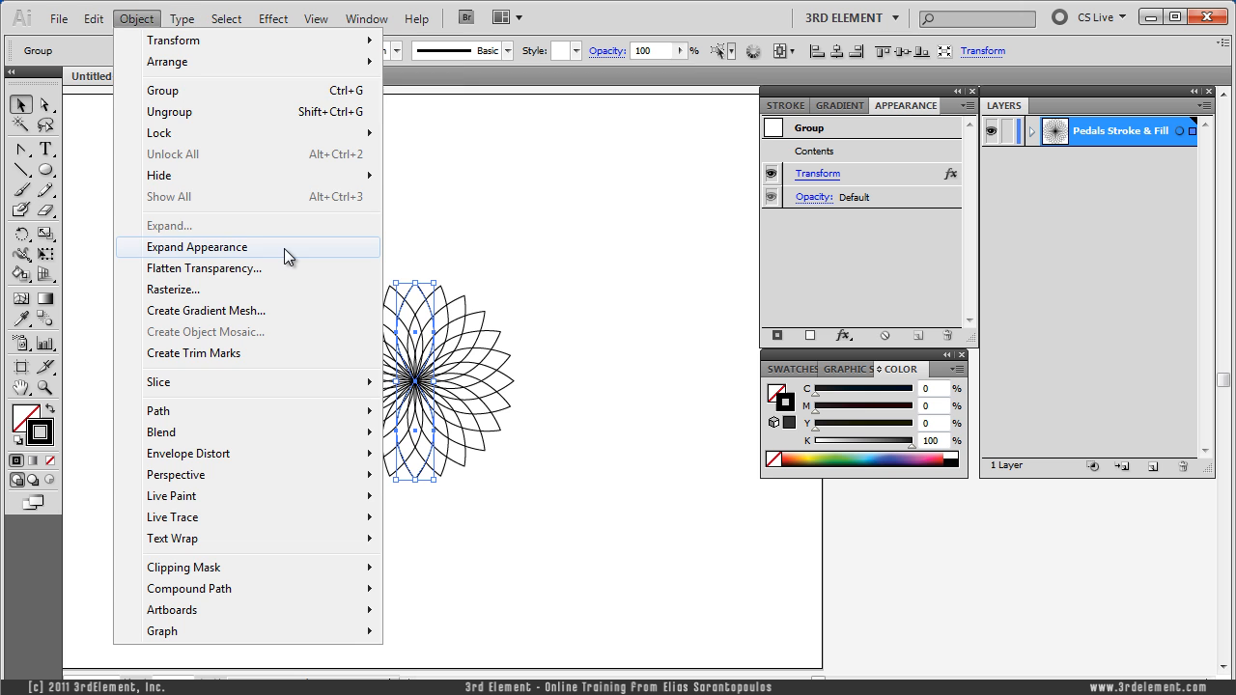
click(197, 247)
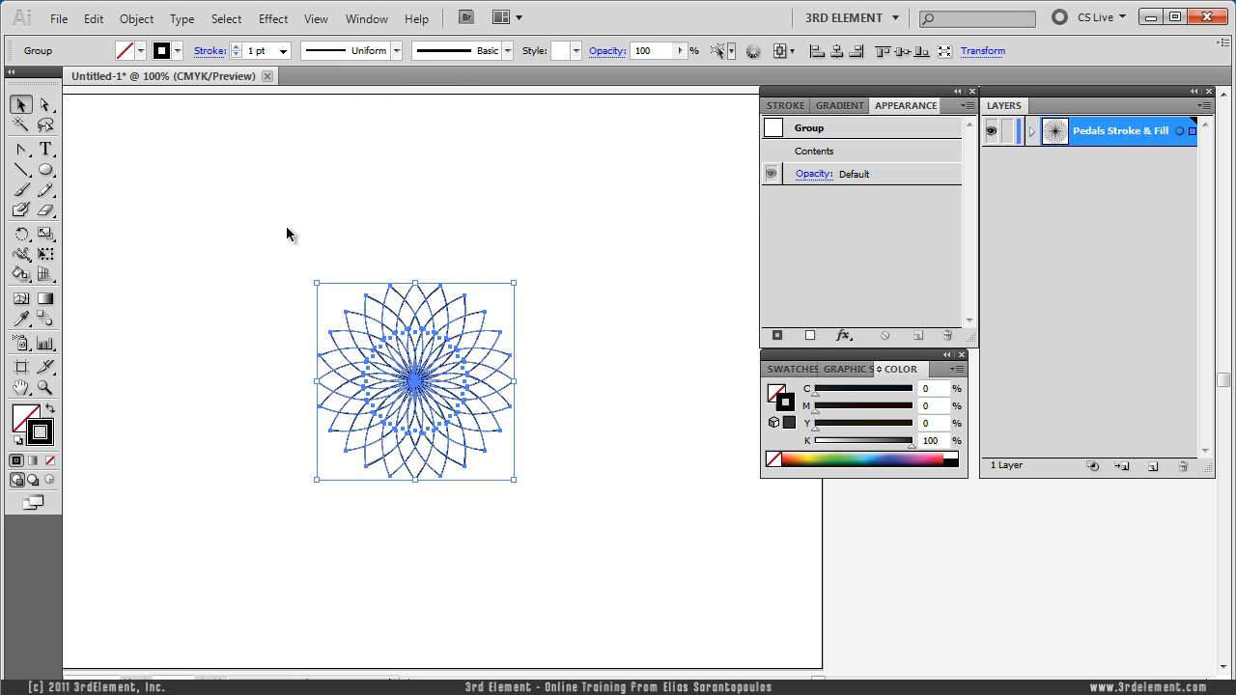
mouse_move(292, 224)
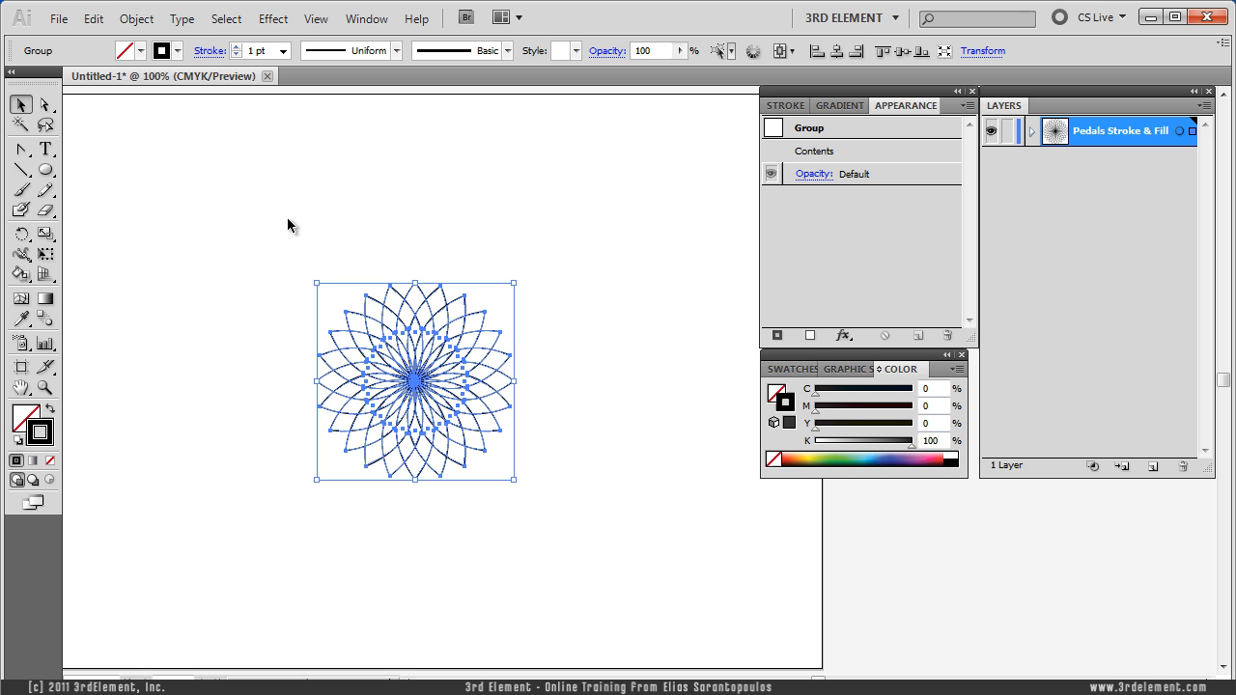
mouse_move(498, 239)
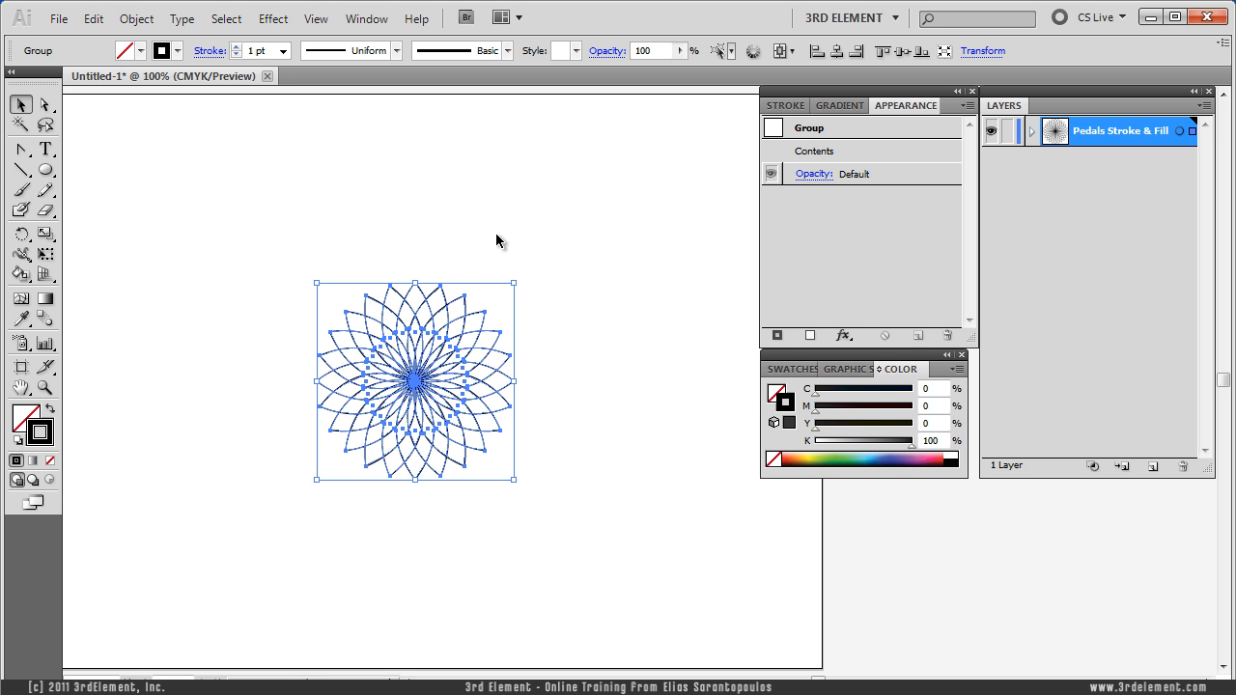
mouse_move(510, 301)
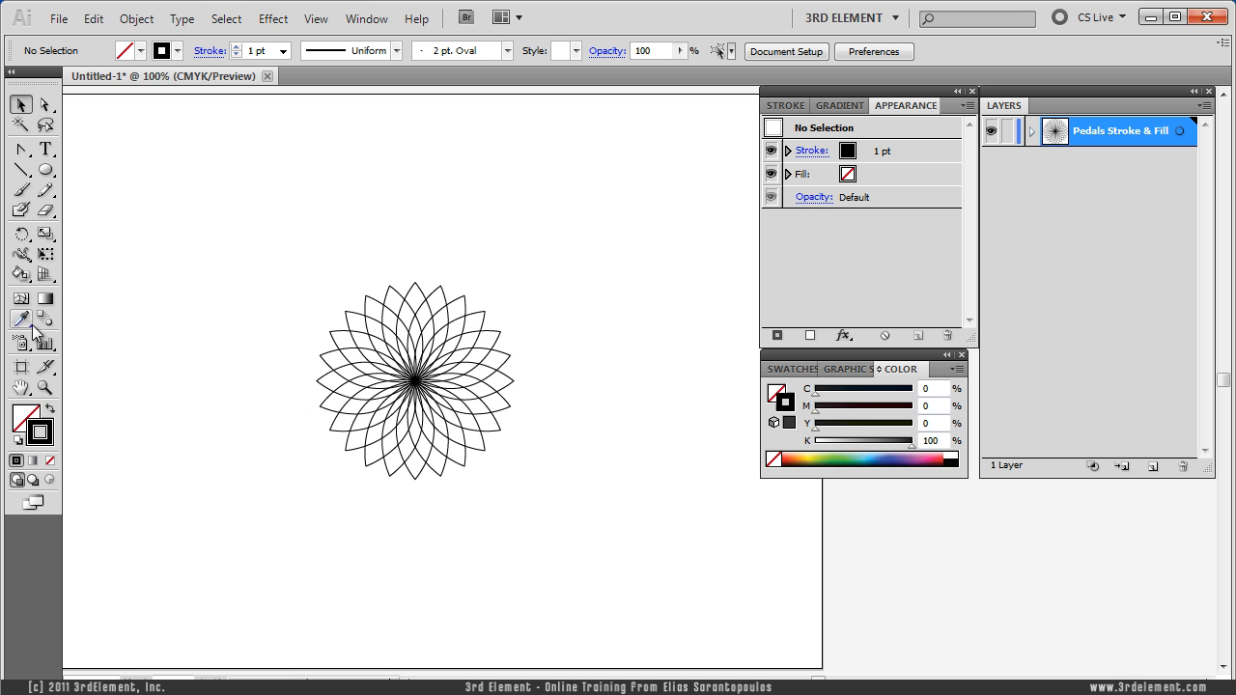
Make the flower a Live Paint group and fill the alternating inner petal sections dark red
click(21, 255)
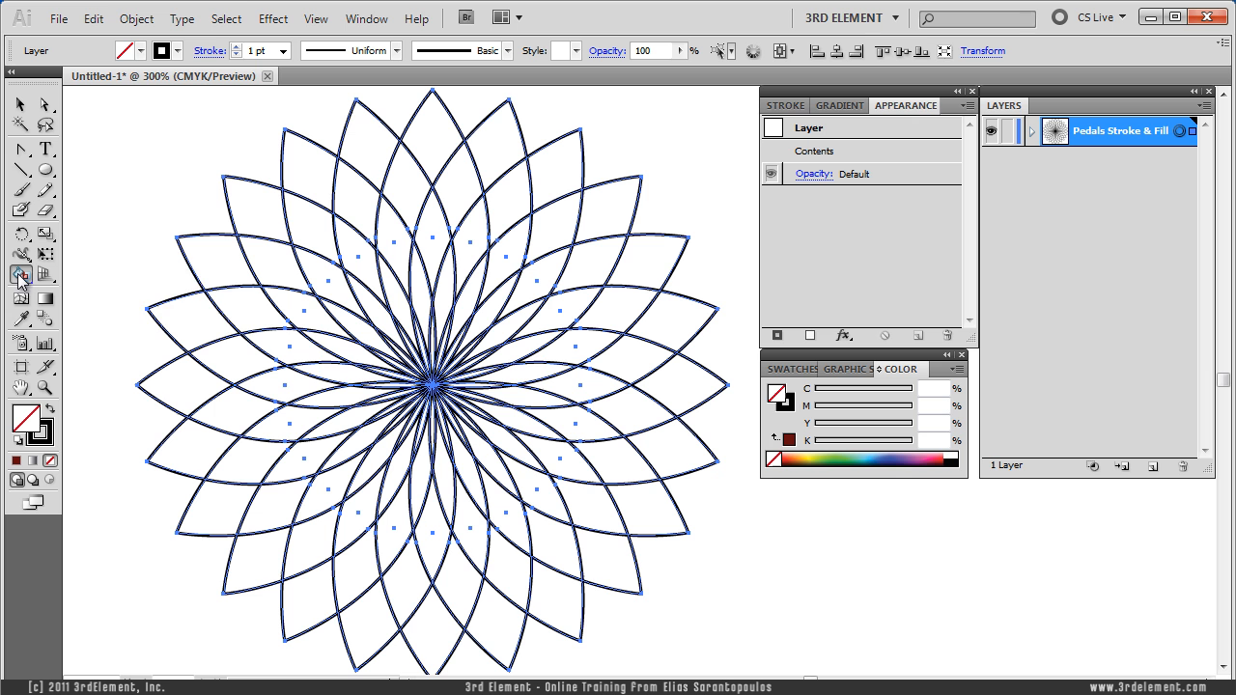
click(19, 274)
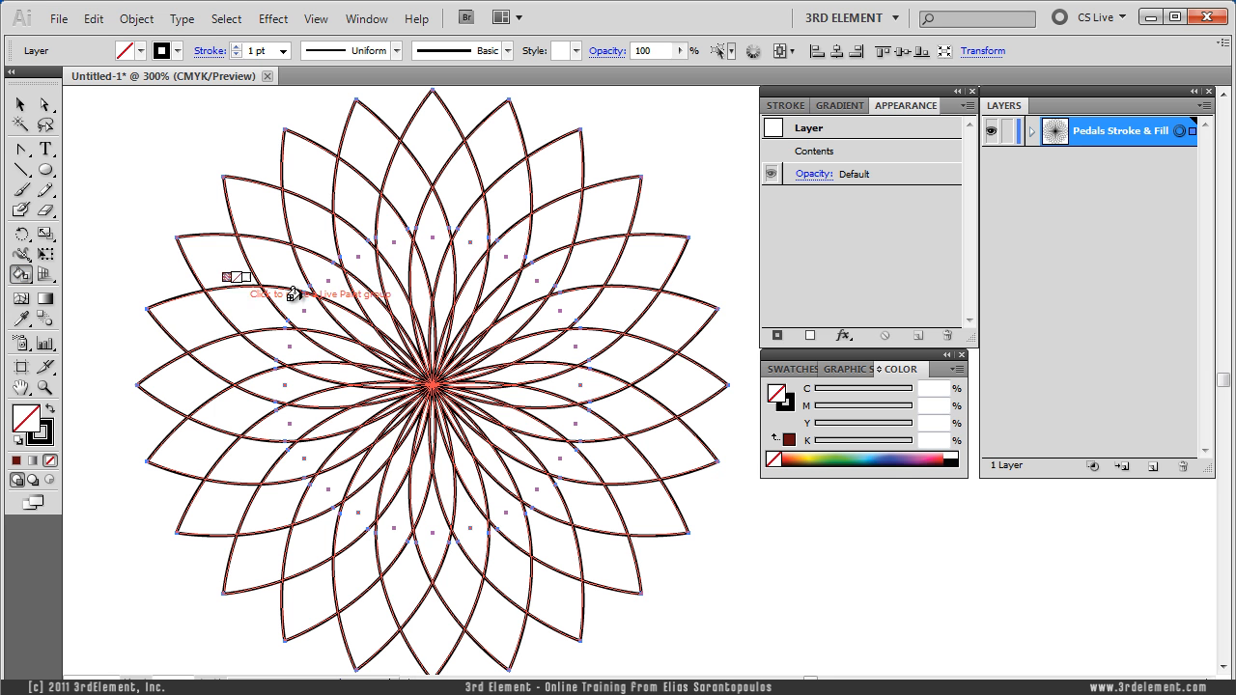
mouse_move(500, 263)
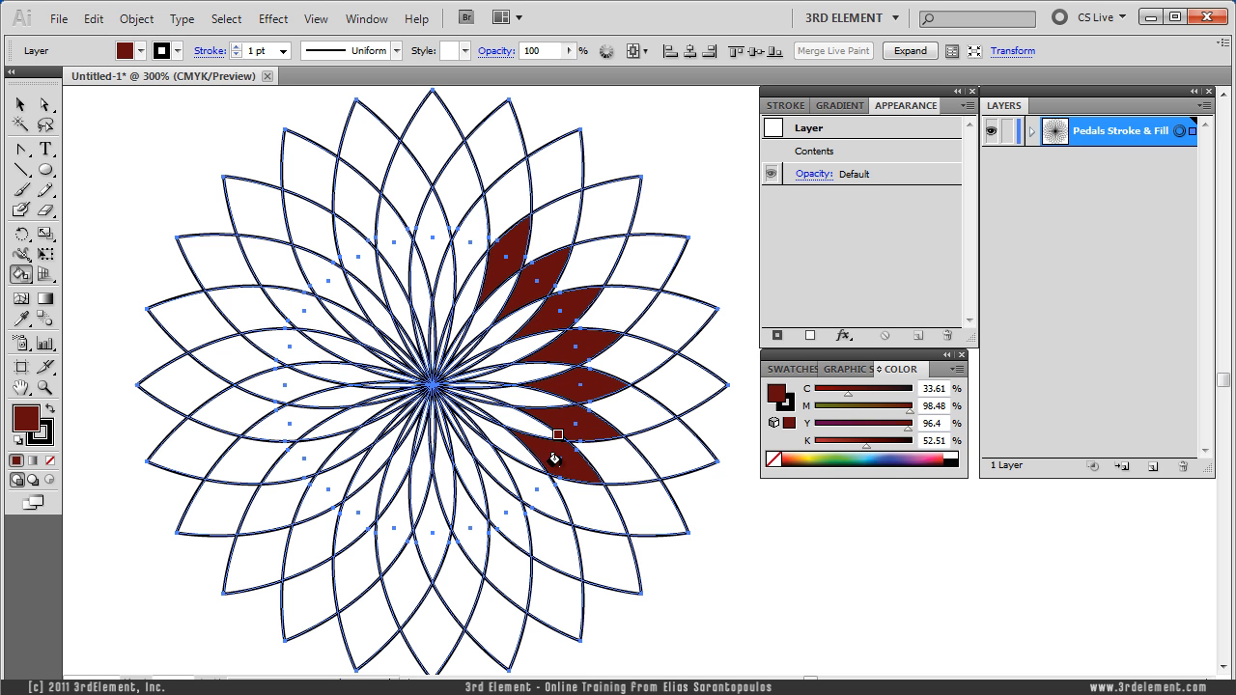
click(432, 506)
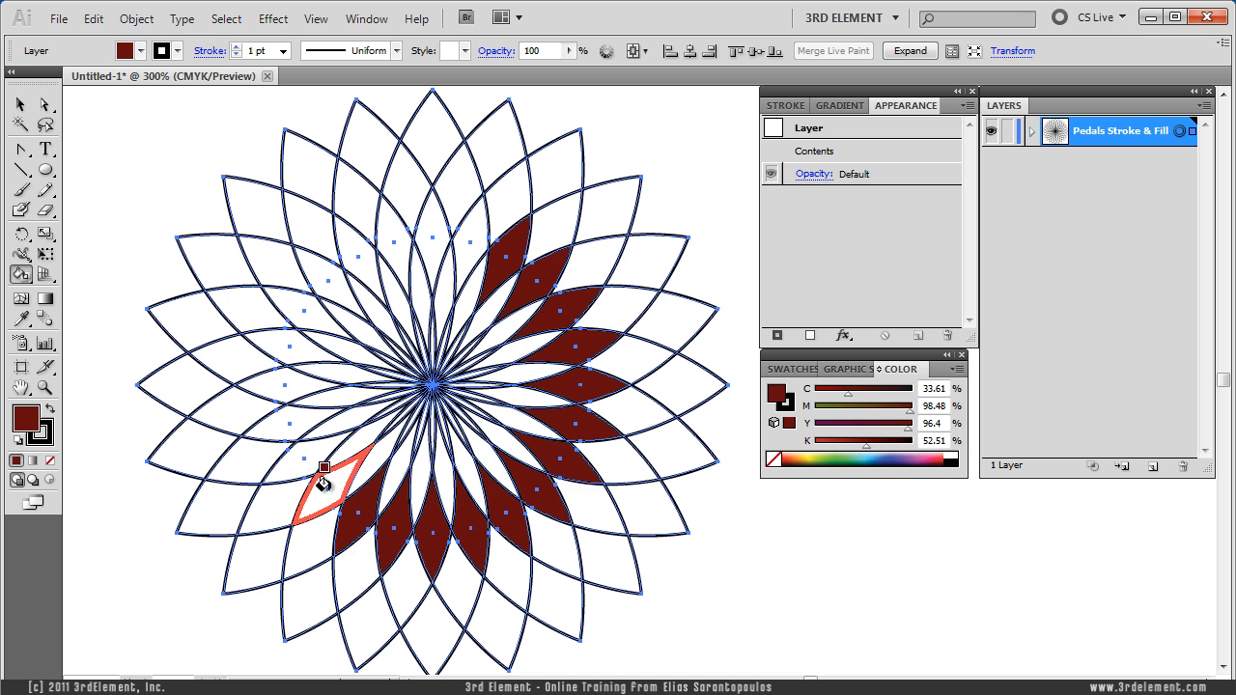
drag(325, 479, 309, 305)
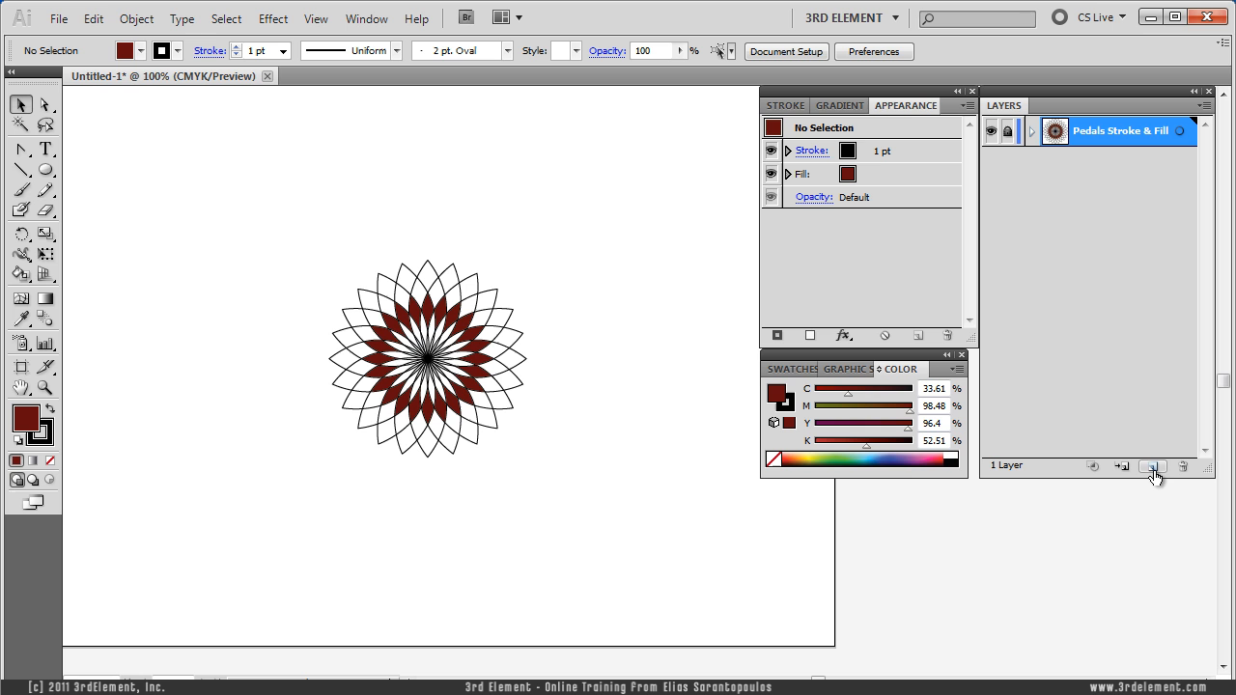
Add a new layer and rename it 'Gradient Circle'
click(1150, 465)
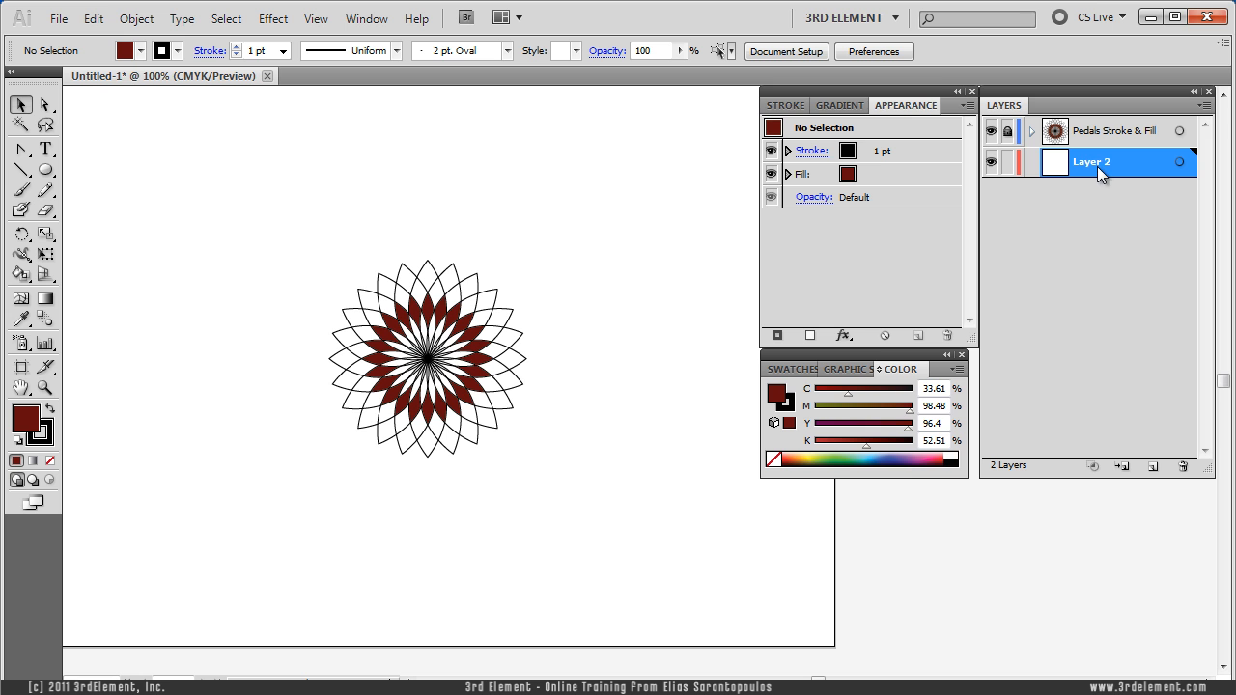
double_click(1091, 162)
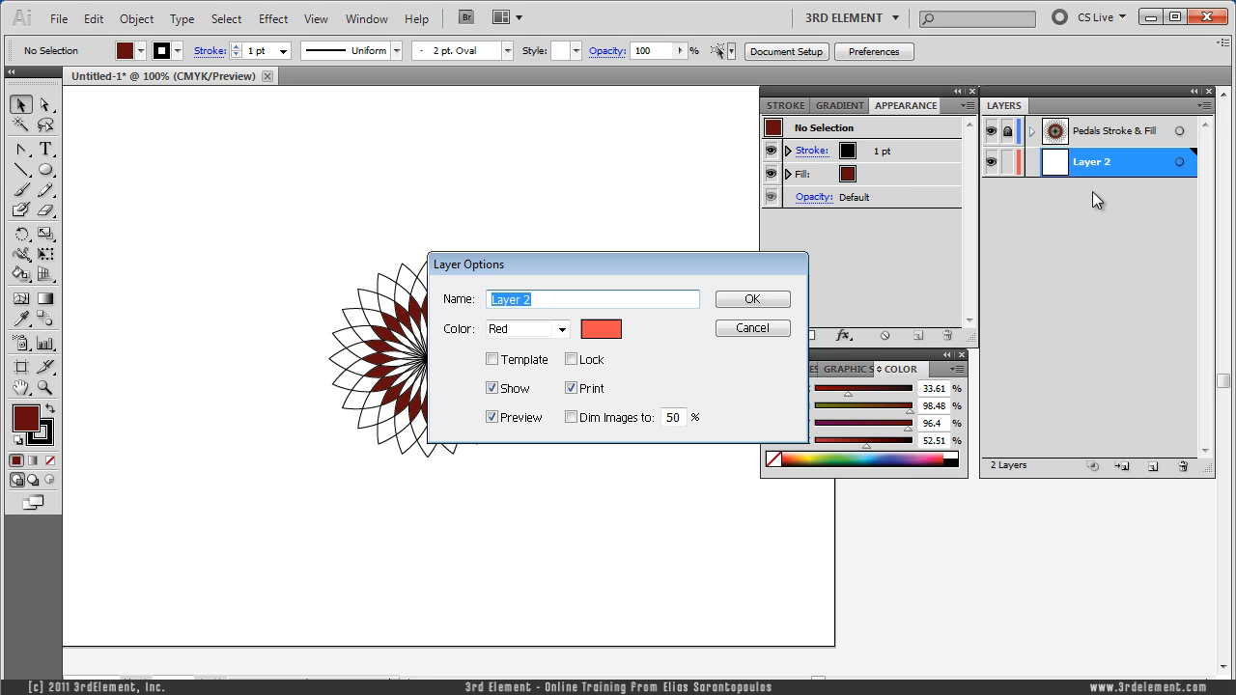
text(Gradient)
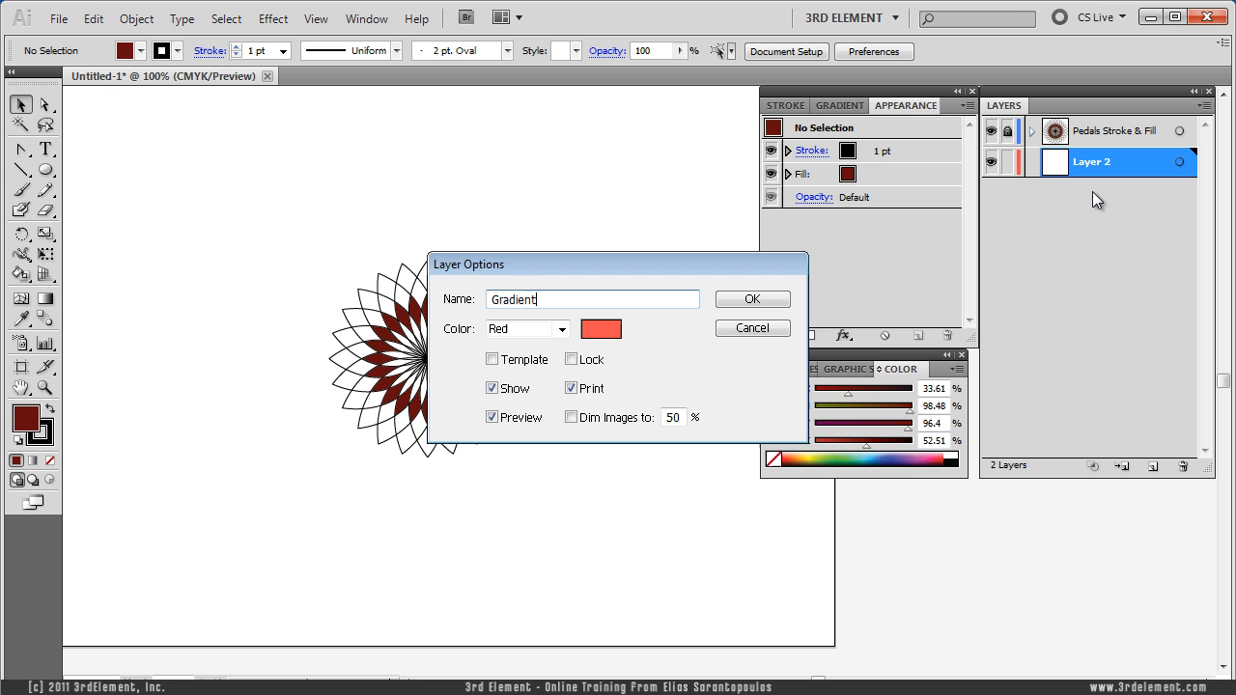
text(Circle)
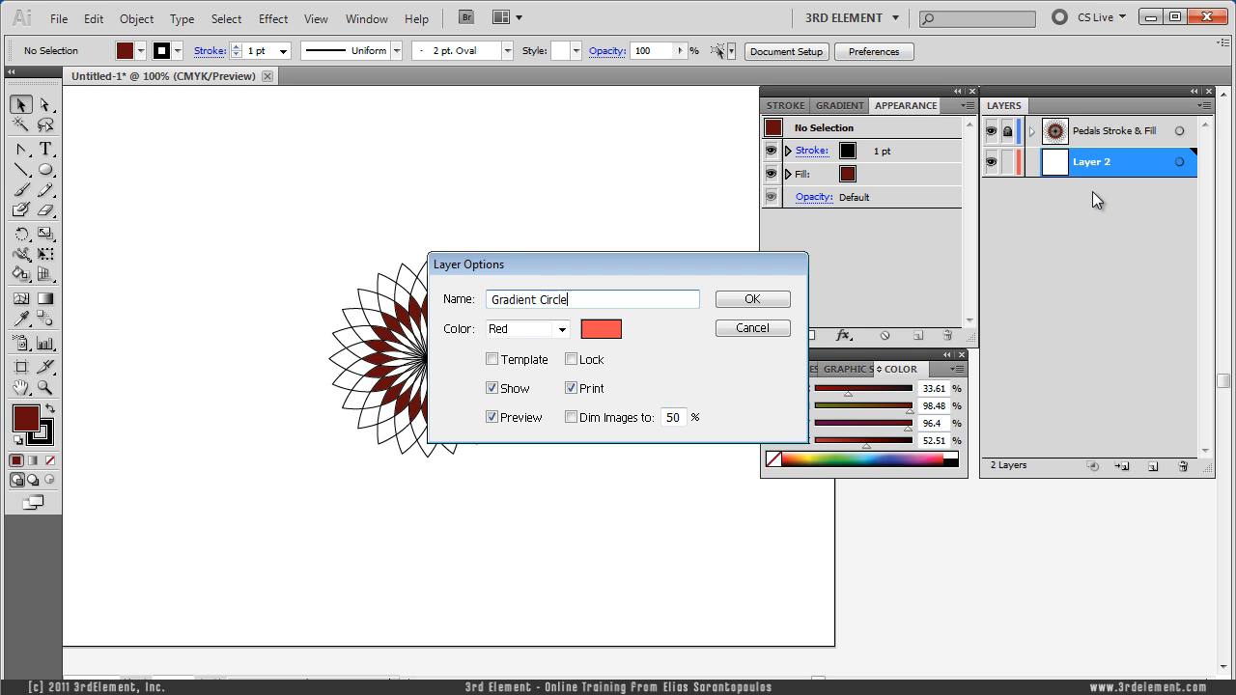
click(753, 298)
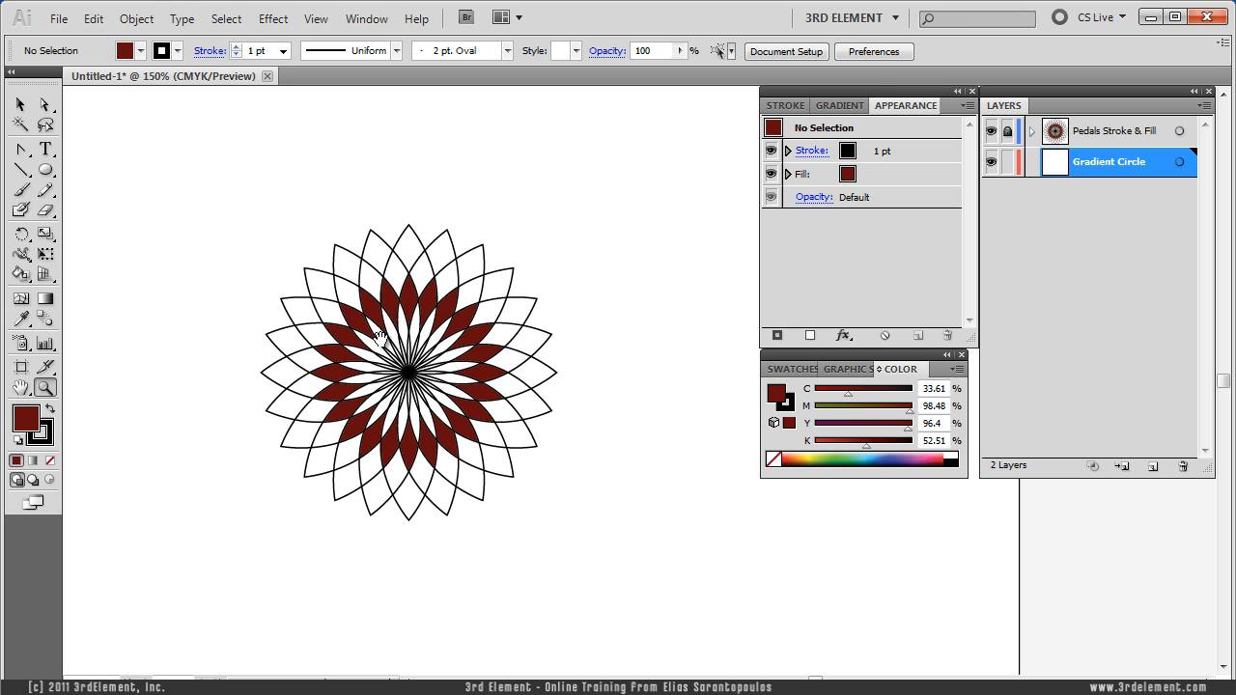
Draw a circle centred on the flower and set its gradient fill to Radial white-to-black
click(21, 172)
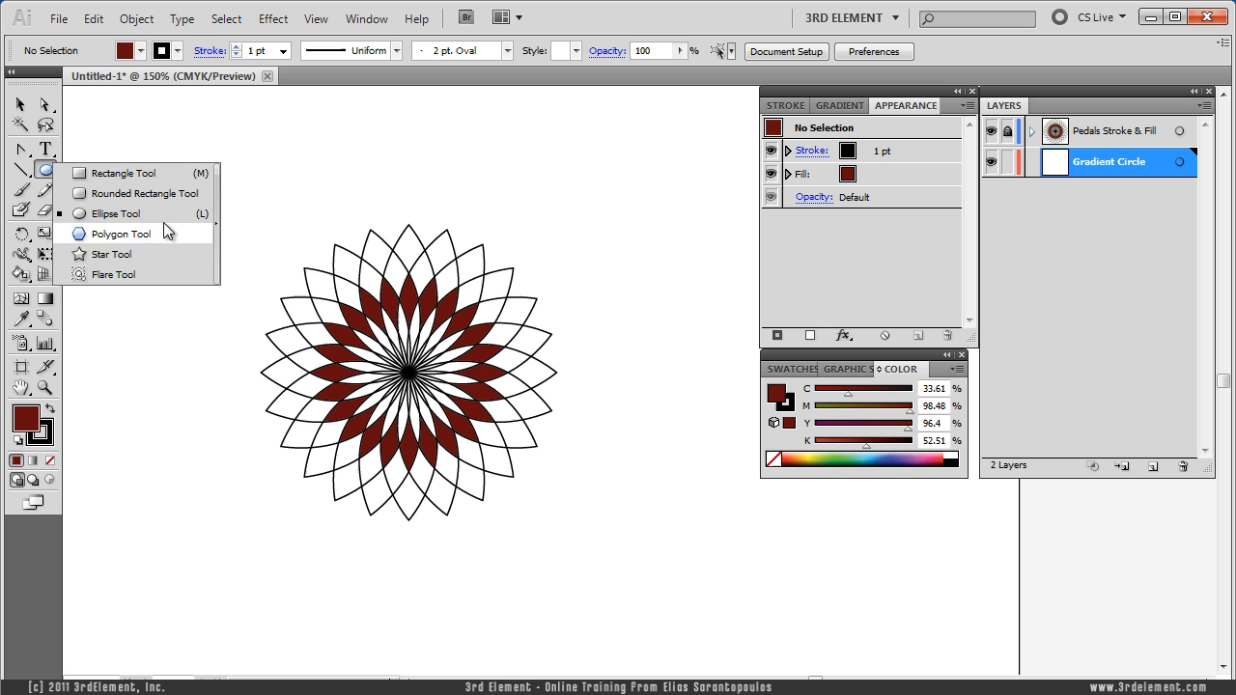
click(119, 234)
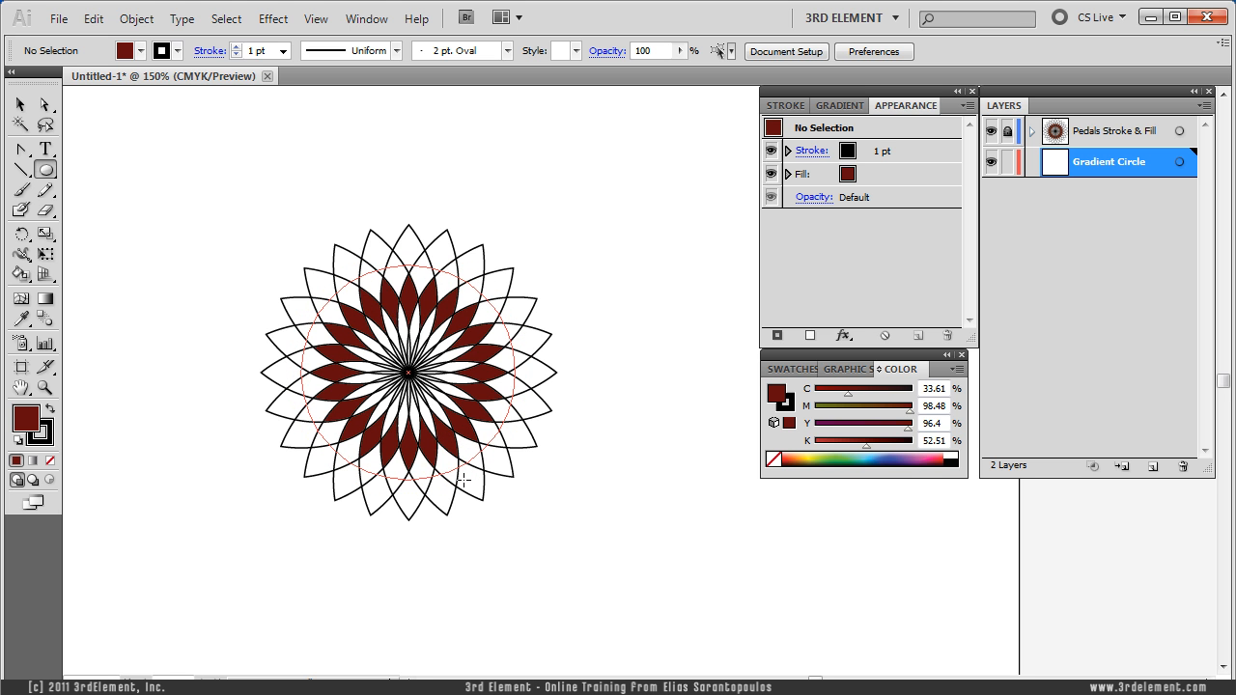
click(409, 371)
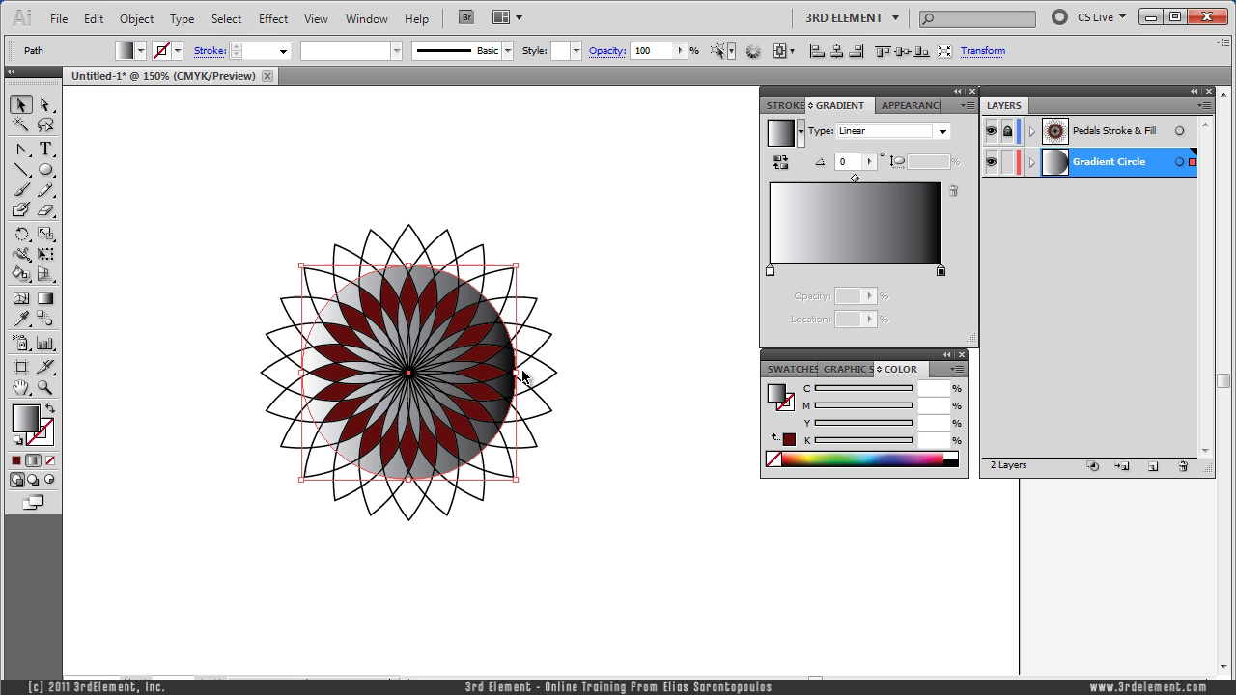
mouse_move(944, 132)
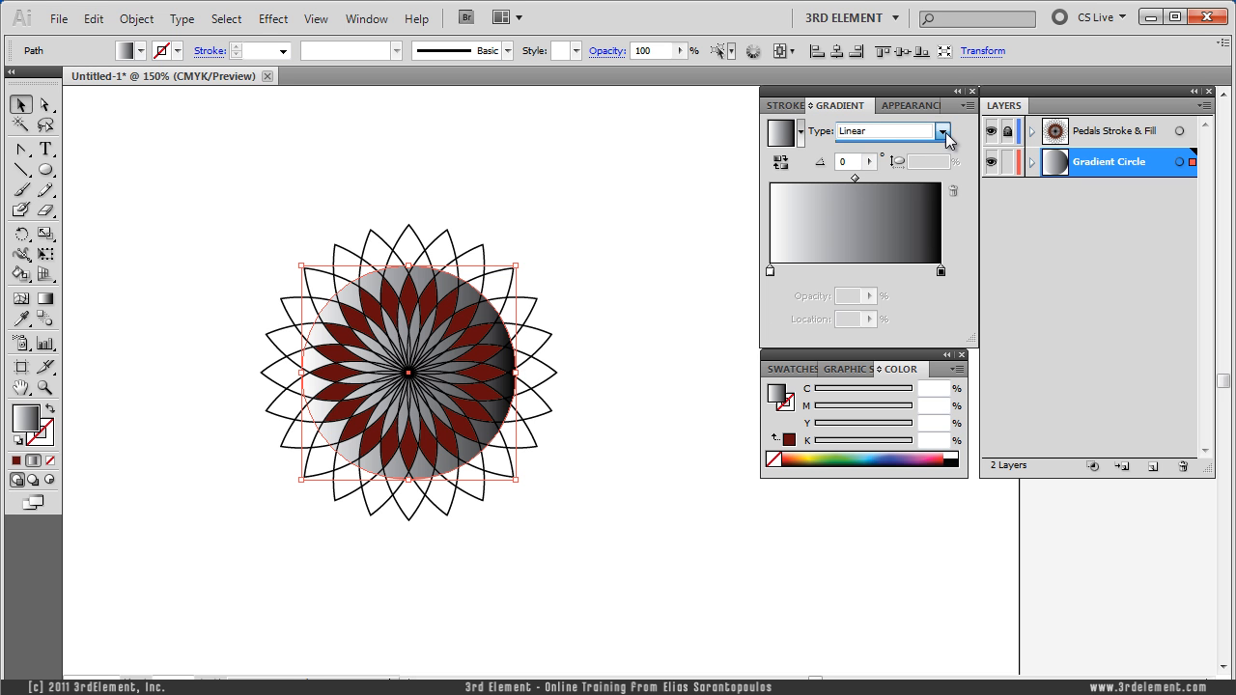
click(943, 132)
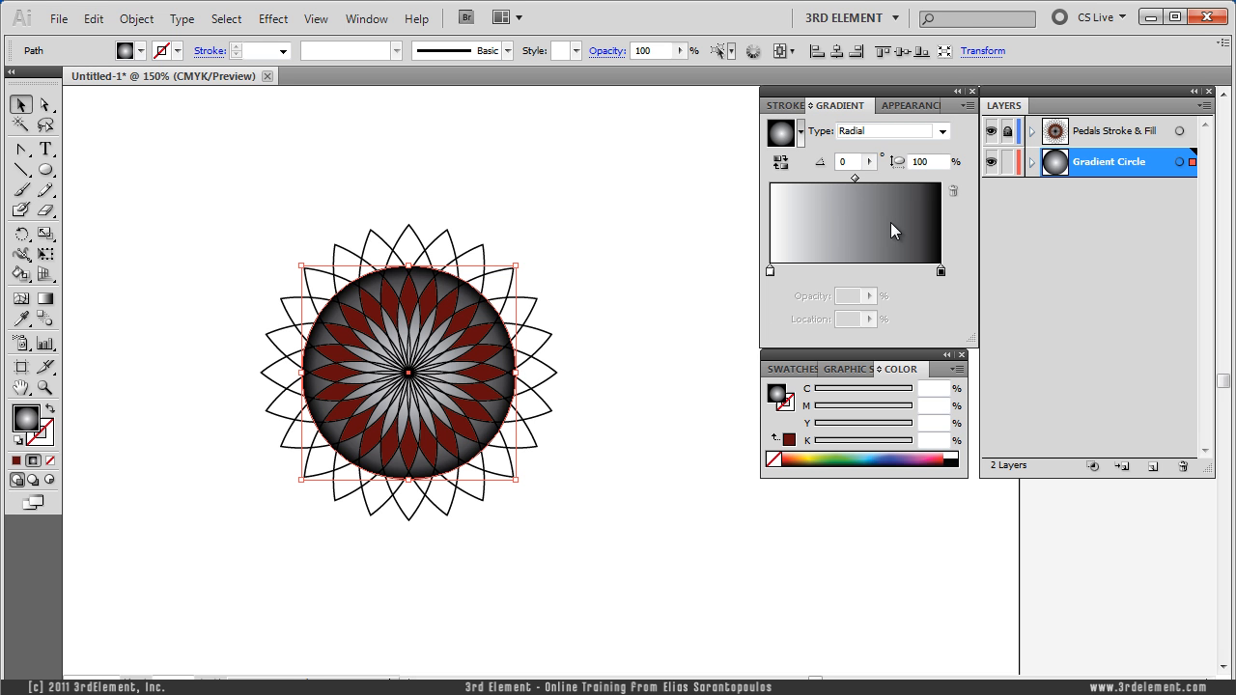
mouse_move(935, 312)
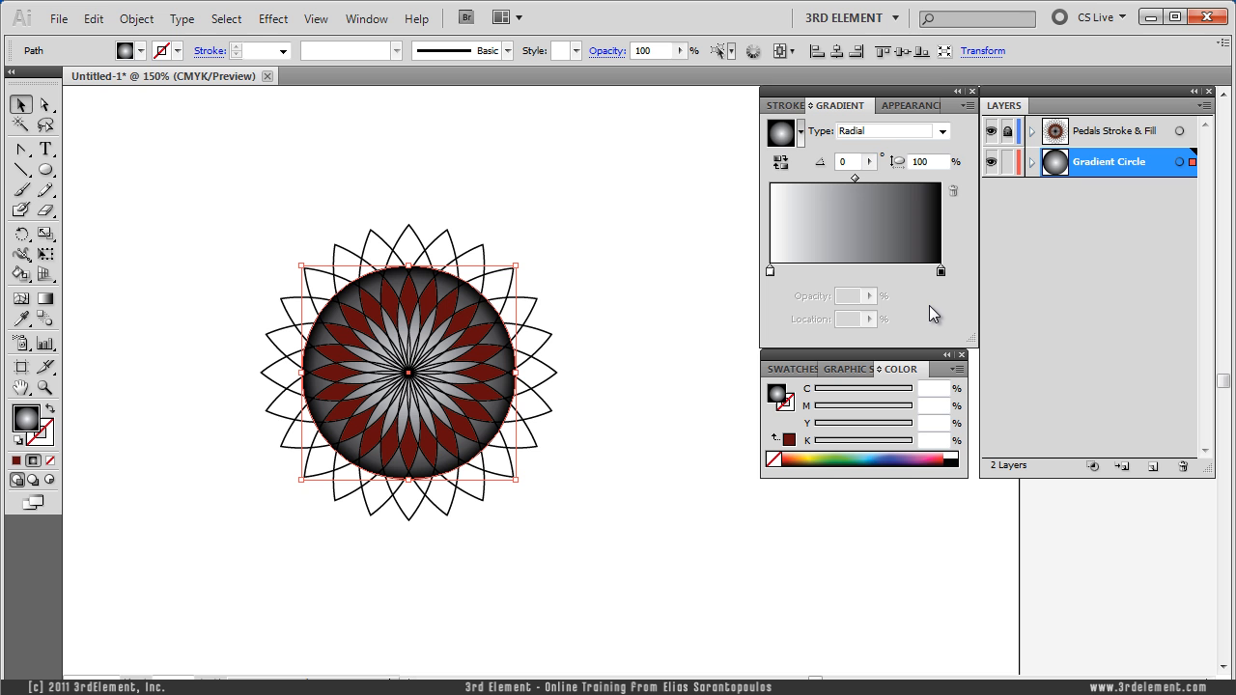
mouse_move(819, 358)
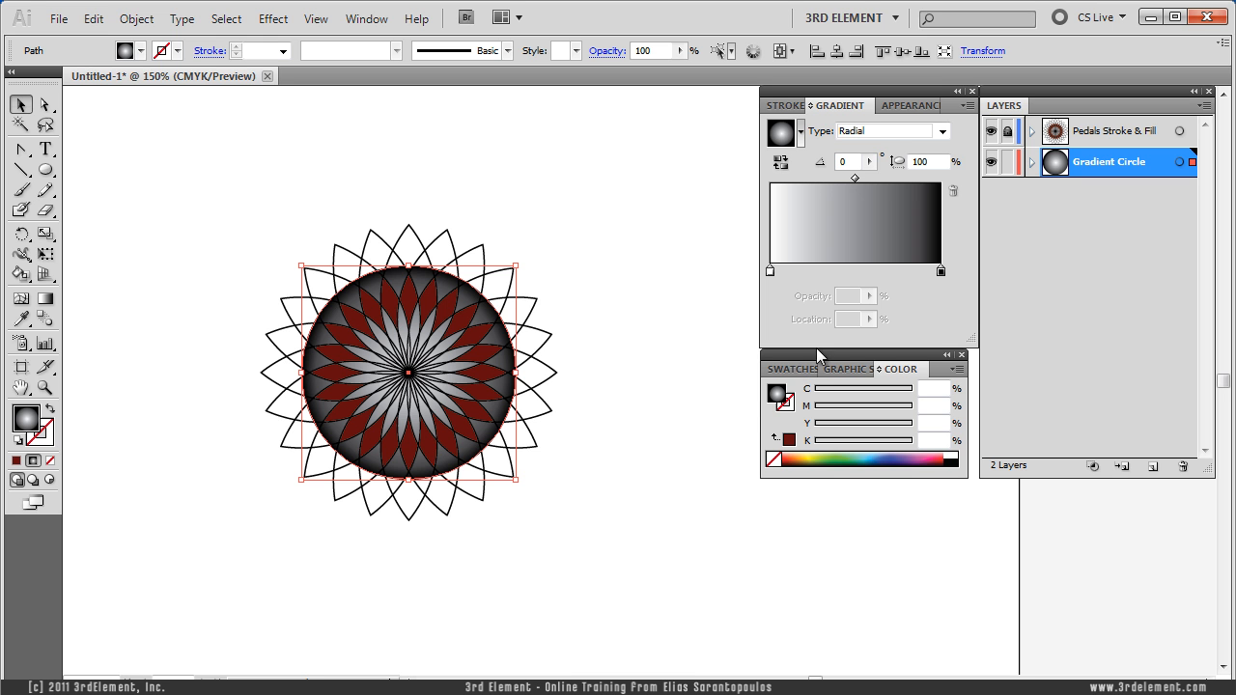
Make the gradient's dark stop orange at 50% location and add a white stop at the end
click(792, 368)
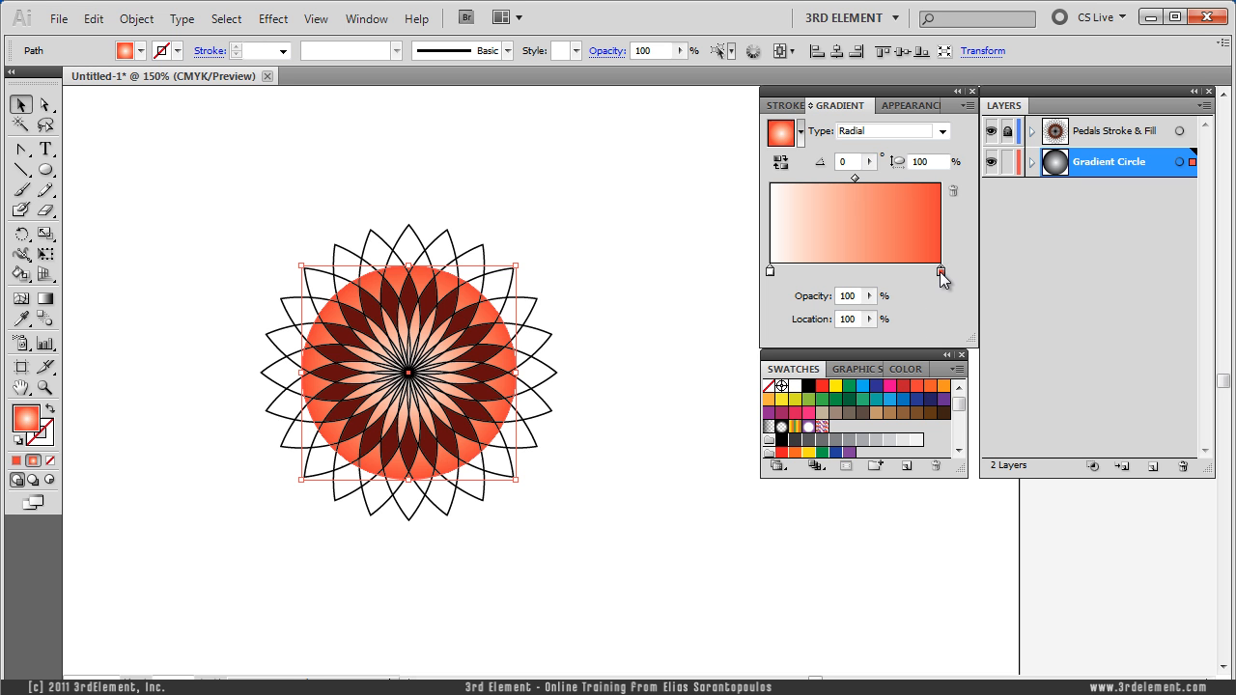
mouse_move(942, 271)
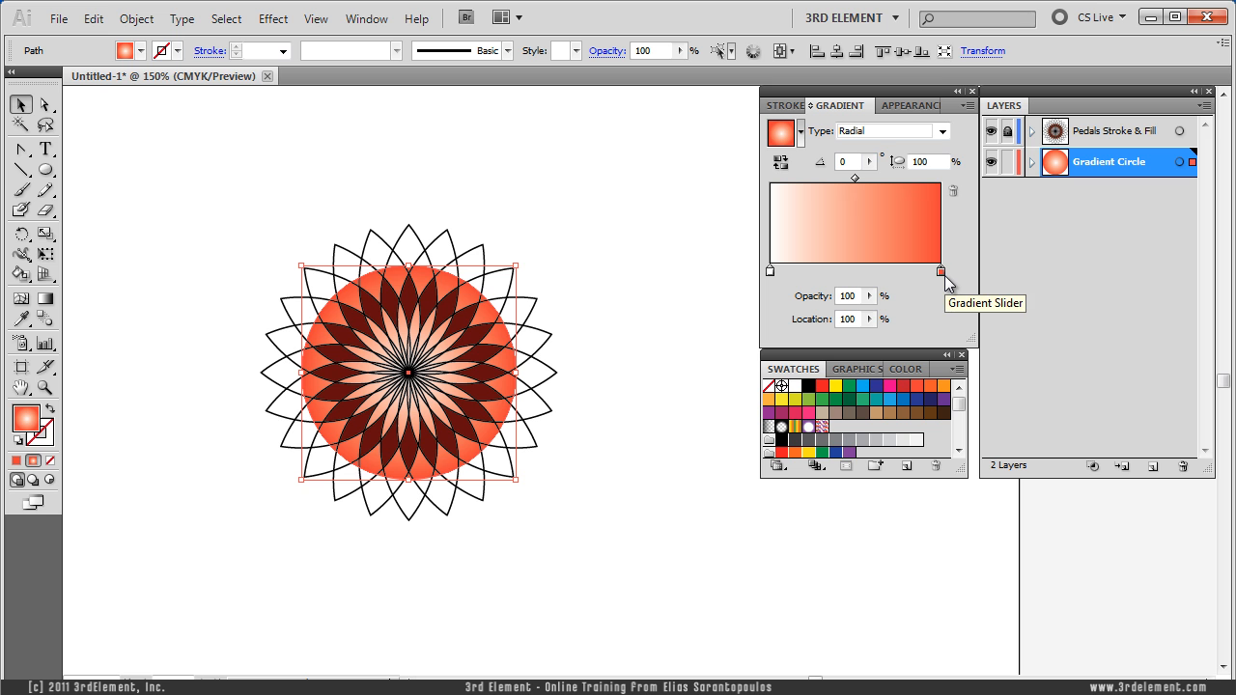
mouse_move(942, 280)
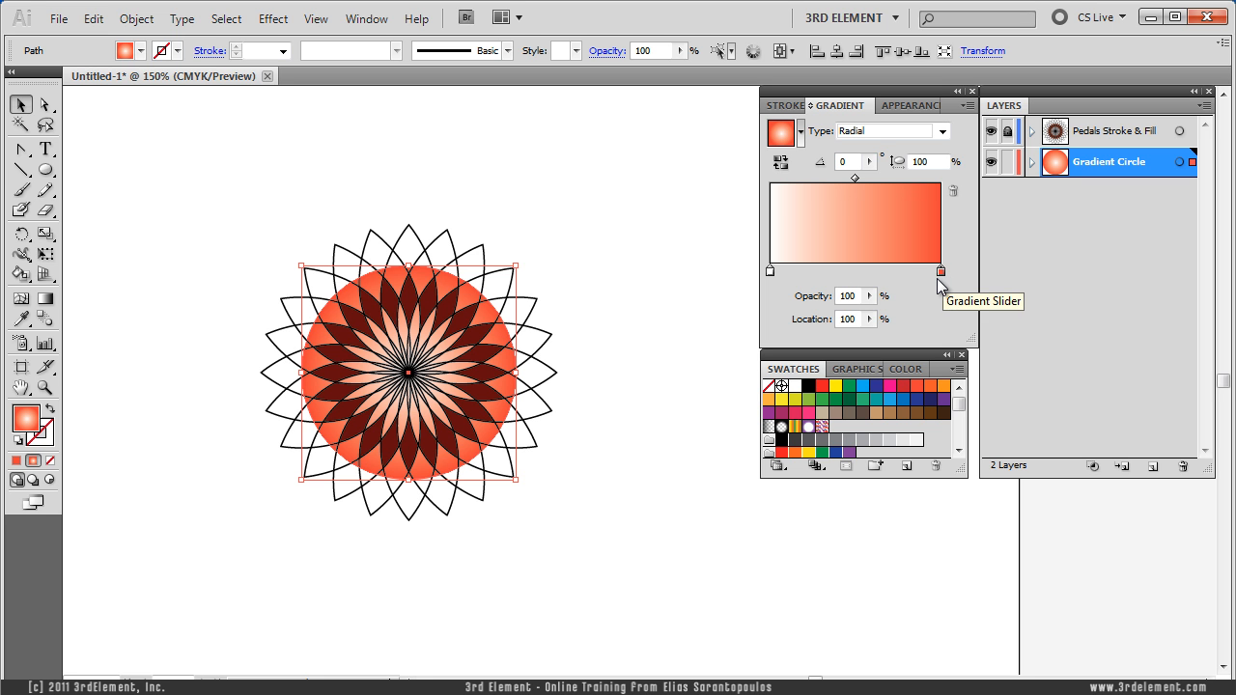
mouse_move(942, 274)
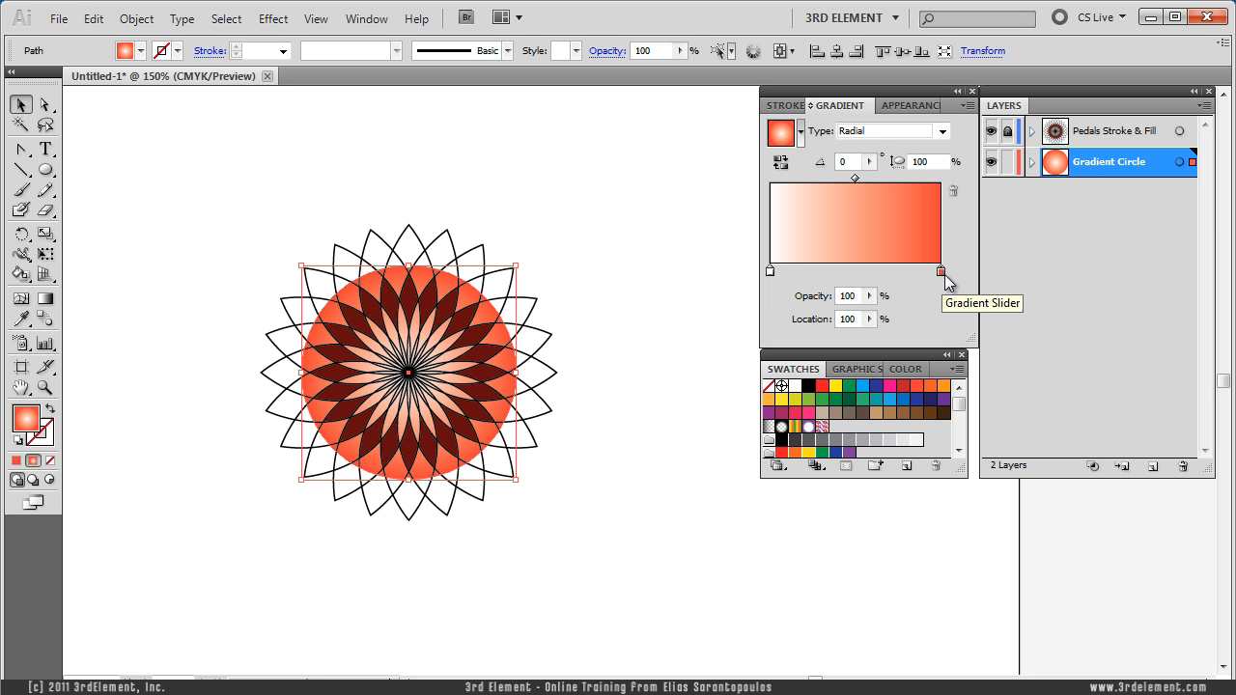
mouse_move(944, 298)
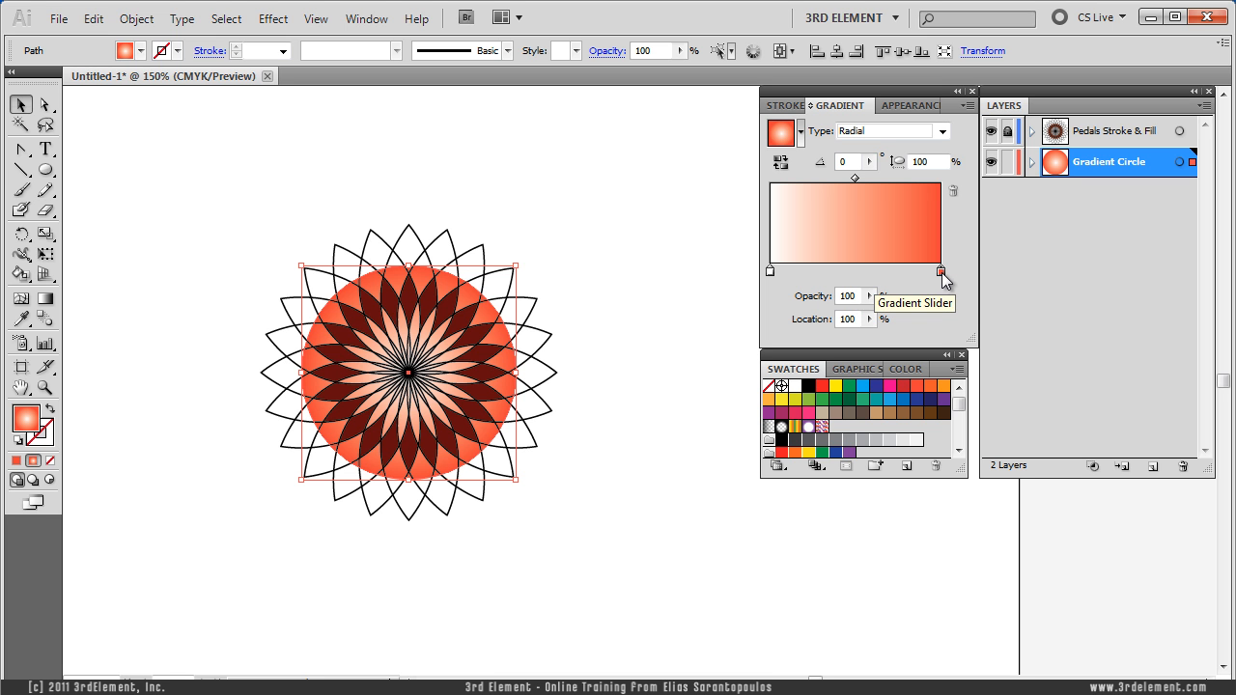
drag(942, 270, 865, 270)
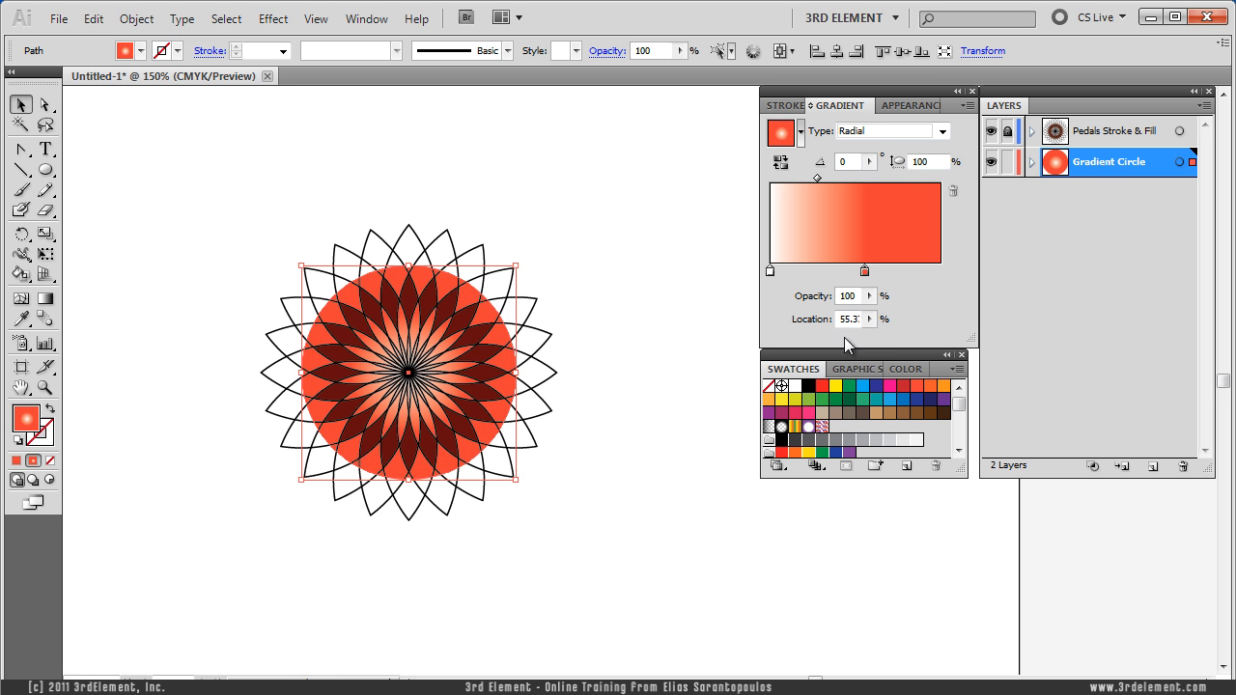
triple_click(846, 319)
text(50)
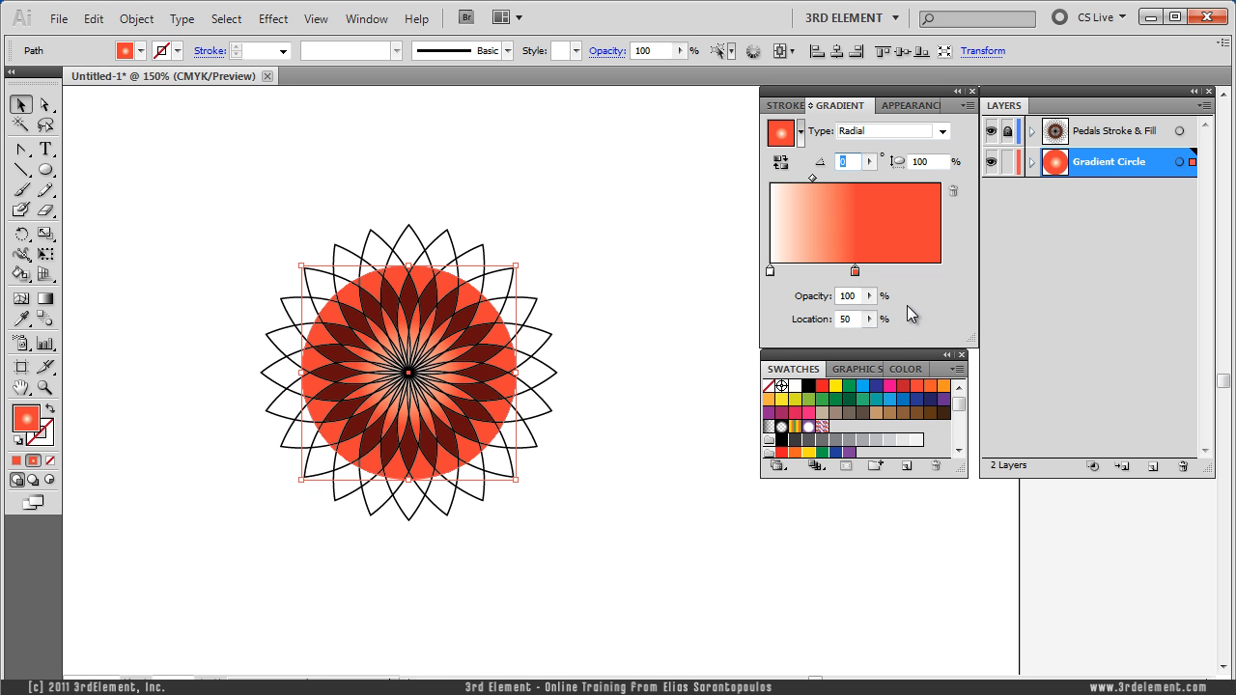
mouse_move(898, 274)
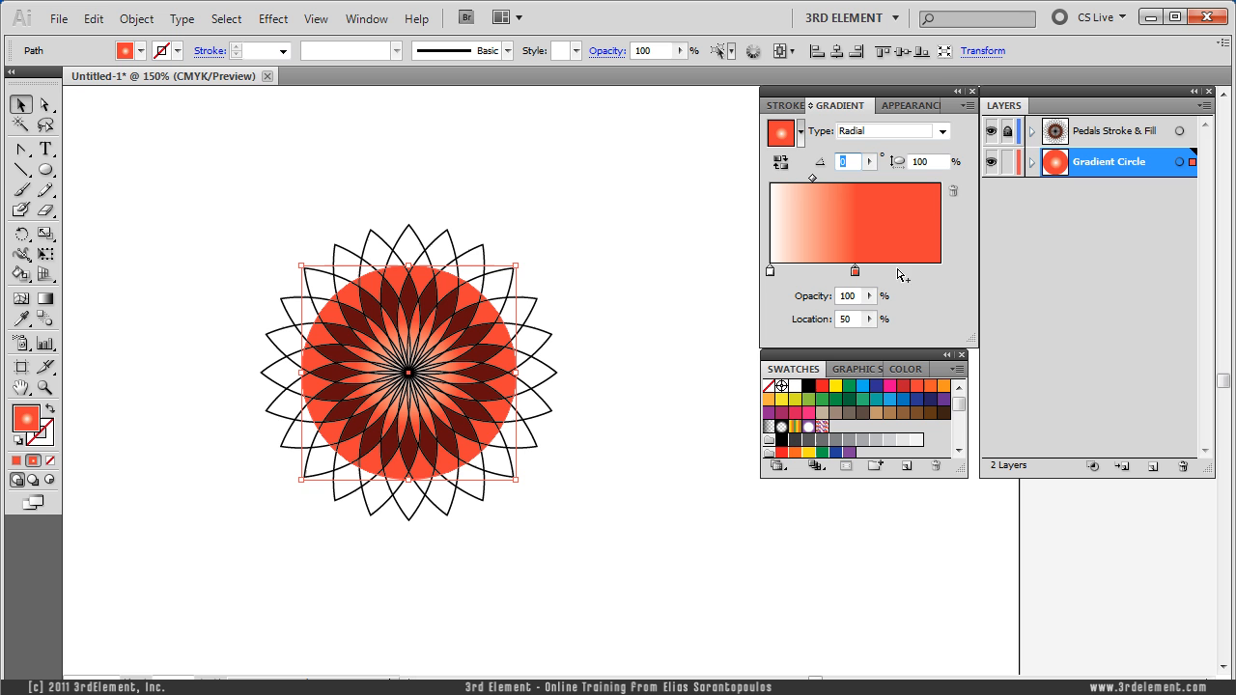
mouse_move(907, 280)
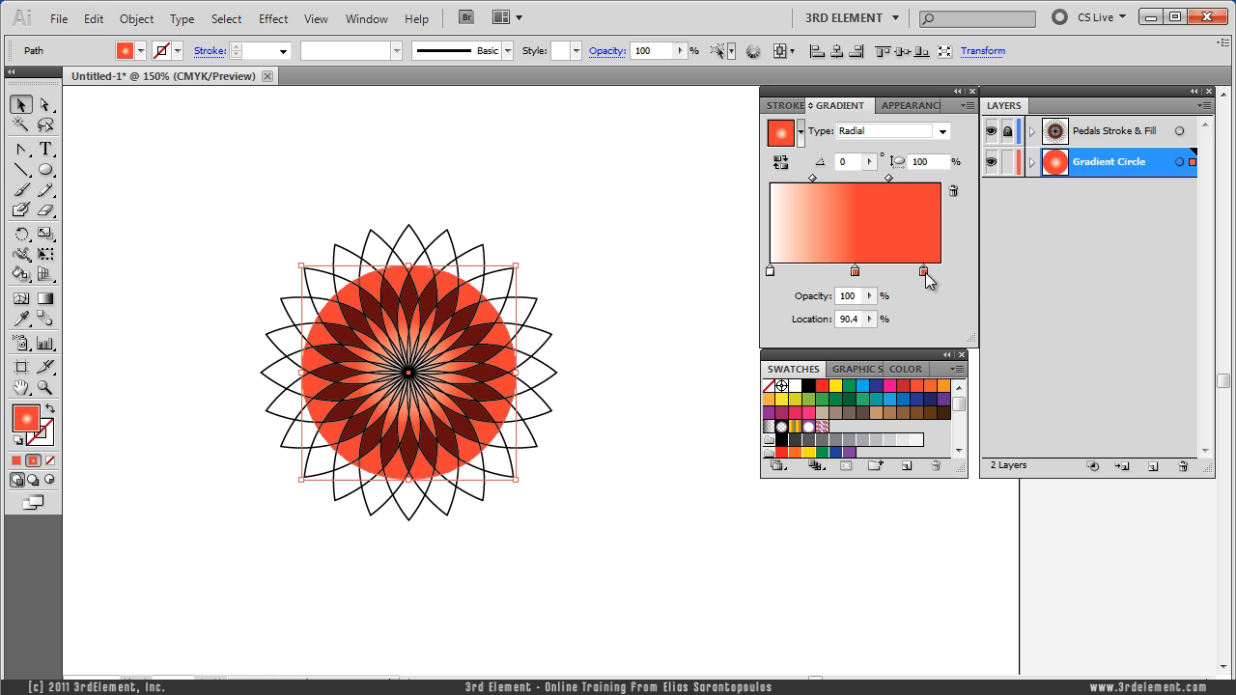
drag(923, 270, 941, 271)
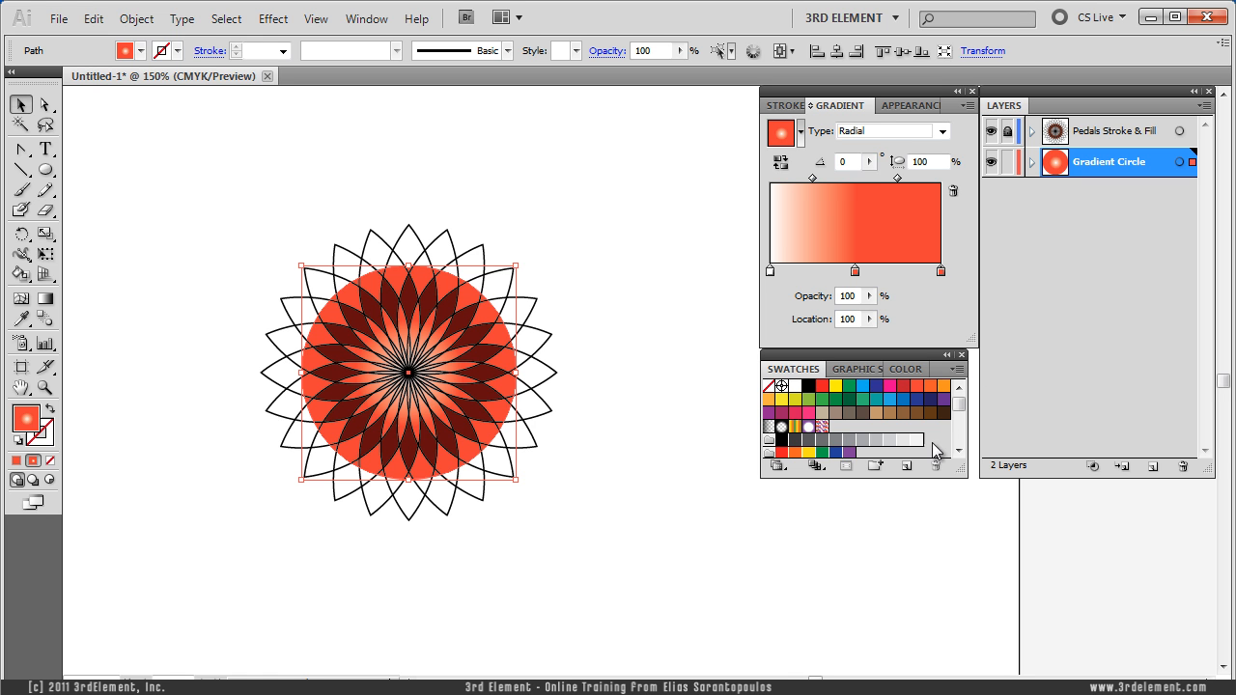
mouse_move(915, 325)
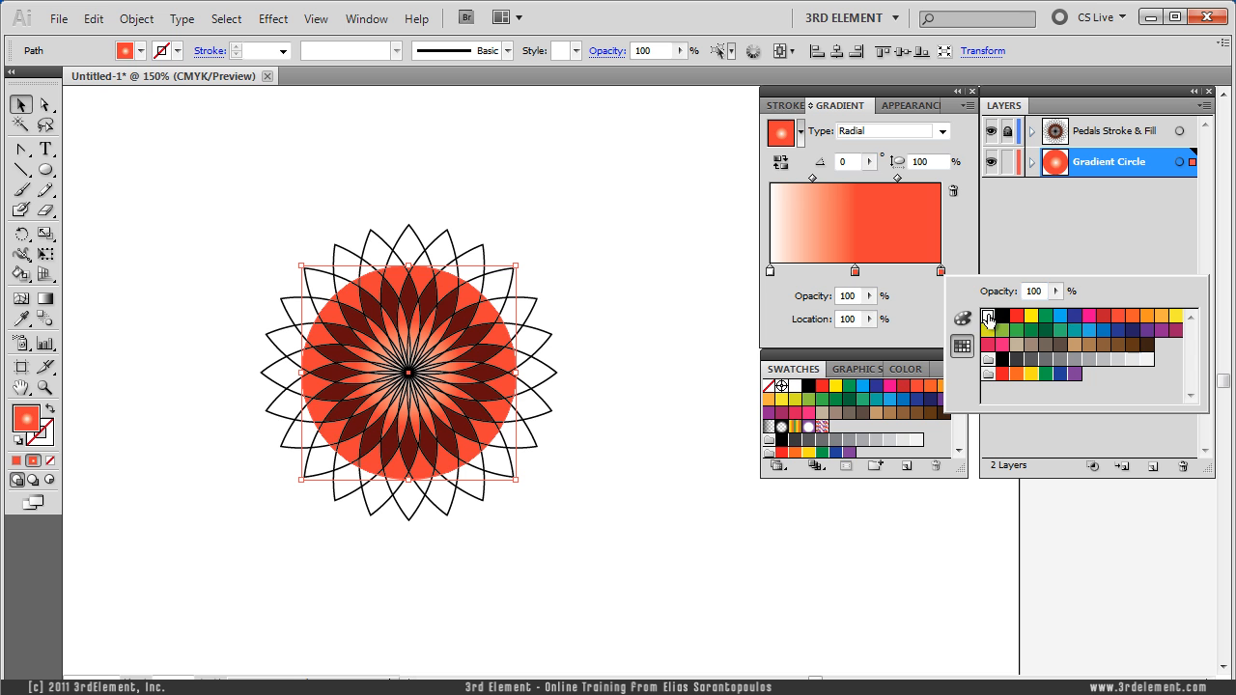
click(571, 427)
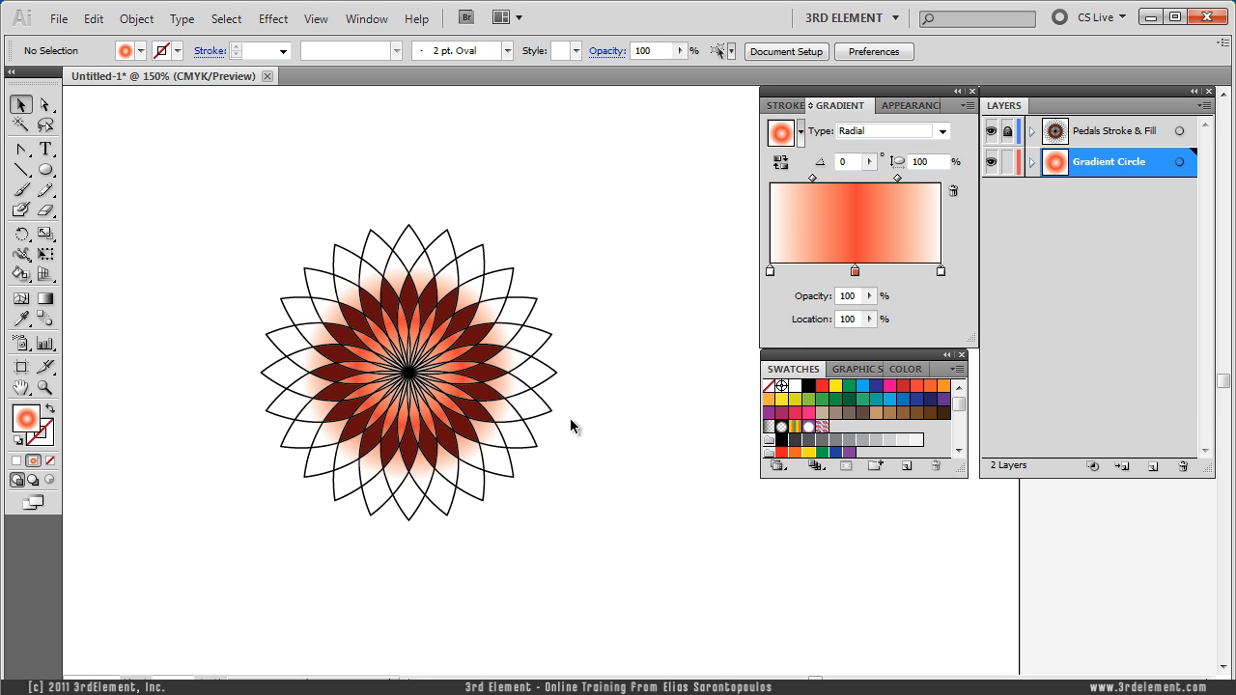
mouse_move(826, 244)
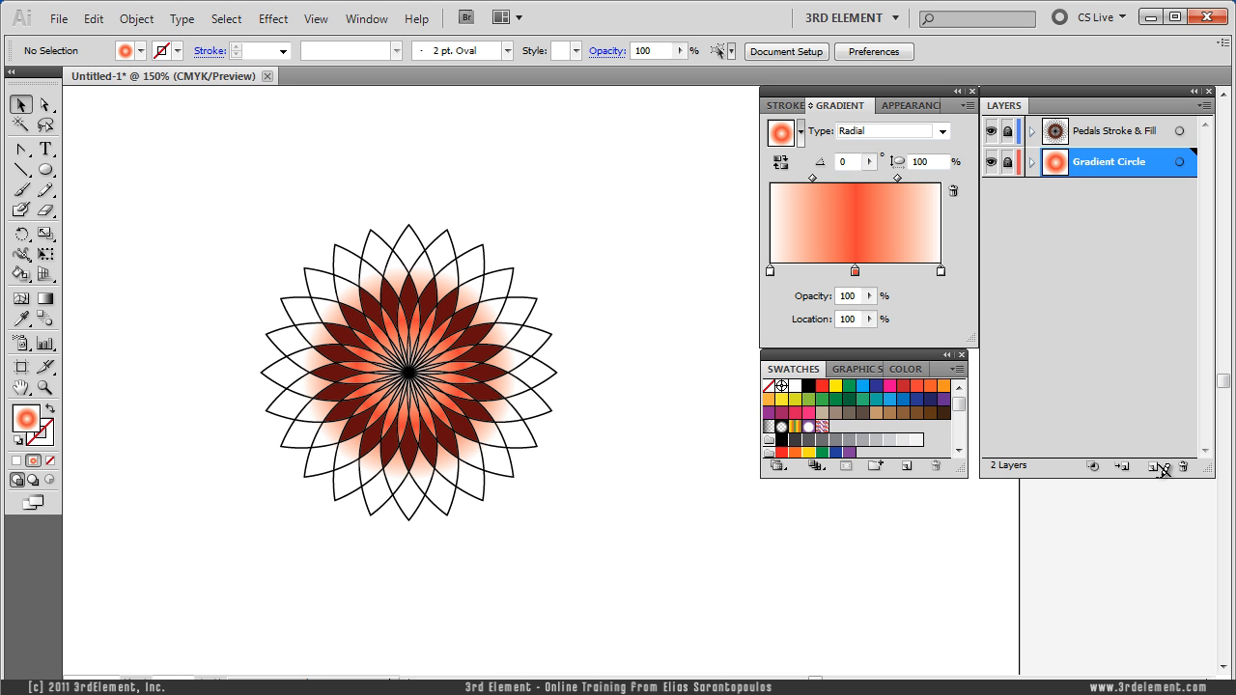
Create a layer below Gradient Circle and rename it 'Inner Circle'
click(1121, 465)
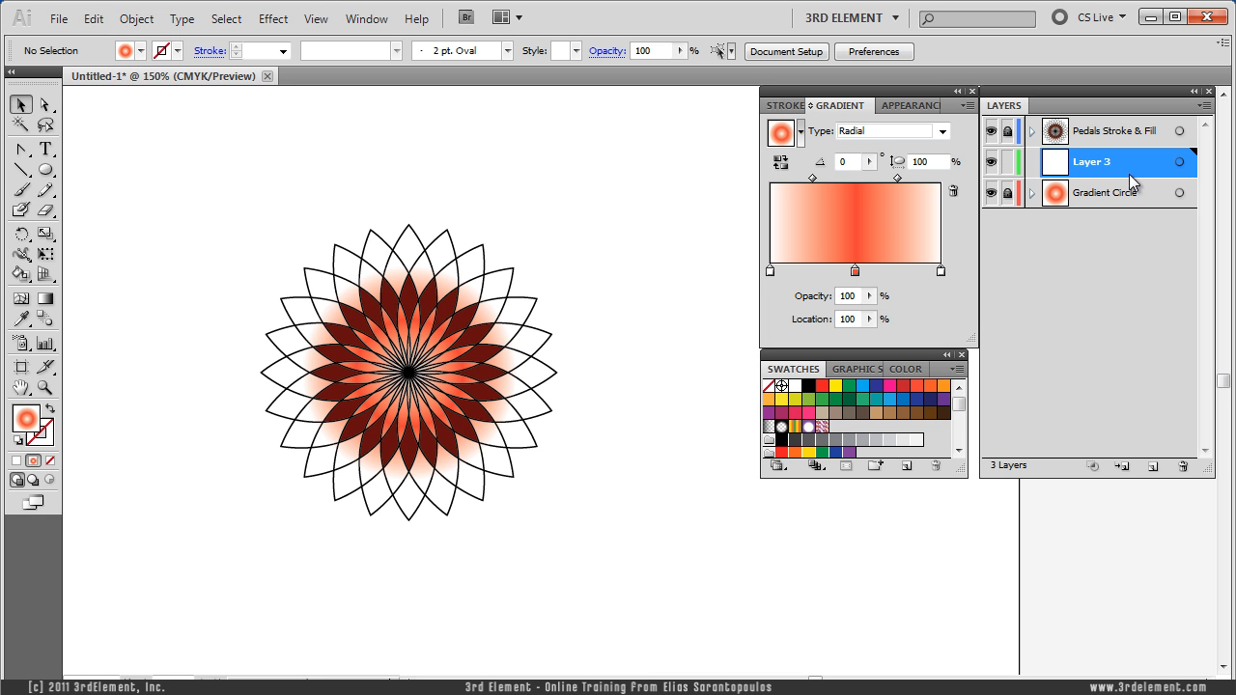
drag(1116, 162, 1116, 193)
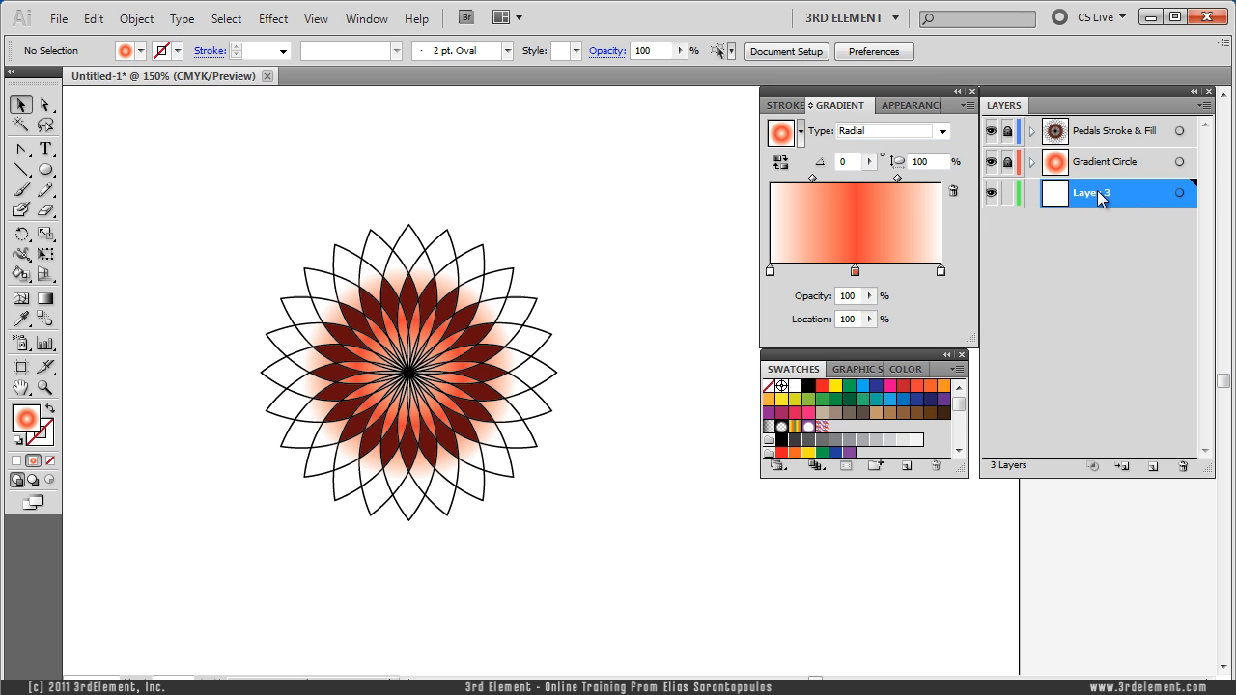
double_click(1093, 193)
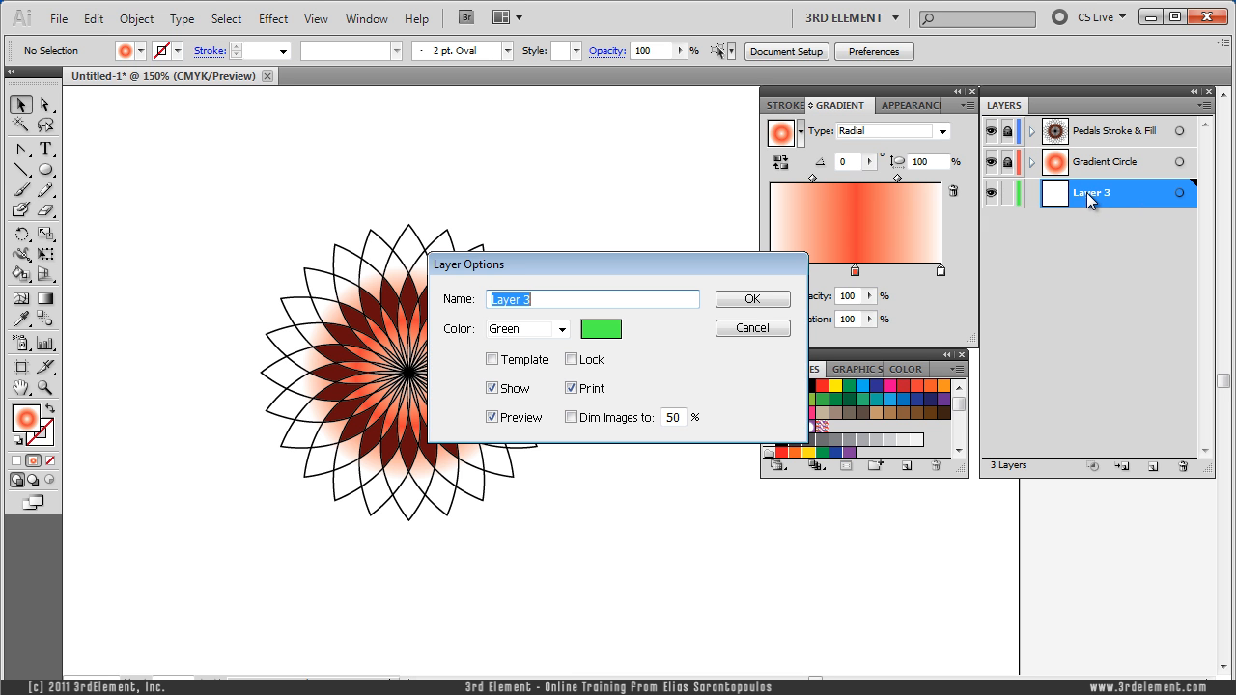
text(Inner)
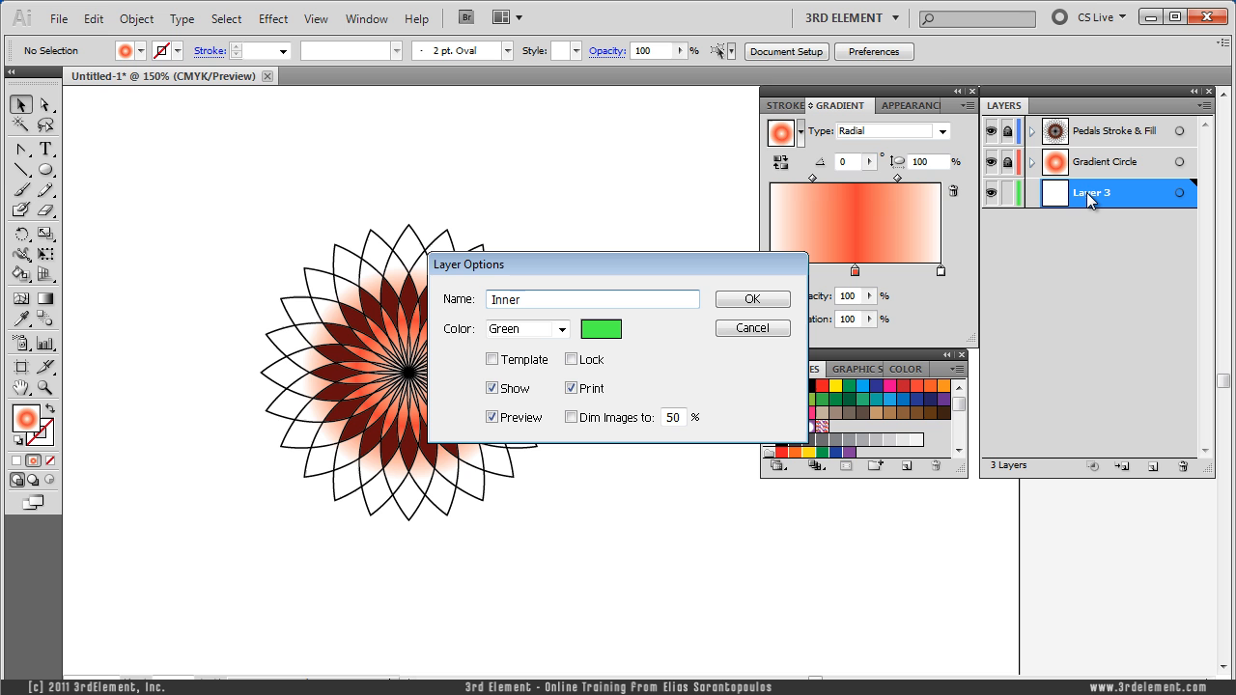
text(C)
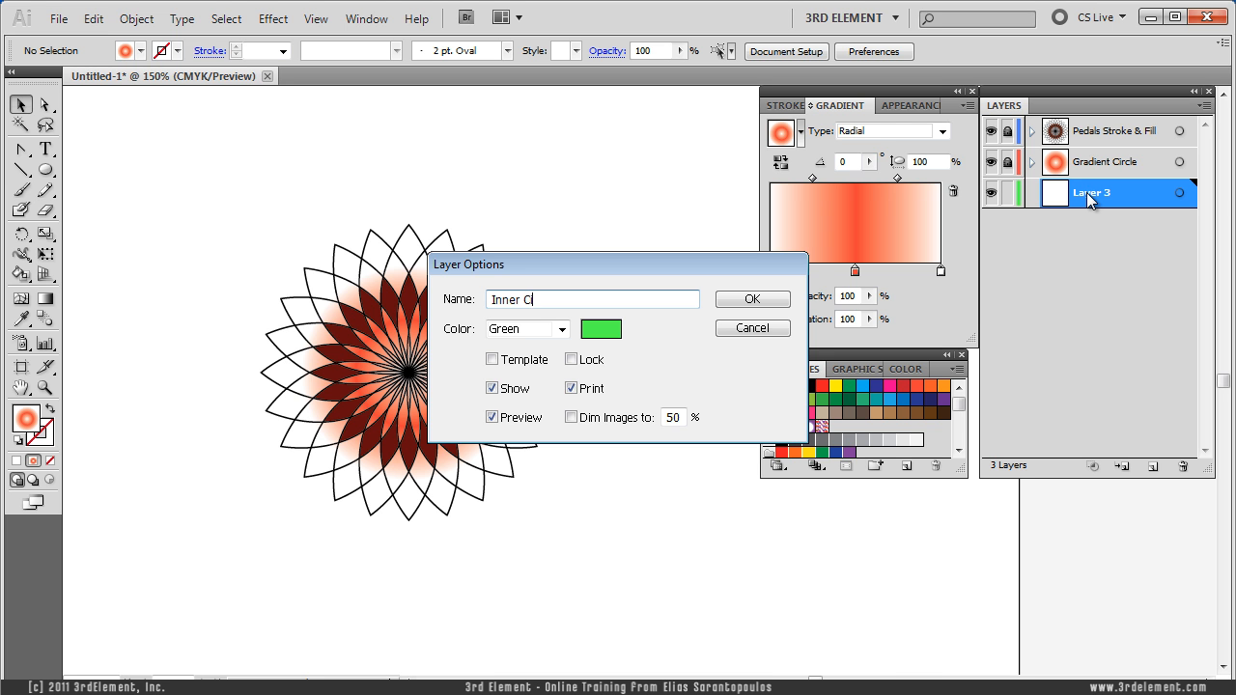
click(751, 298)
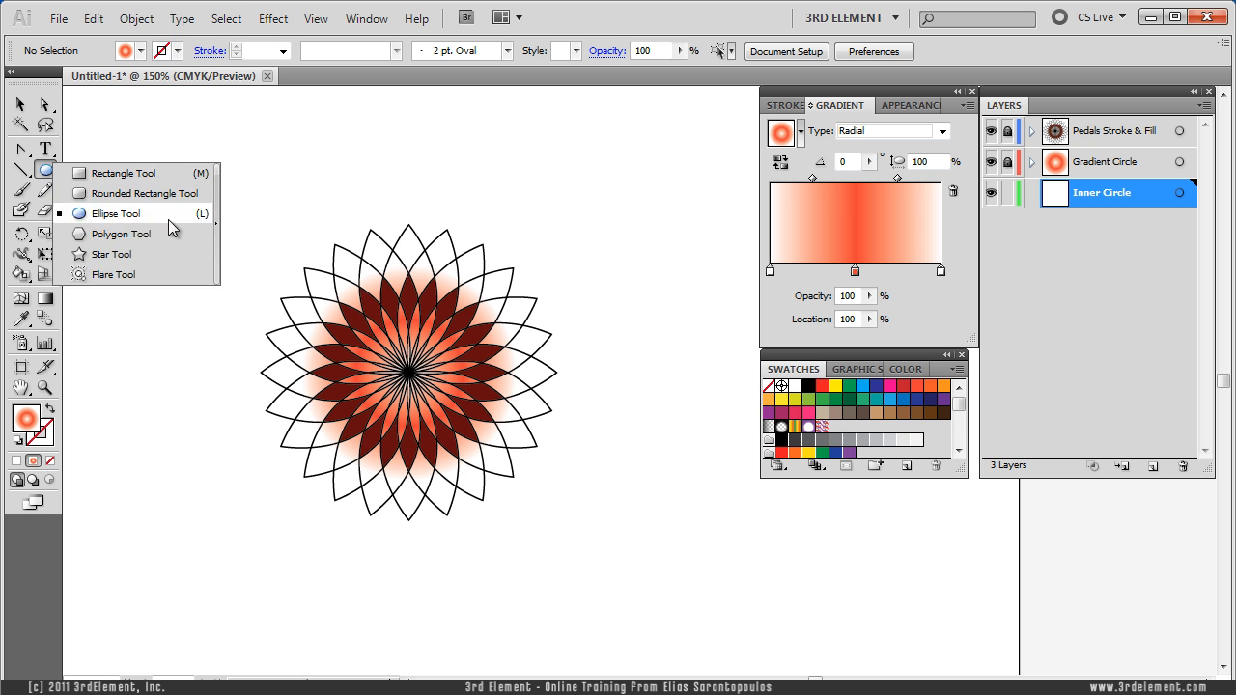
Draw a large red no-stroke ellipse around the flower and view its appearance attributes
click(114, 212)
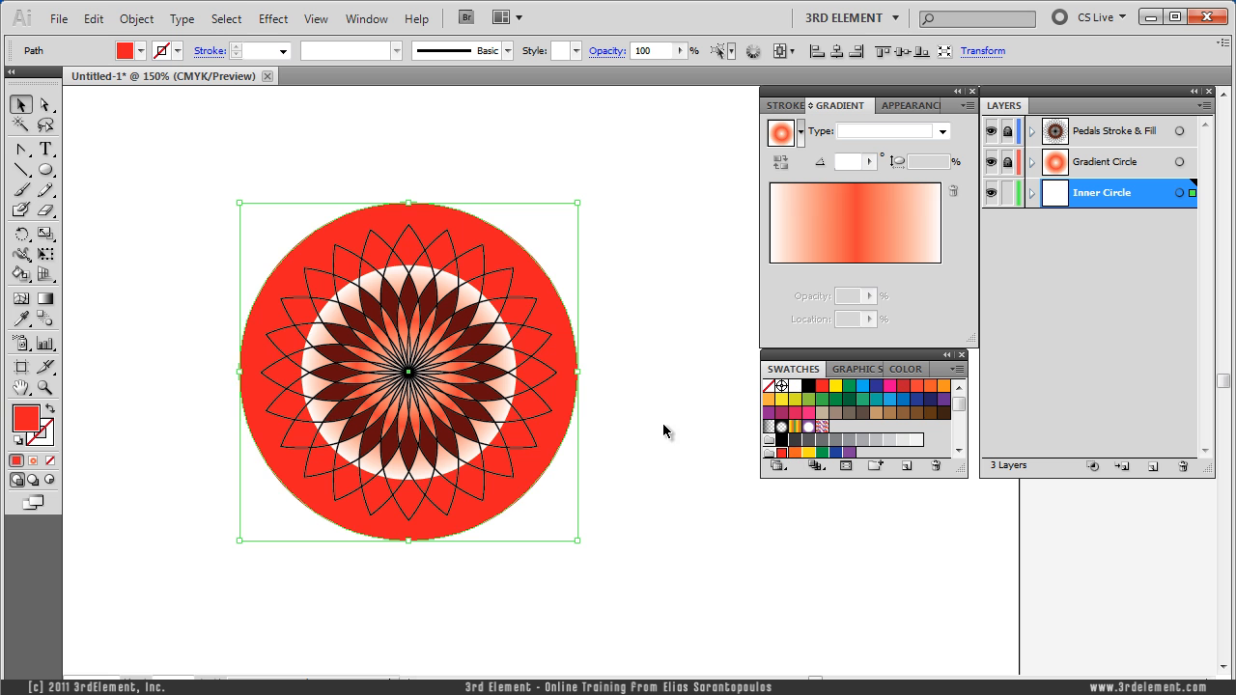
click(493, 240)
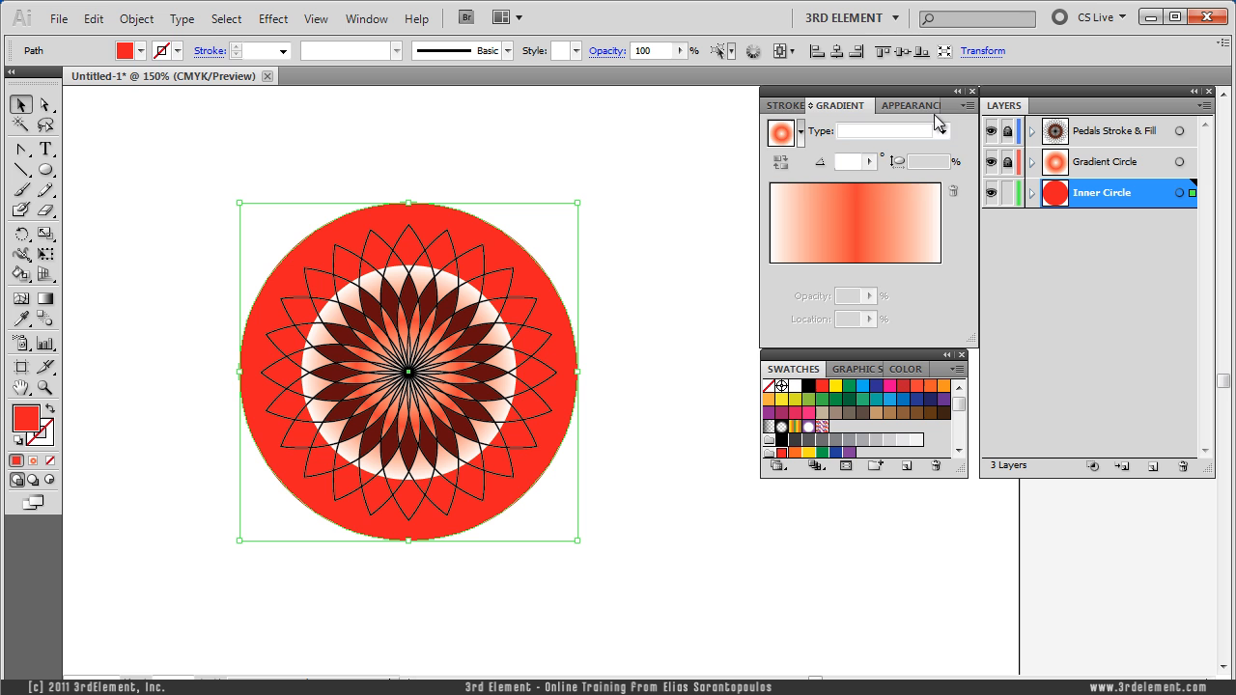
click(907, 104)
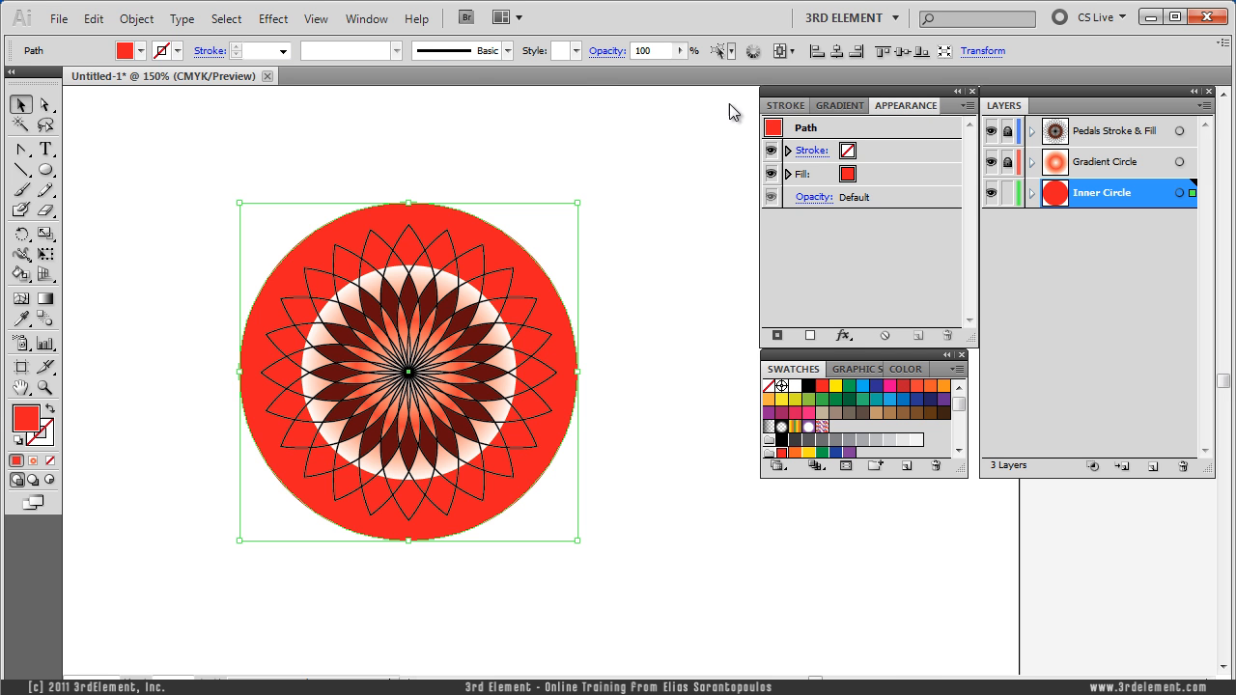
Set the inner circle's black stroke weight to 2 pt and reselect the circle
click(367, 17)
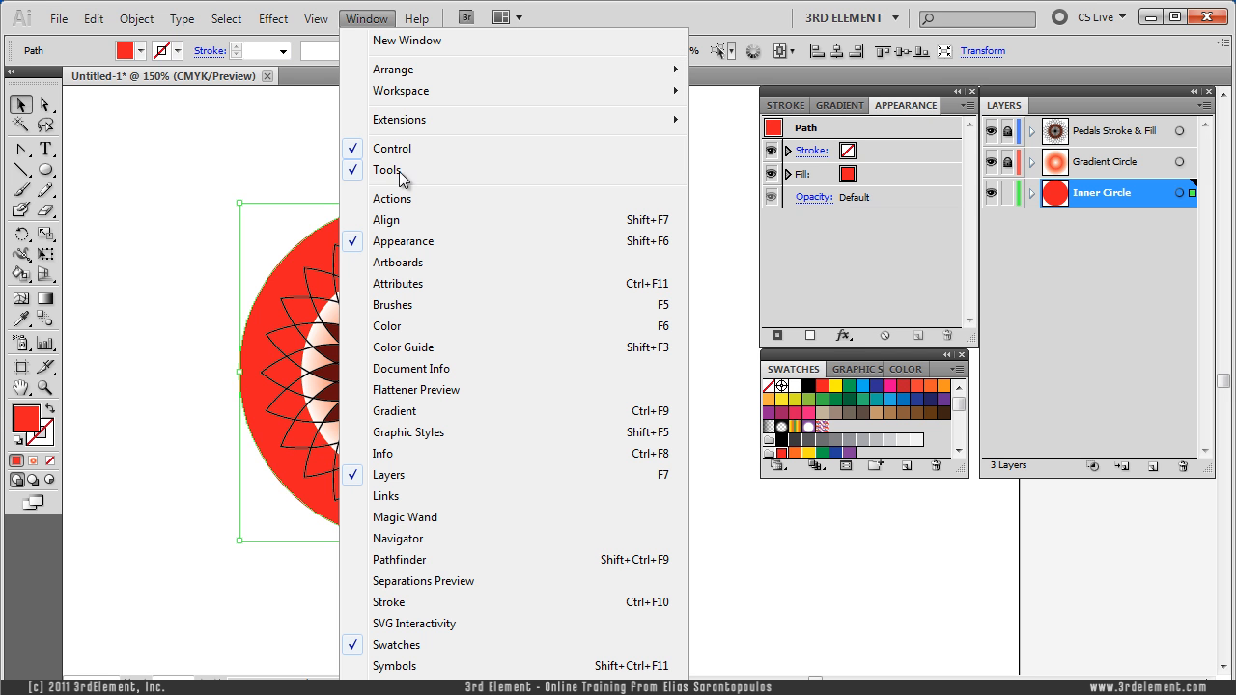
mouse_move(699, 23)
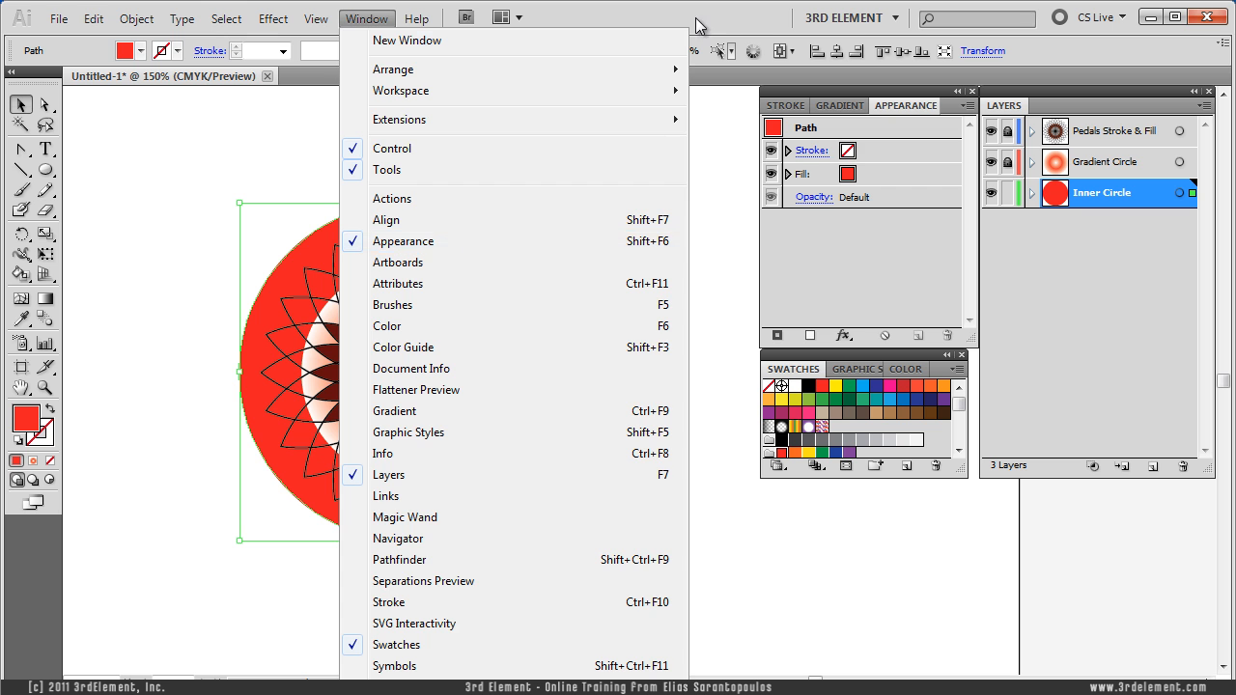
click(923, 150)
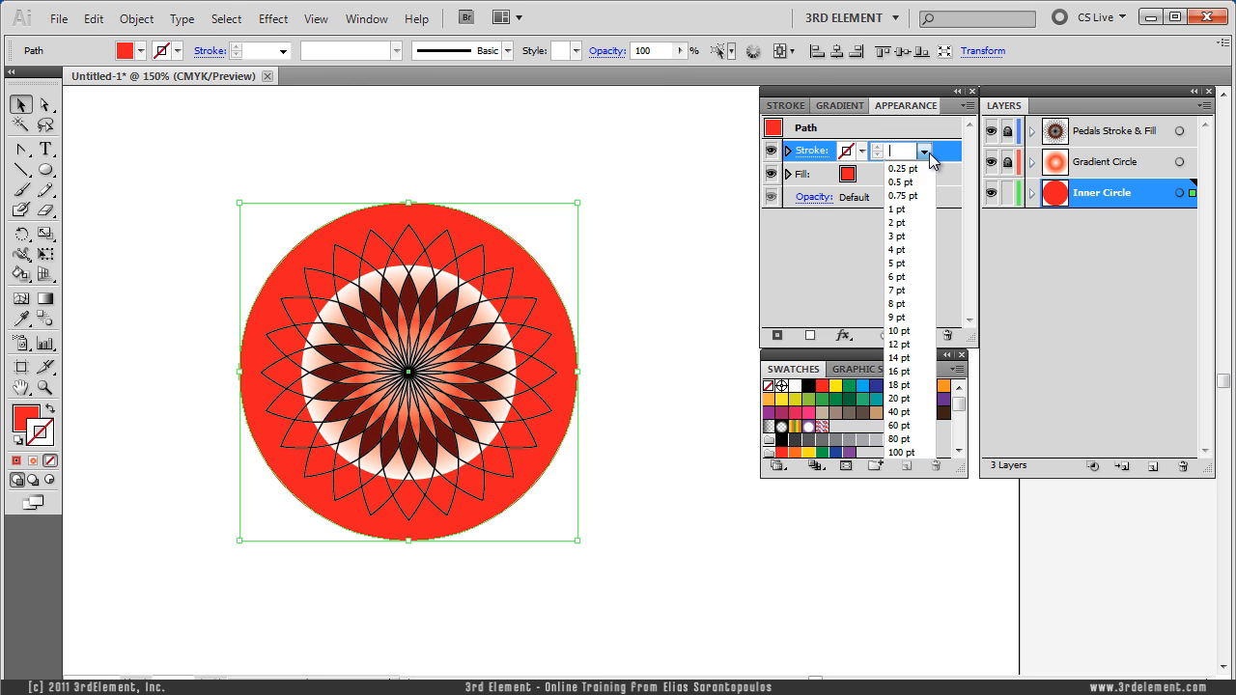
click(895, 224)
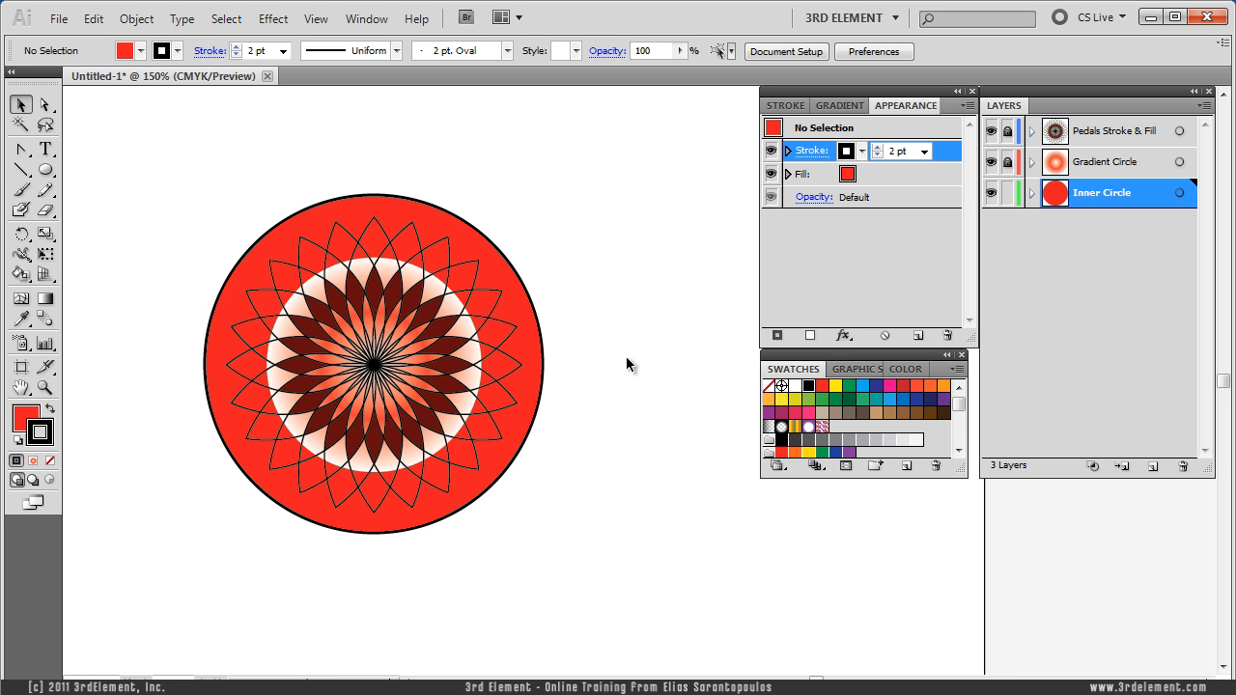
click(371, 363)
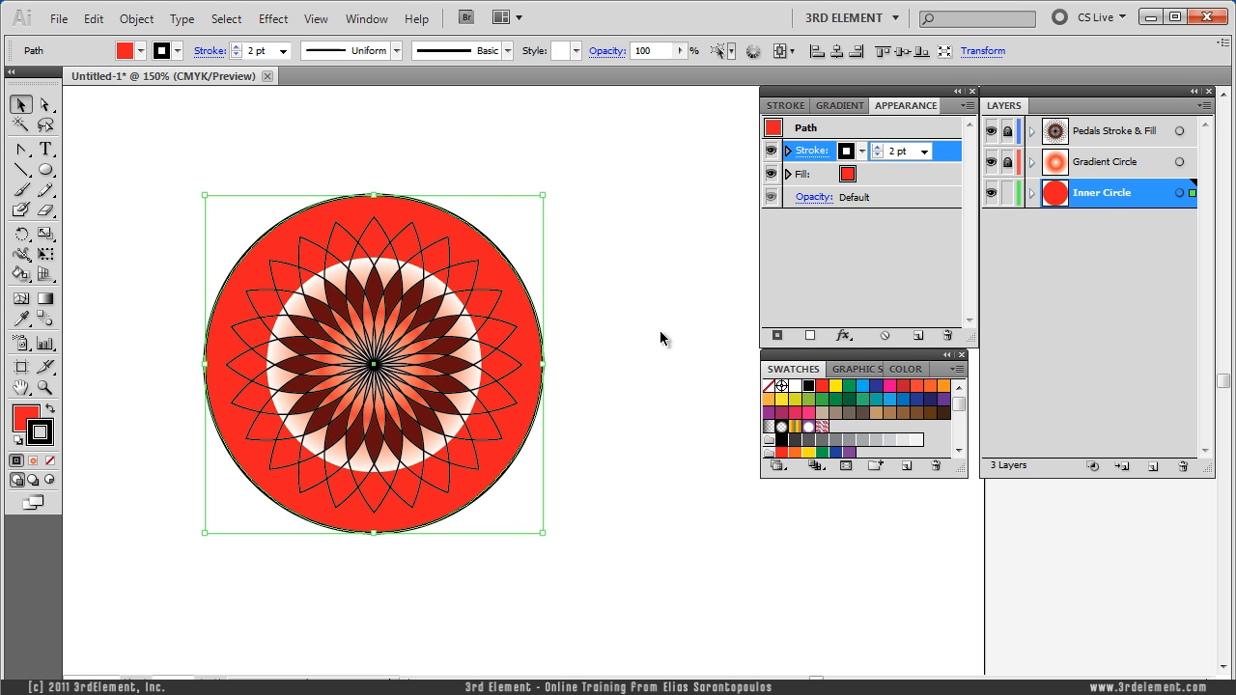
mouse_move(886, 197)
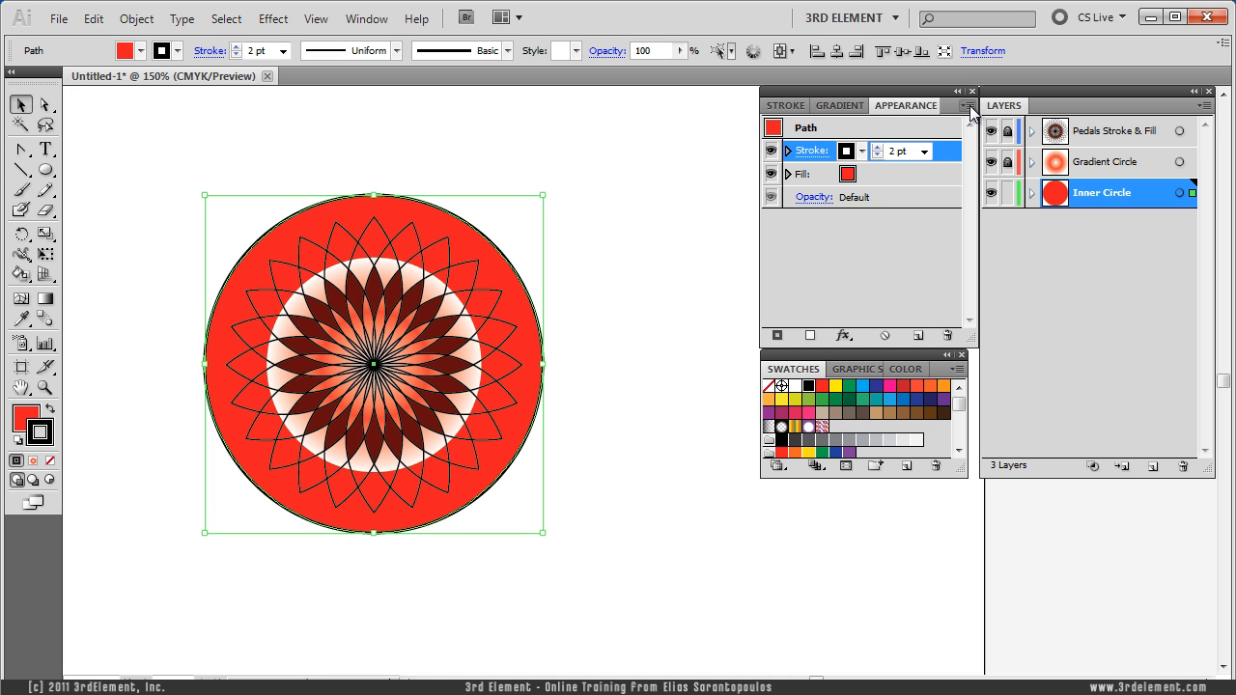
Add a second 16 pt dark maroon stroke to the inner circle via Add New Stroke
click(969, 106)
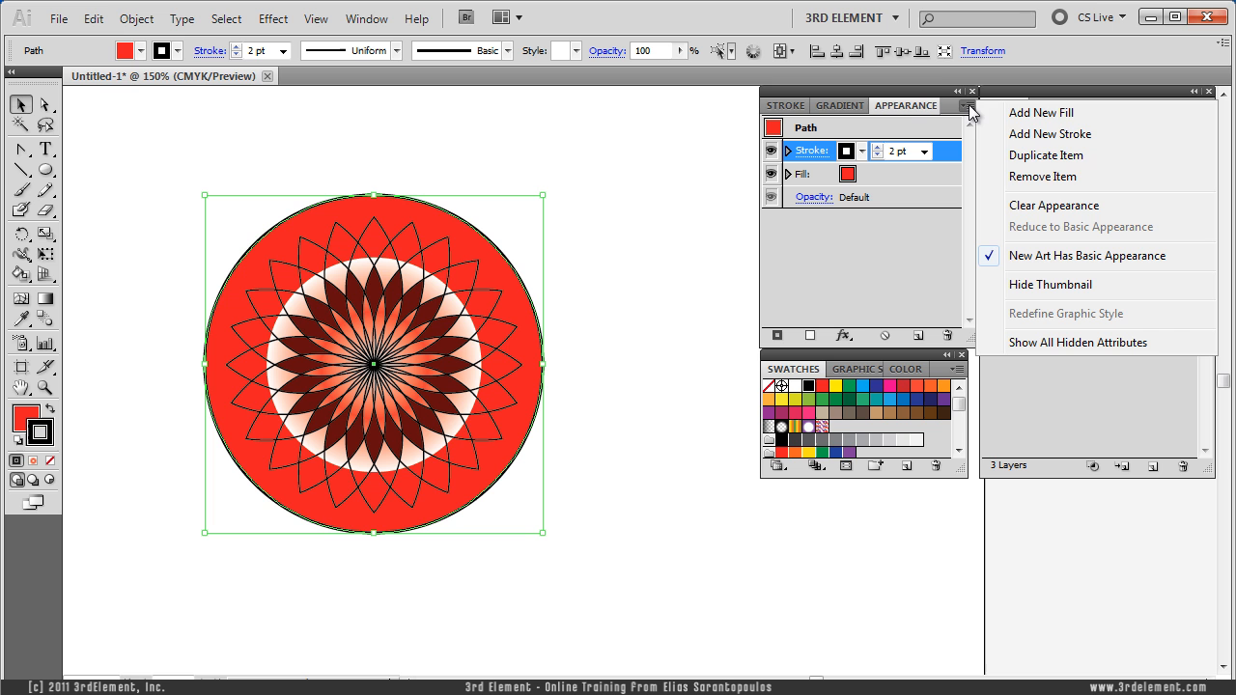
click(1050, 133)
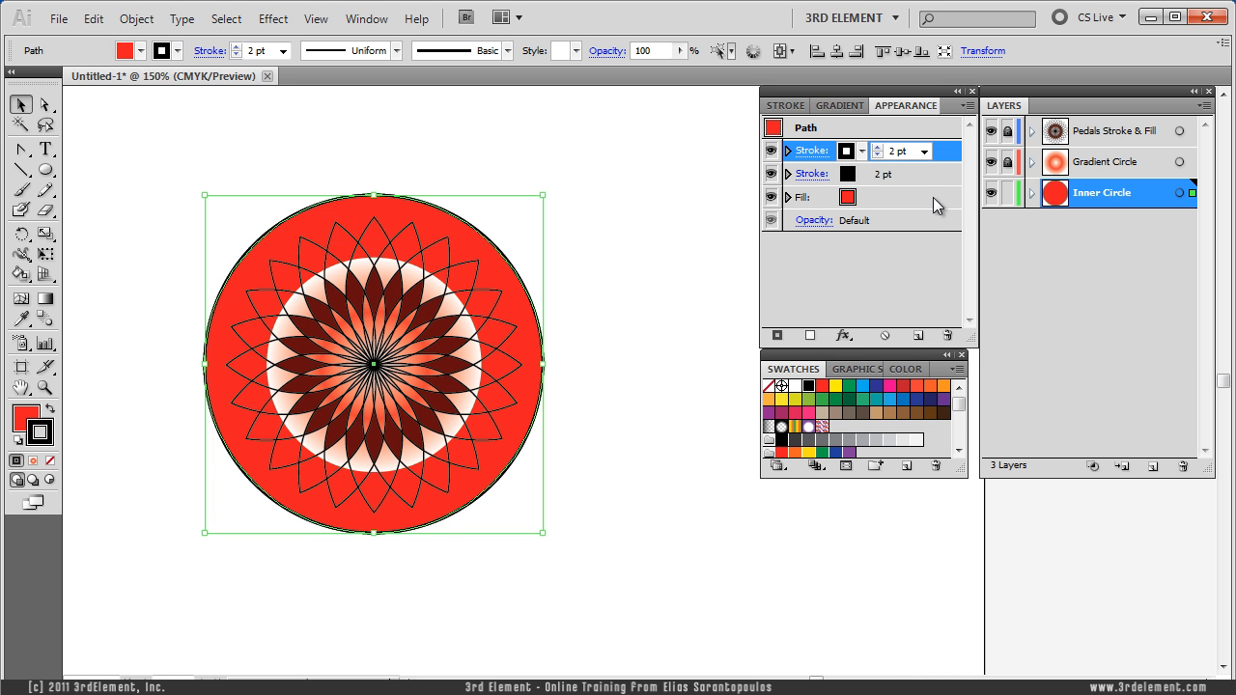
mouse_move(922, 185)
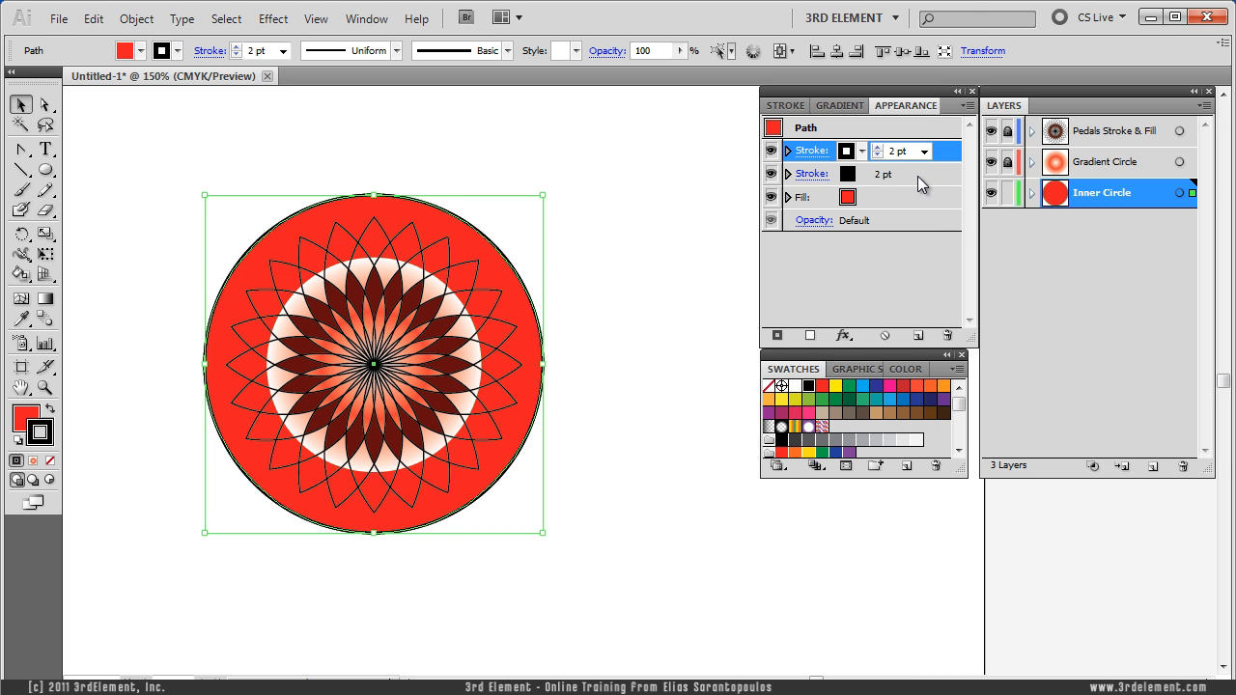
click(811, 174)
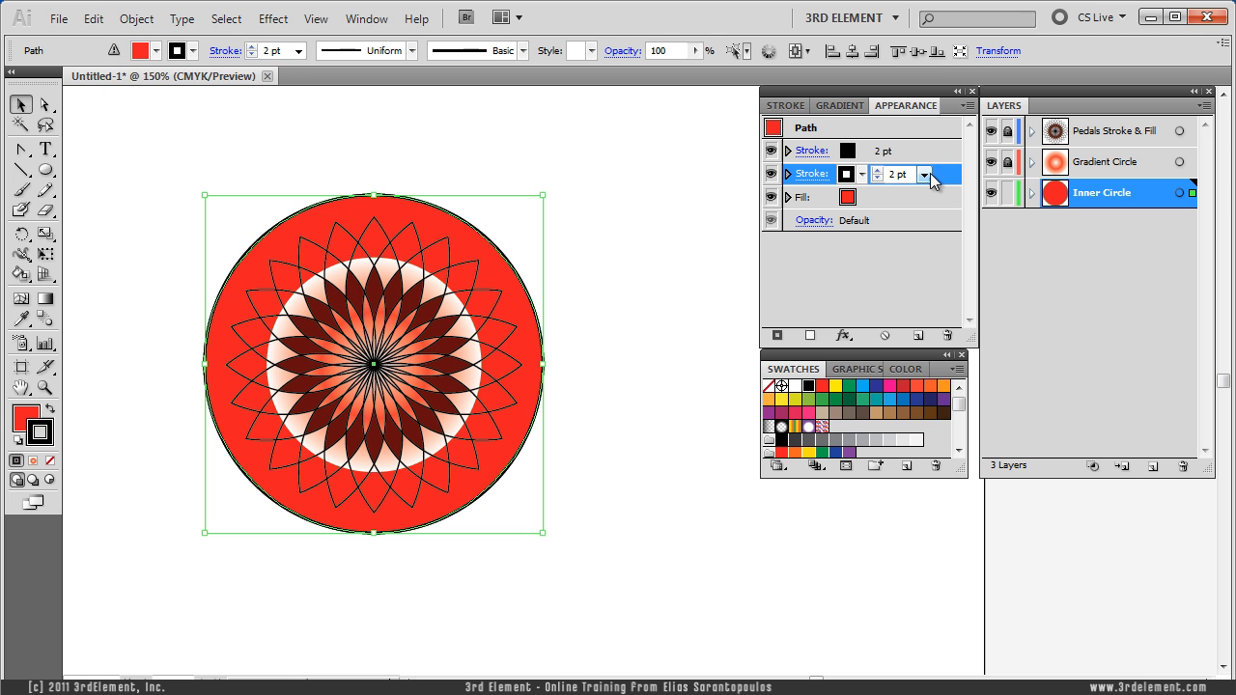
click(923, 174)
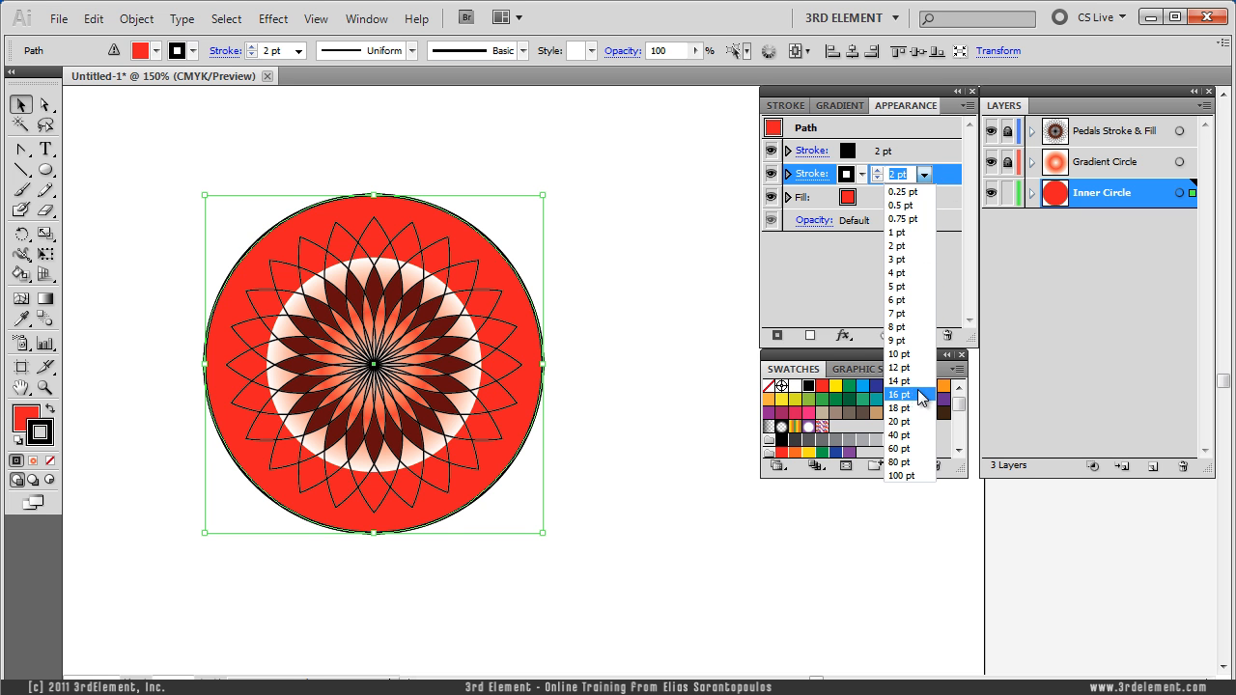
click(896, 394)
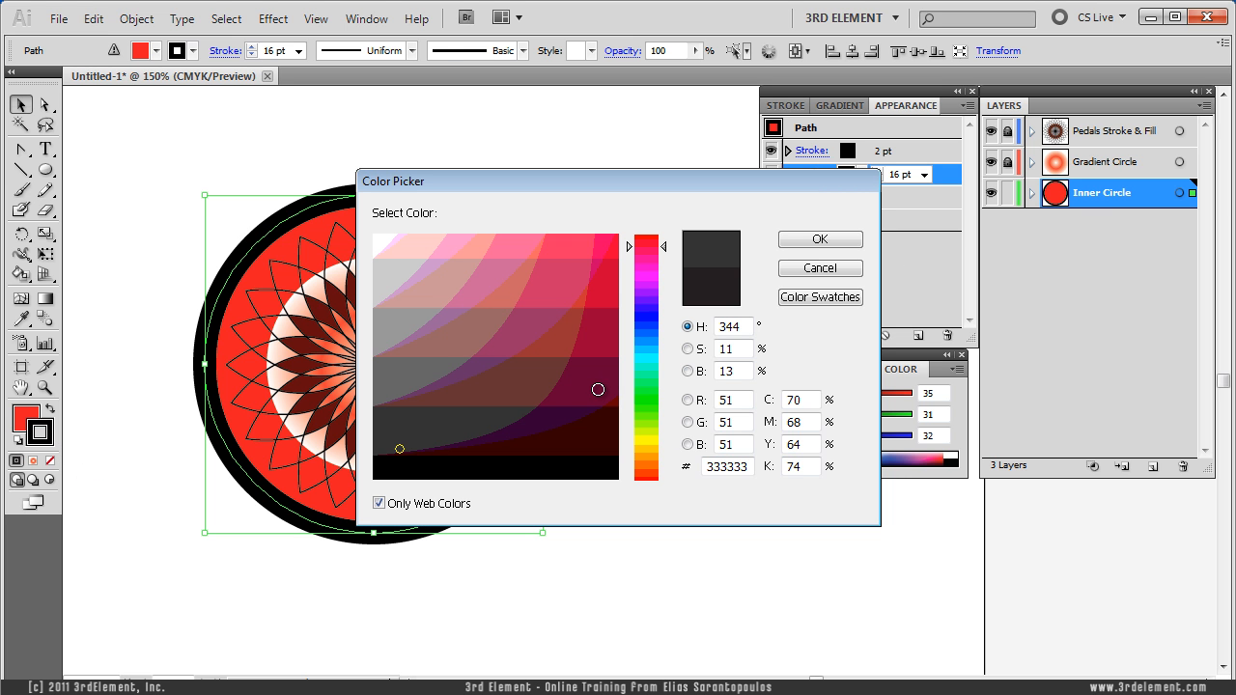
click(819, 240)
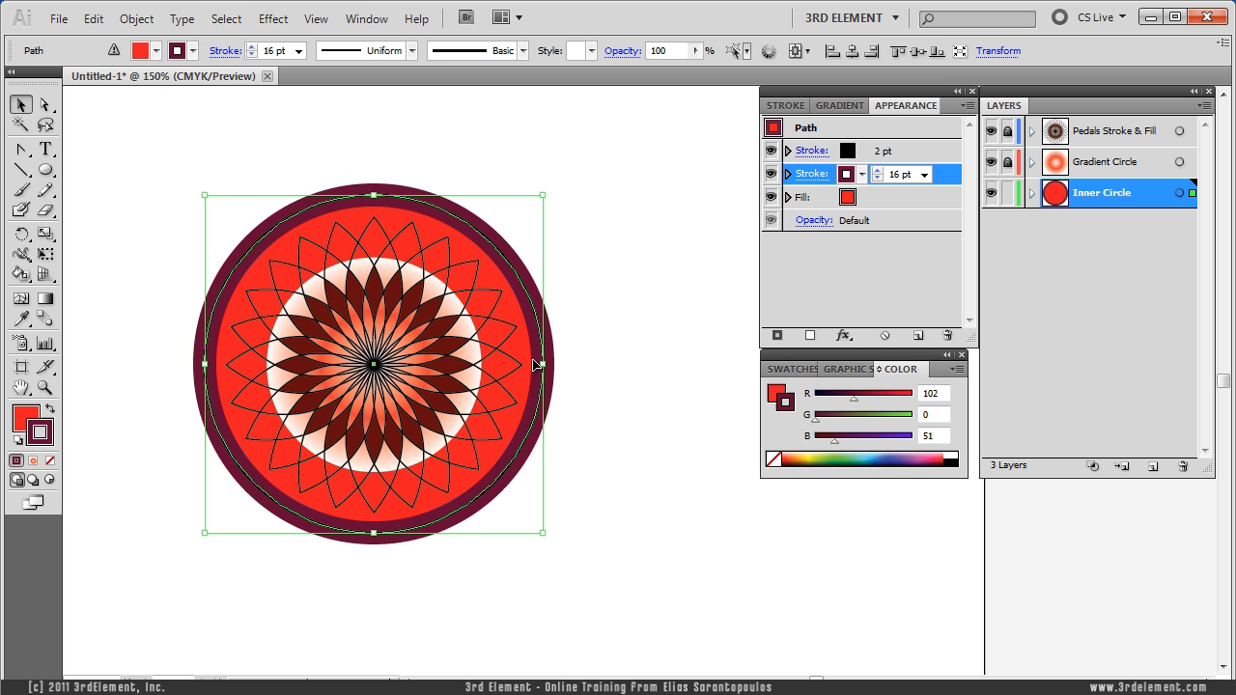
mouse_move(626, 325)
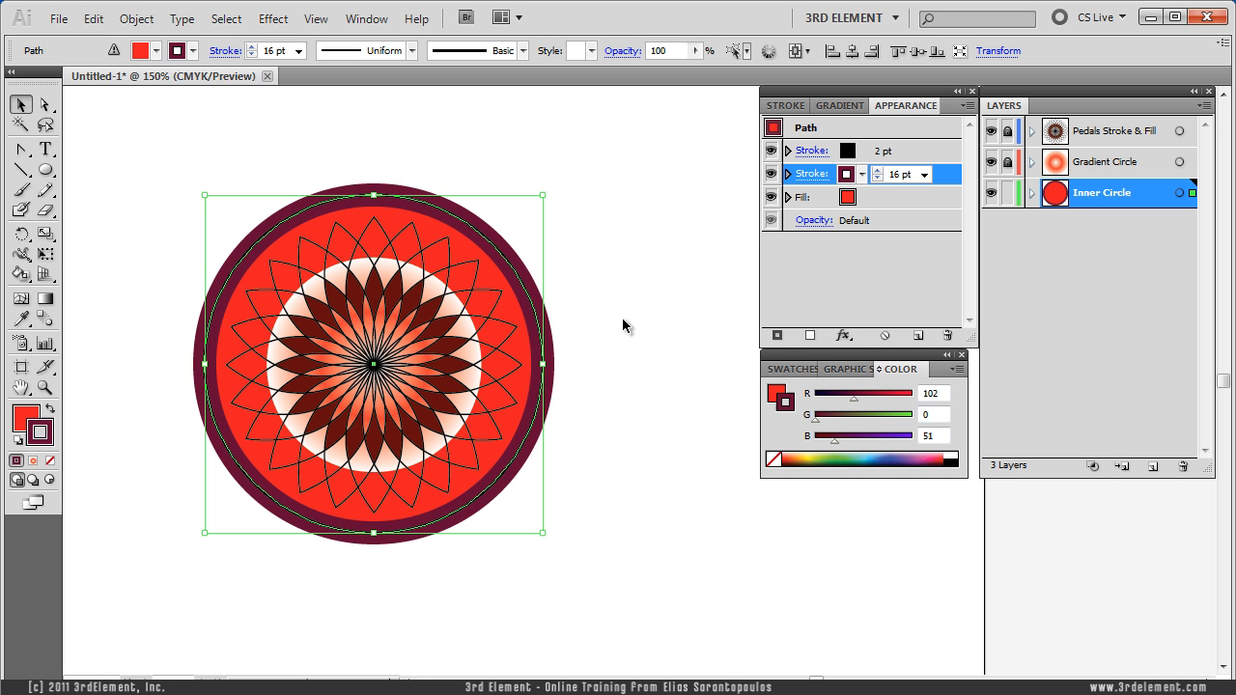
mouse_move(612, 326)
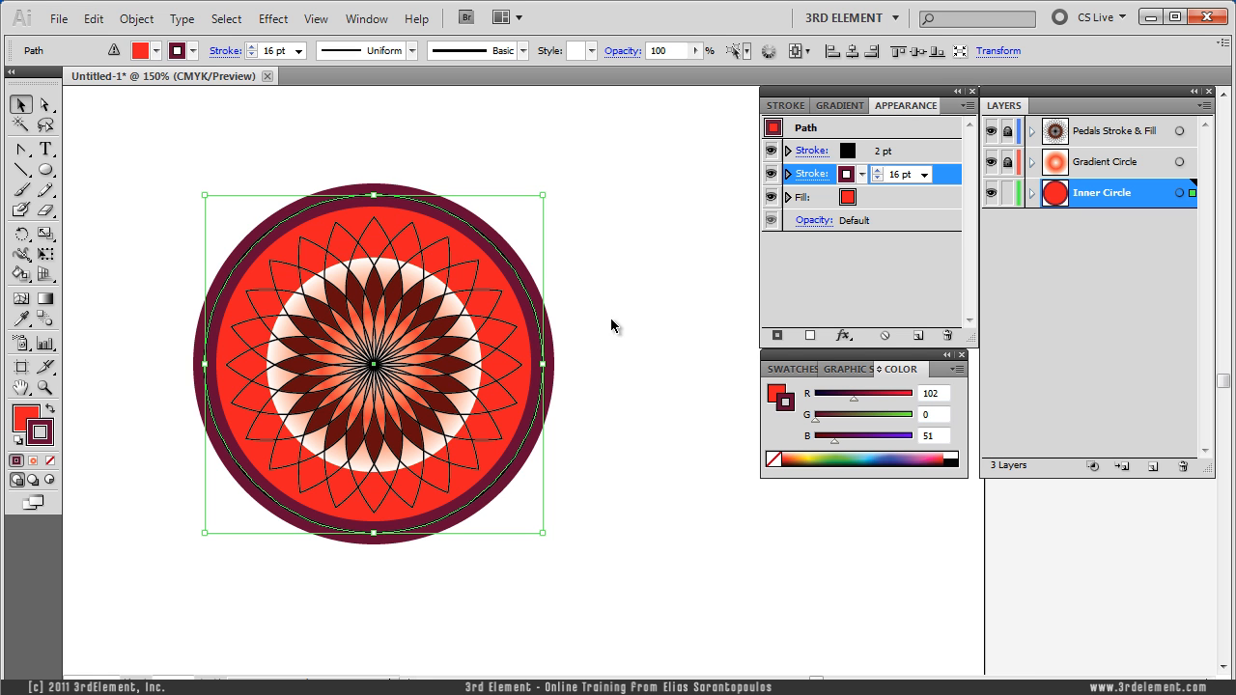
mouse_move(587, 299)
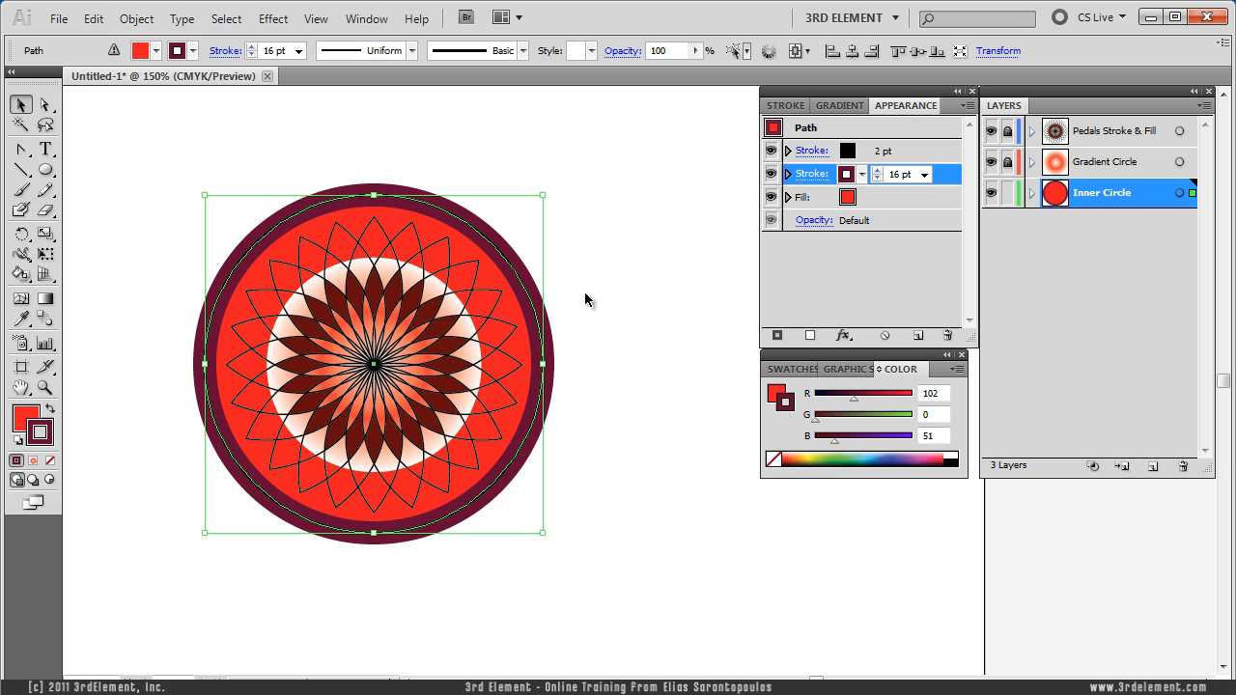
mouse_move(614, 309)
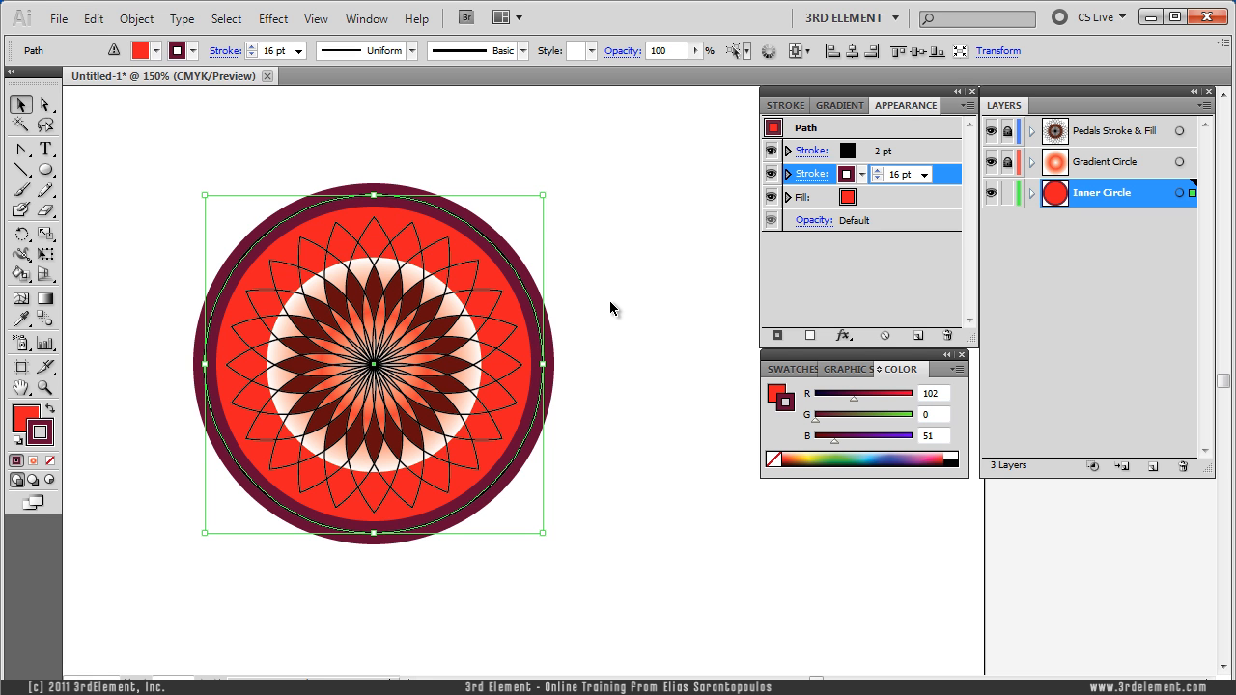
mouse_move(601, 307)
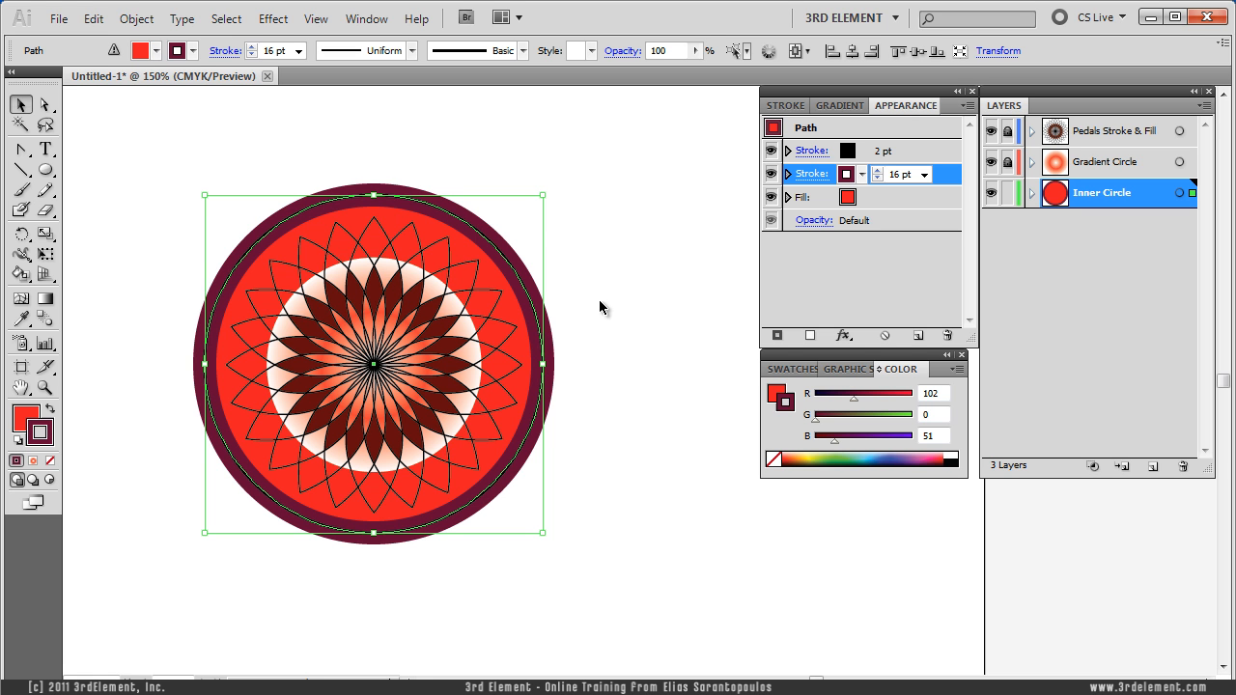
mouse_move(645, 283)
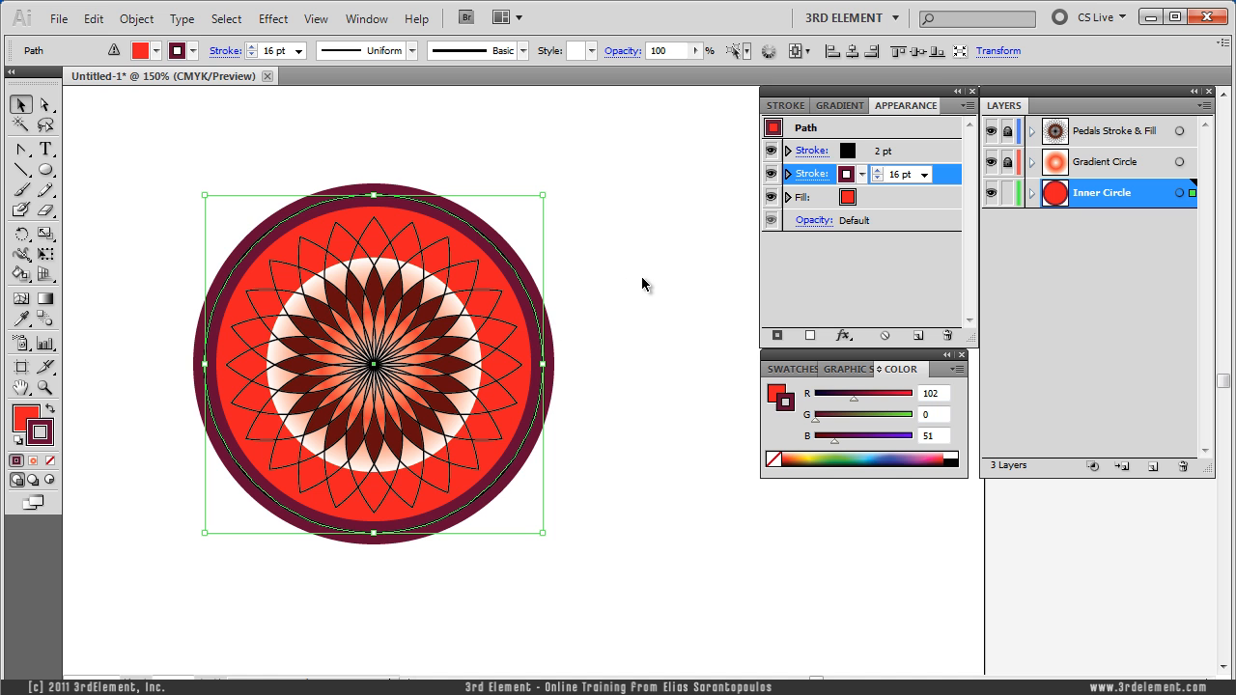
Set the 16 pt maroon stroke's alignment to Outside the circle's edge
click(811, 174)
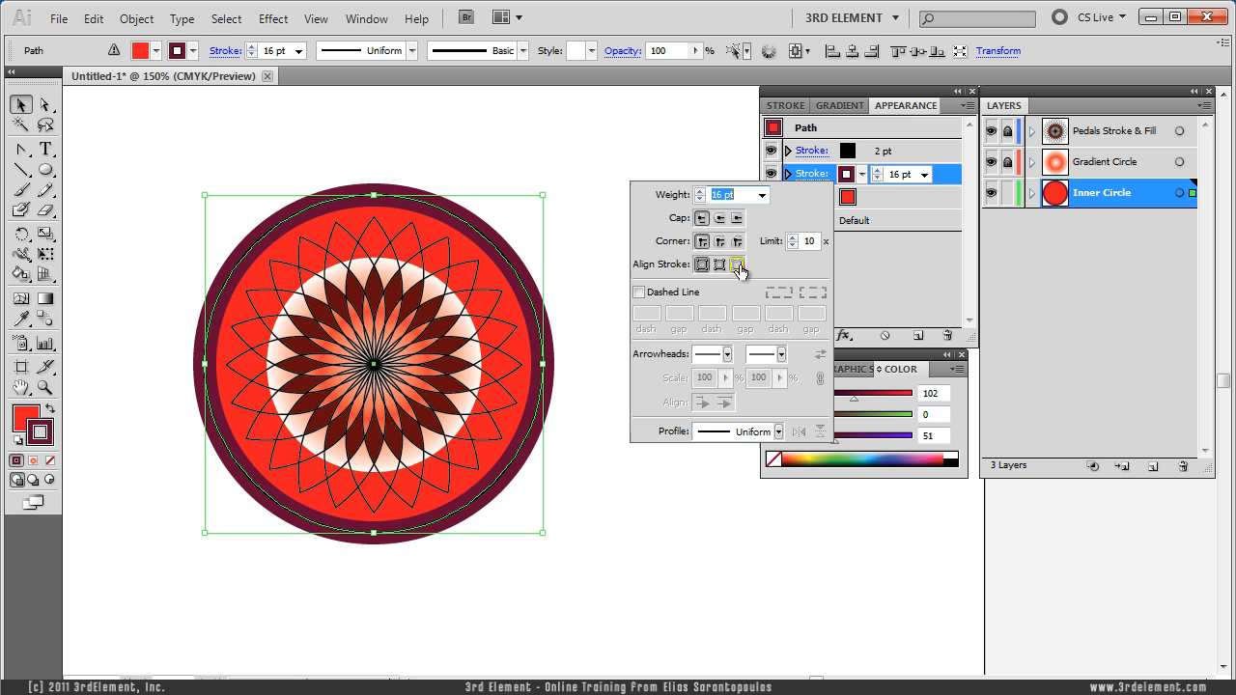
click(735, 263)
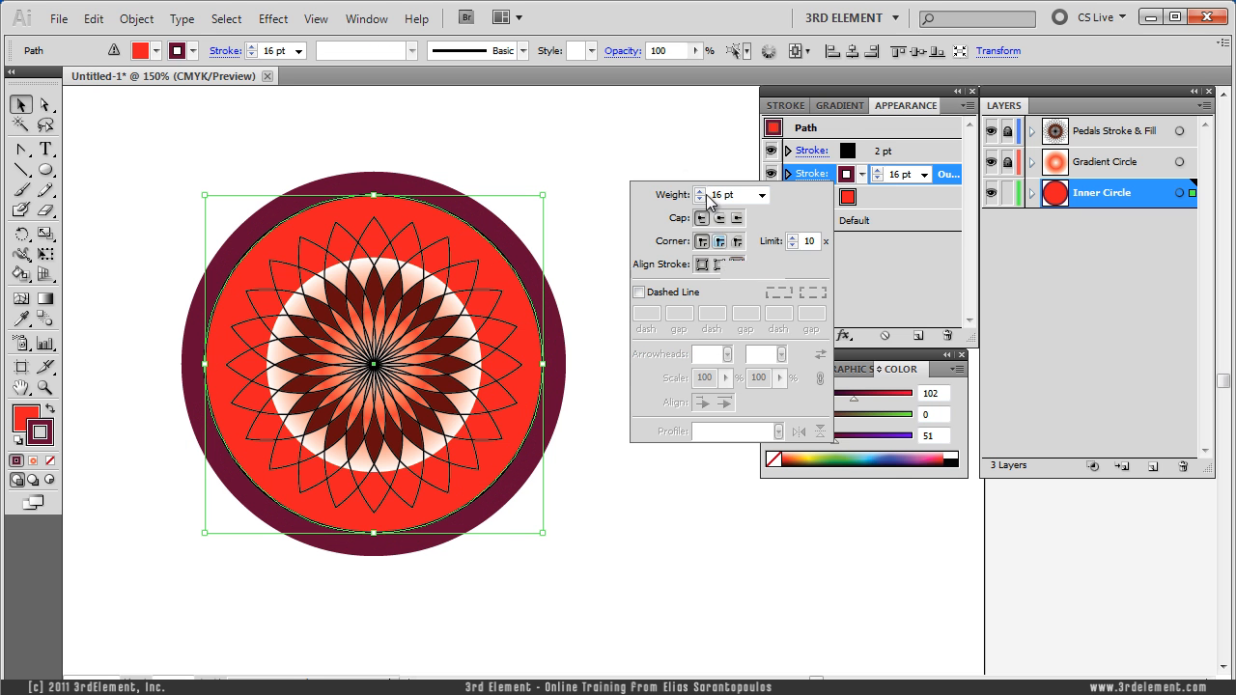
click(556, 307)
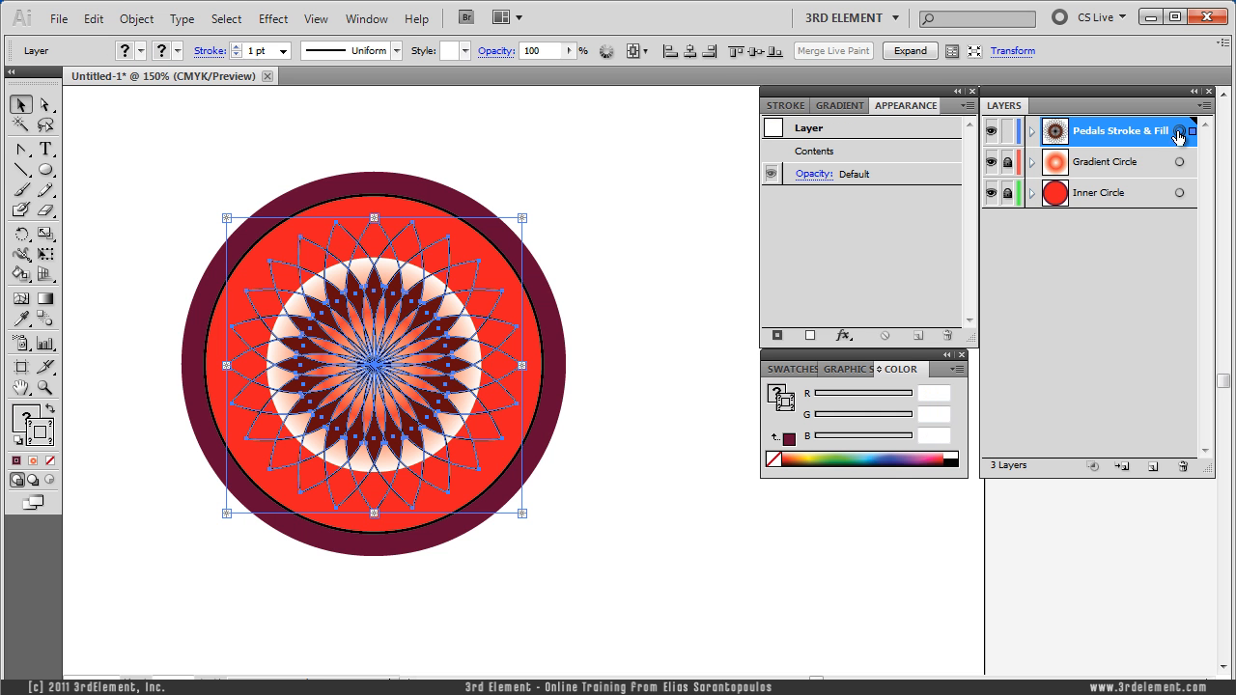
mouse_move(1085, 143)
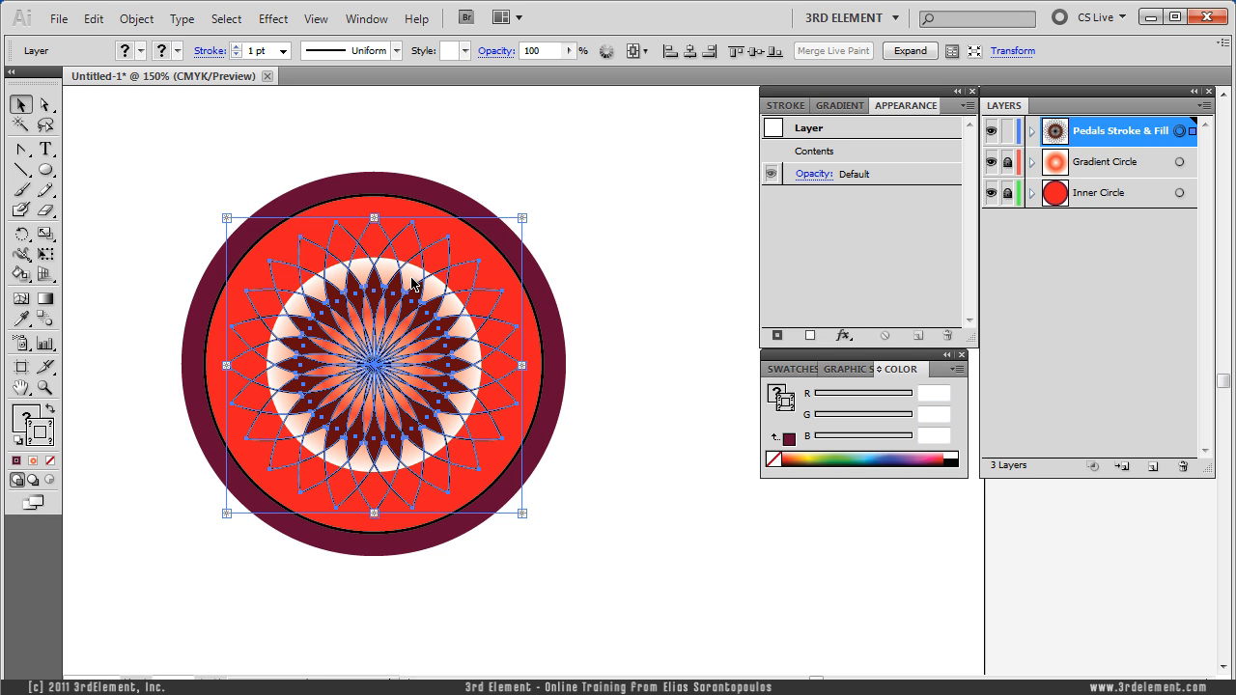
mouse_move(209, 432)
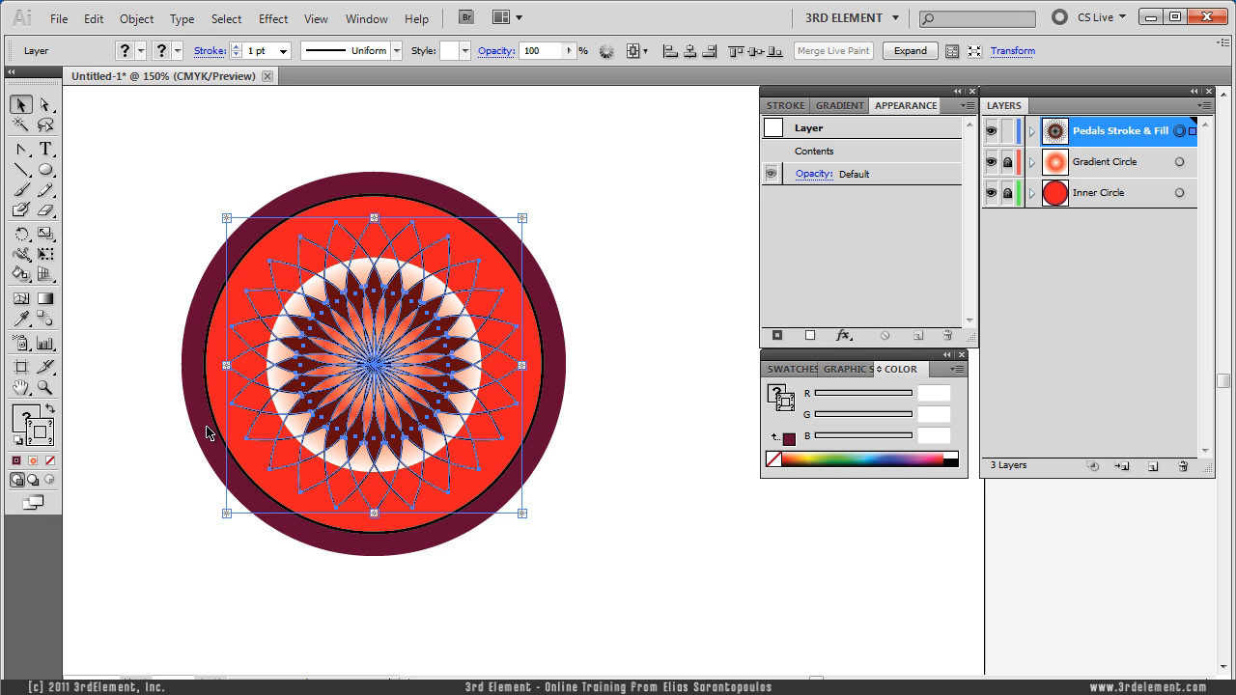
Load the Live Paint Bucket with white fill for painting the outer petals
click(21, 255)
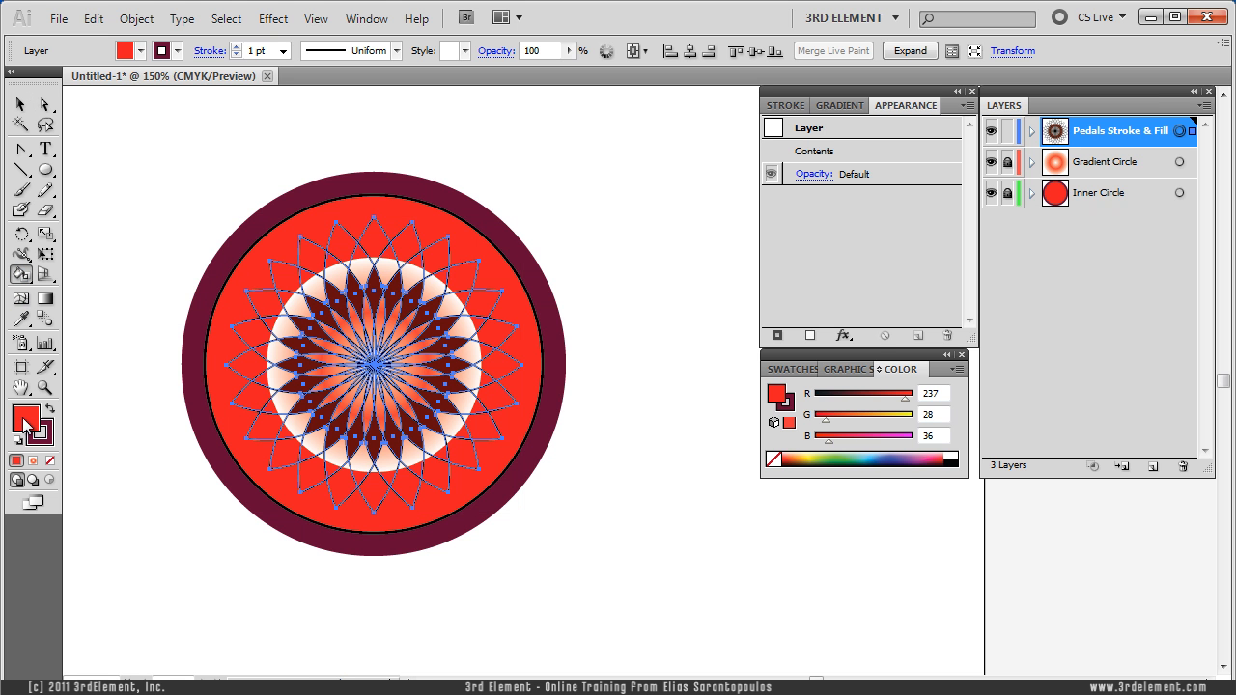
click(21, 417)
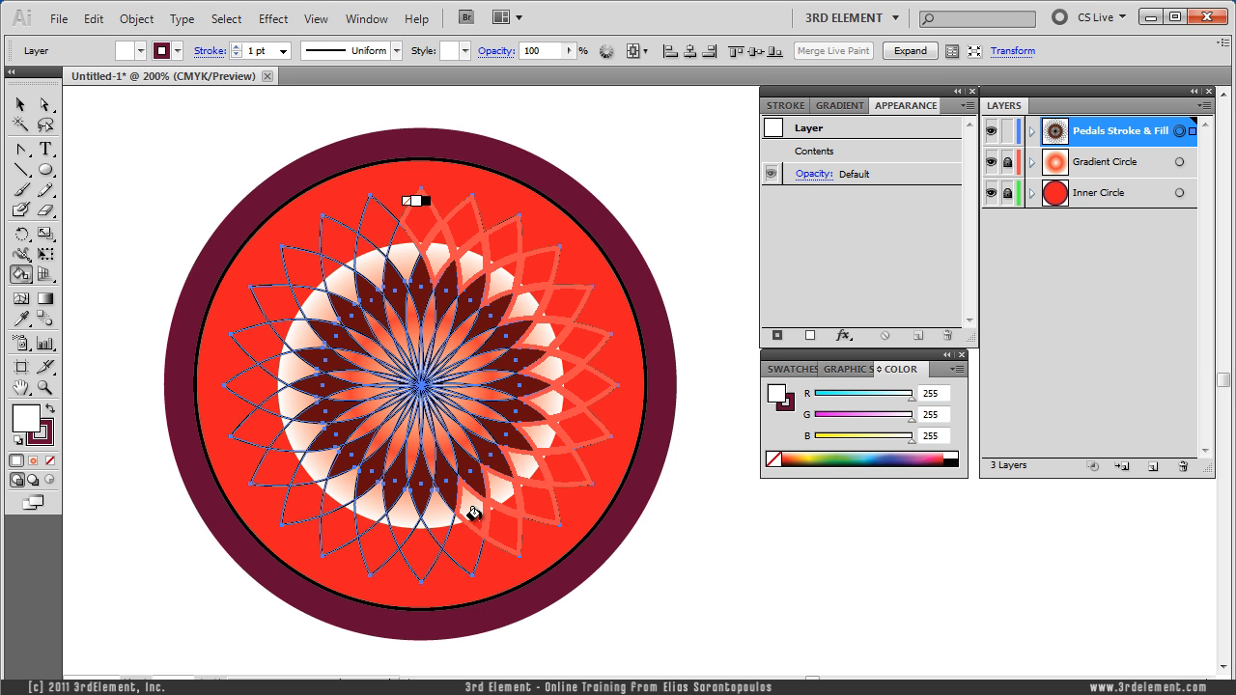
mouse_move(444, 518)
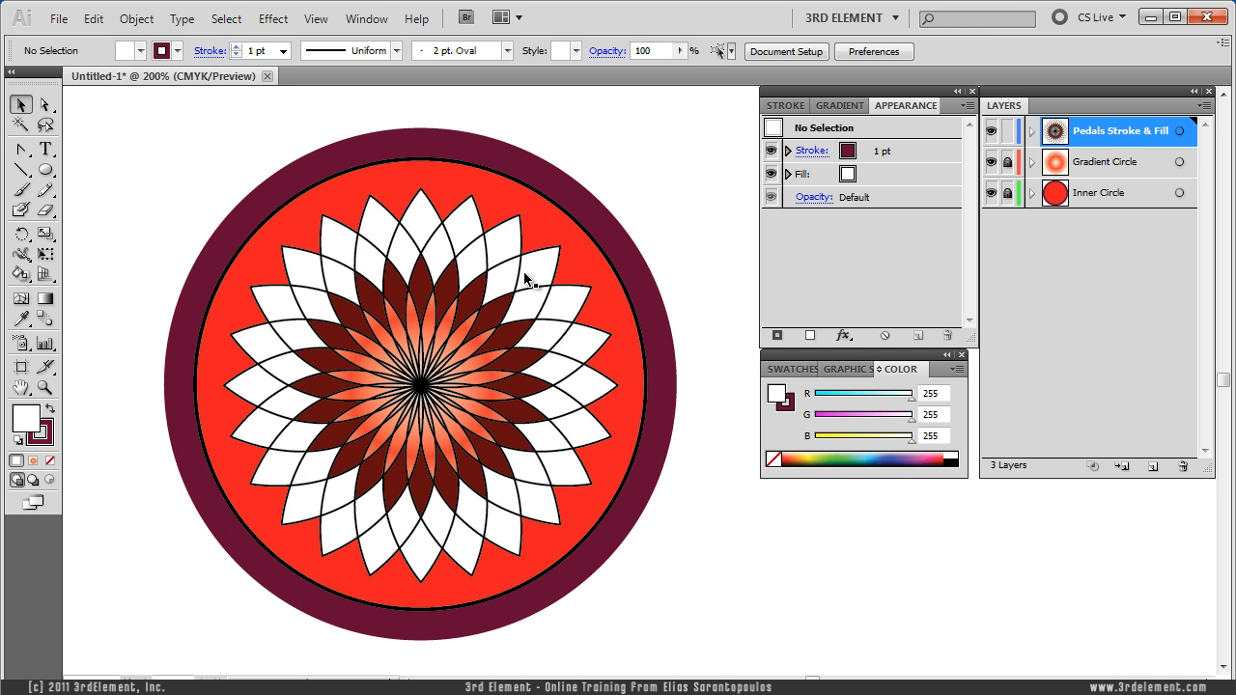
mouse_move(1008, 137)
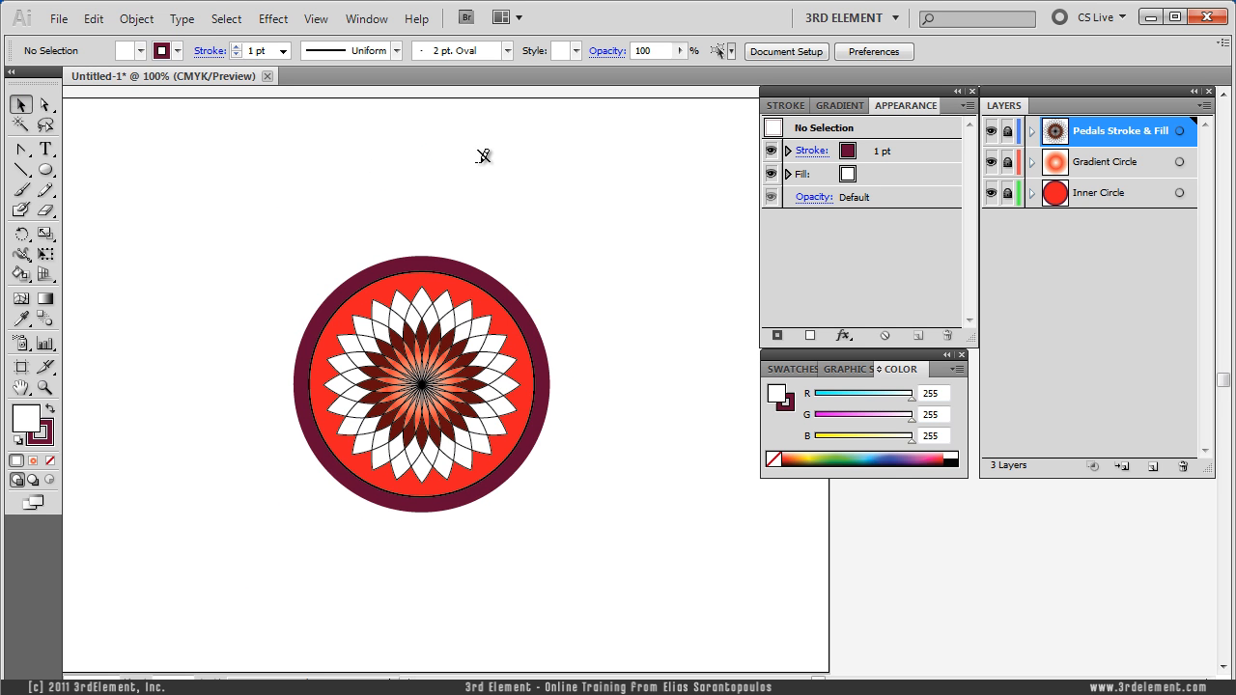
mouse_move(1096, 272)
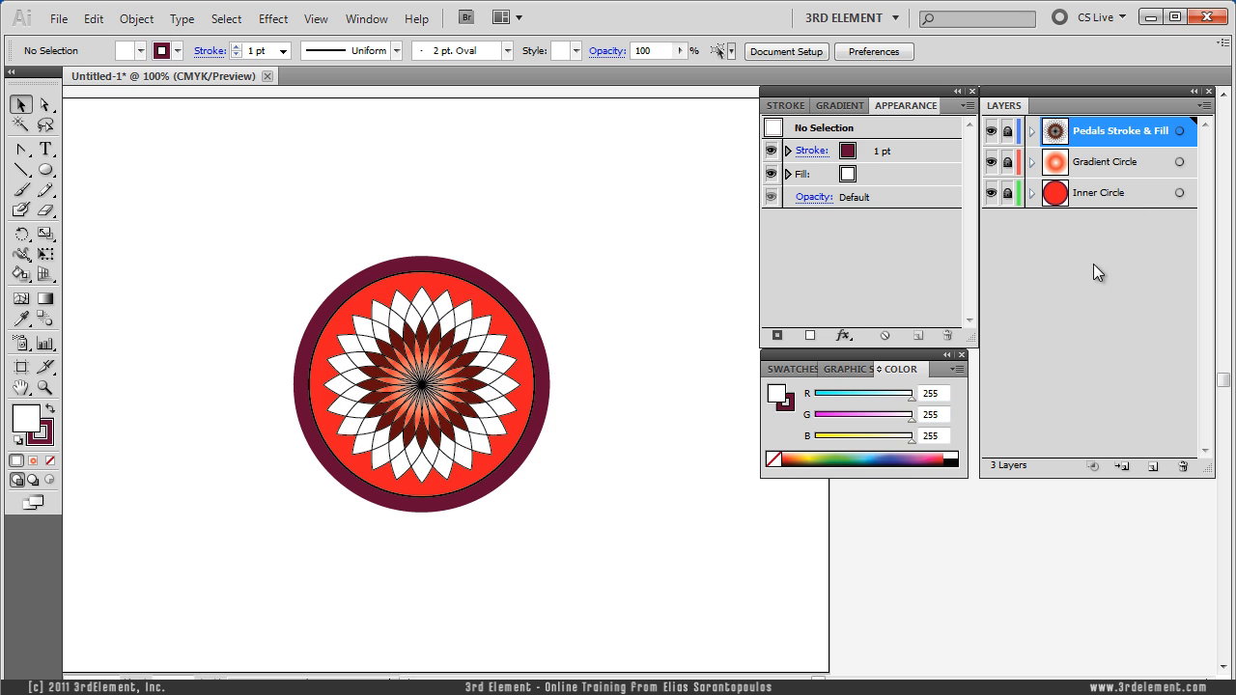
mouse_move(405, 278)
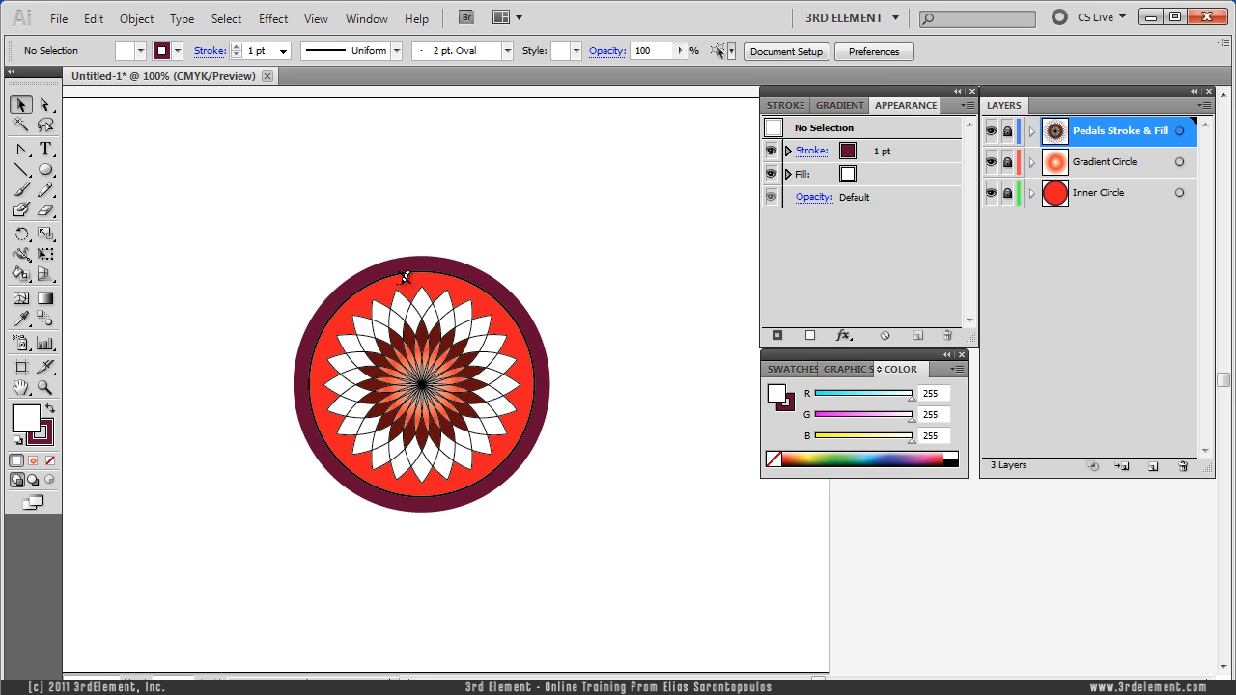
Create a new layer below Inner Circle named 'Outer Pedals'
click(1101, 193)
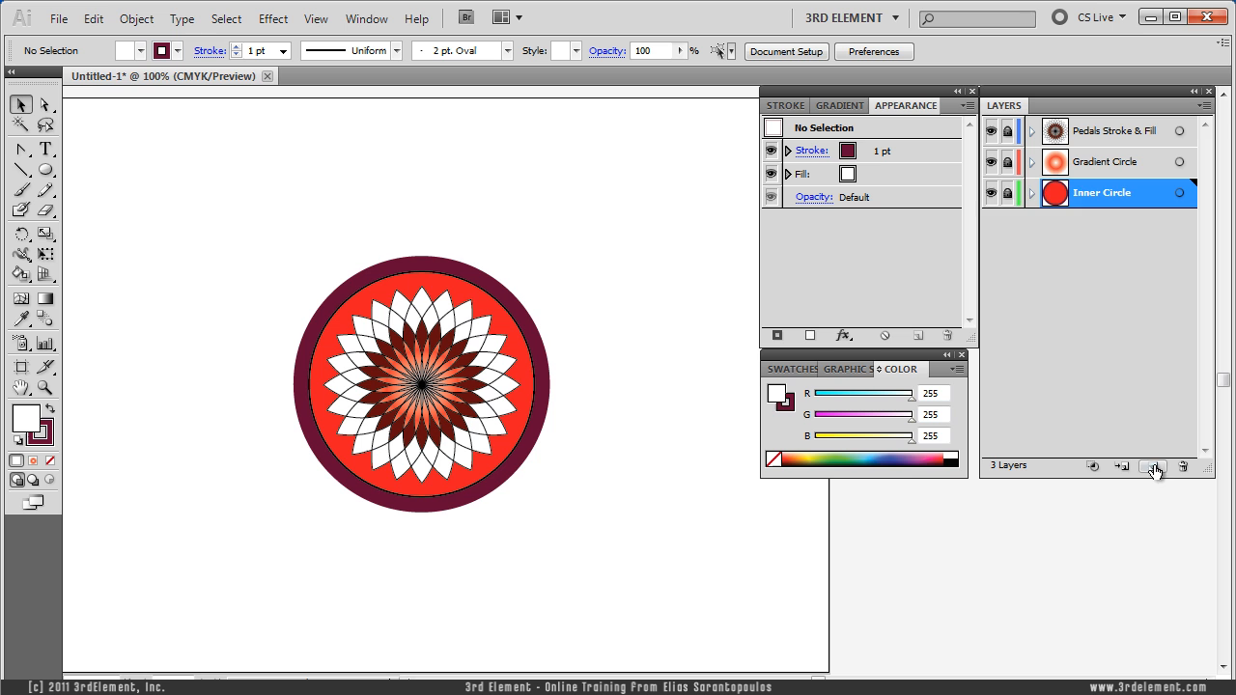
click(1153, 465)
text(O)
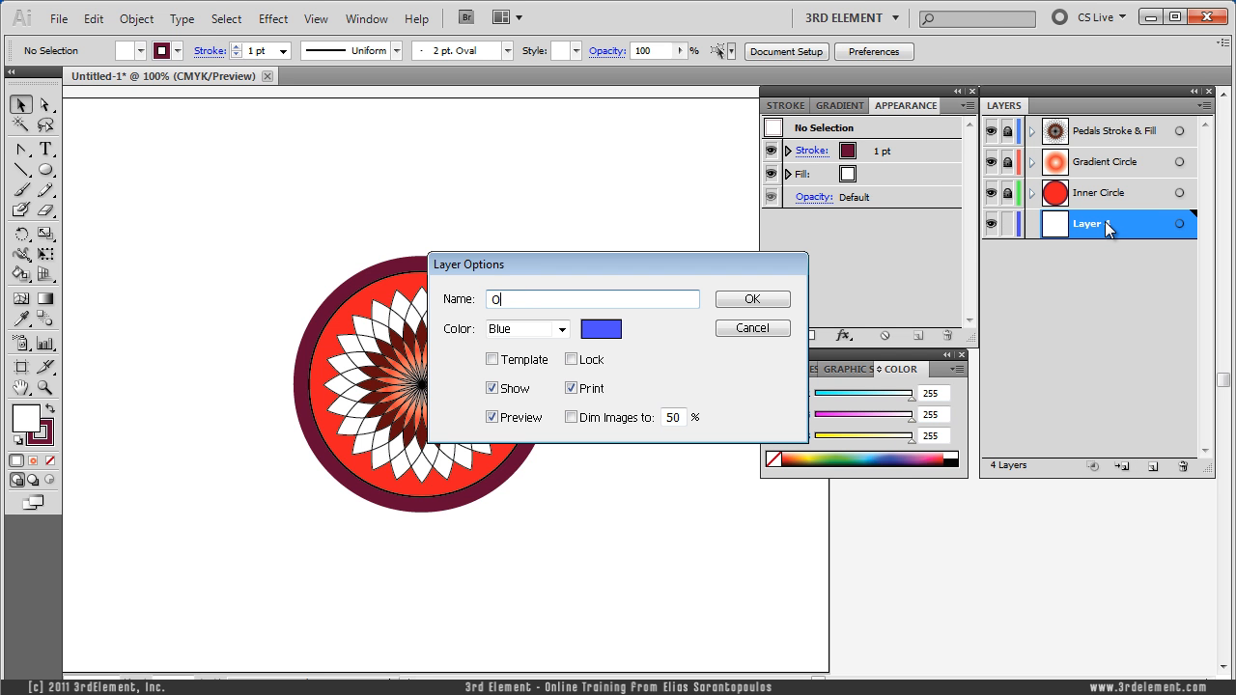
text(uter Pe)
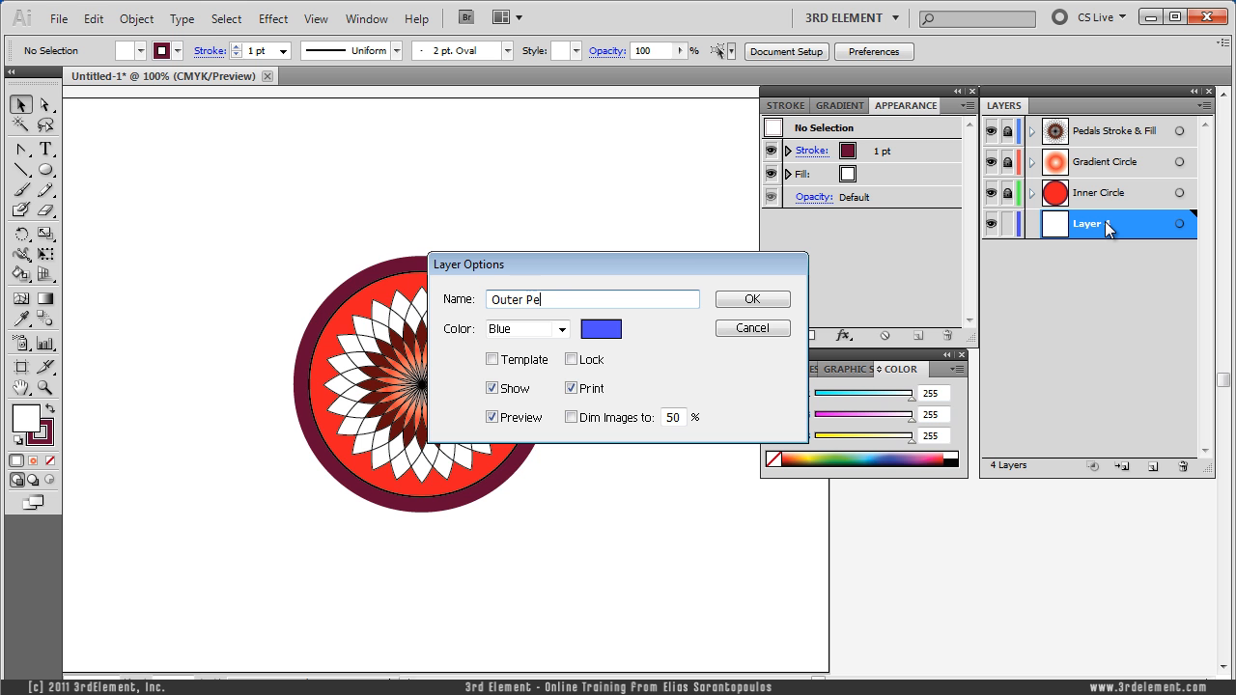
click(753, 298)
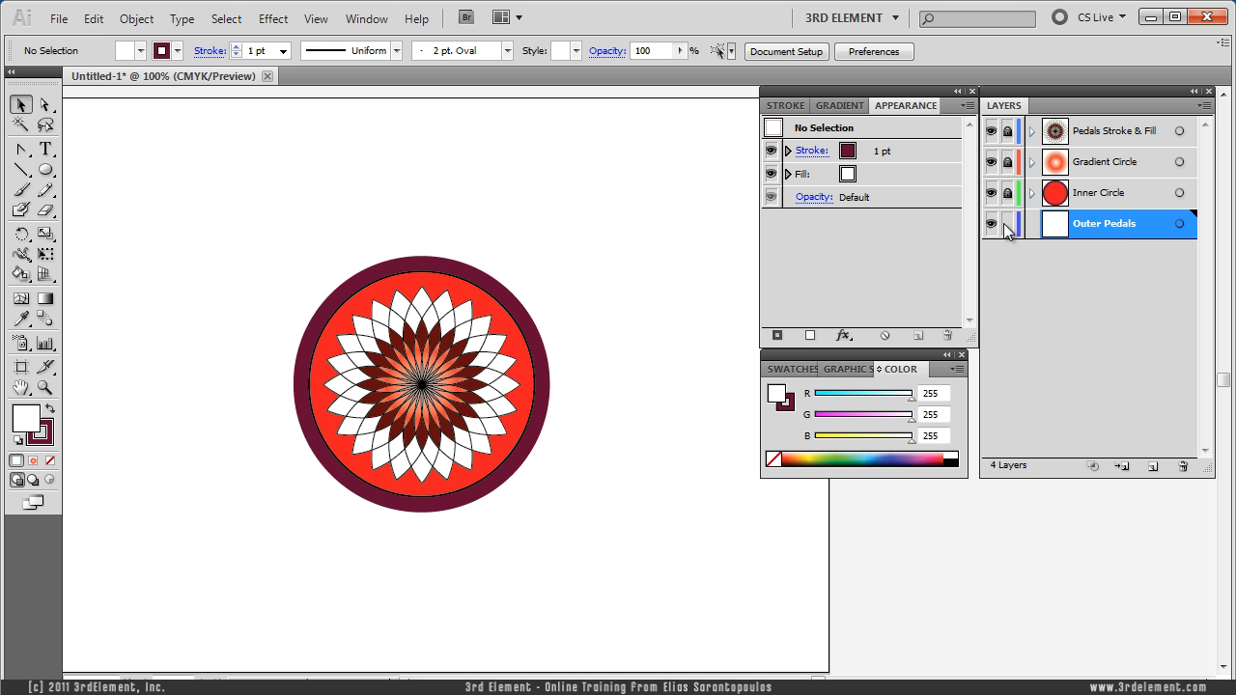
click(315, 19)
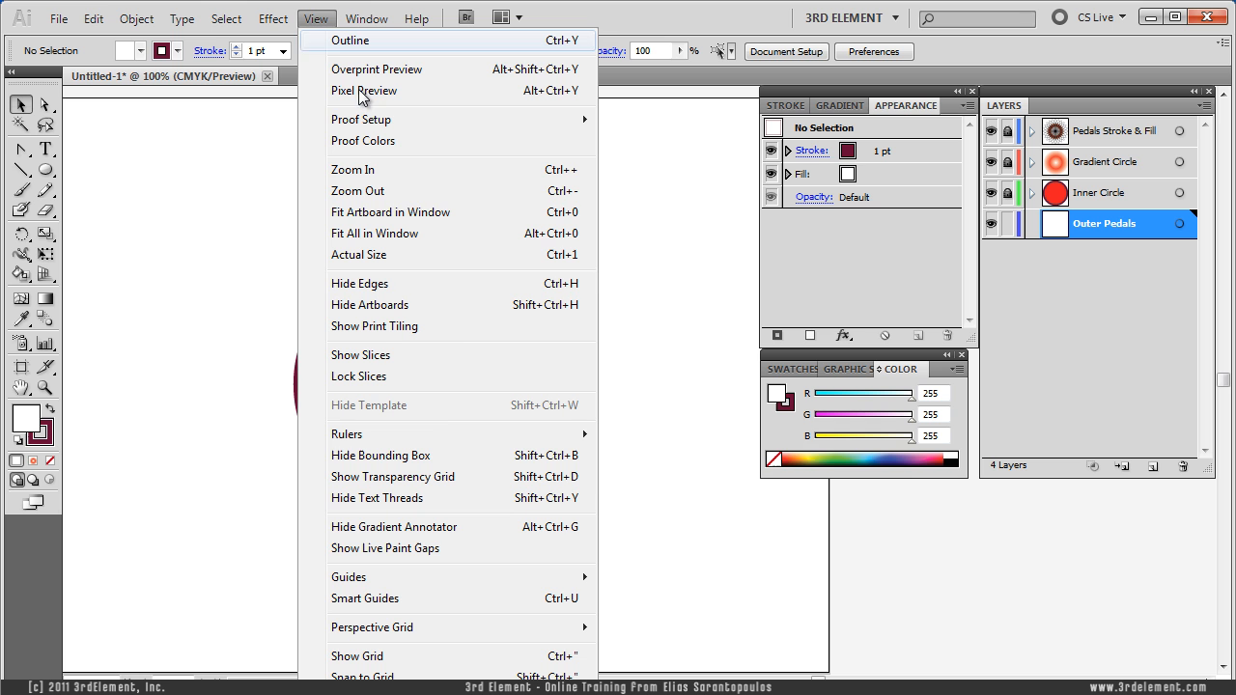
mouse_move(348, 432)
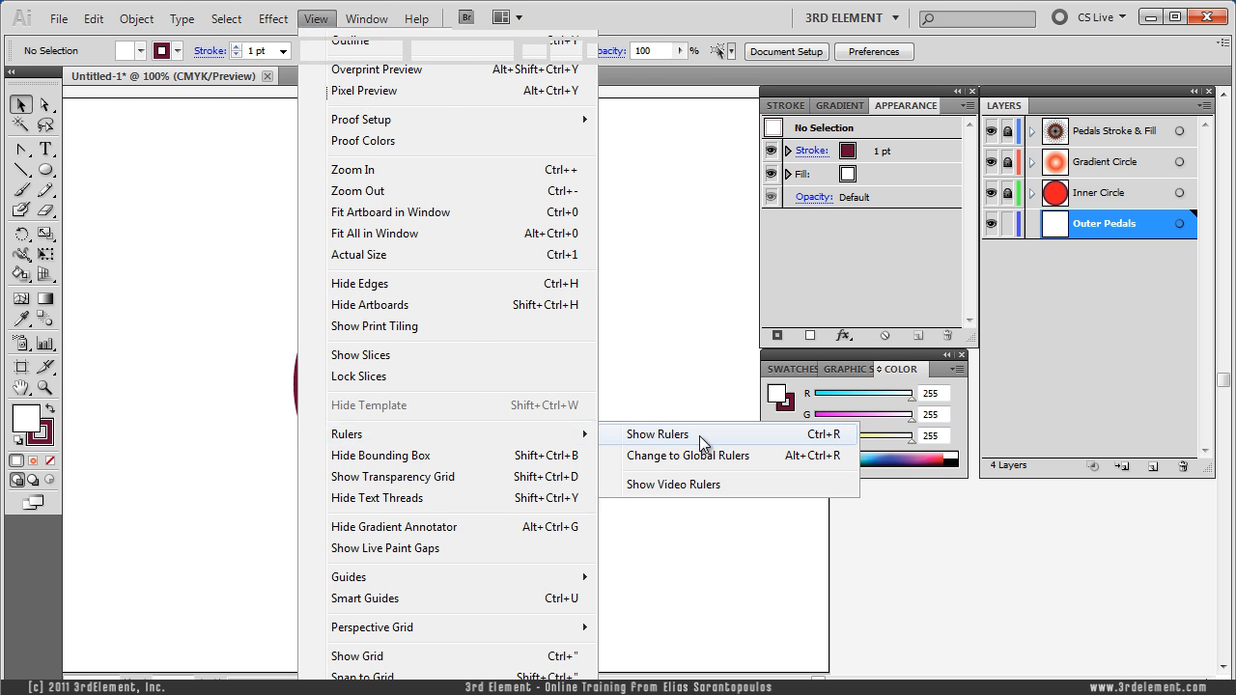
Show the rulers, zoom in above the circle and expand the Outer Pedals layer
click(657, 432)
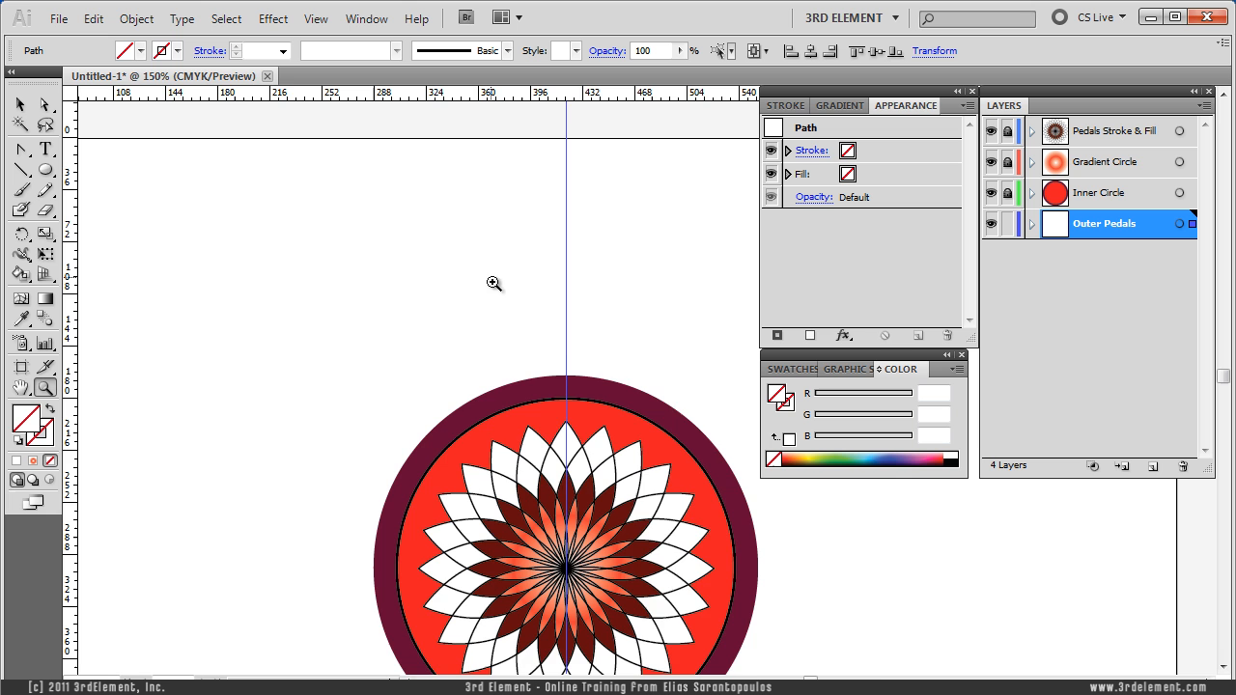
click(494, 282)
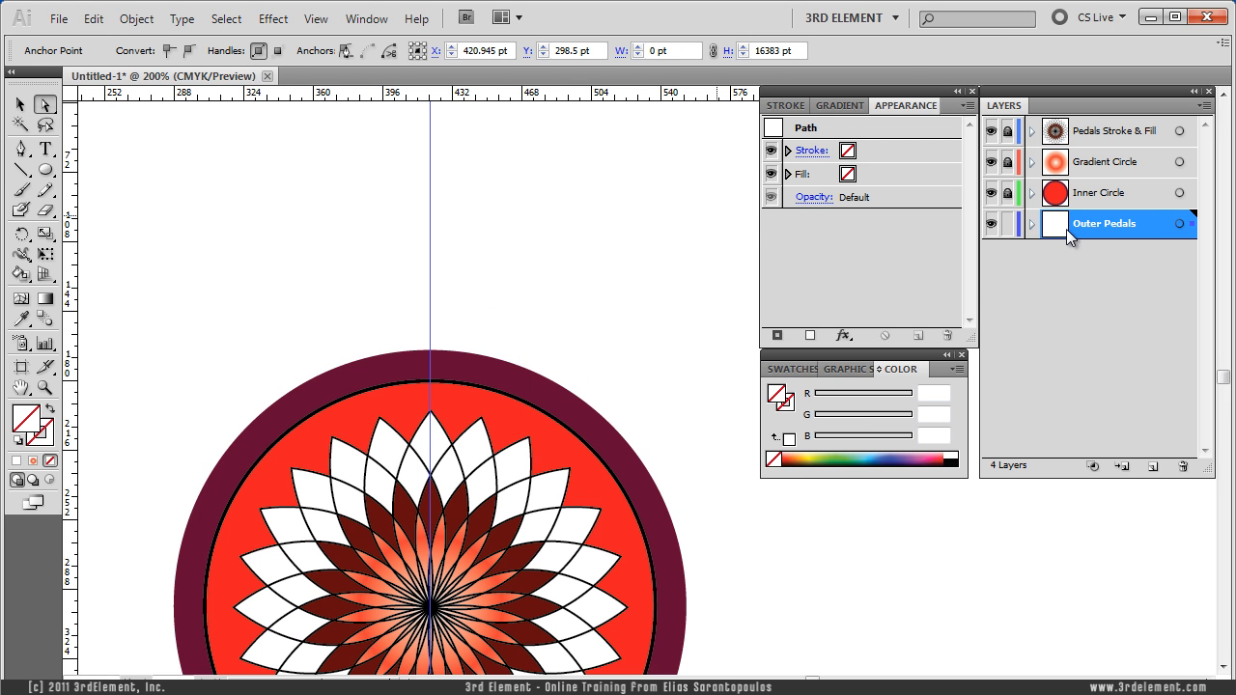
click(1031, 224)
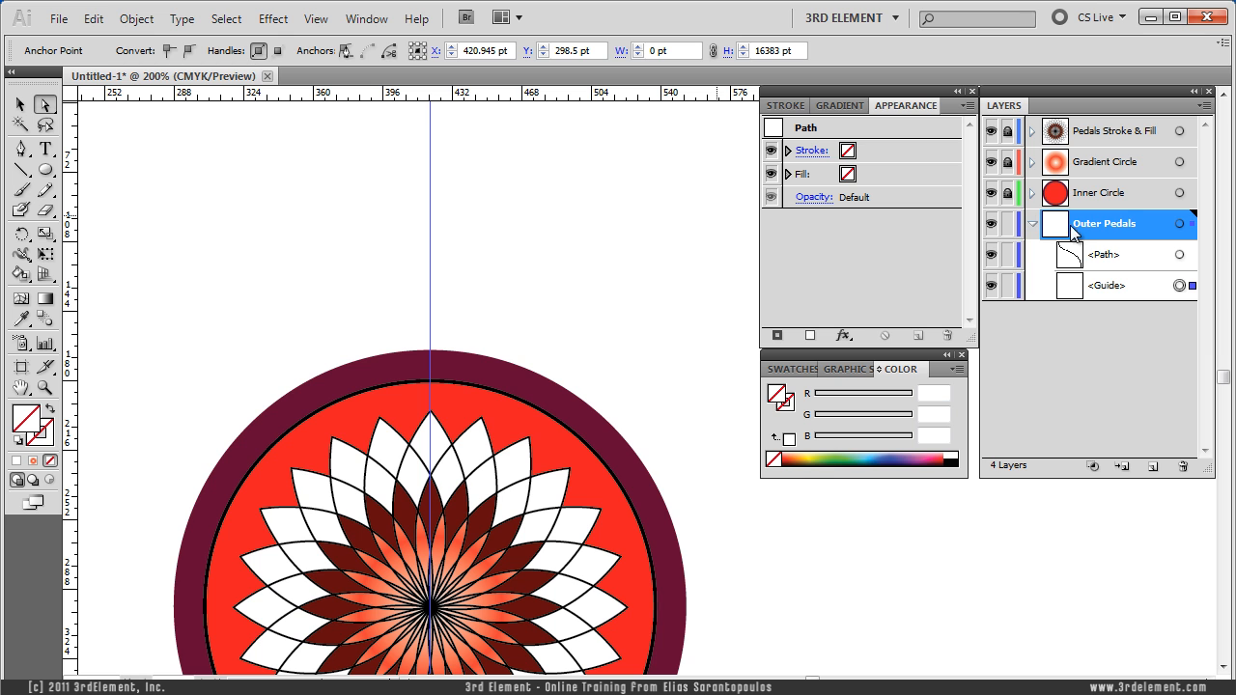
mouse_move(1143, 282)
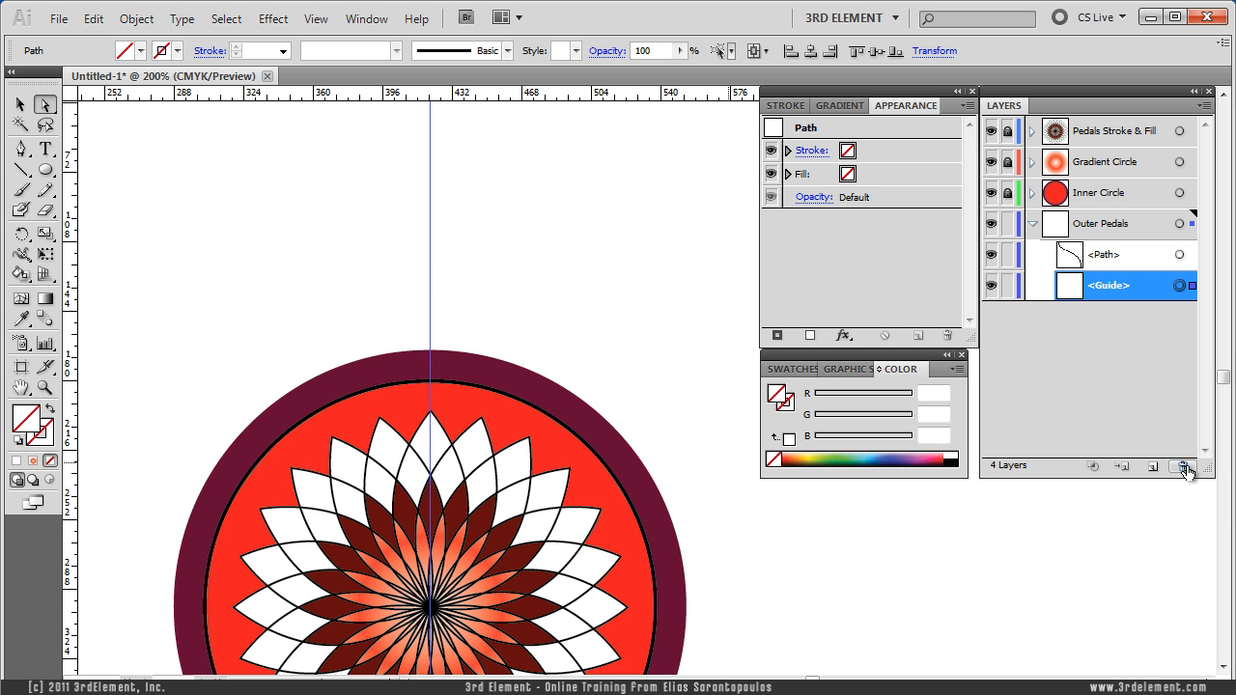
Delete the centre guide and give the curved line a 1 pt black stroke
click(1182, 471)
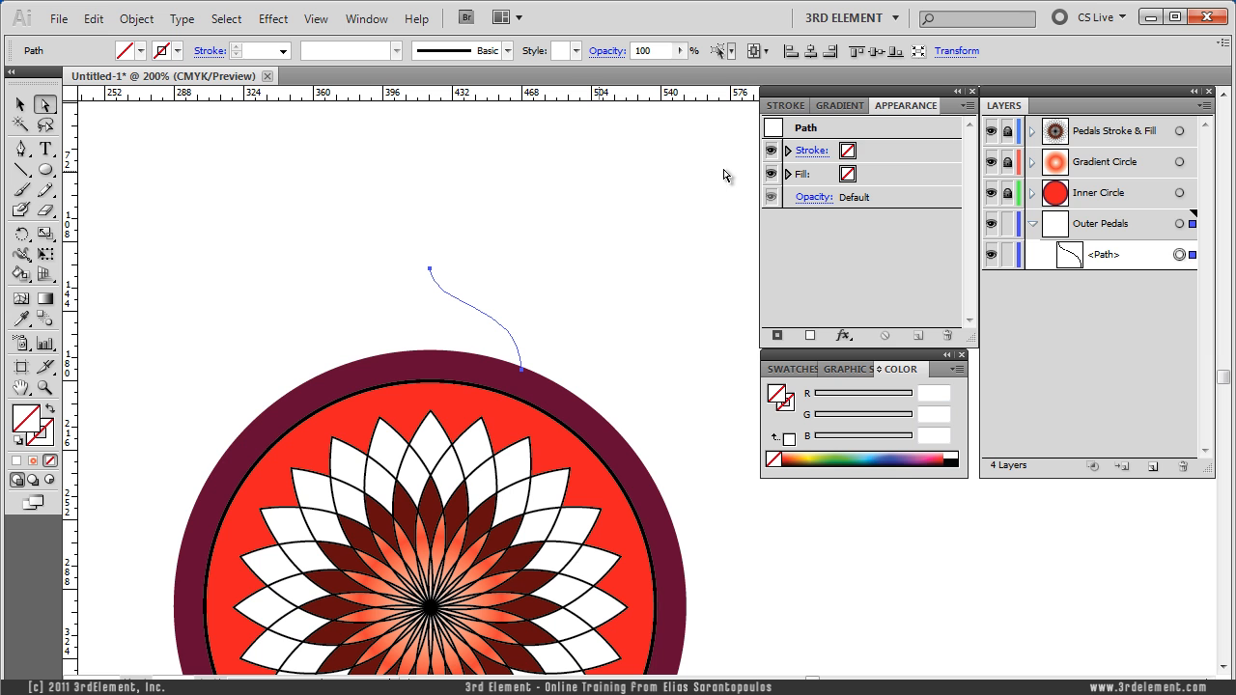
click(923, 151)
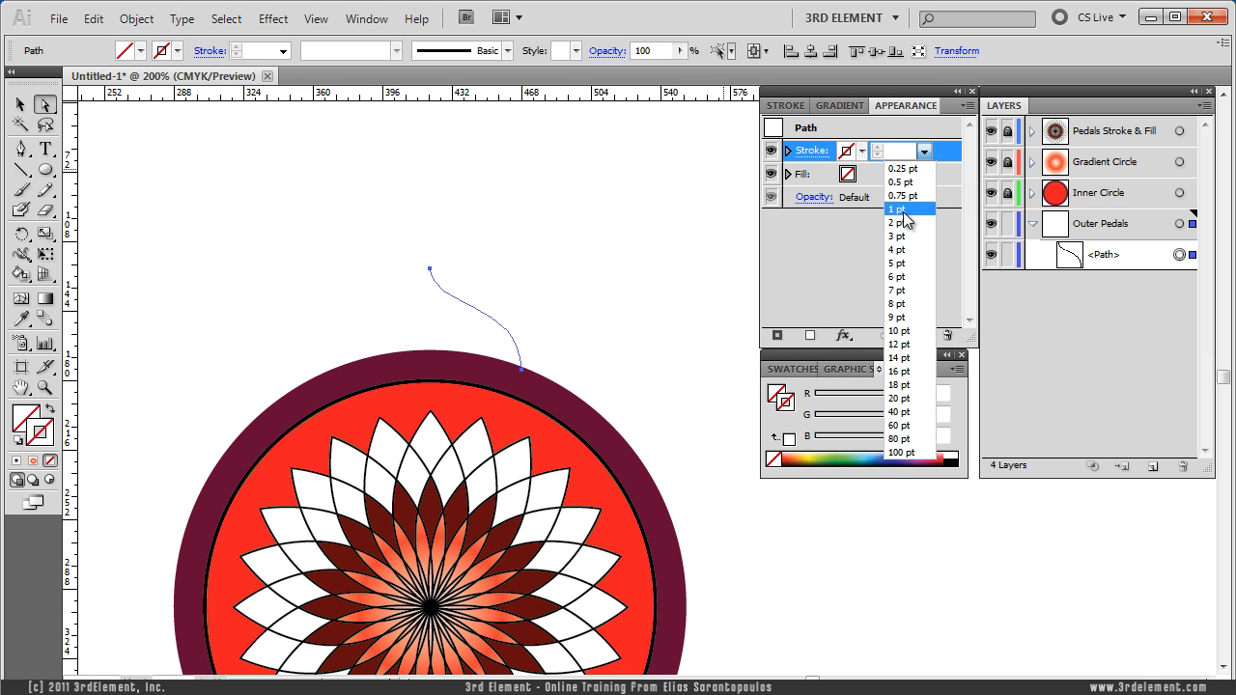
click(896, 209)
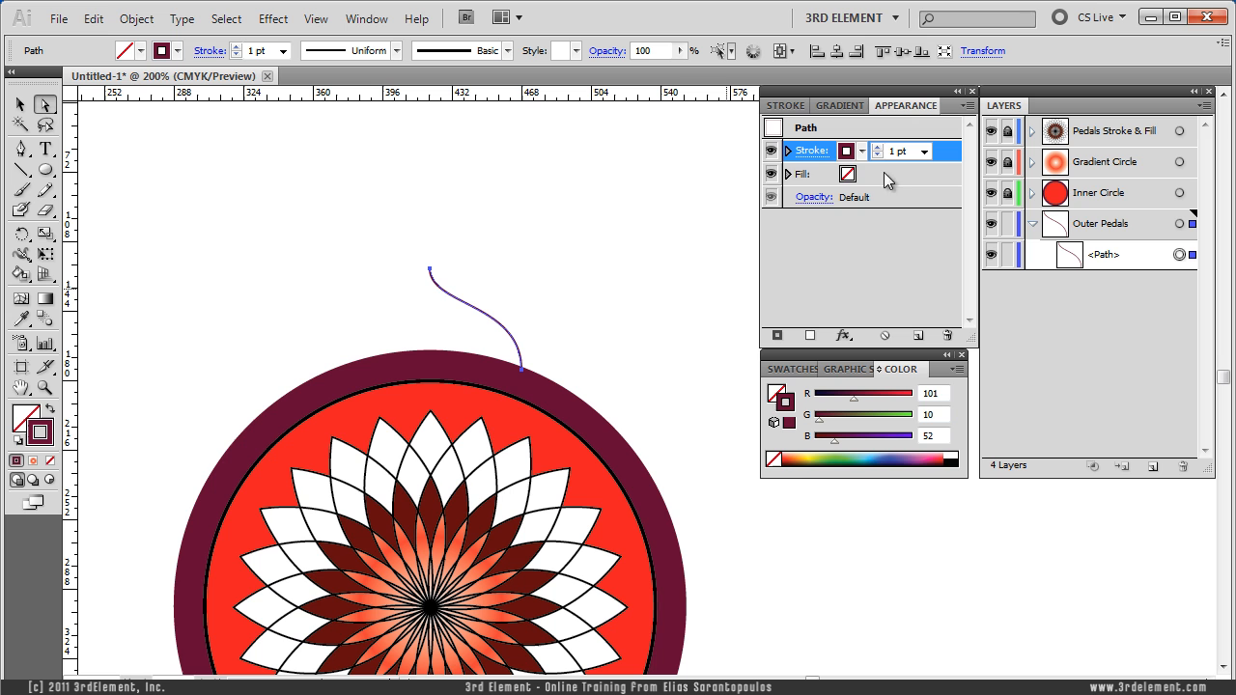
click(859, 151)
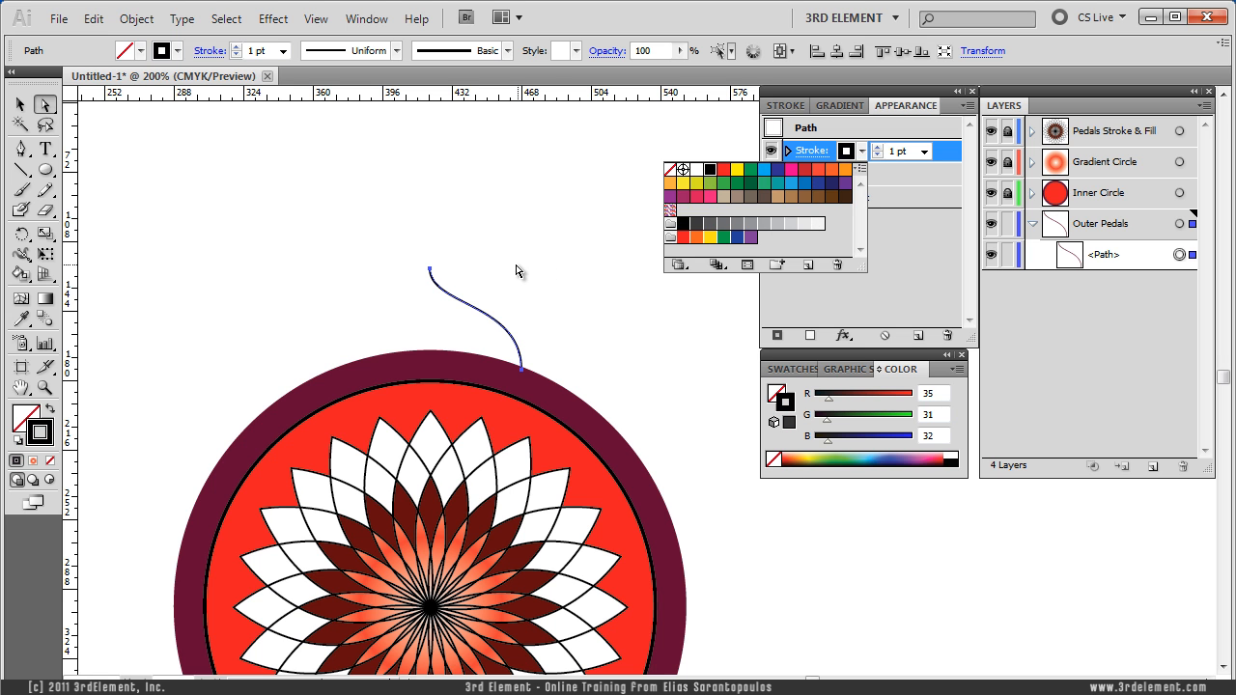
click(564, 356)
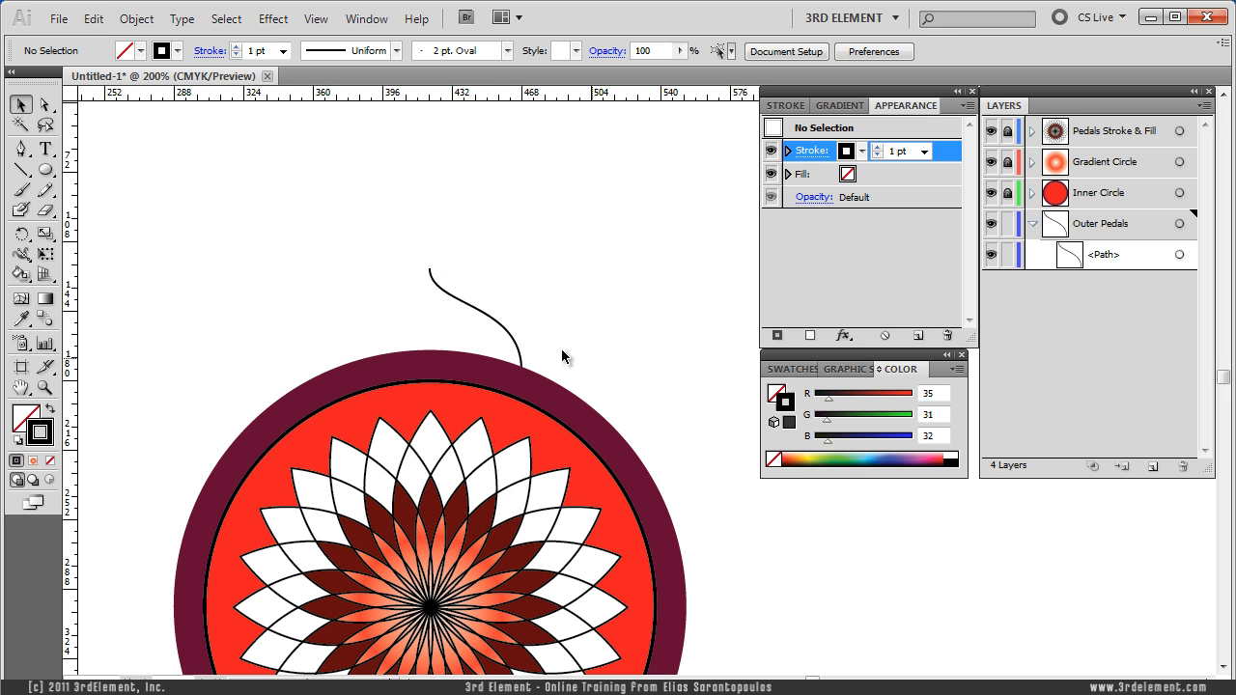
click(473, 309)
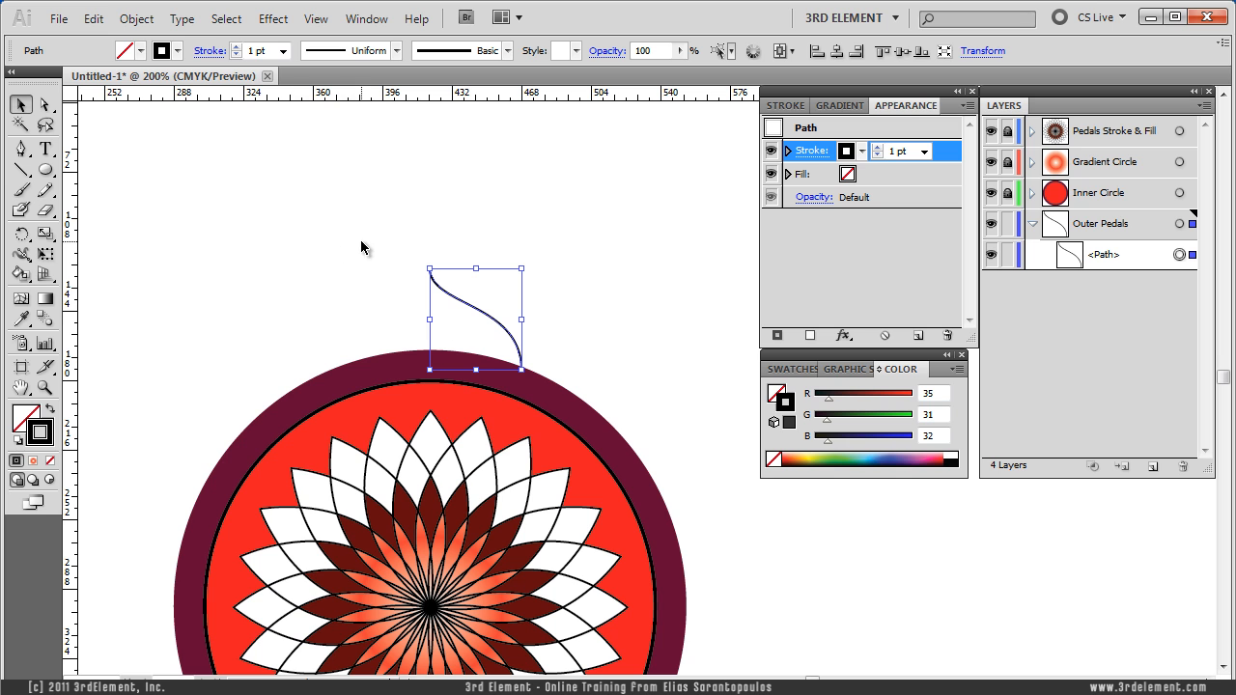
mouse_move(60, 232)
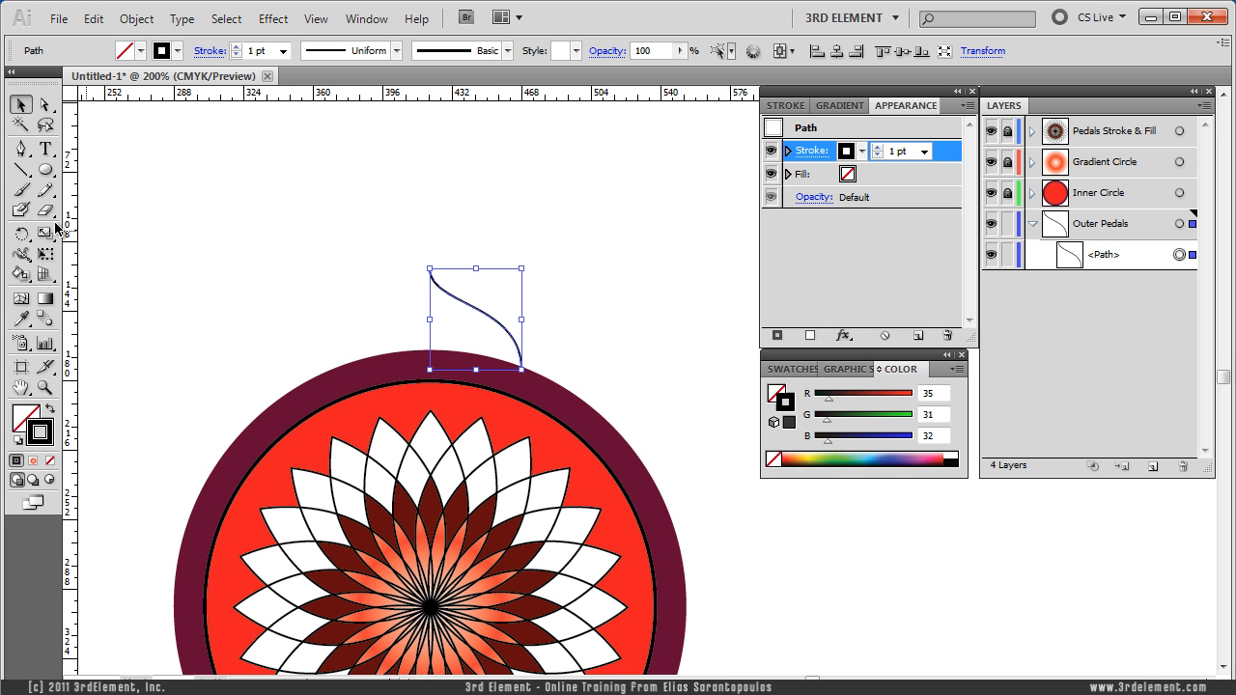
Reflect the curve across a vertical axis as a copy so both halves meet at a pointed tip
click(21, 236)
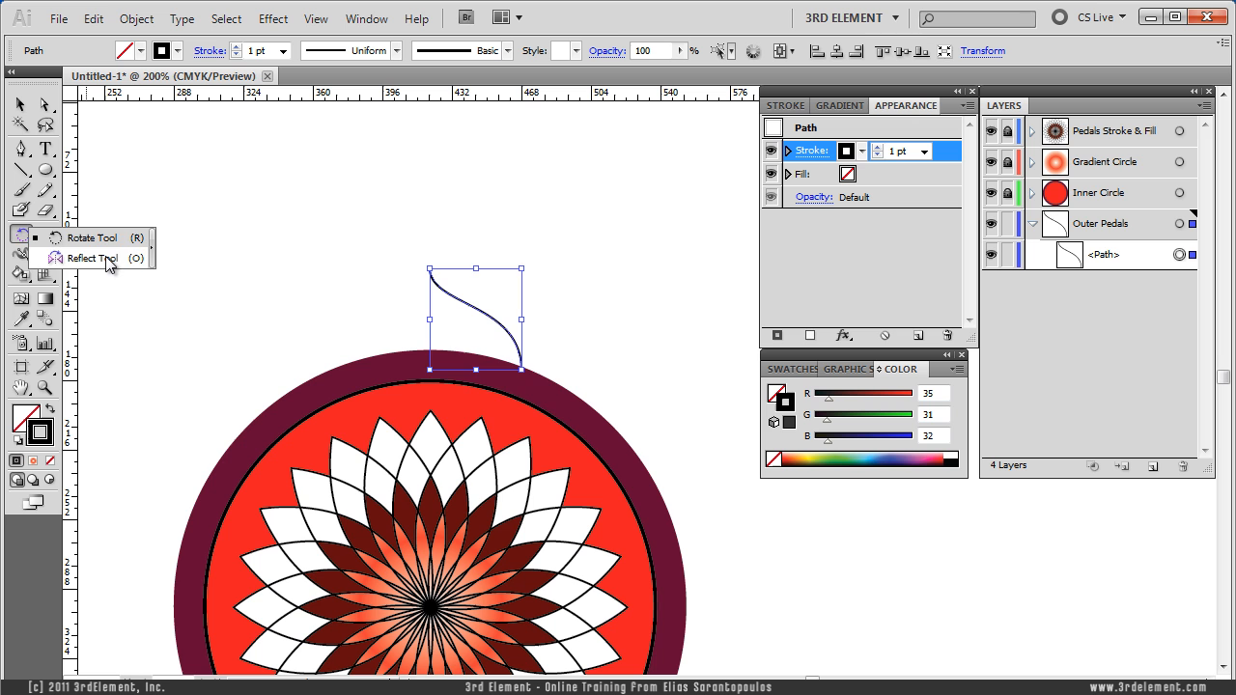
click(93, 259)
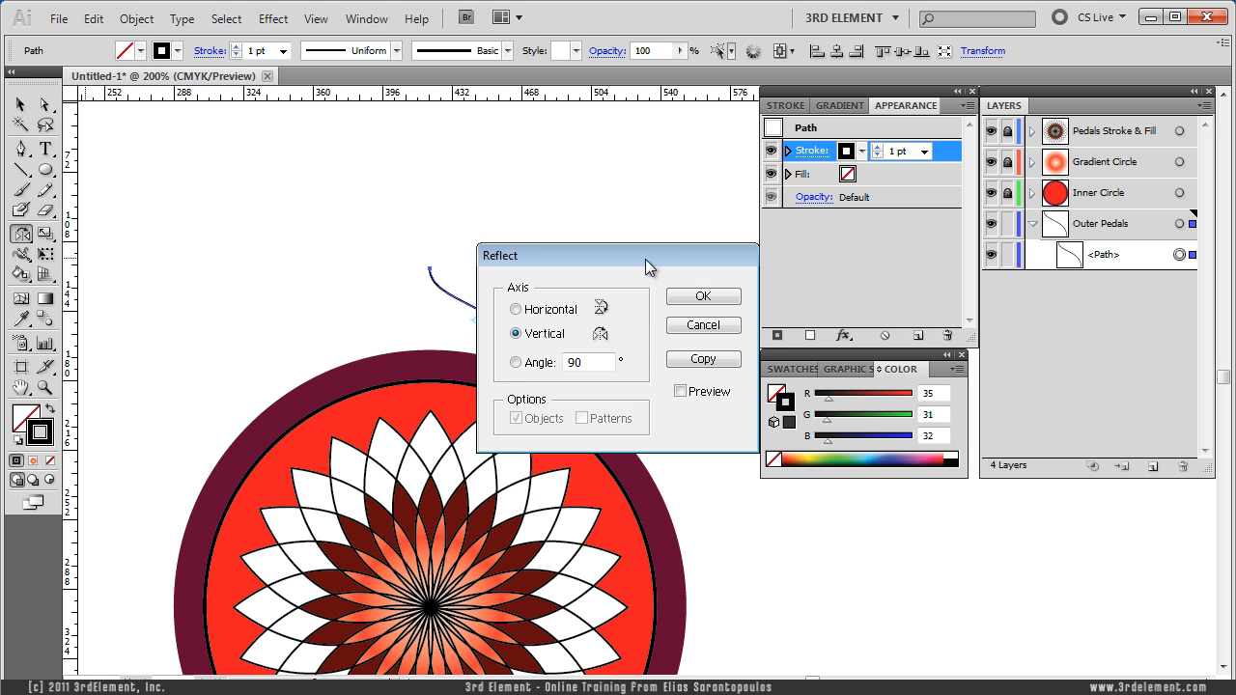
click(703, 357)
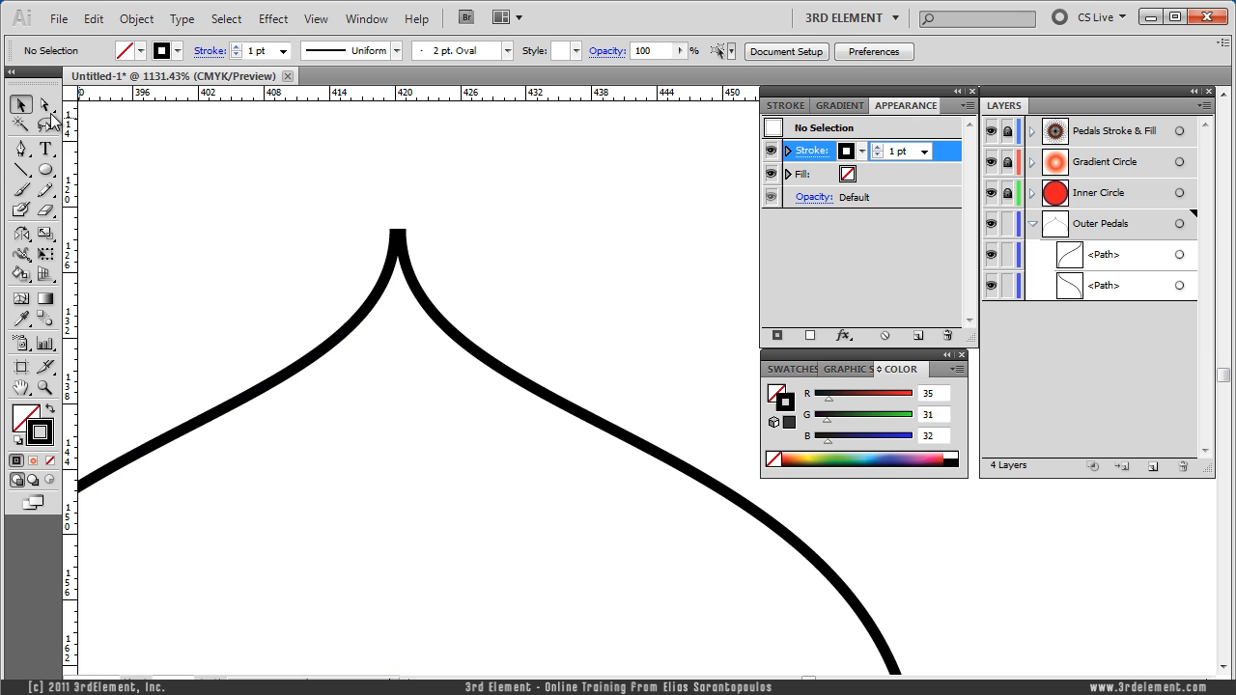
mouse_move(222, 136)
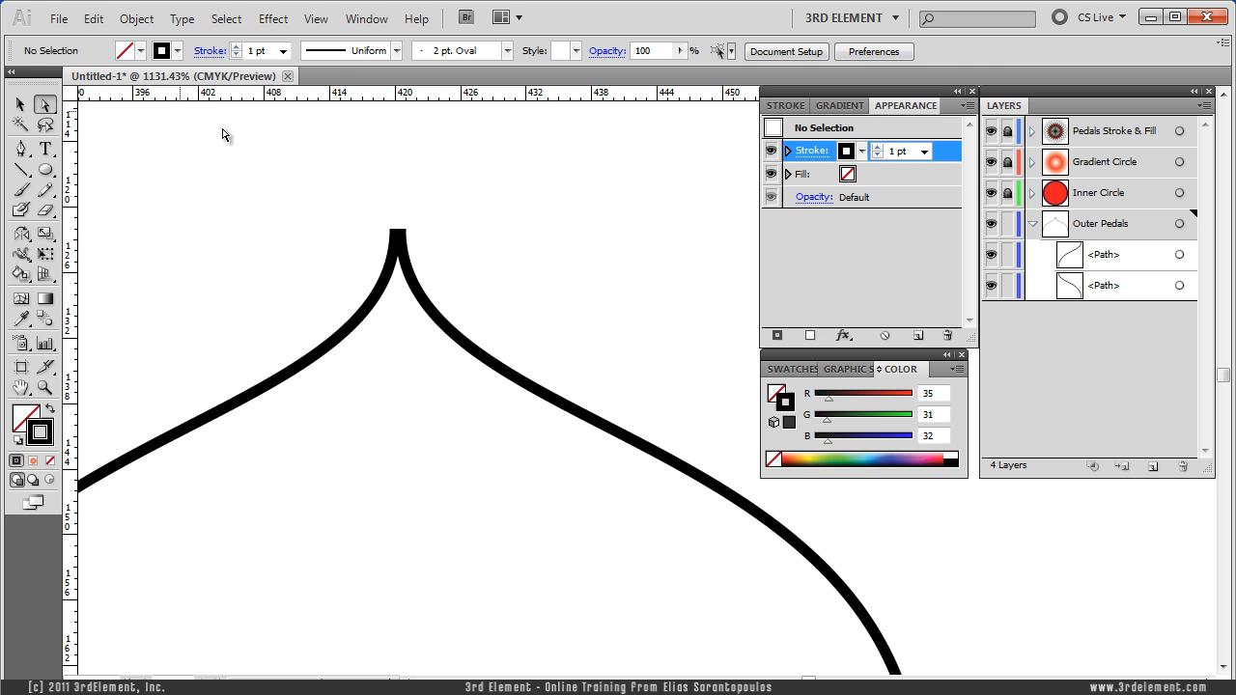
Average both tip endpoints onto the same spot via Object > Path > Average
click(396, 233)
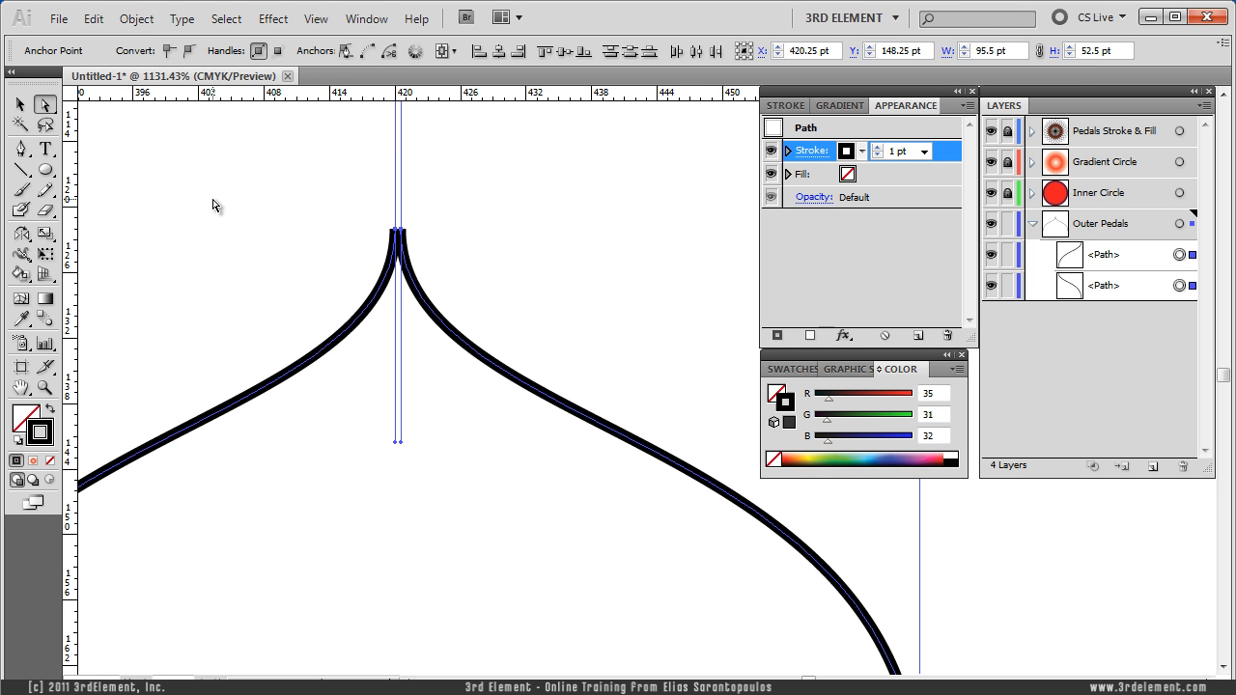
mouse_move(139, 48)
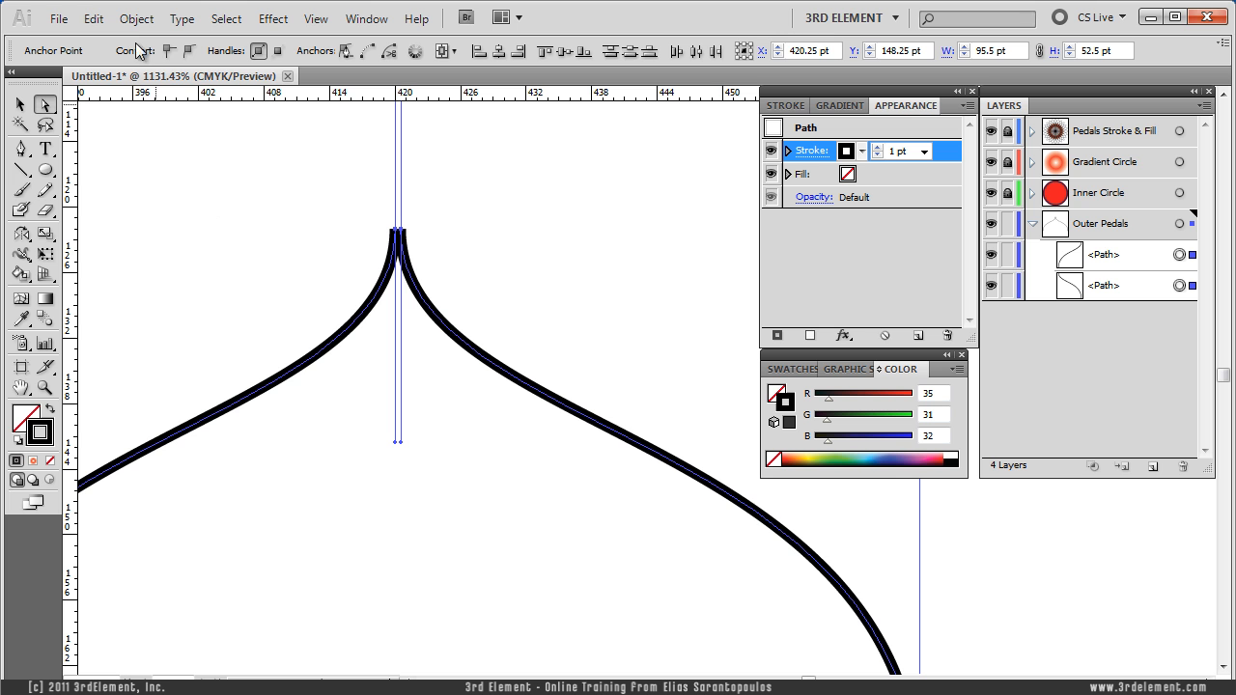
click(135, 18)
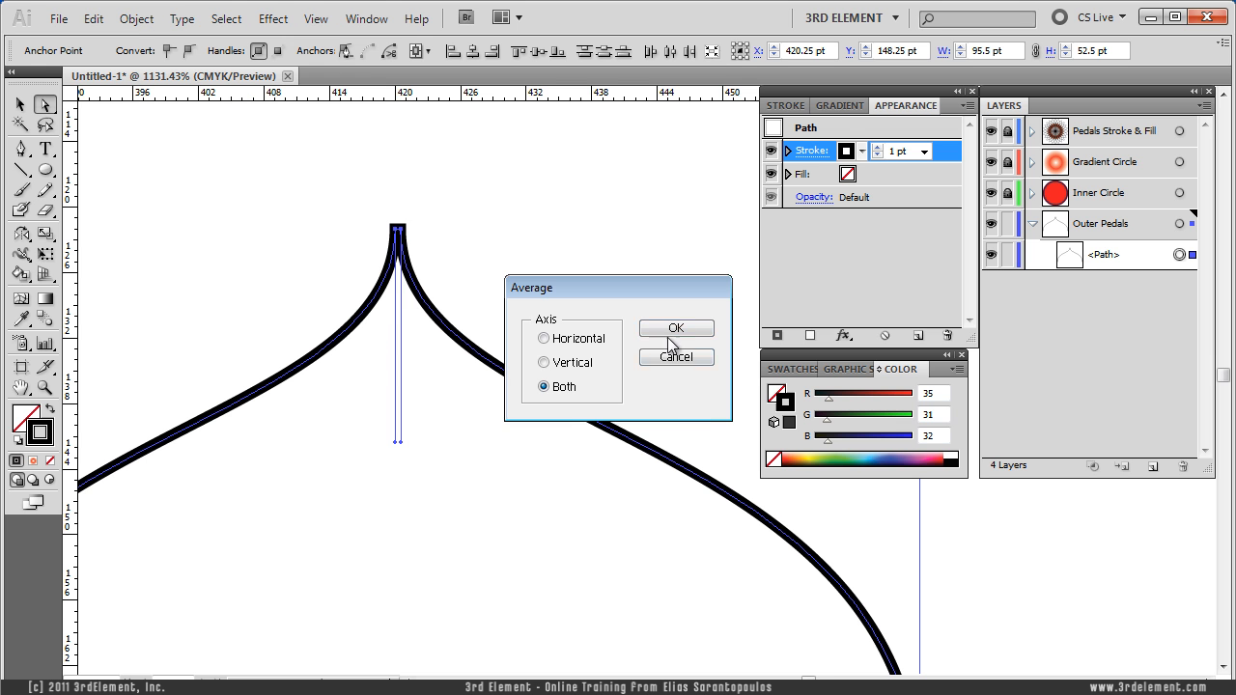
click(675, 329)
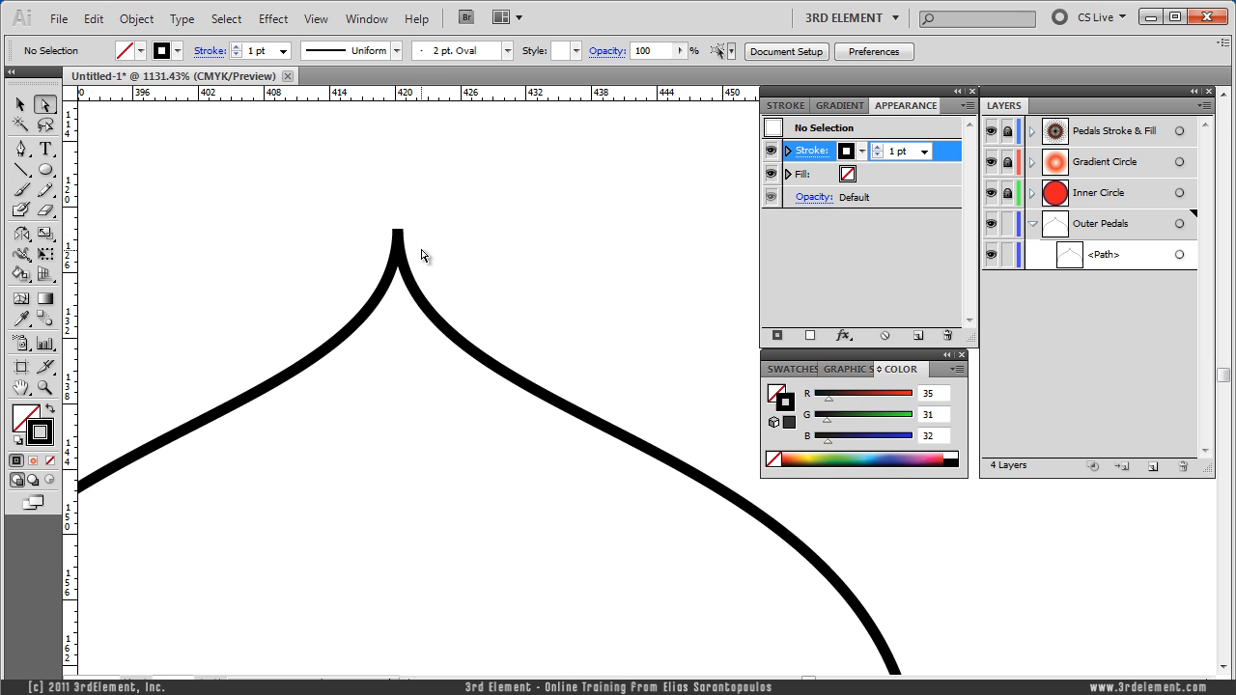
Drag the petal tip anchor to the right to test whether the halves are joined
click(396, 238)
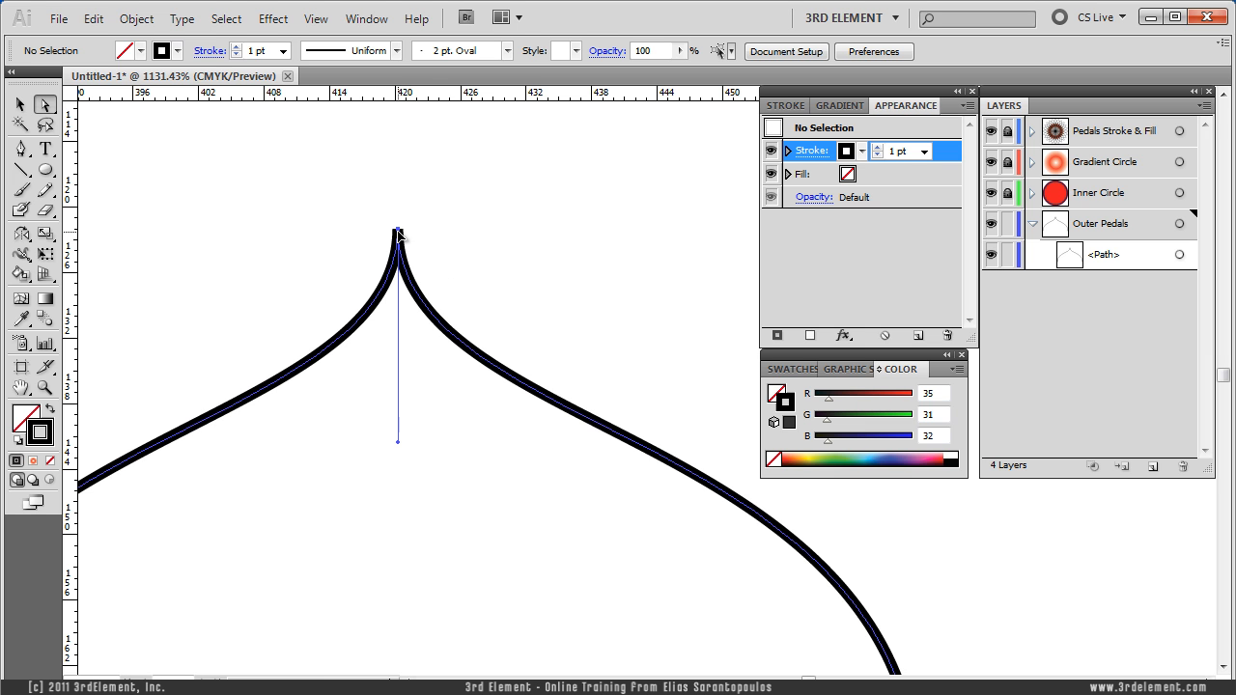
click(398, 239)
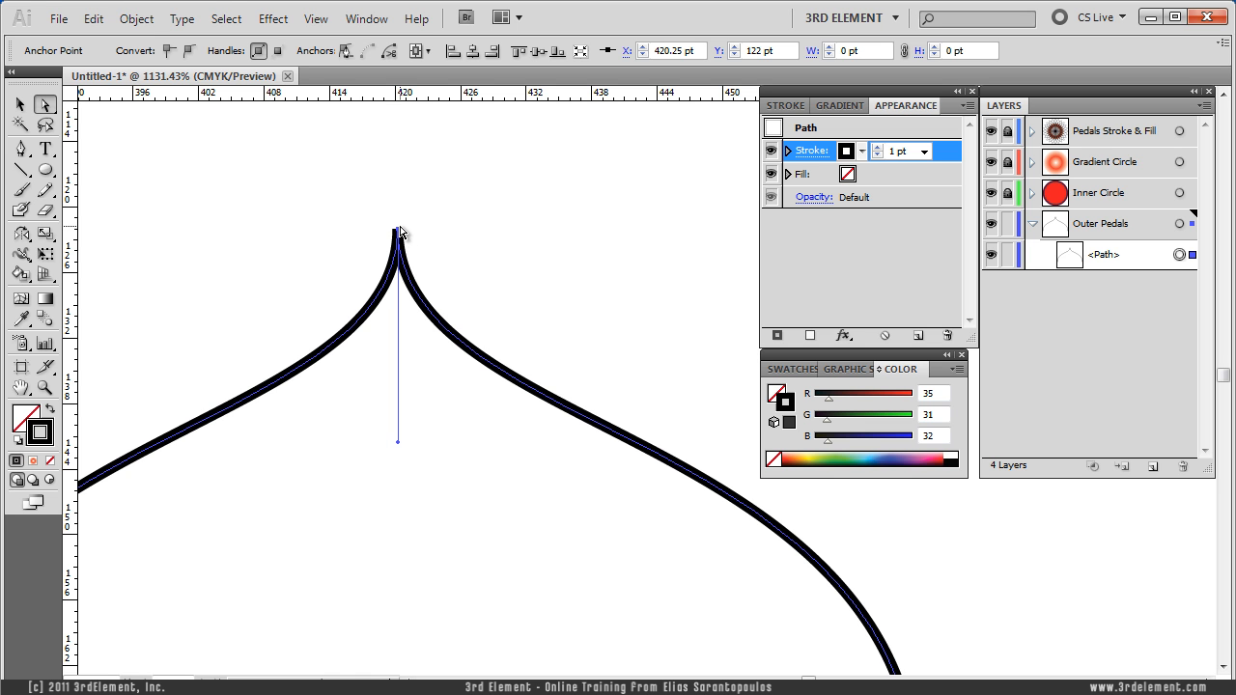
drag(397, 235, 460, 235)
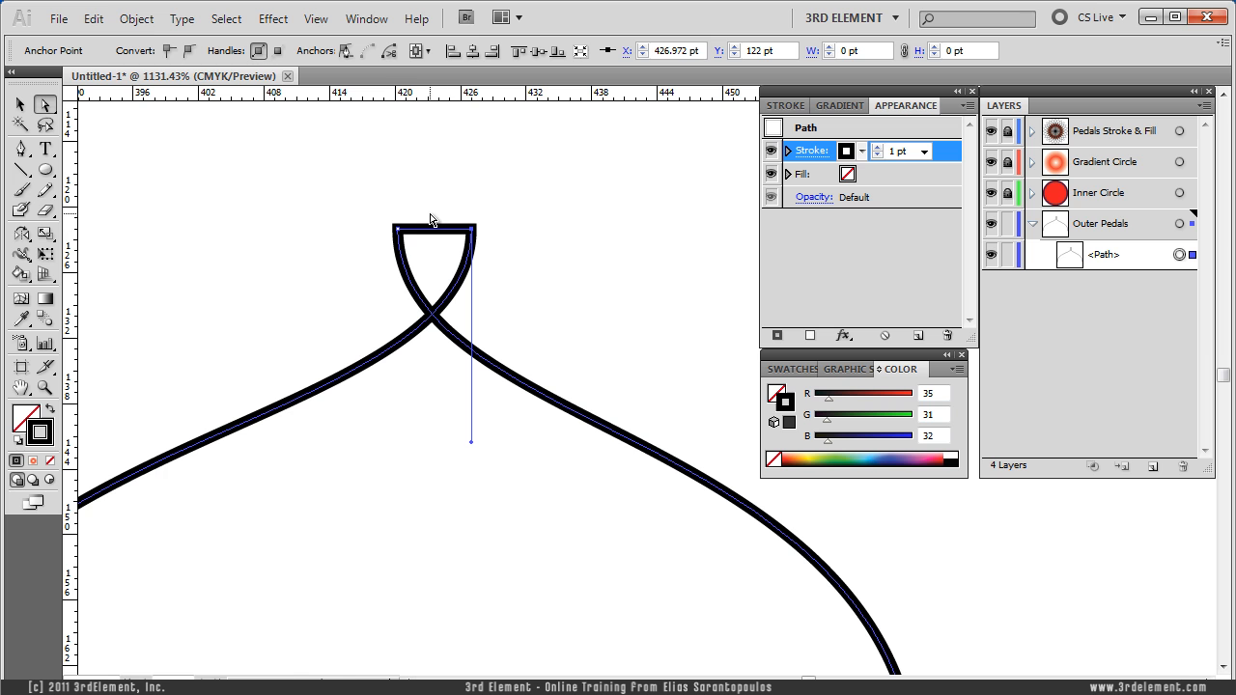
mouse_move(495, 208)
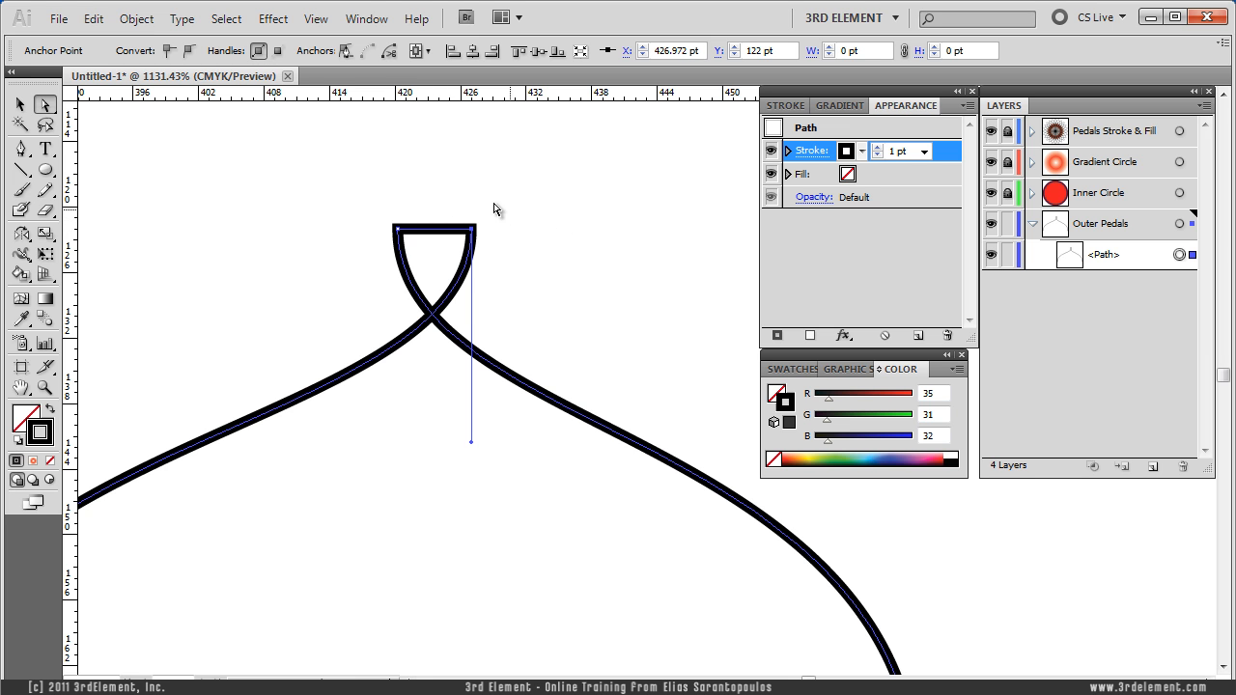
mouse_move(528, 197)
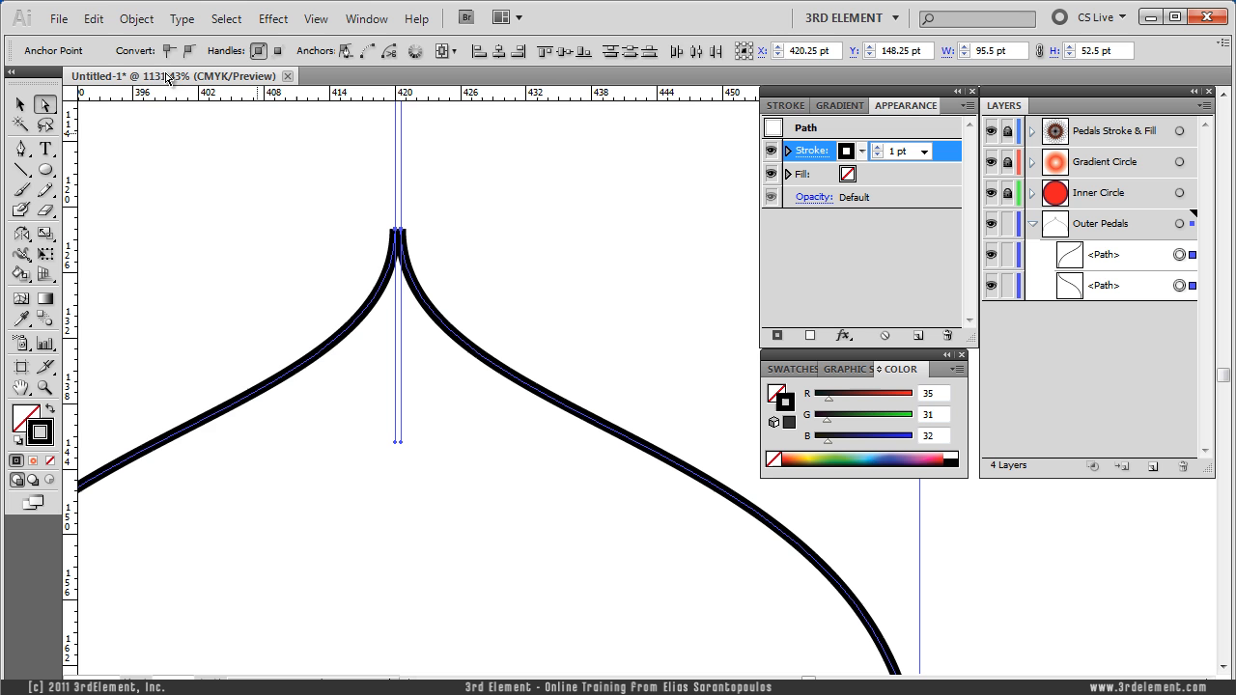
Average the tip endpoints again and join the two halves into one path
click(135, 20)
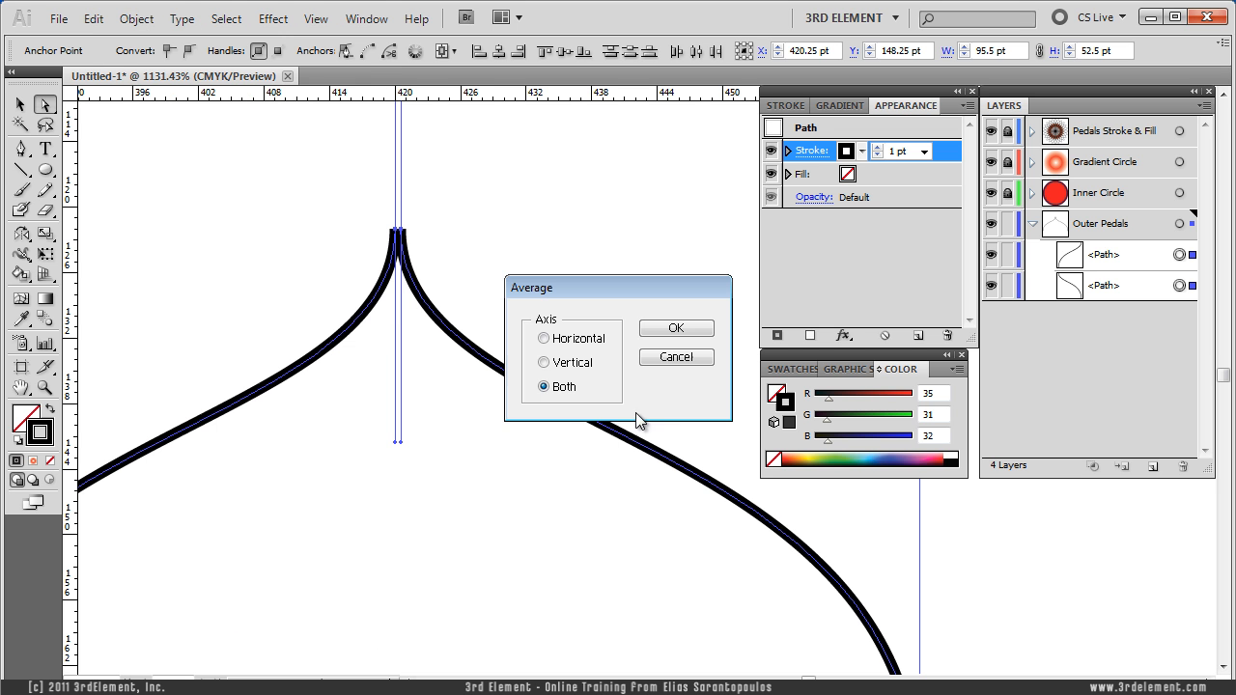
click(135, 17)
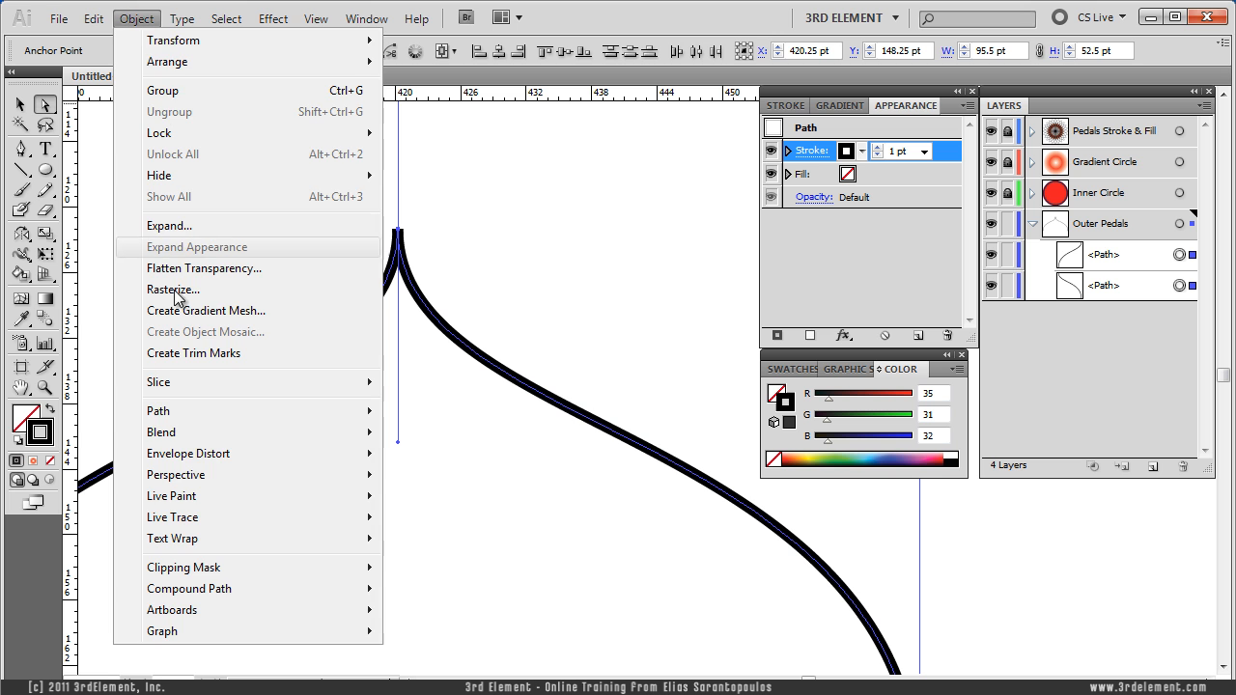
click(196, 247)
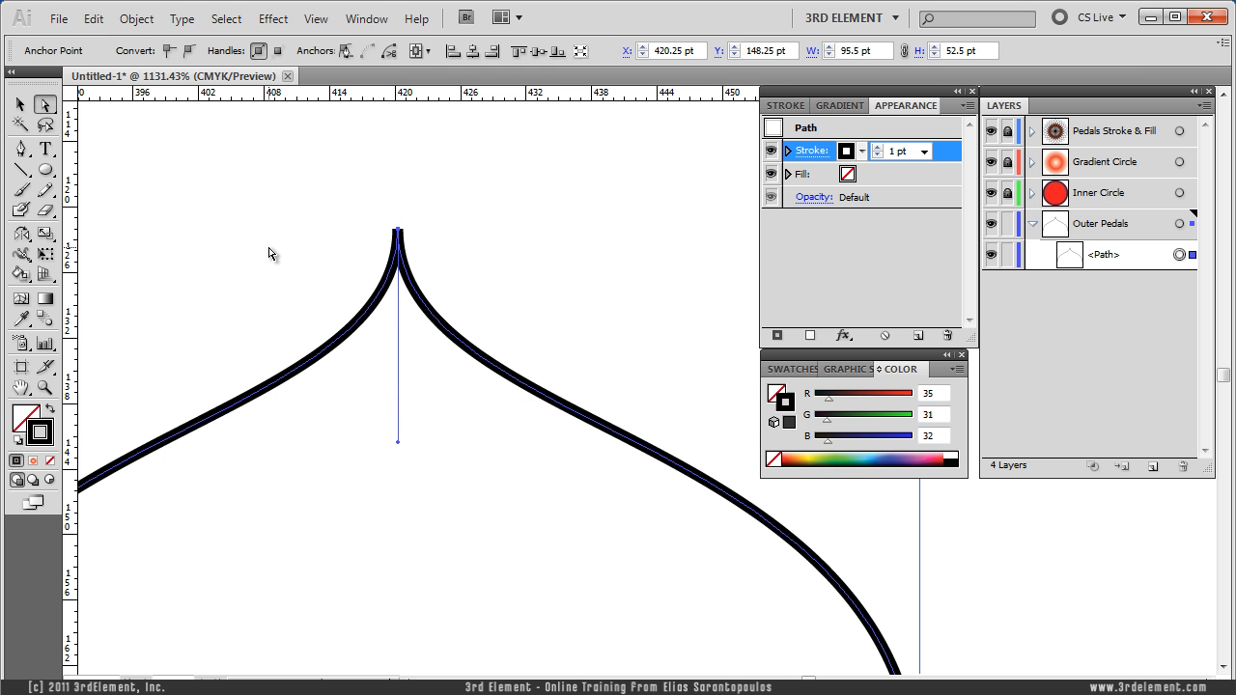
click(398, 231)
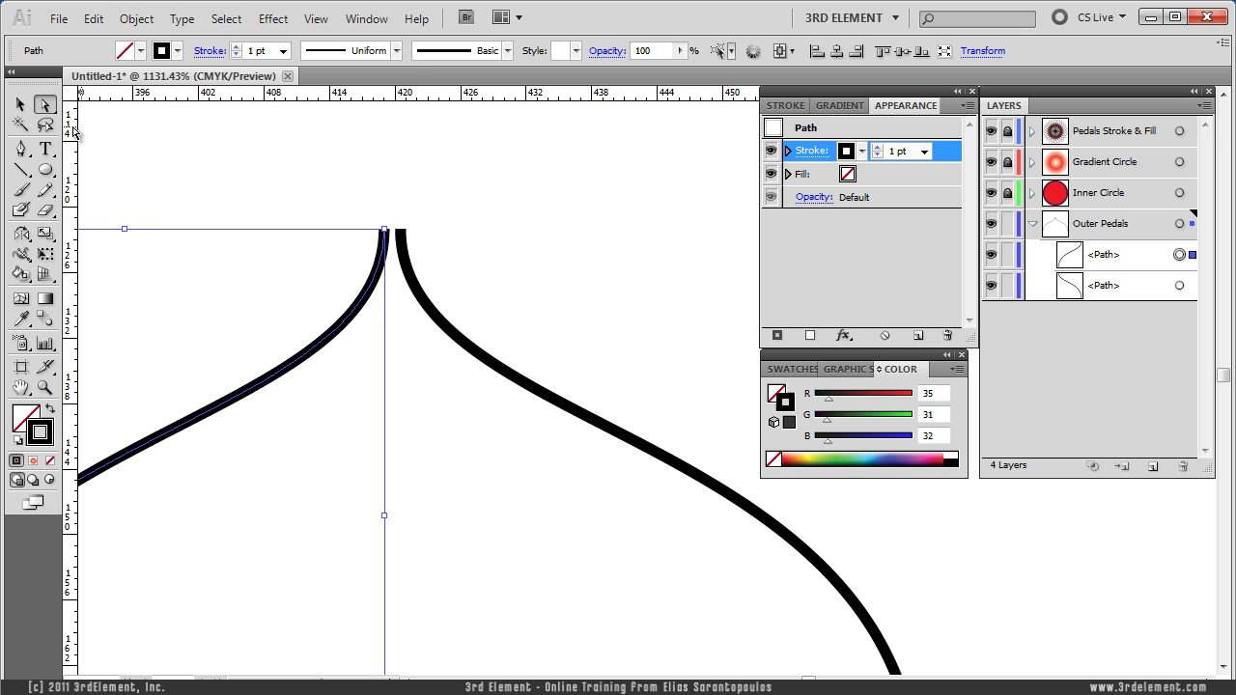
Join both tip endpoints with Ctrl+J into a single petal outline
click(336, 178)
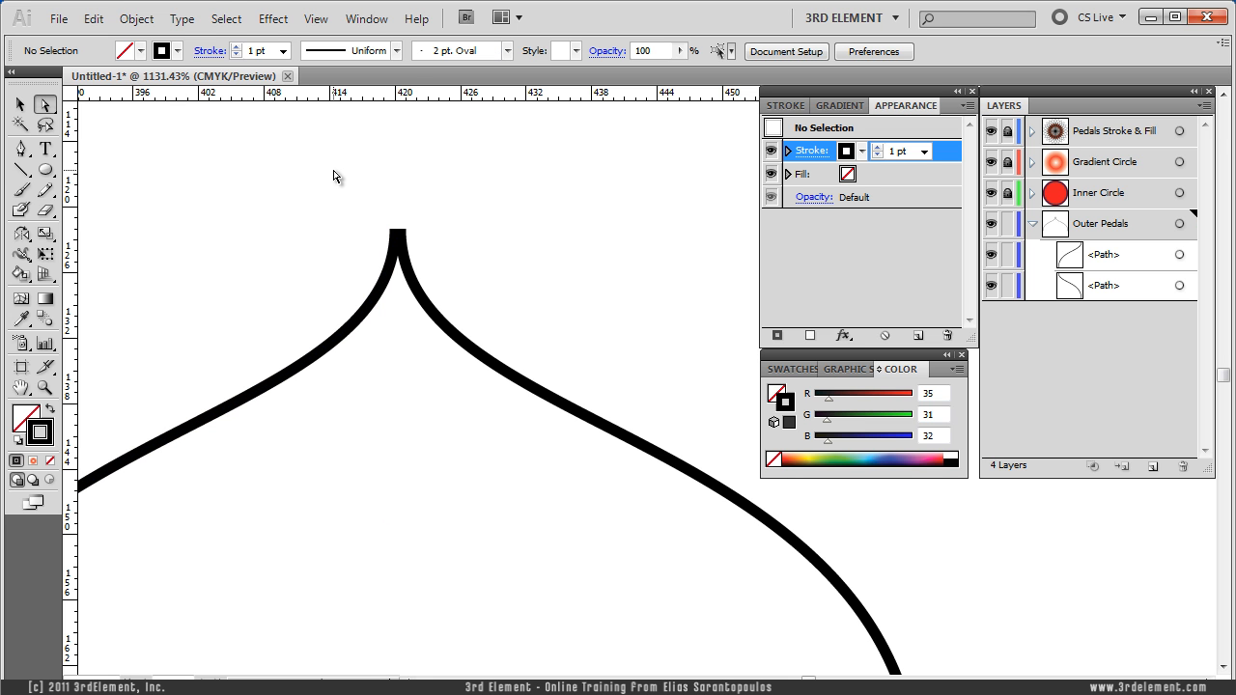
click(396, 231)
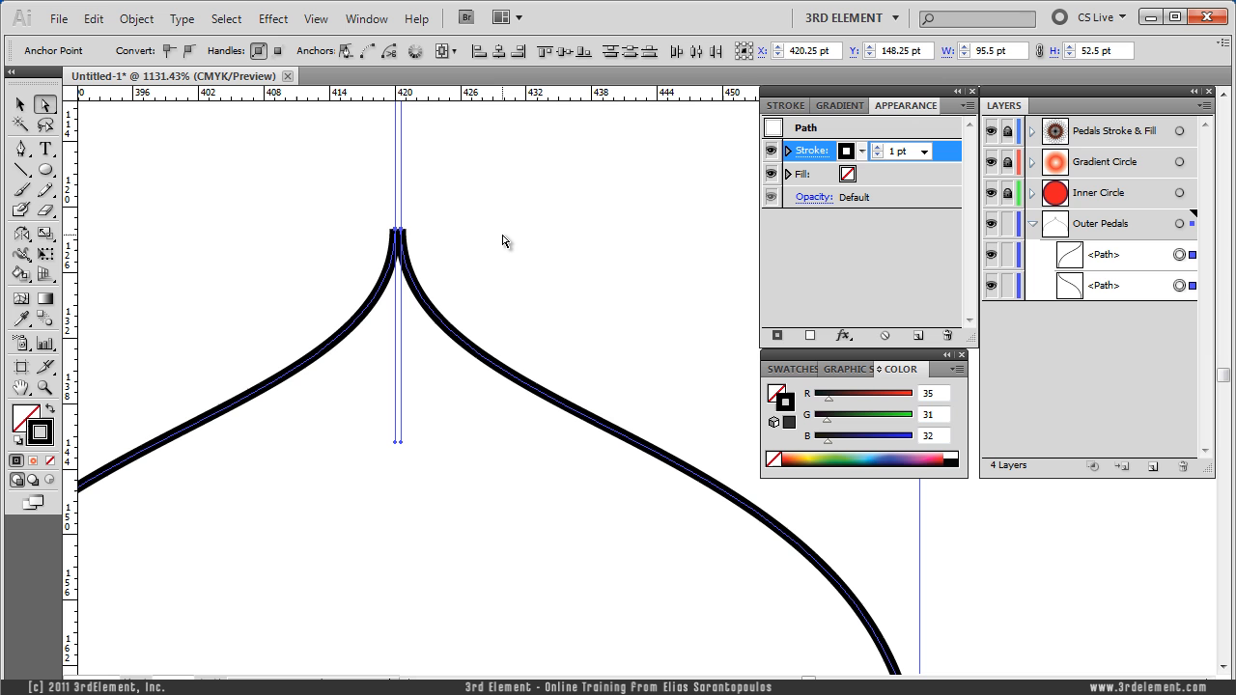
mouse_move(486, 240)
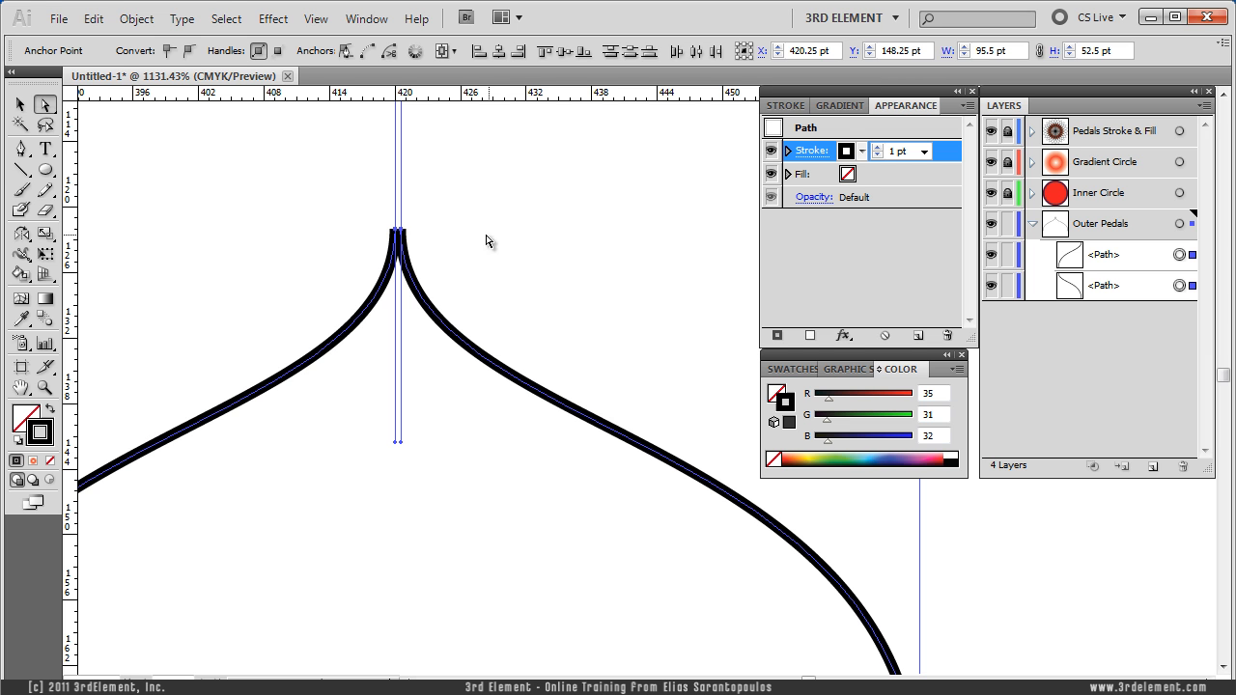
mouse_move(529, 245)
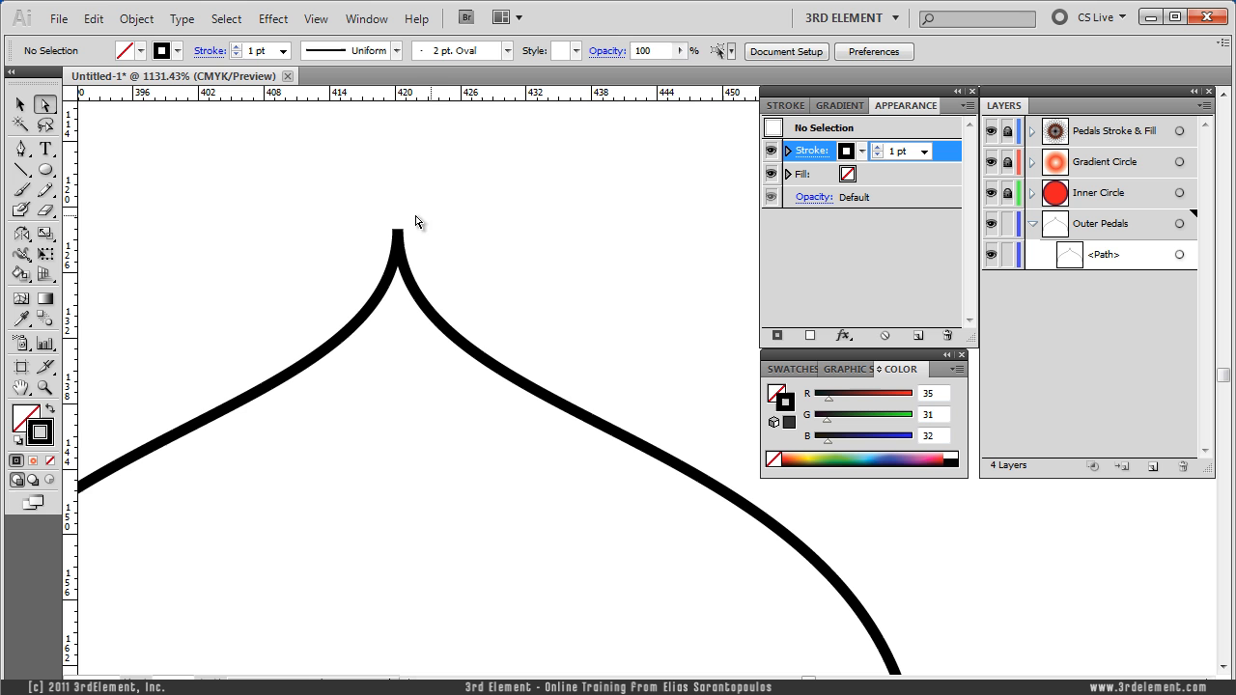
click(396, 236)
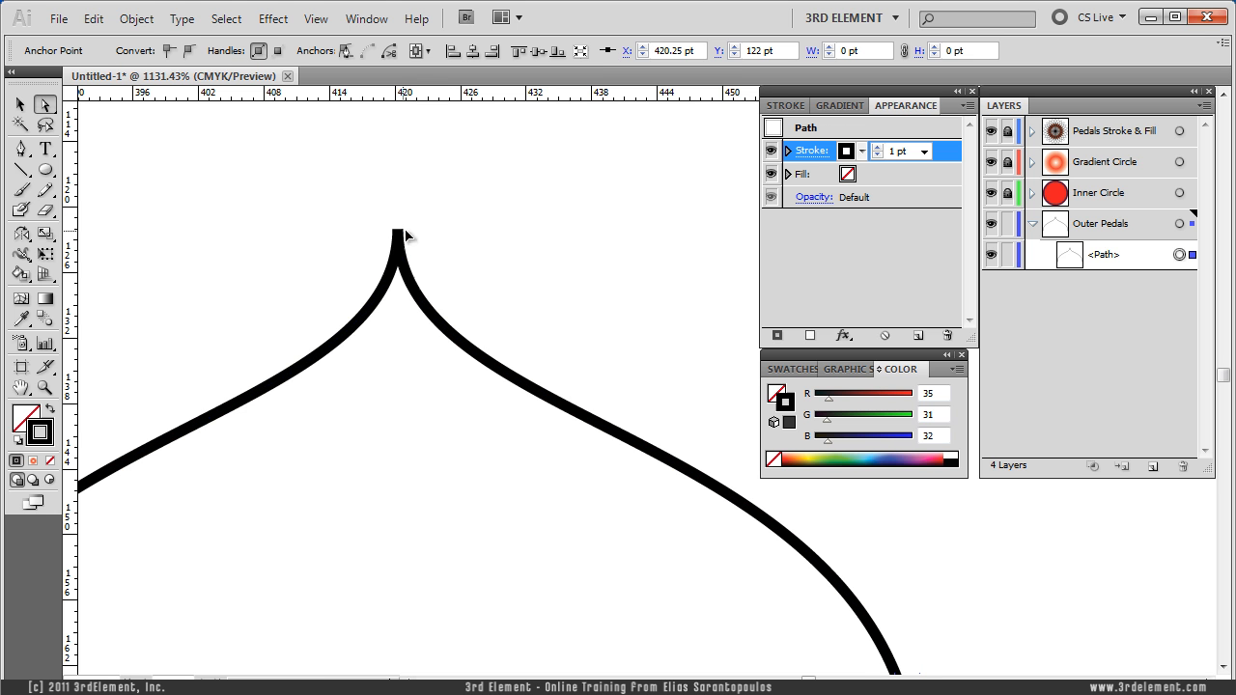
click(301, 270)
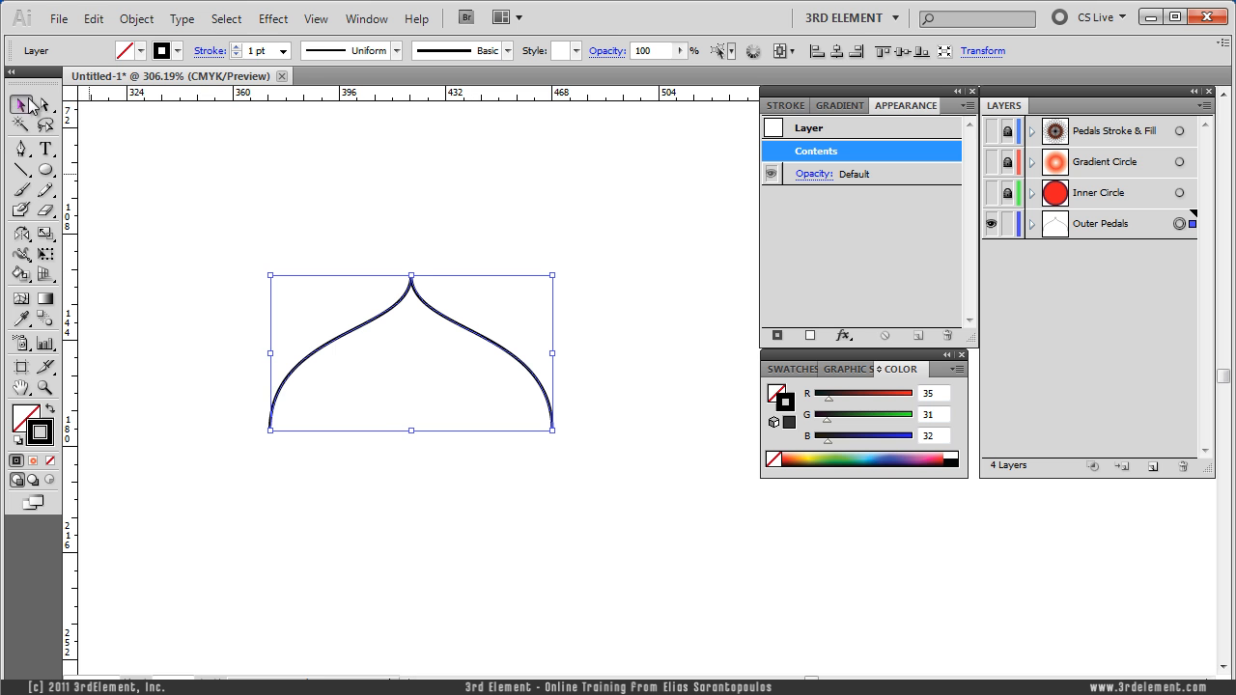
Scale a pasted copy of the petal inside the original and join both into one closed band, then show the Inner Circle layer
click(92, 17)
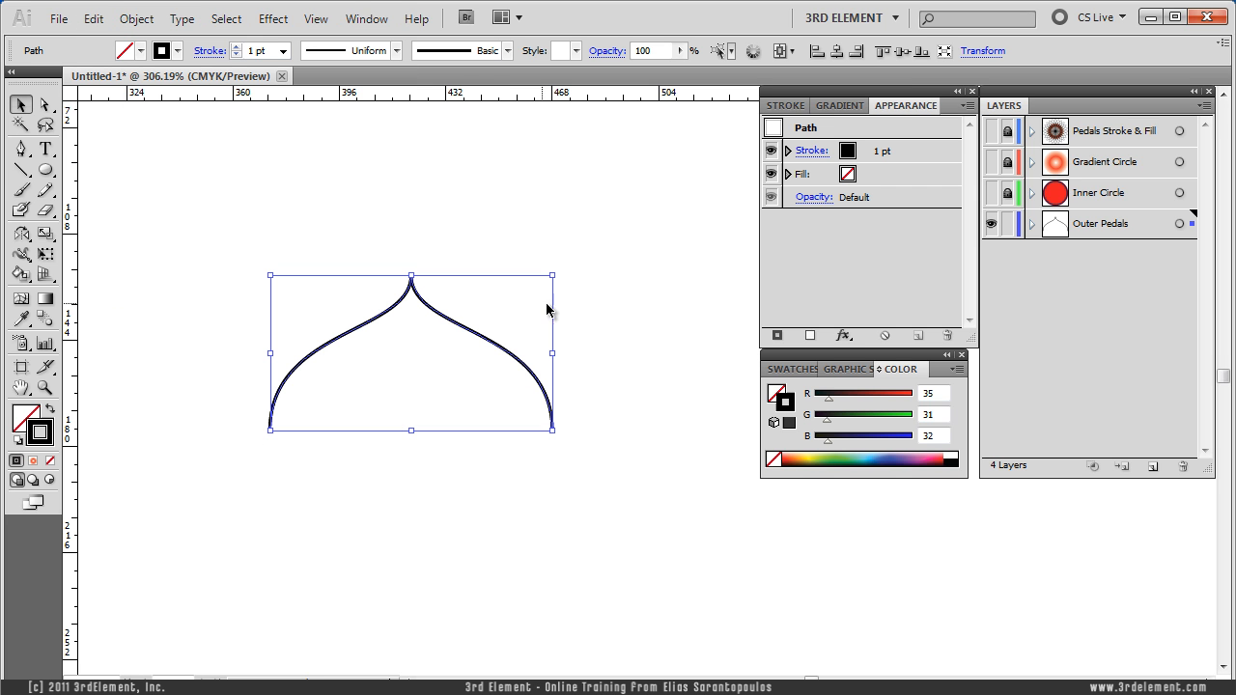
mouse_move(1035, 241)
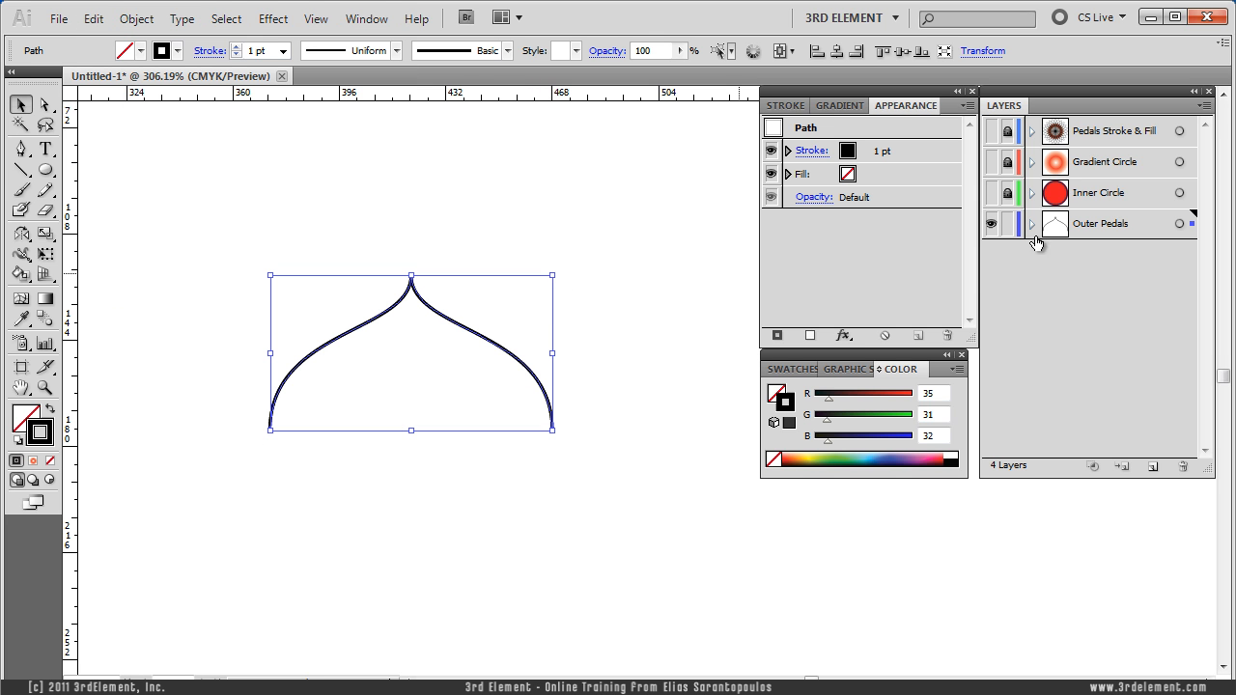
click(1031, 224)
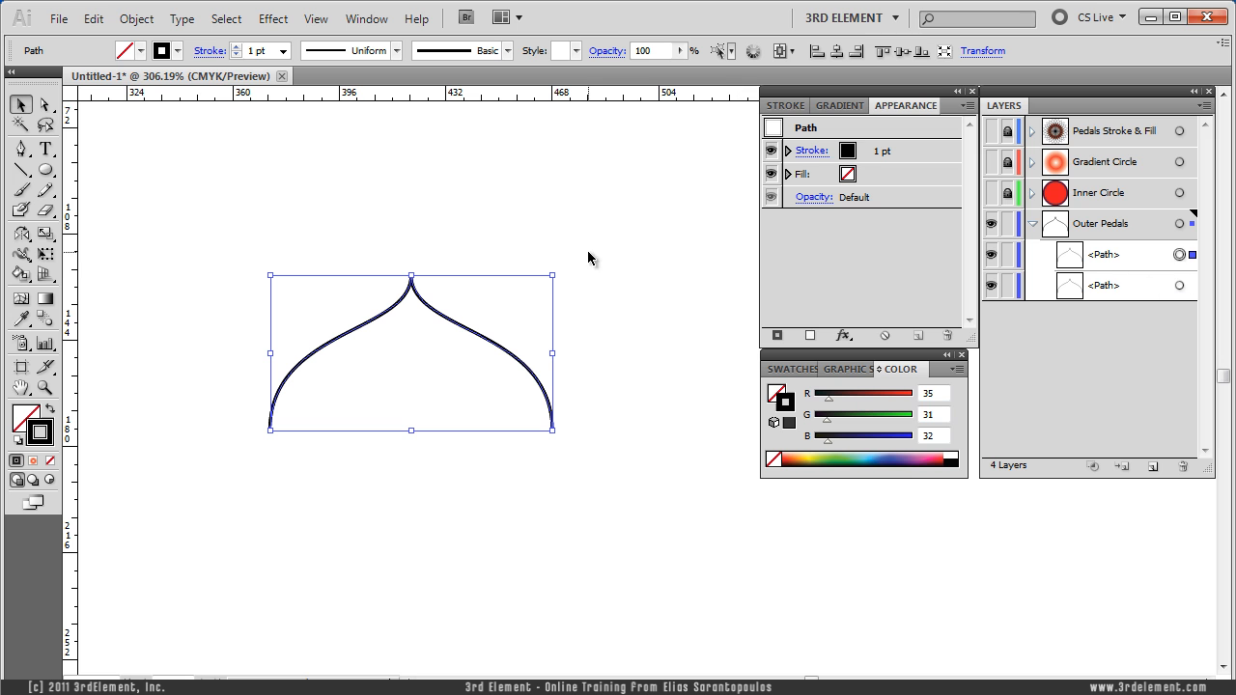
mouse_move(552, 276)
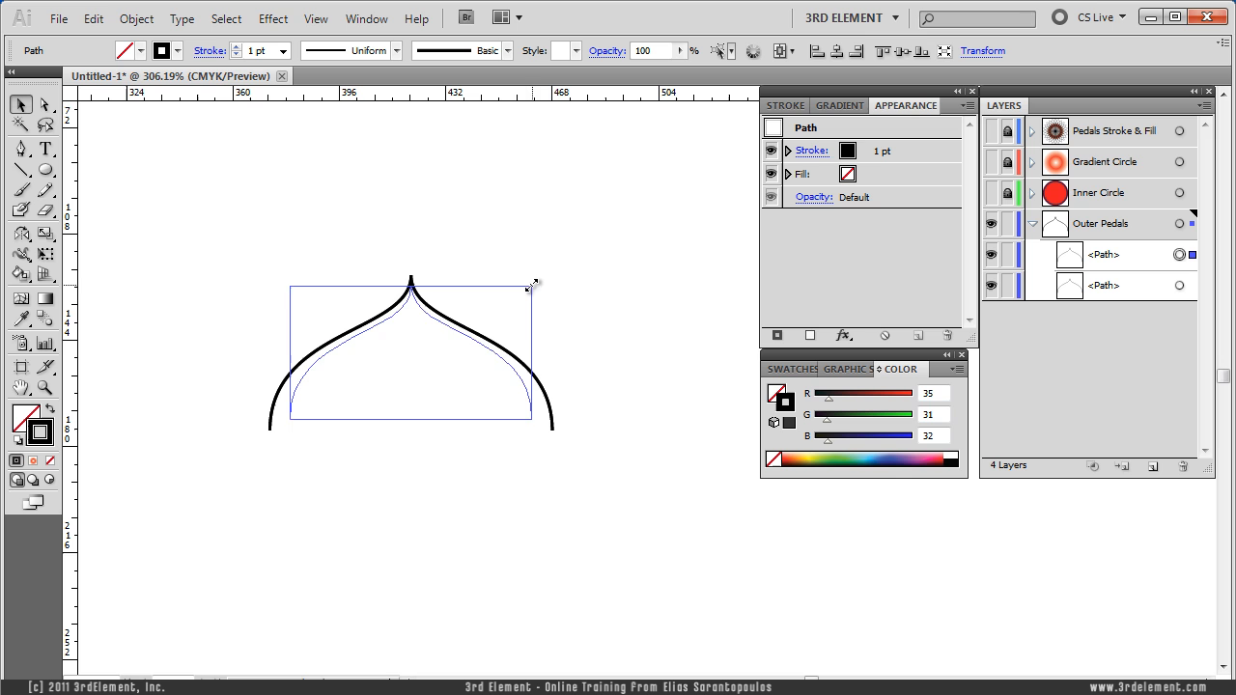
drag(529, 288, 518, 297)
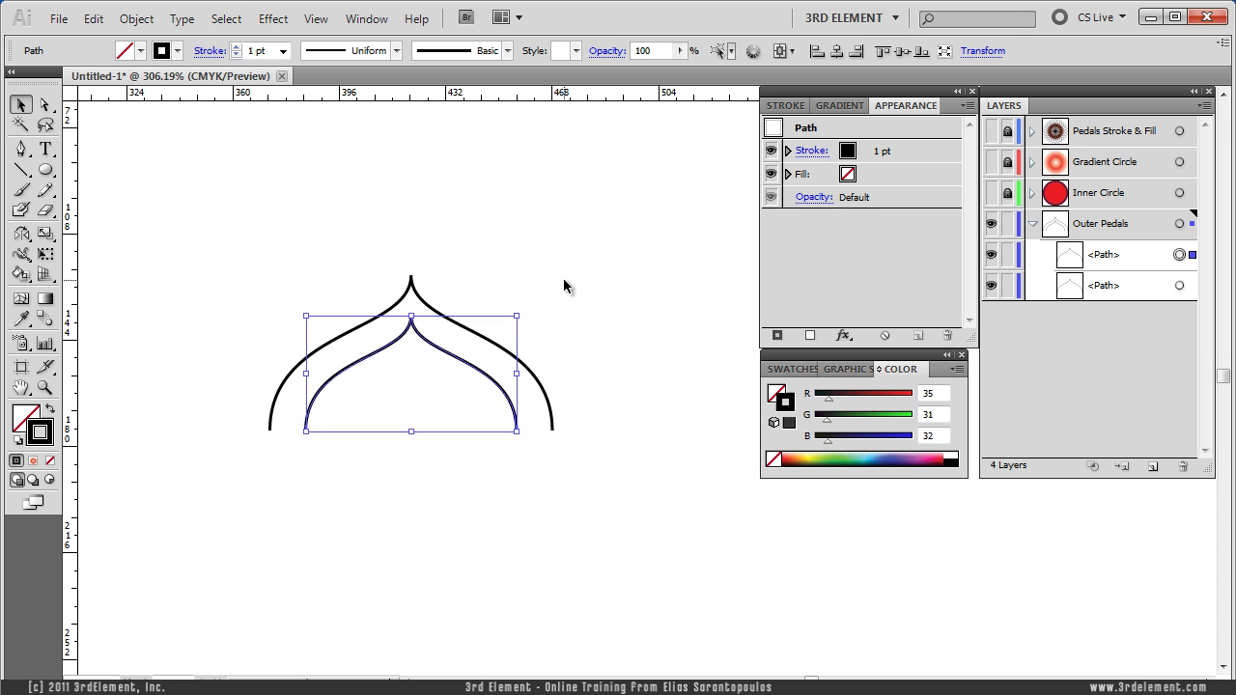
click(131, 417)
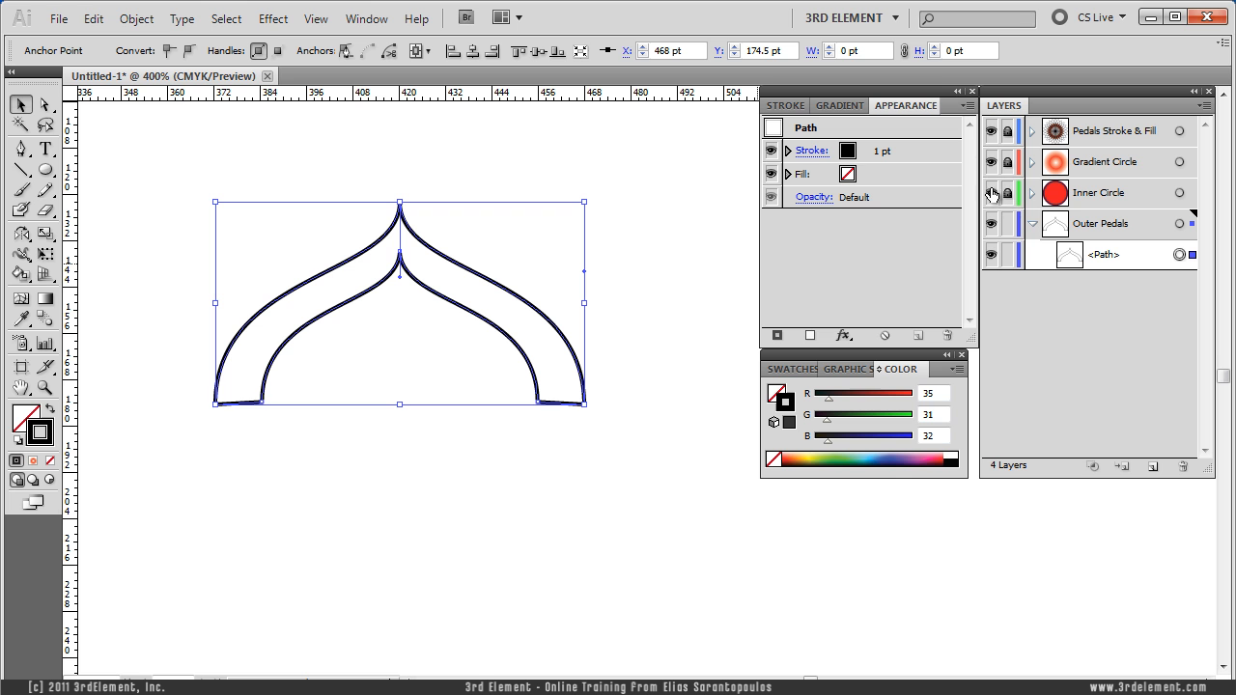
click(990, 194)
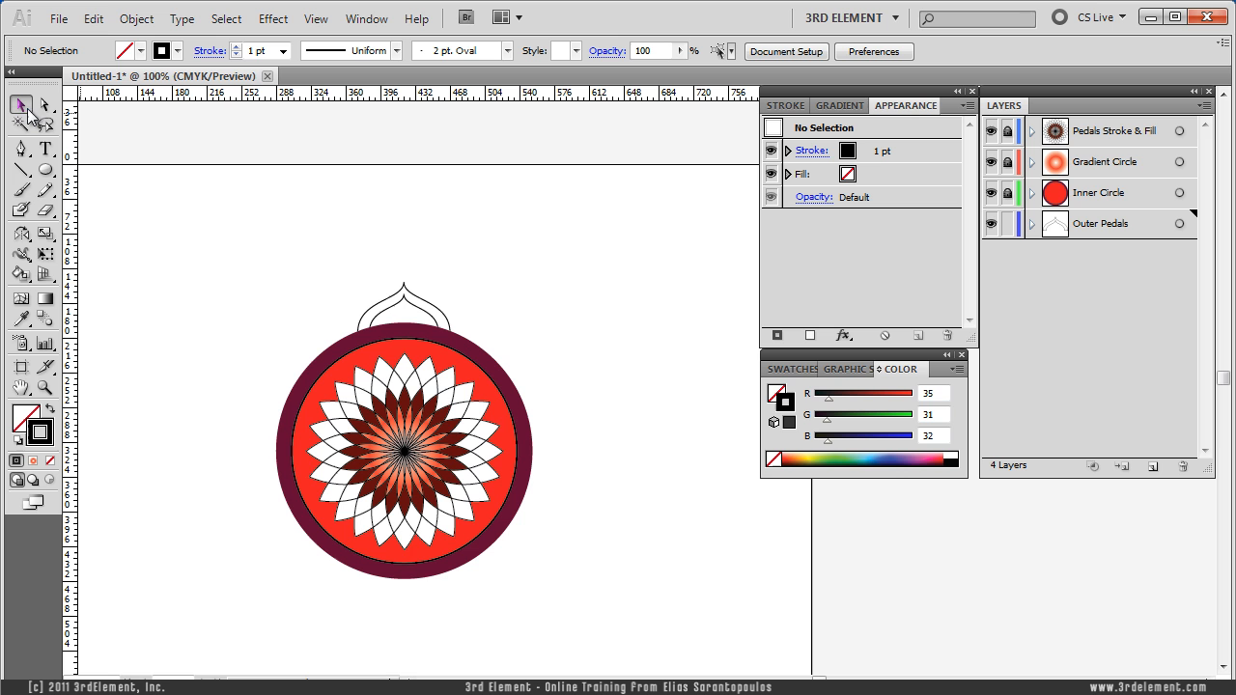
Fill the petal band with a radial gradient whose end stop is the orange swatch
click(404, 305)
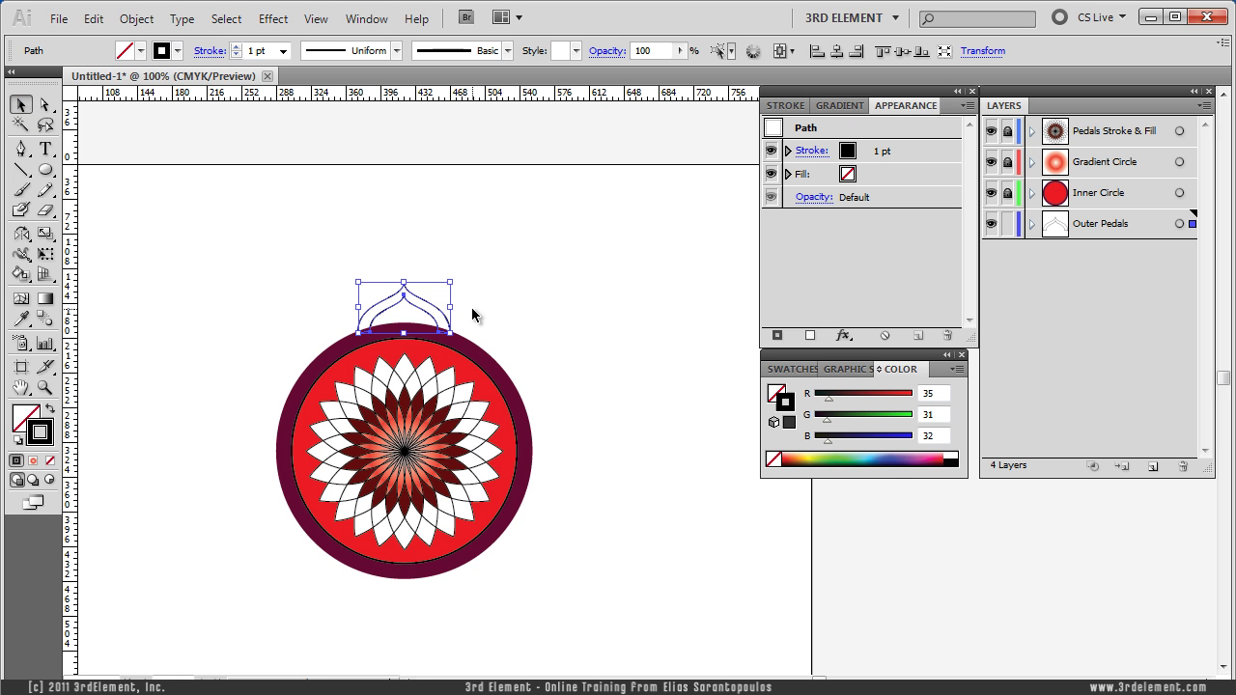
mouse_move(23, 428)
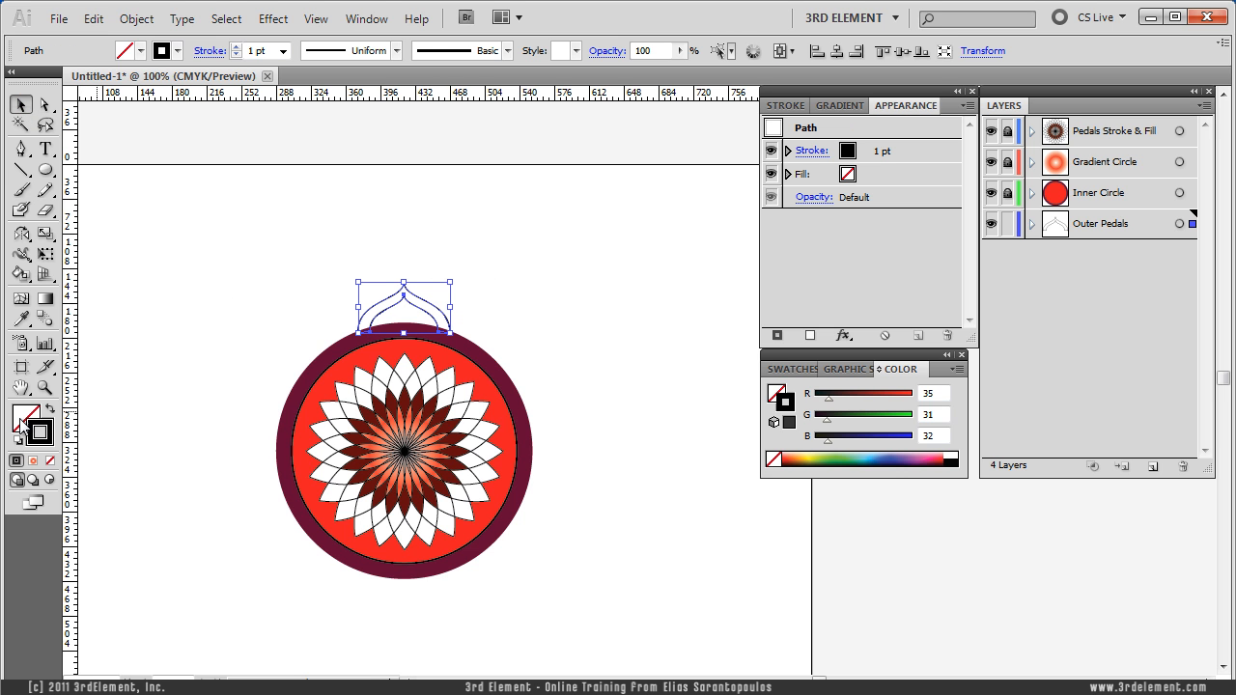
click(31, 460)
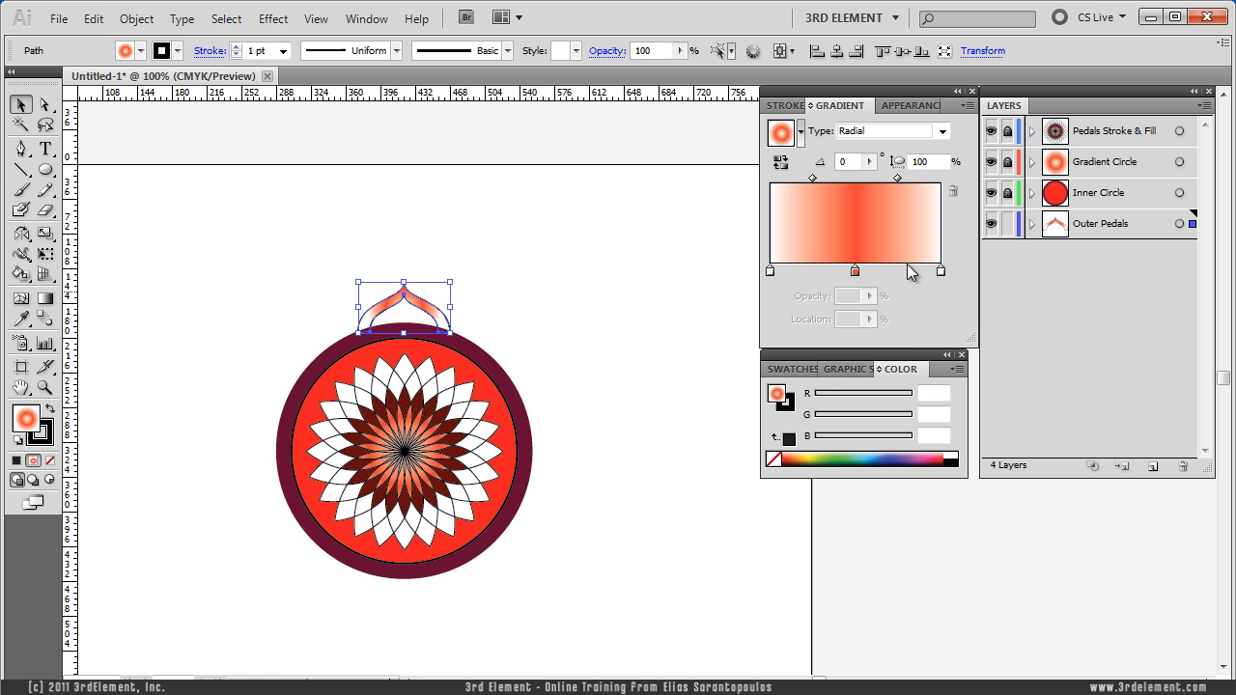
mouse_move(801, 425)
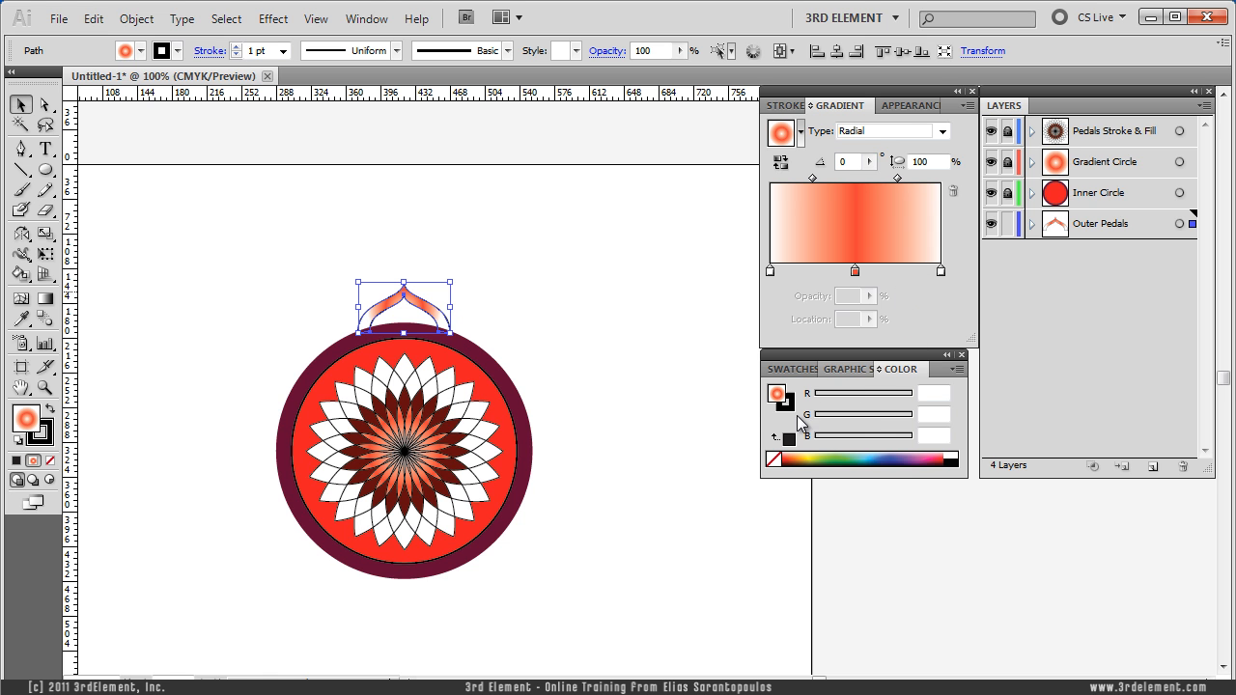
click(792, 369)
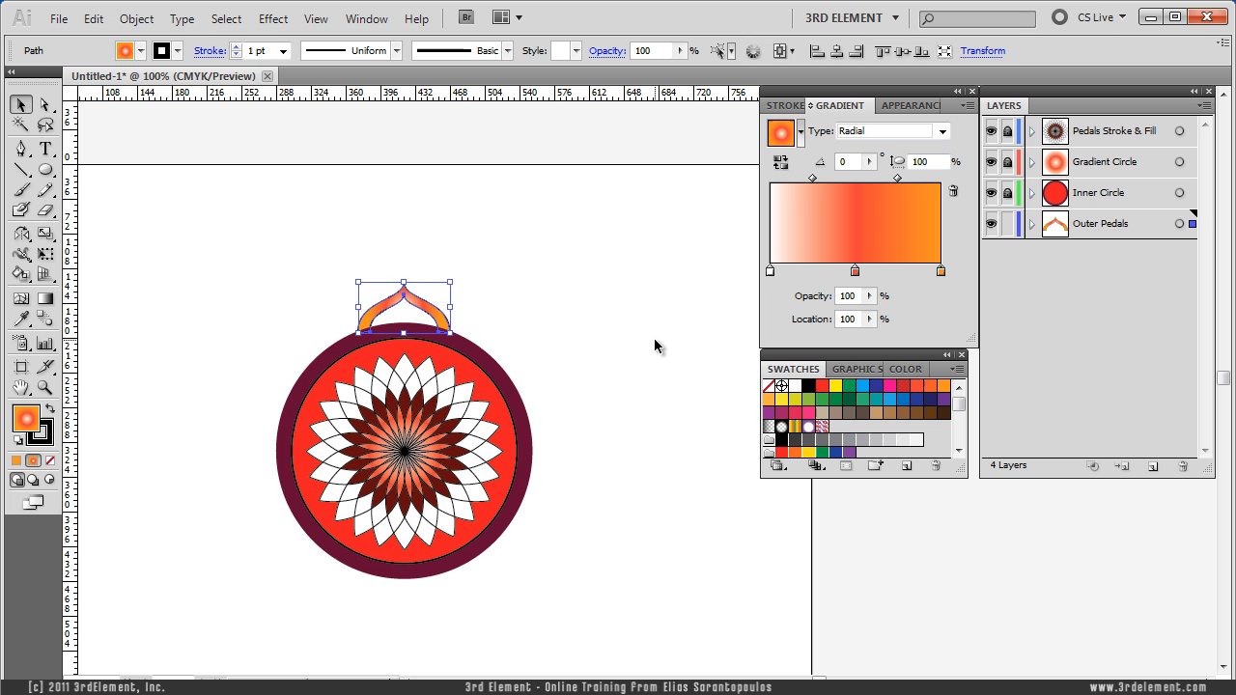
mouse_move(230, 302)
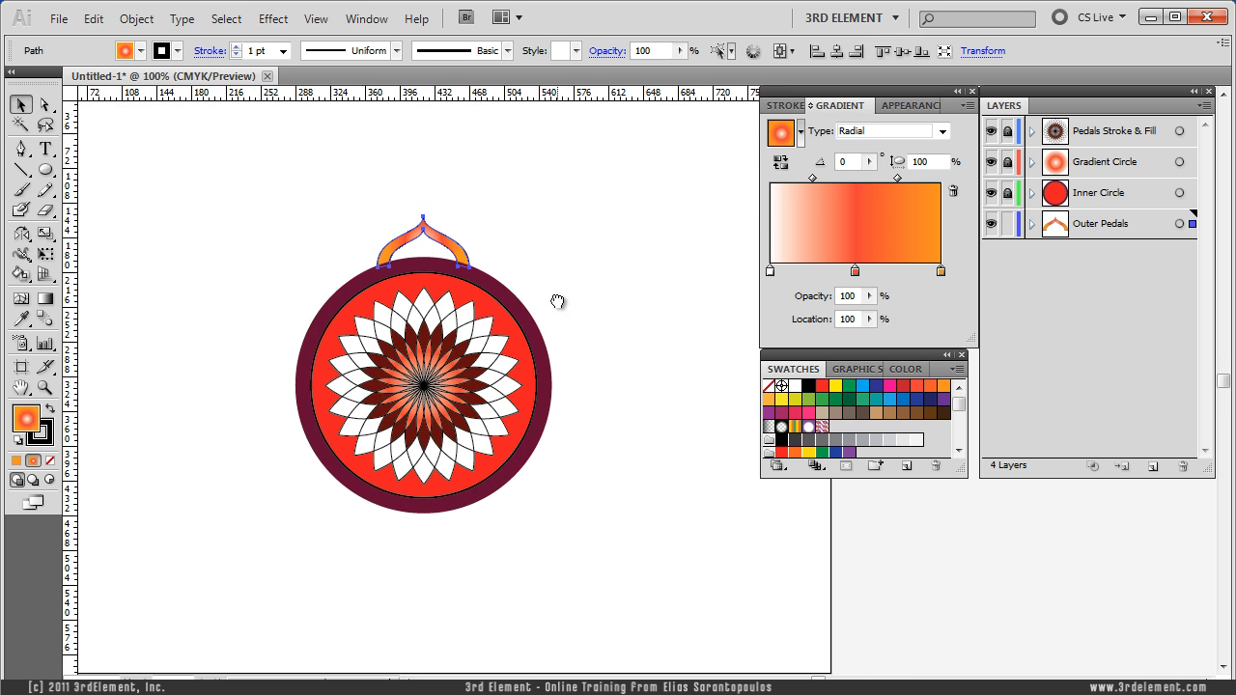
Reflect a copy of the gradient petal below the circle with gradient angle -180, then target the Outer Pedals layer
click(440, 239)
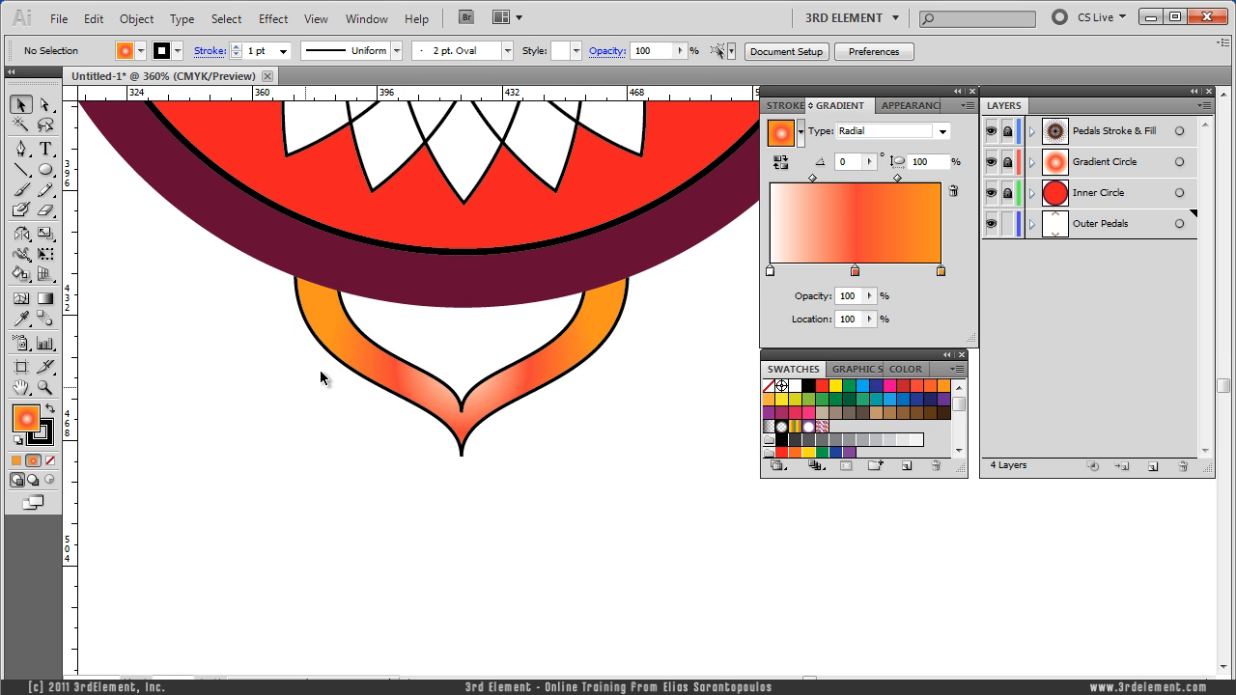
mouse_move(398, 289)
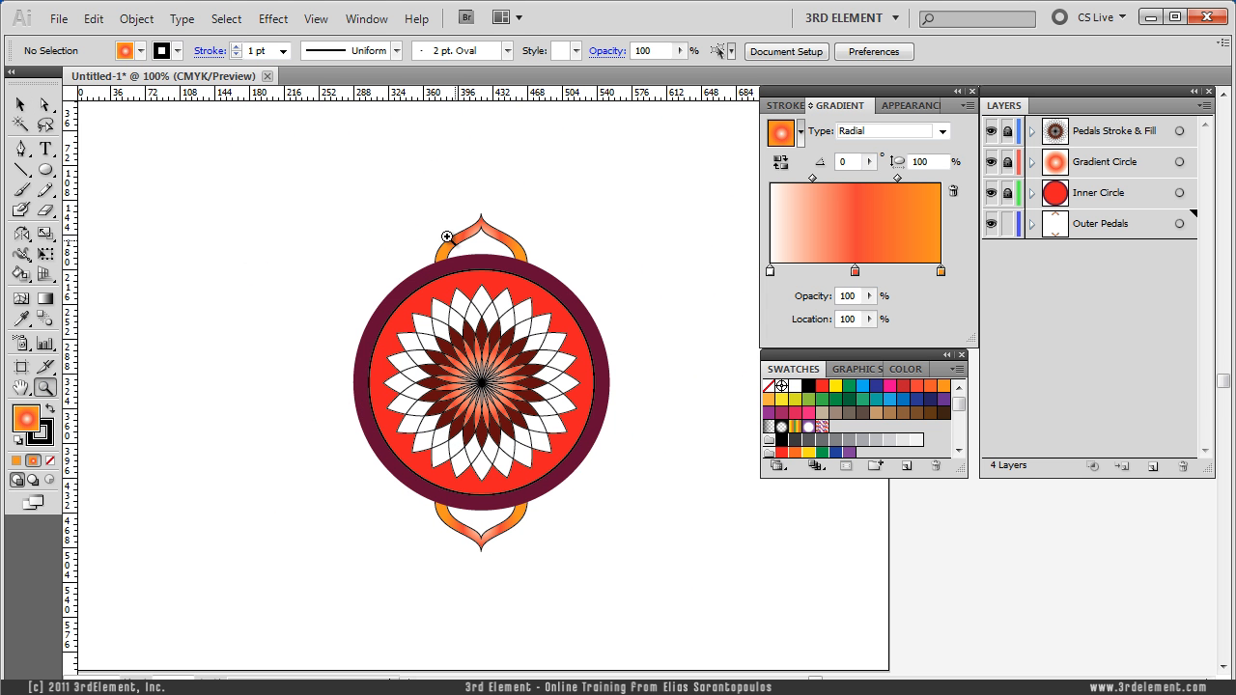
mouse_move(166, 354)
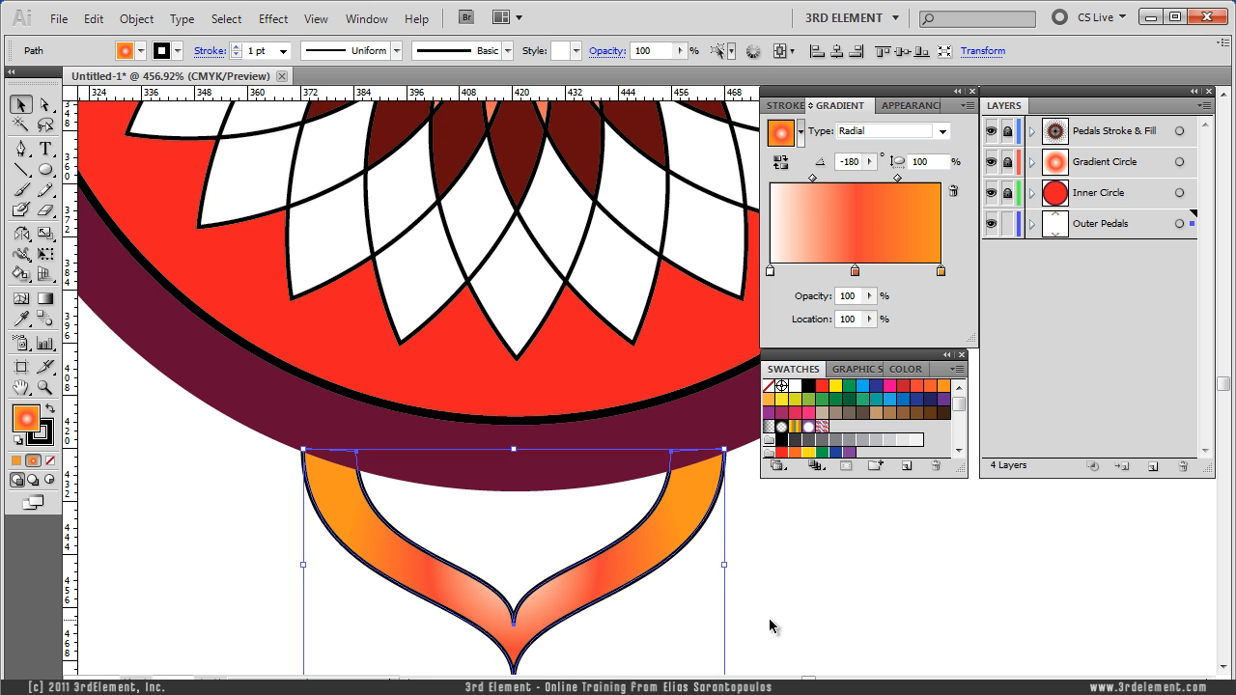
click(473, 491)
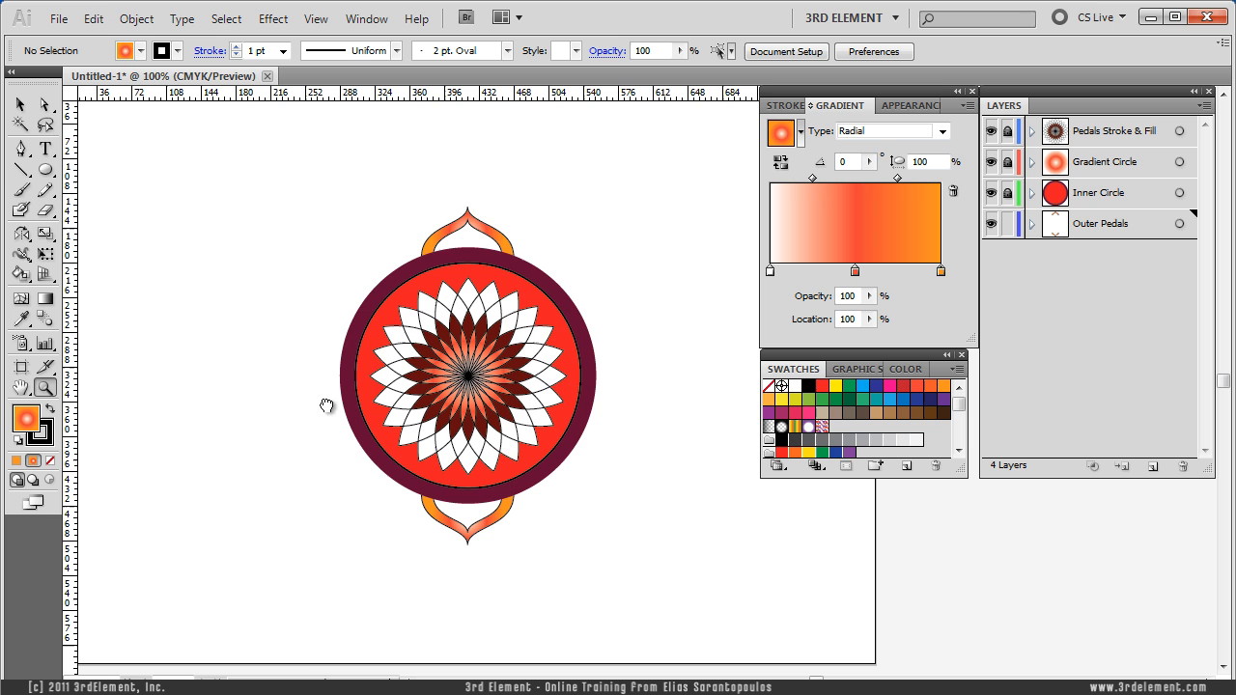
click(467, 222)
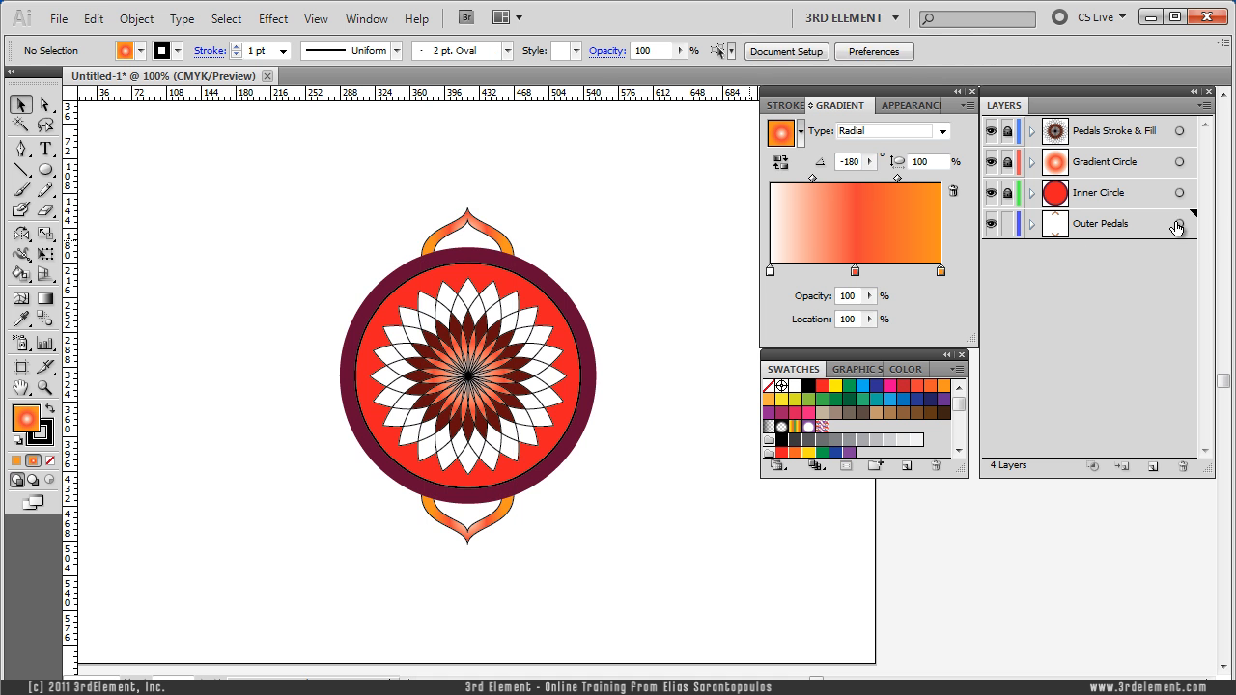
click(136, 20)
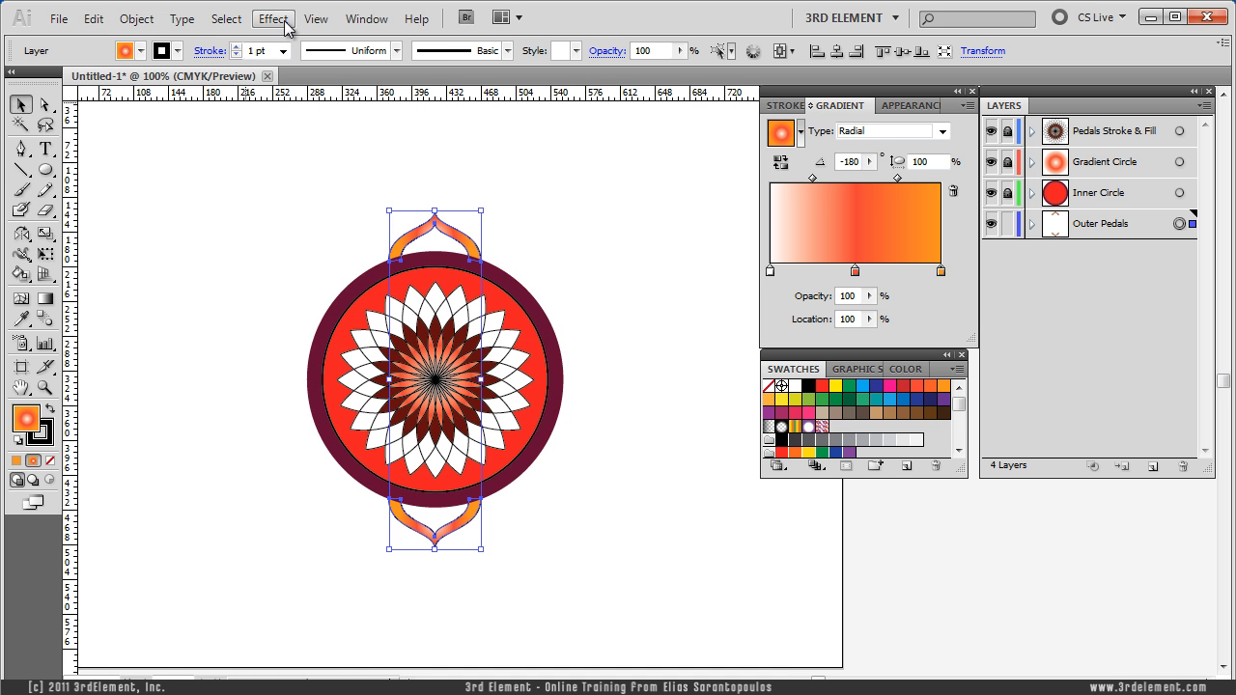
Apply Effect > Distort & Transform > Transform with Angle 15, Copies 11 and Preview to ring the petals
click(272, 17)
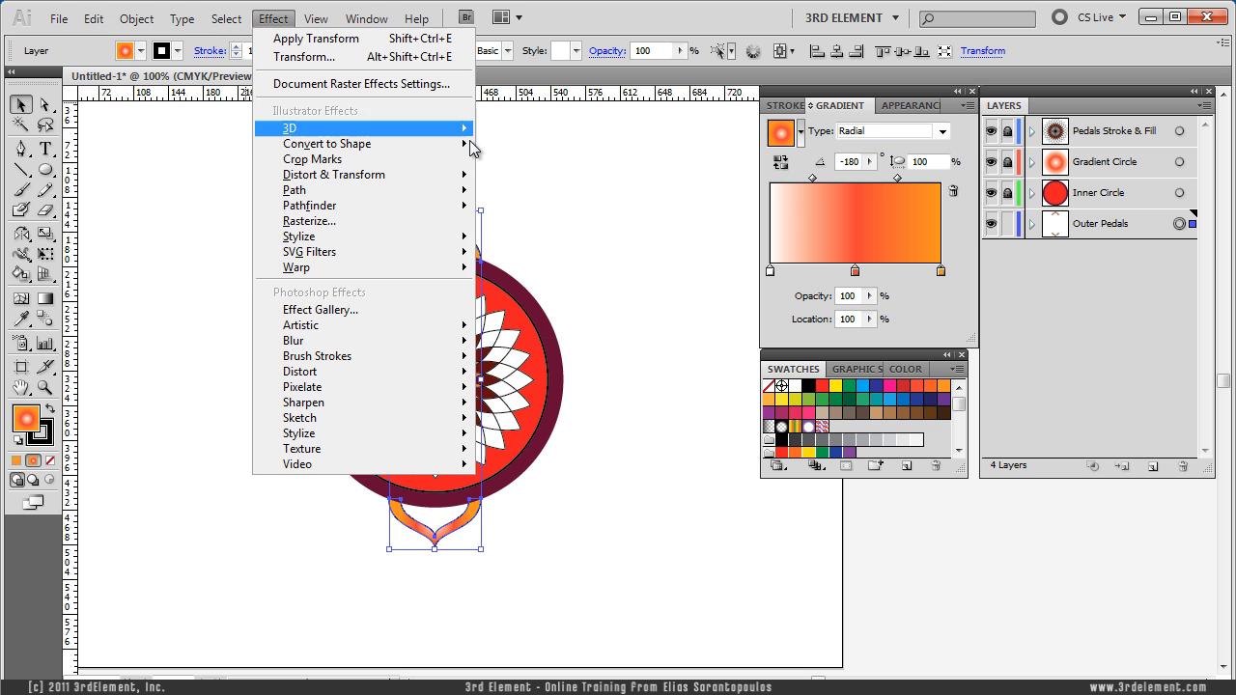
mouse_move(332, 173)
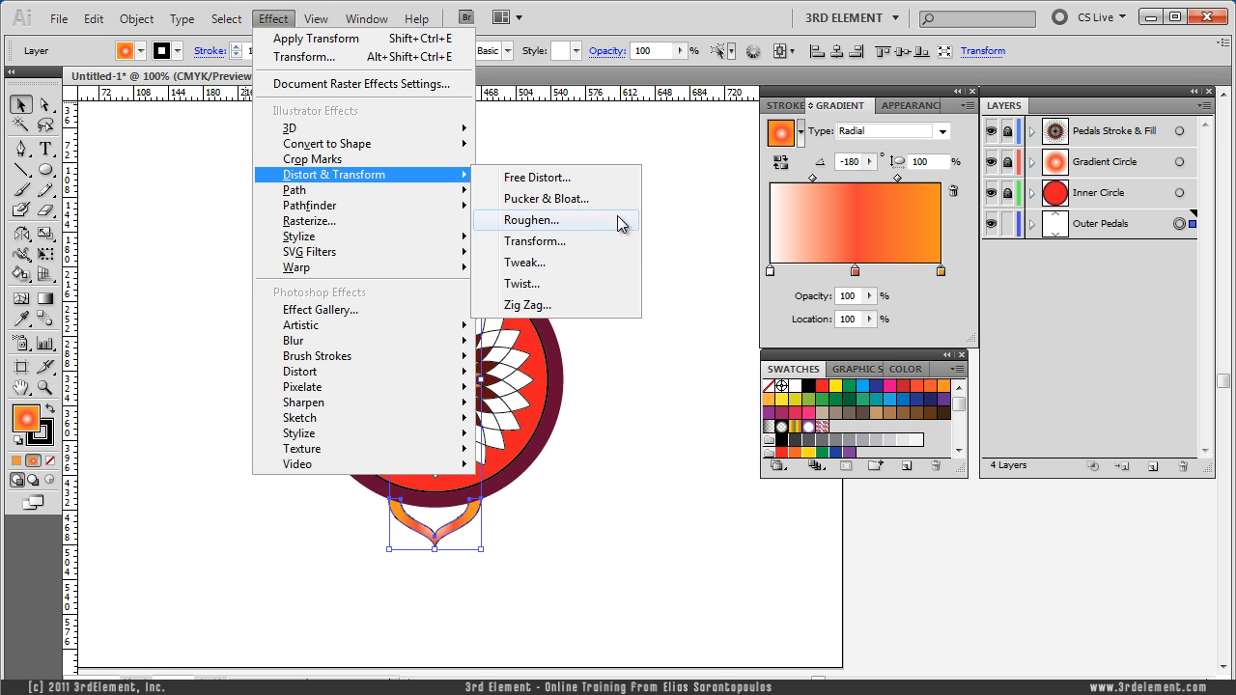
click(533, 239)
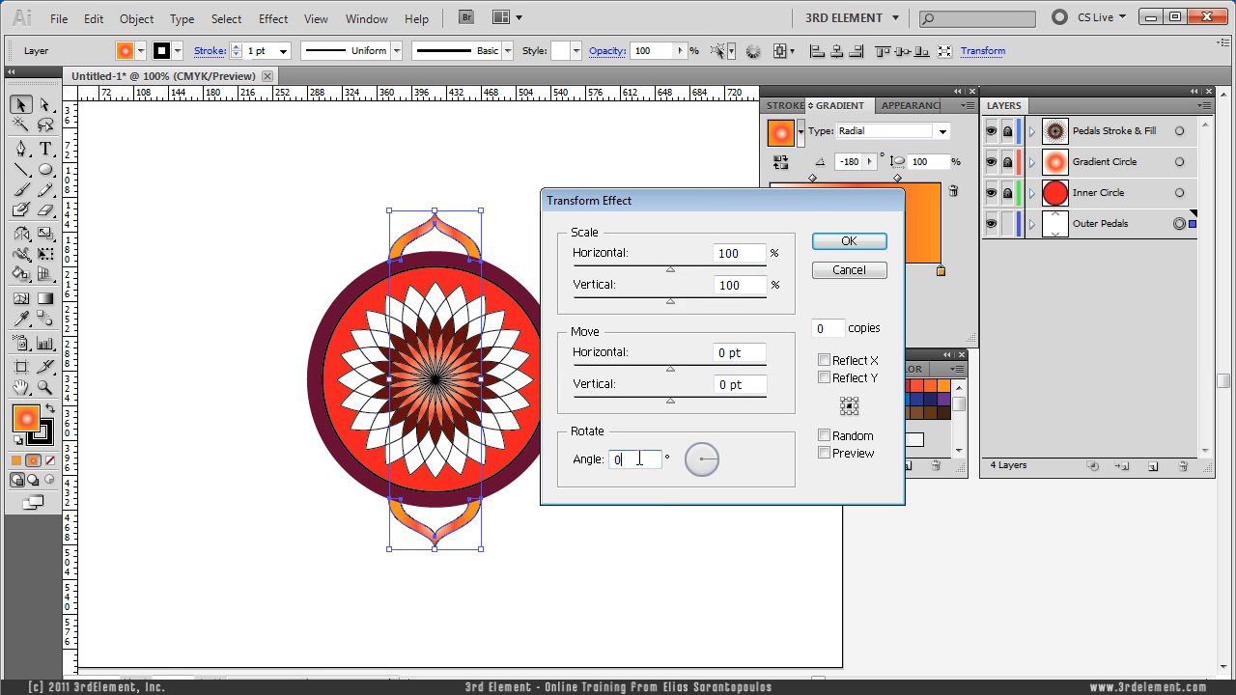
text(5)
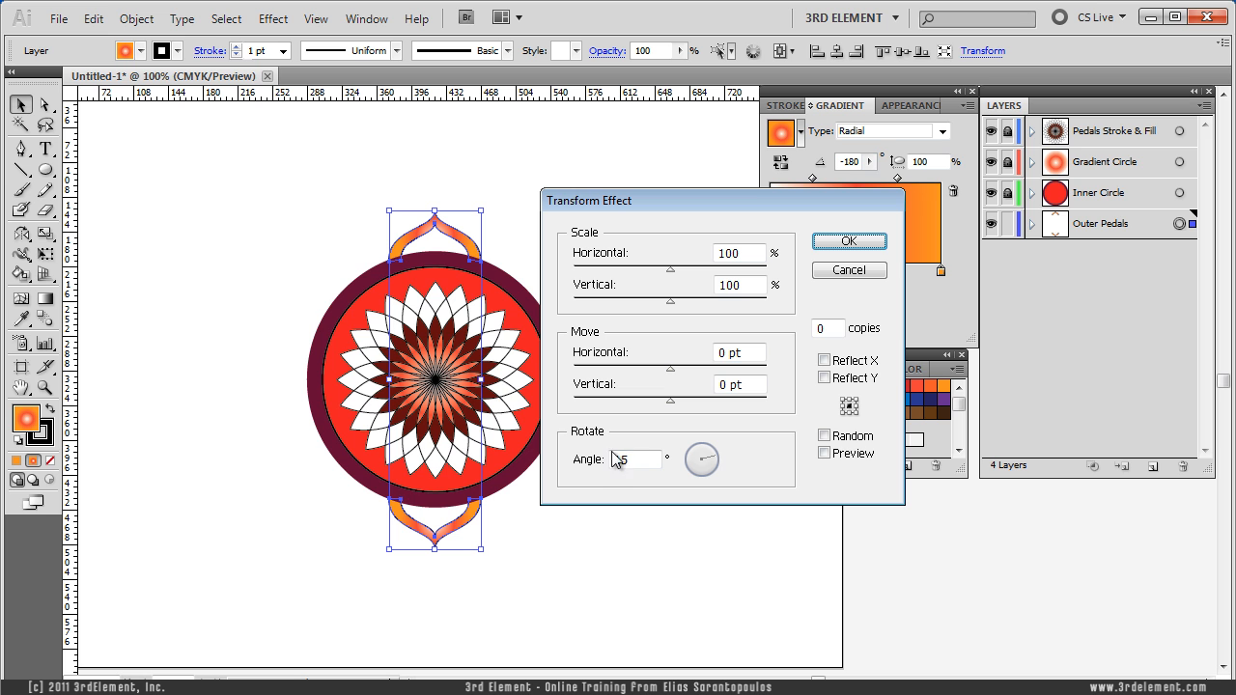
click(823, 454)
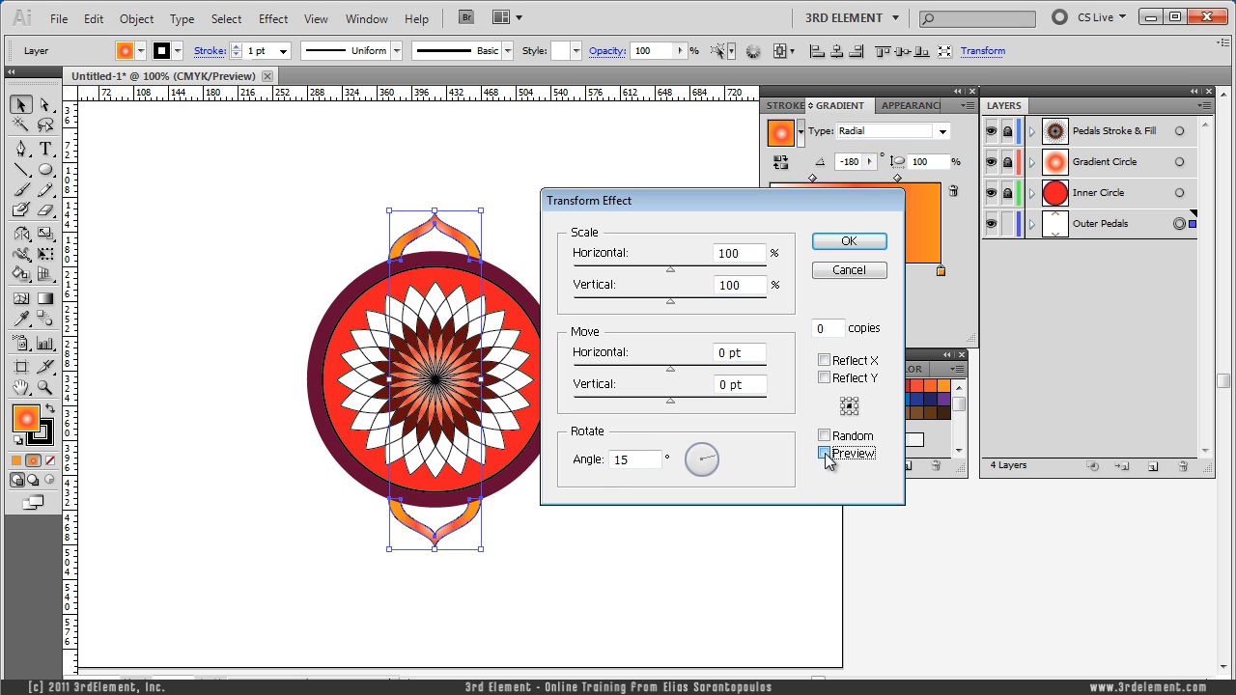
click(823, 451)
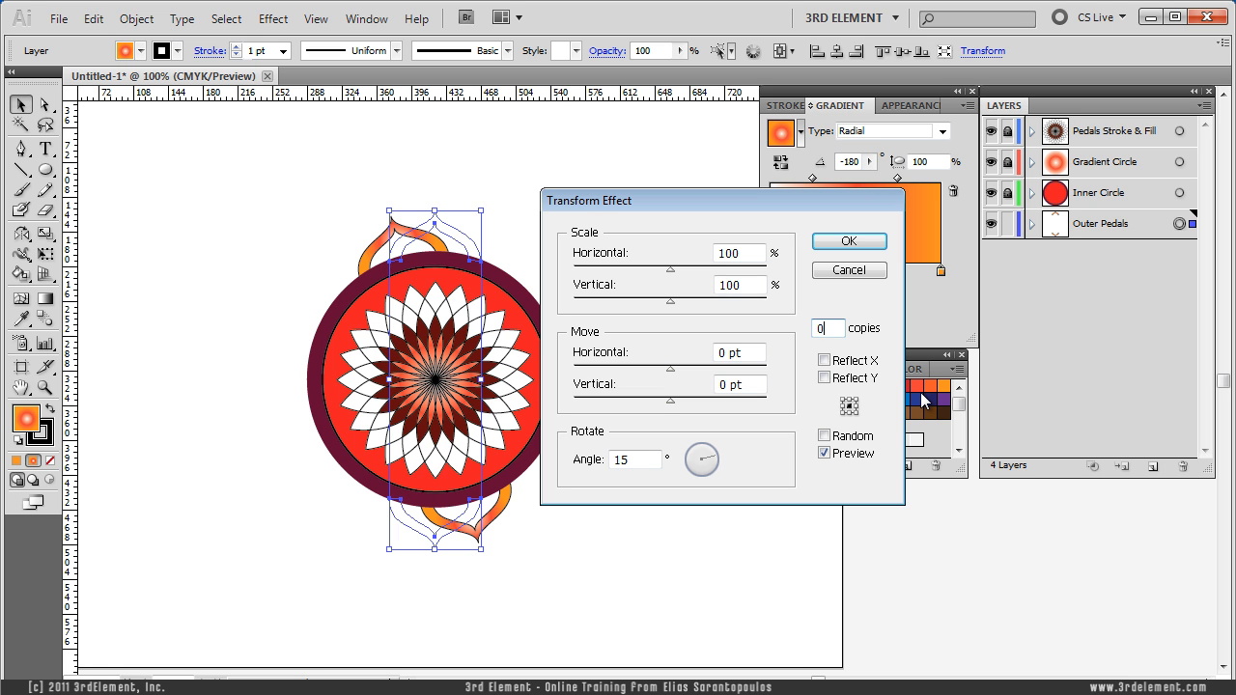
text(2)
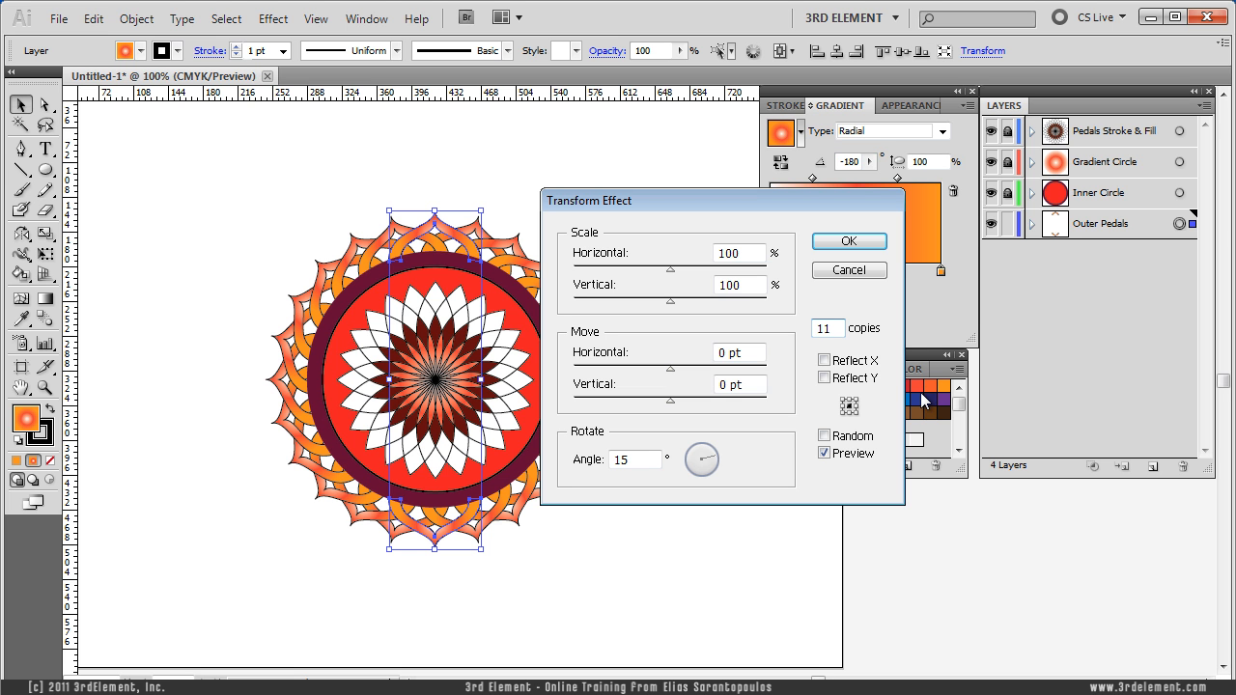
click(847, 240)
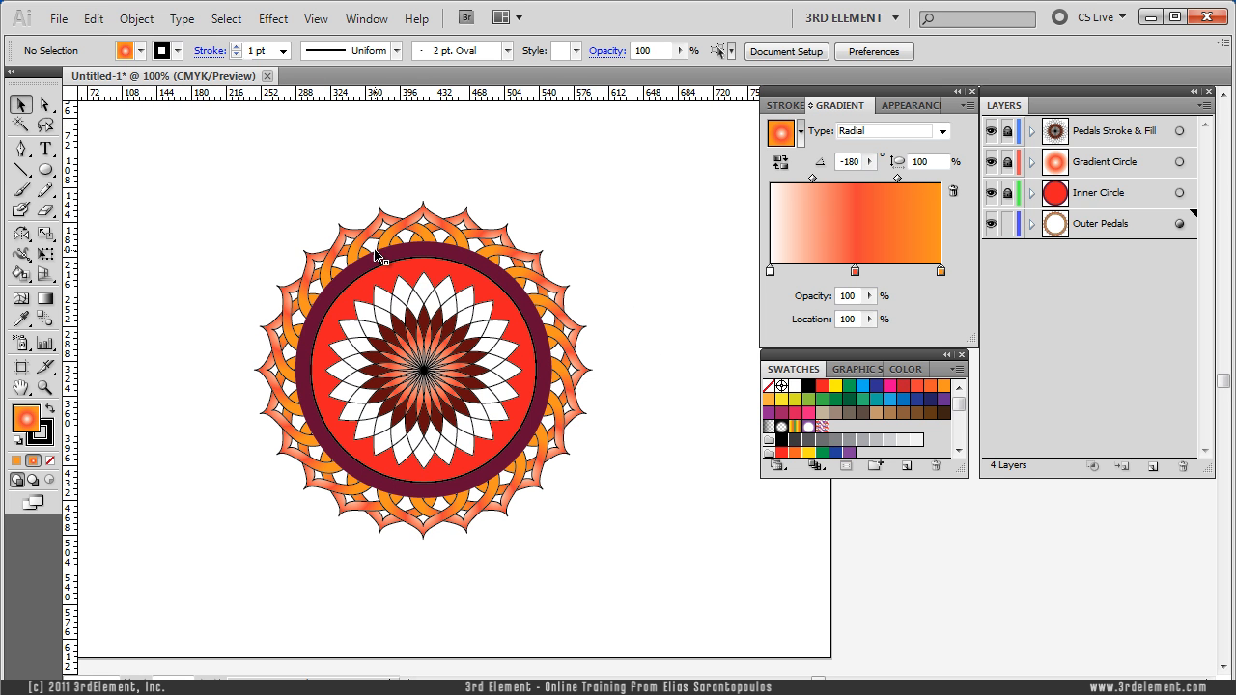
mouse_move(645, 546)
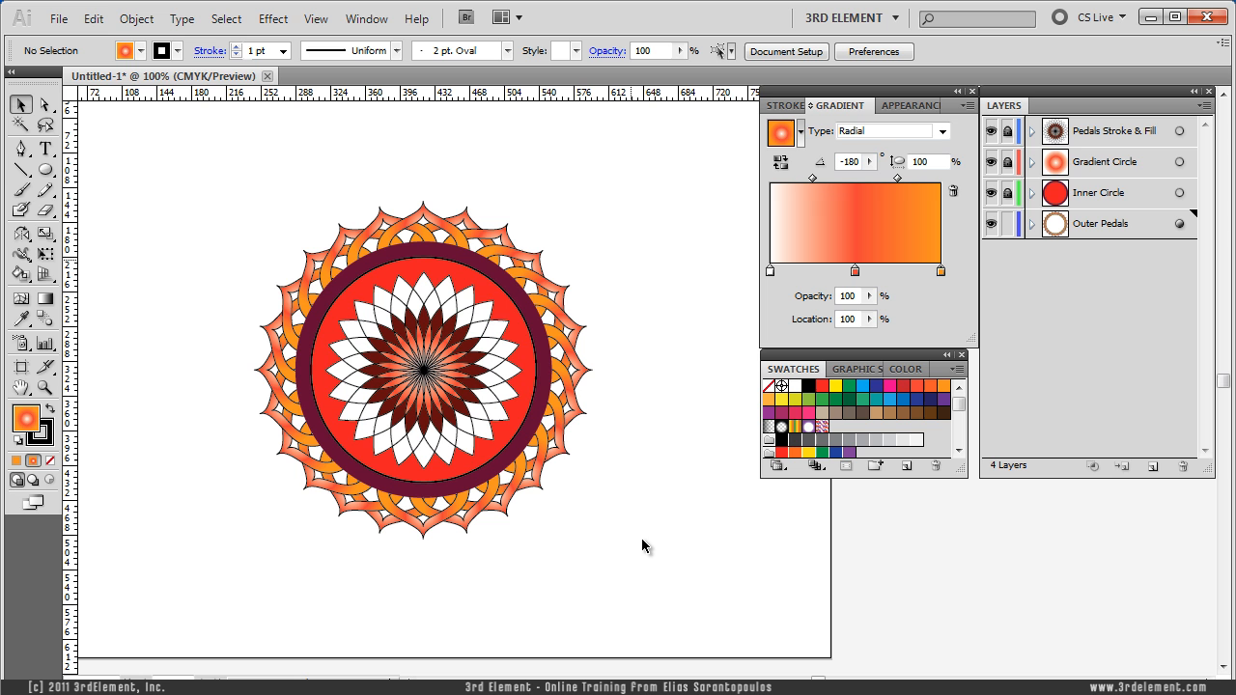